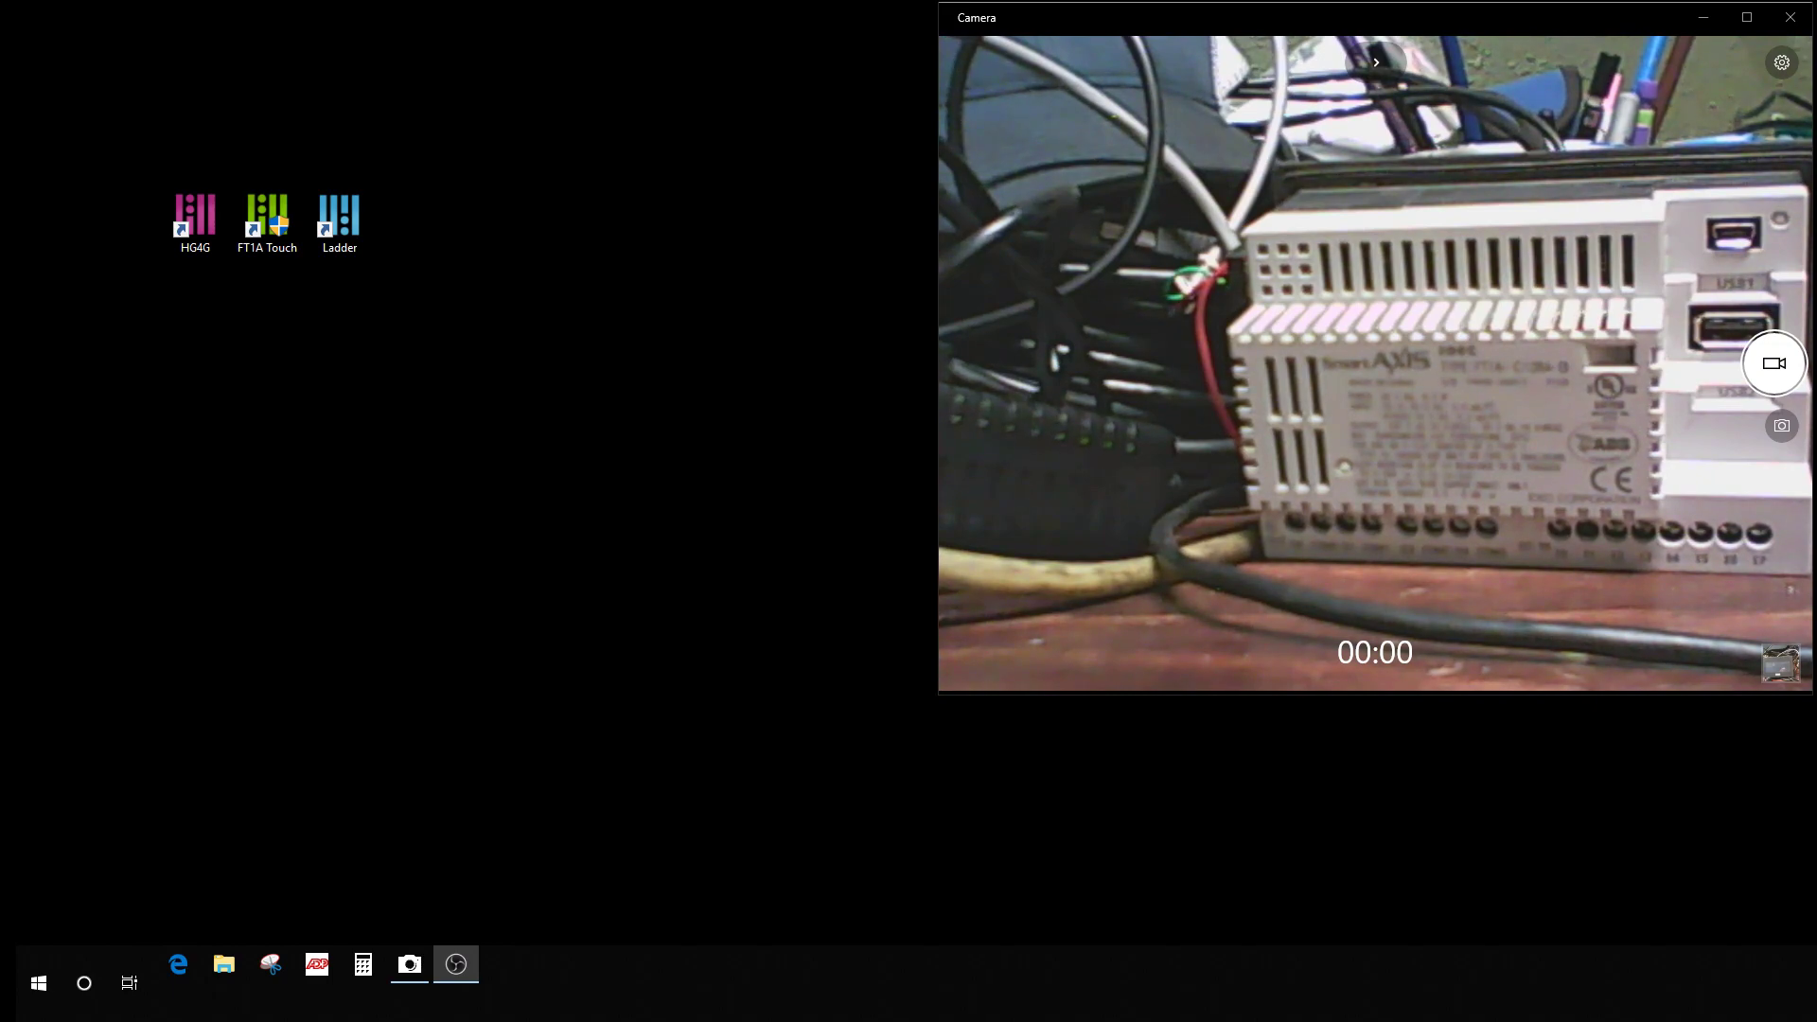
mouse_move(461, 417)
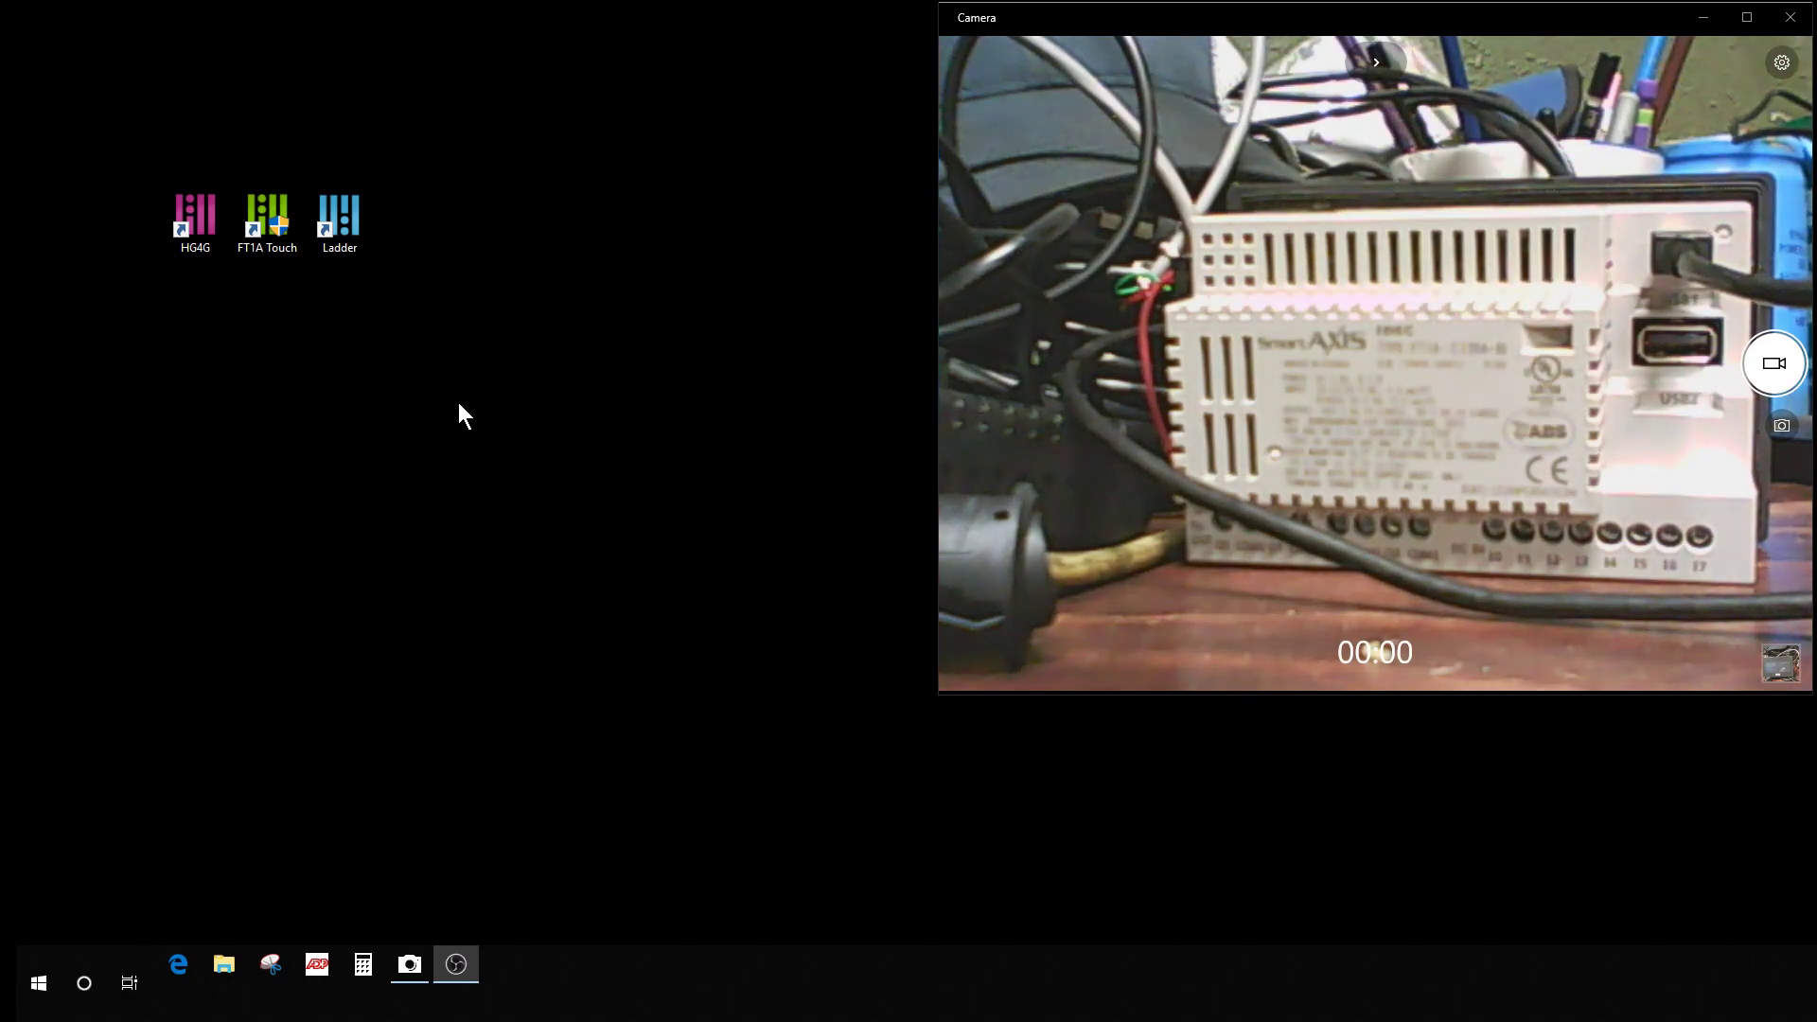
Scroll the Start menu app list to the IDEC programs and launch WindO/I-NV3.
click(37, 982)
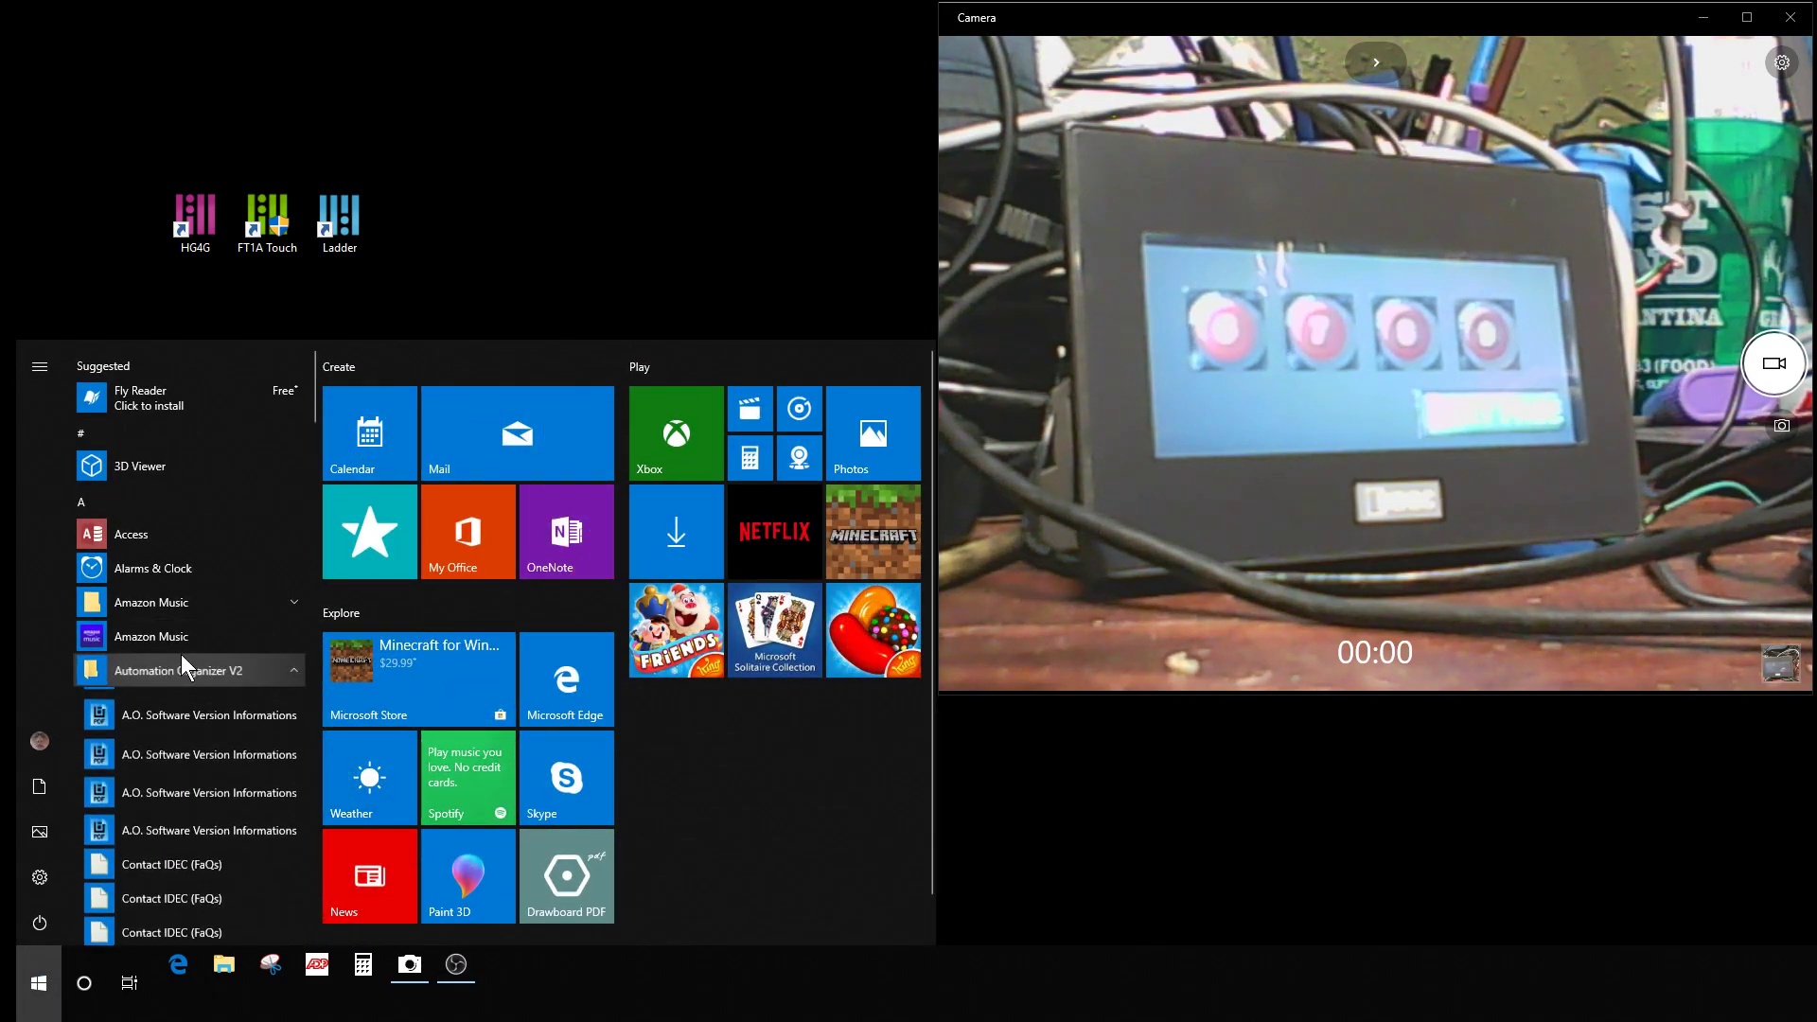
scroll(down, 3)
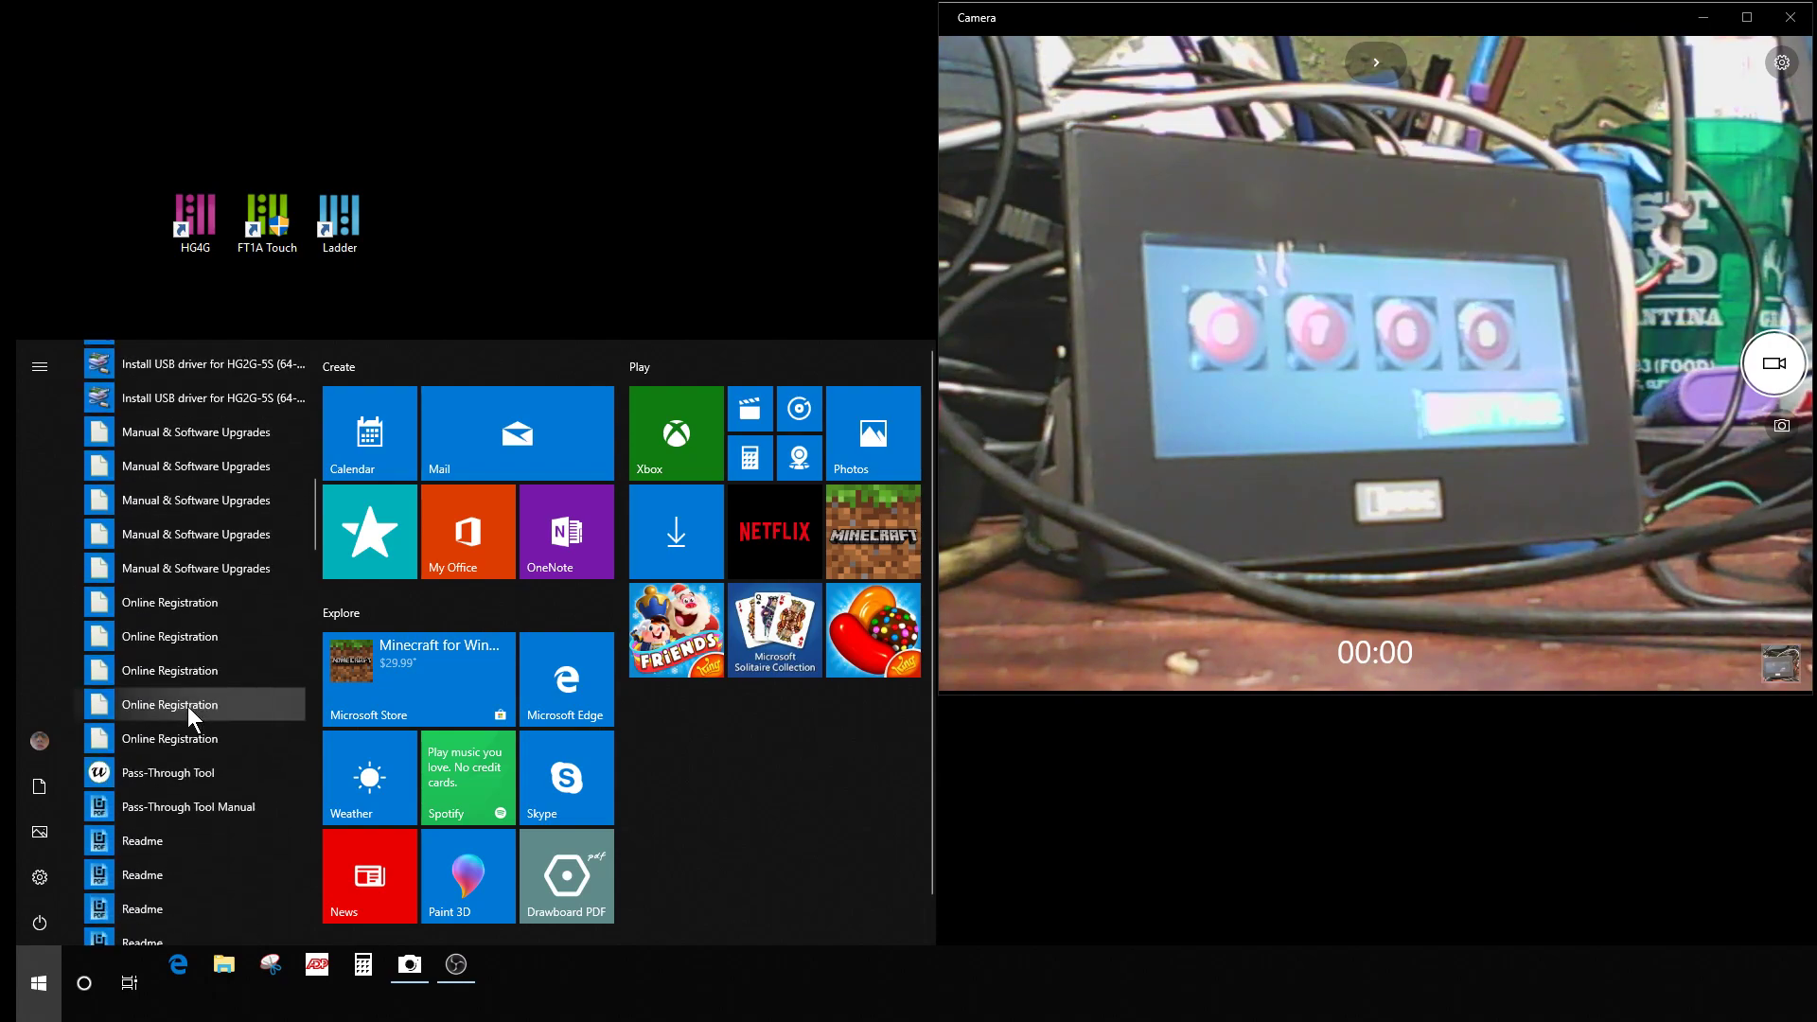
scroll(down, 3)
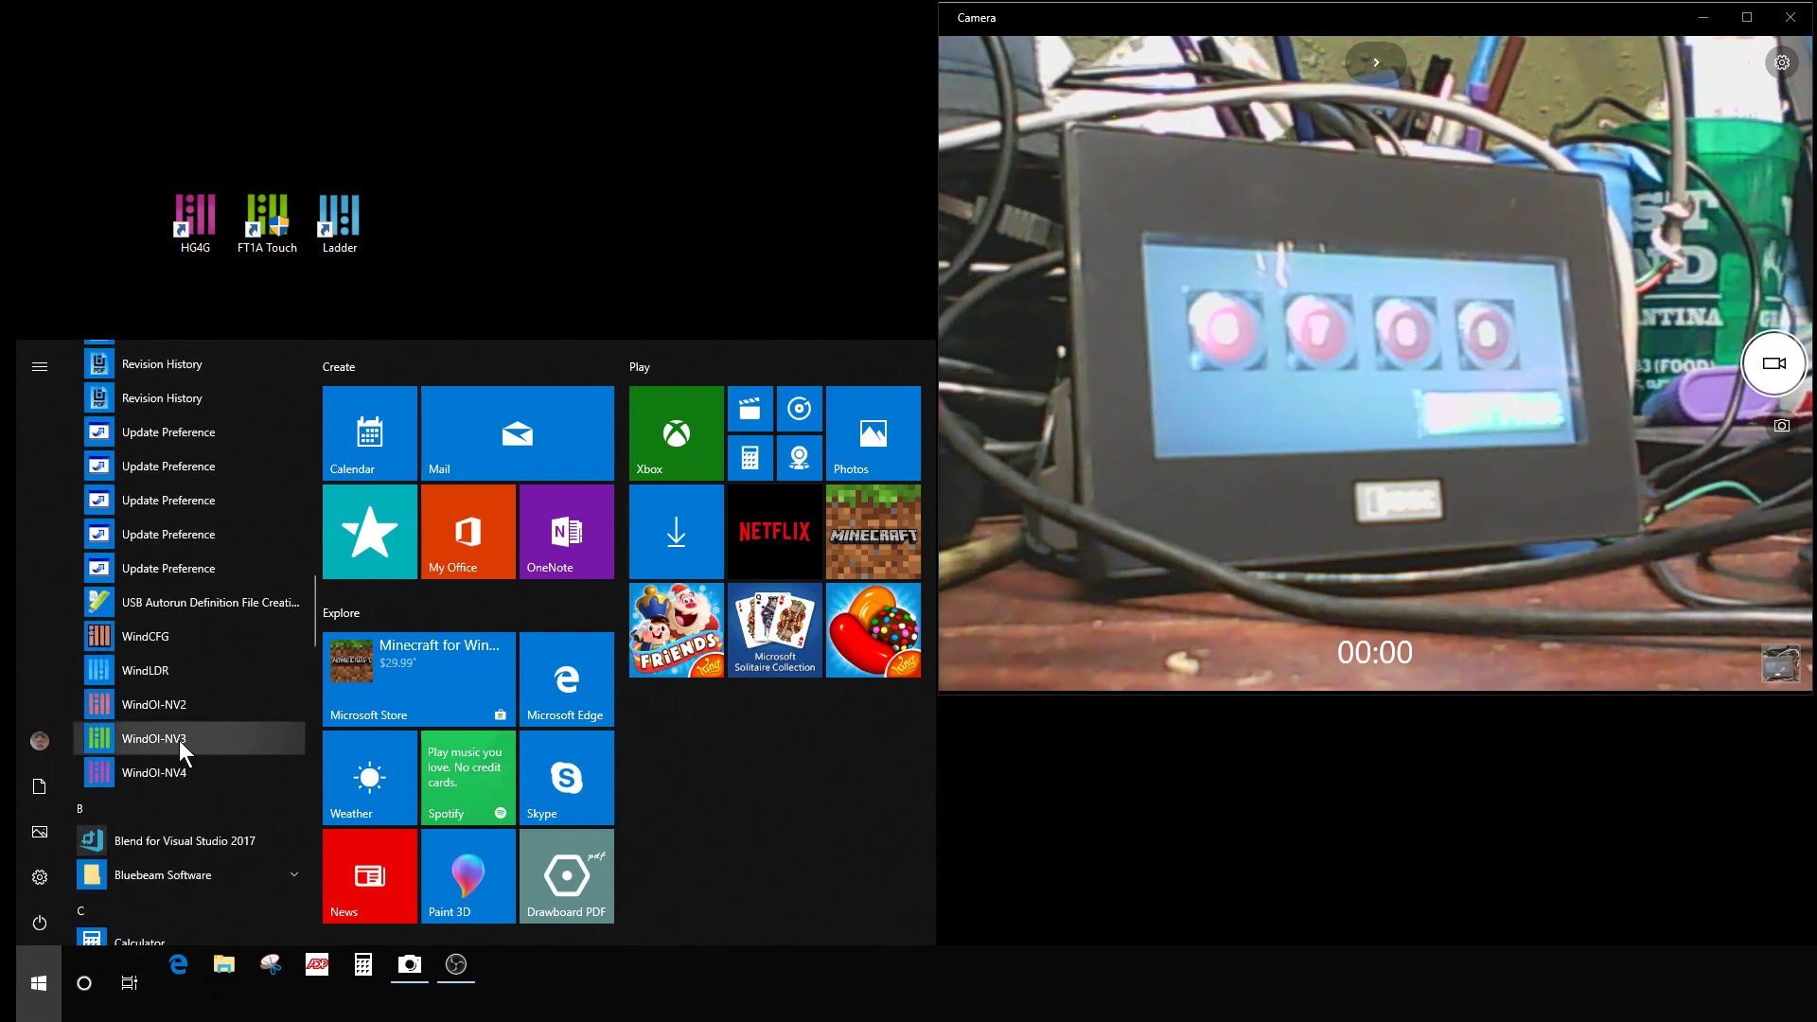
mouse_move(154, 760)
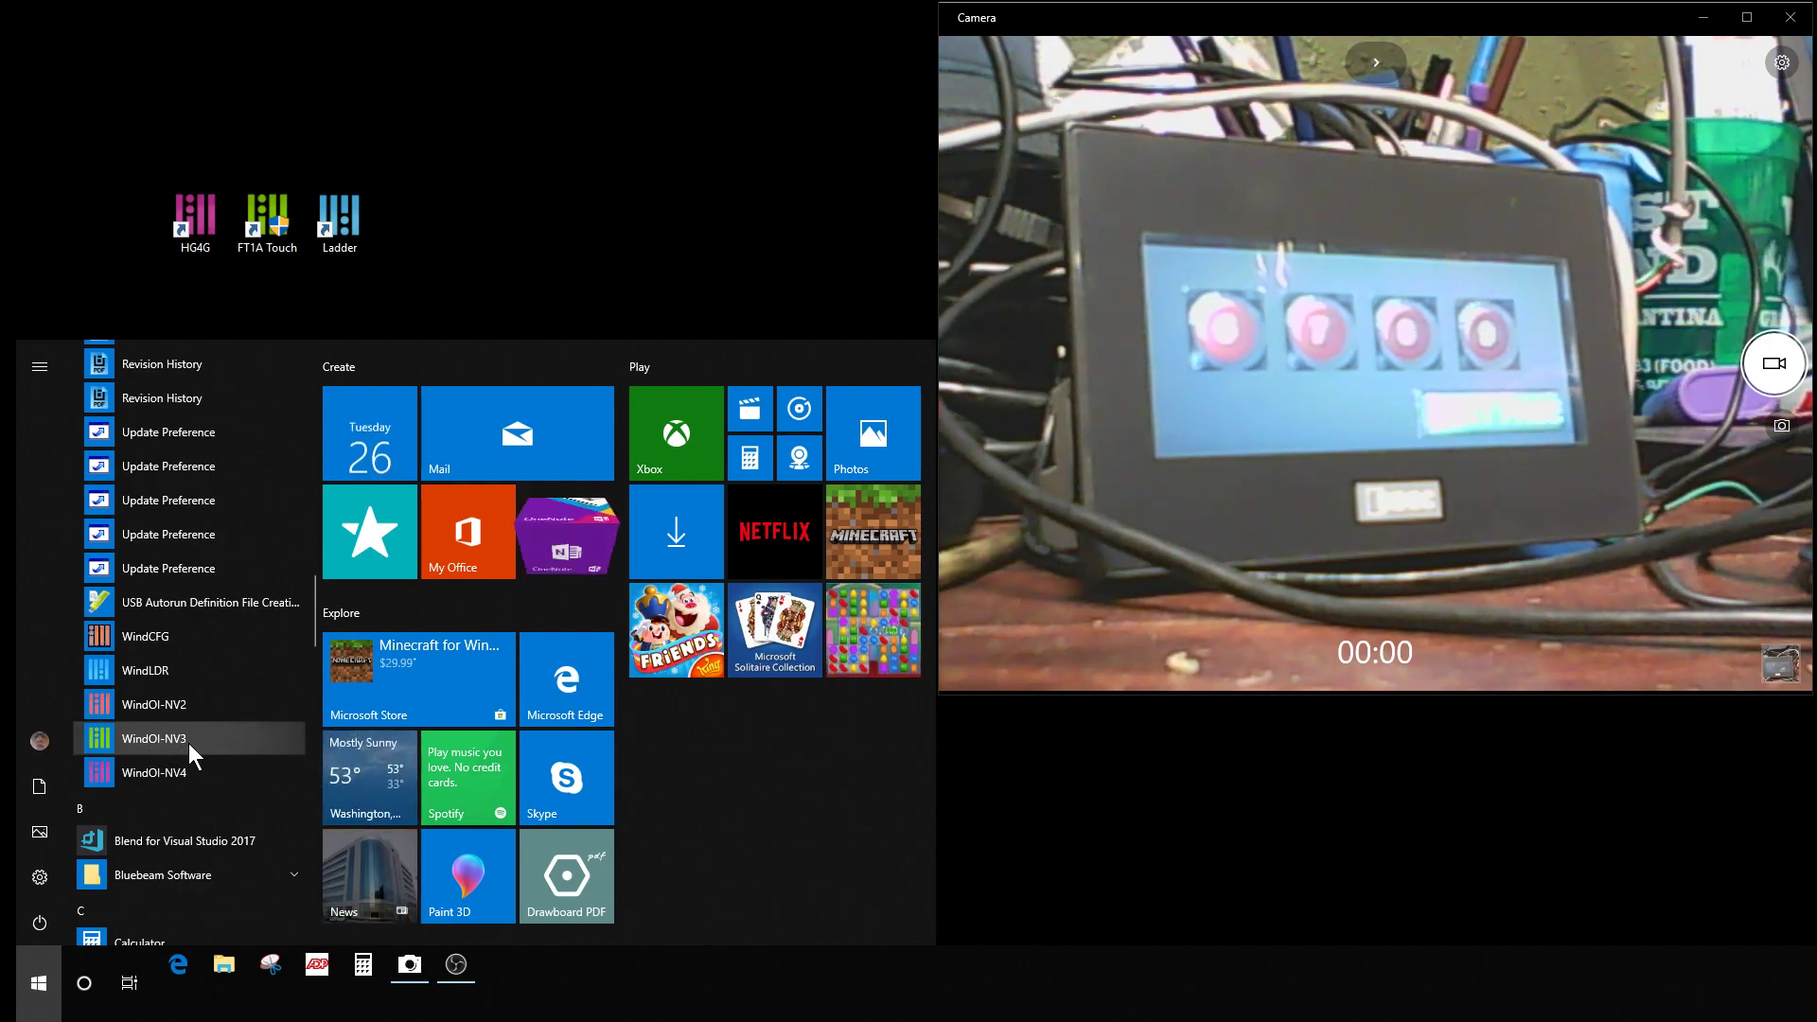
mouse_move(180, 704)
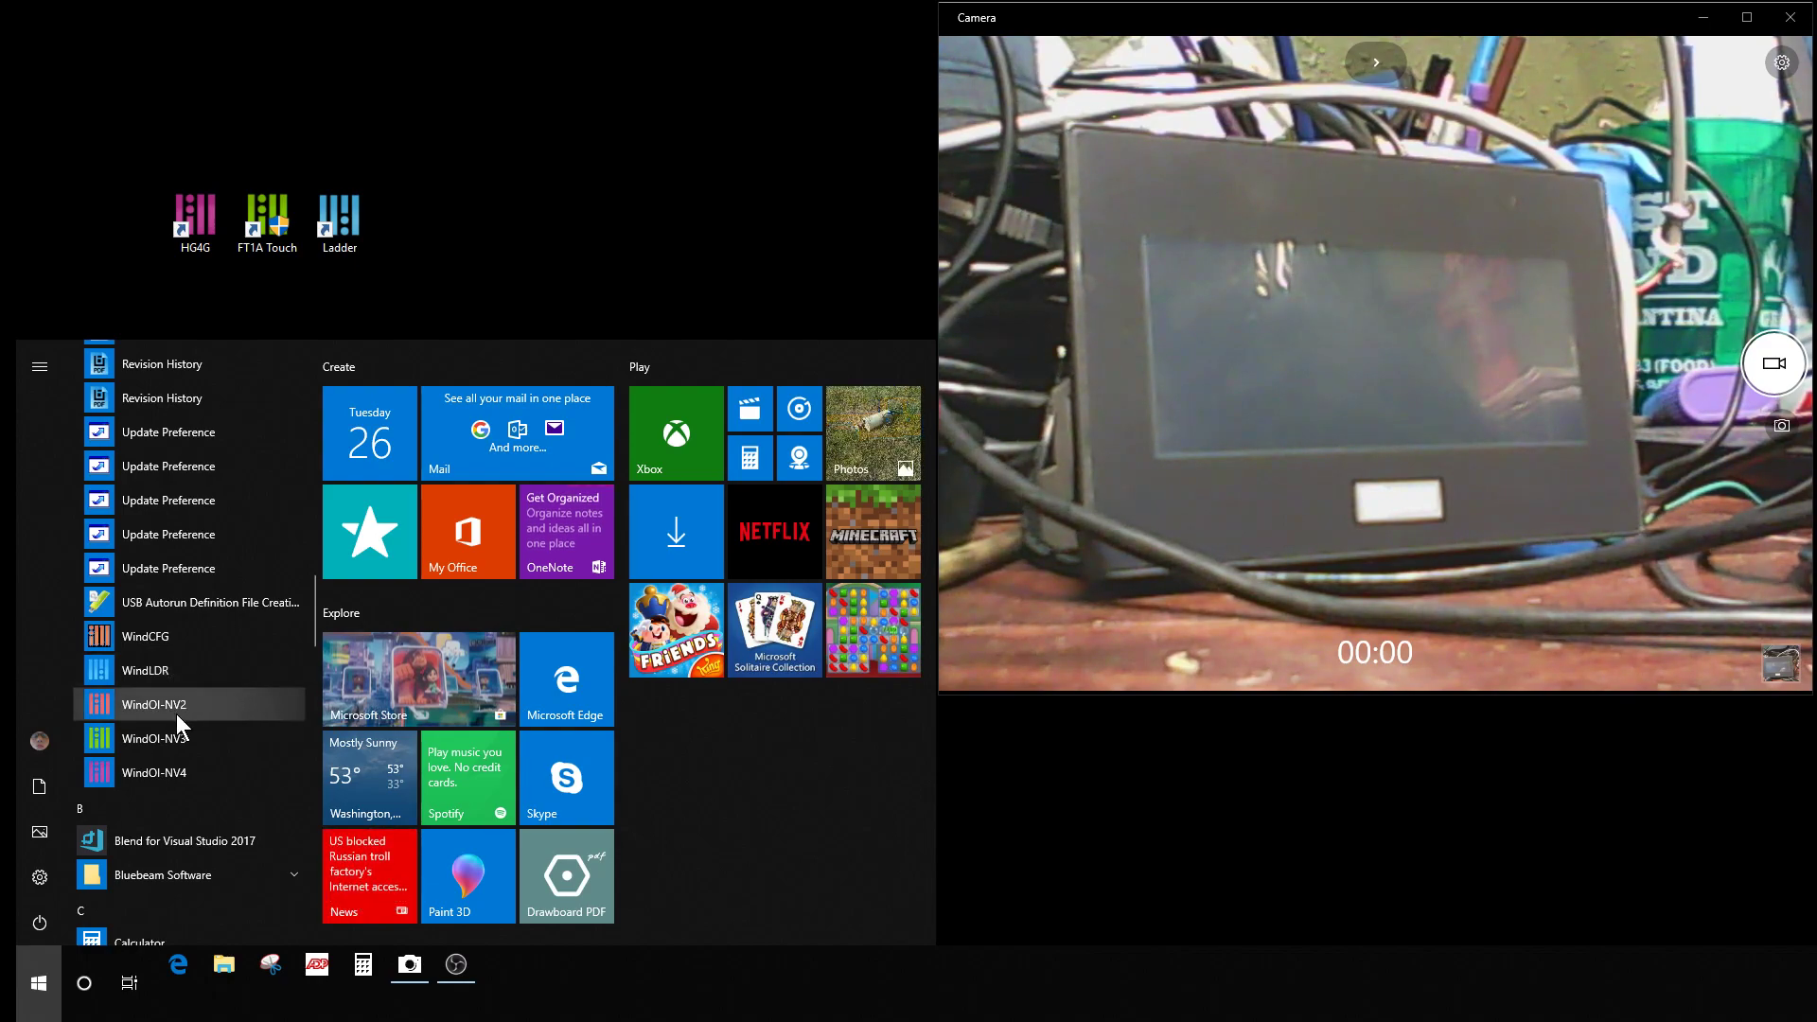
mouse_move(185, 773)
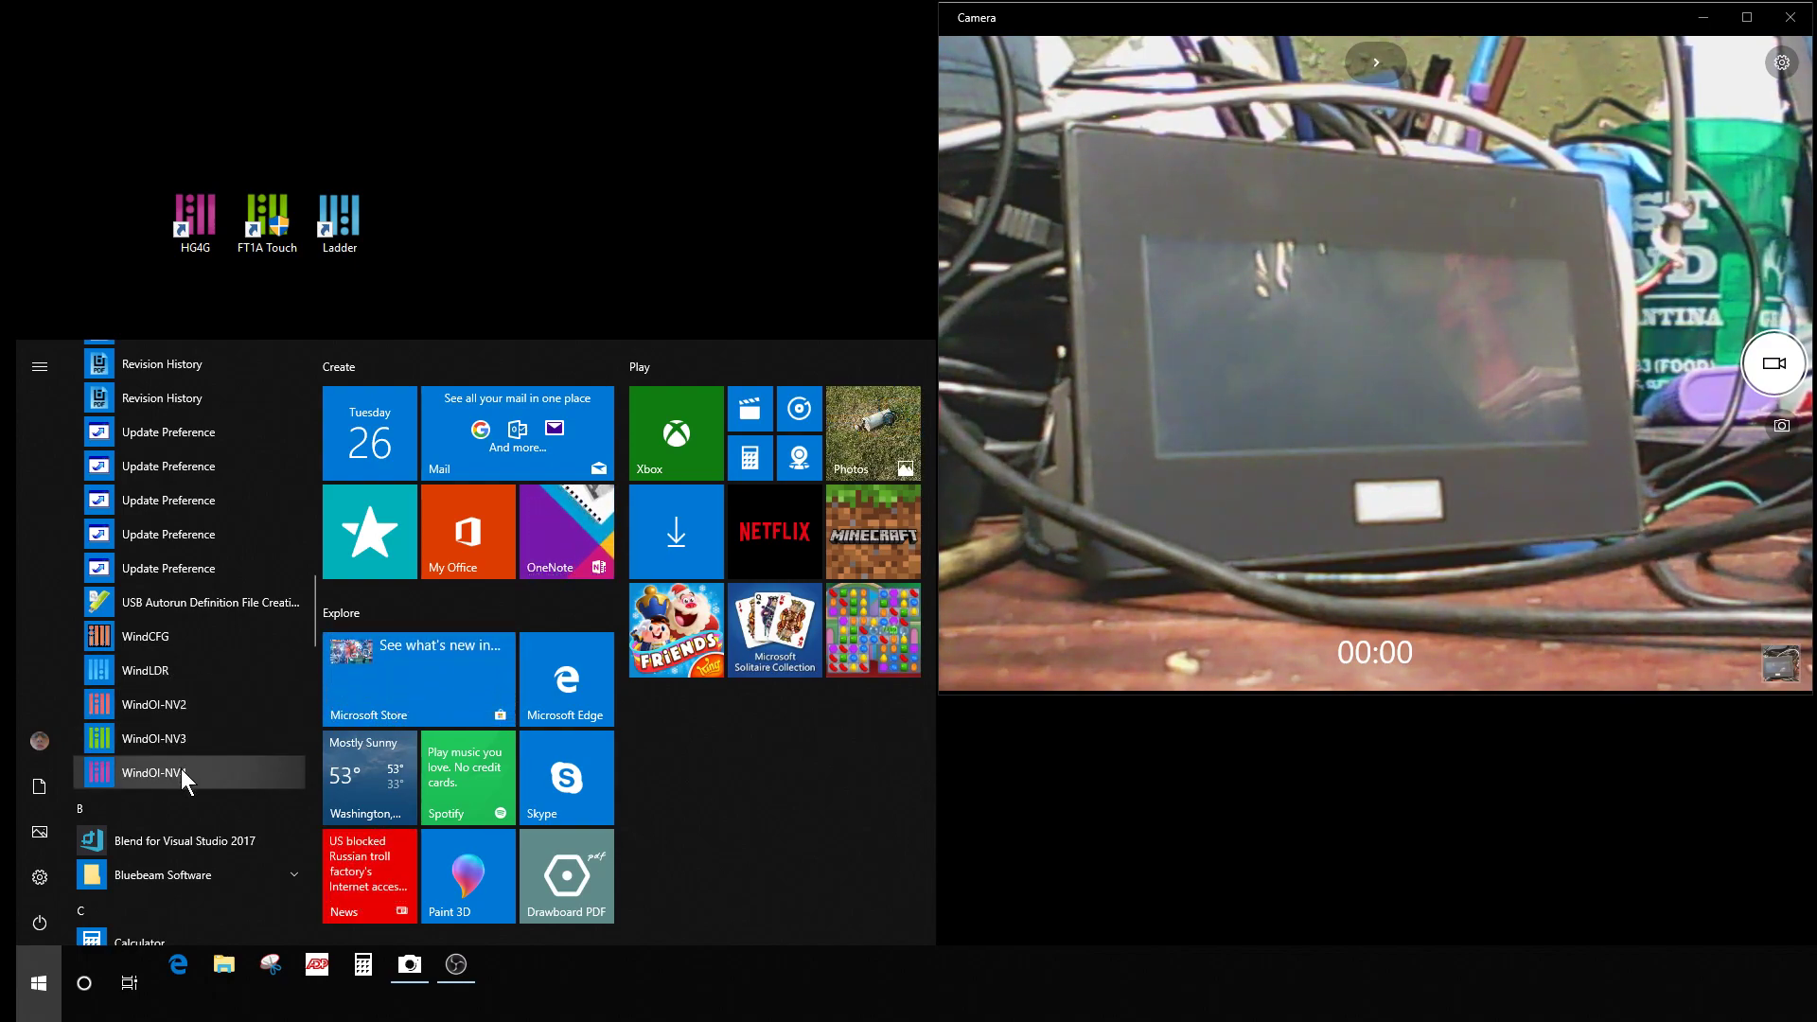
mouse_move(155, 738)
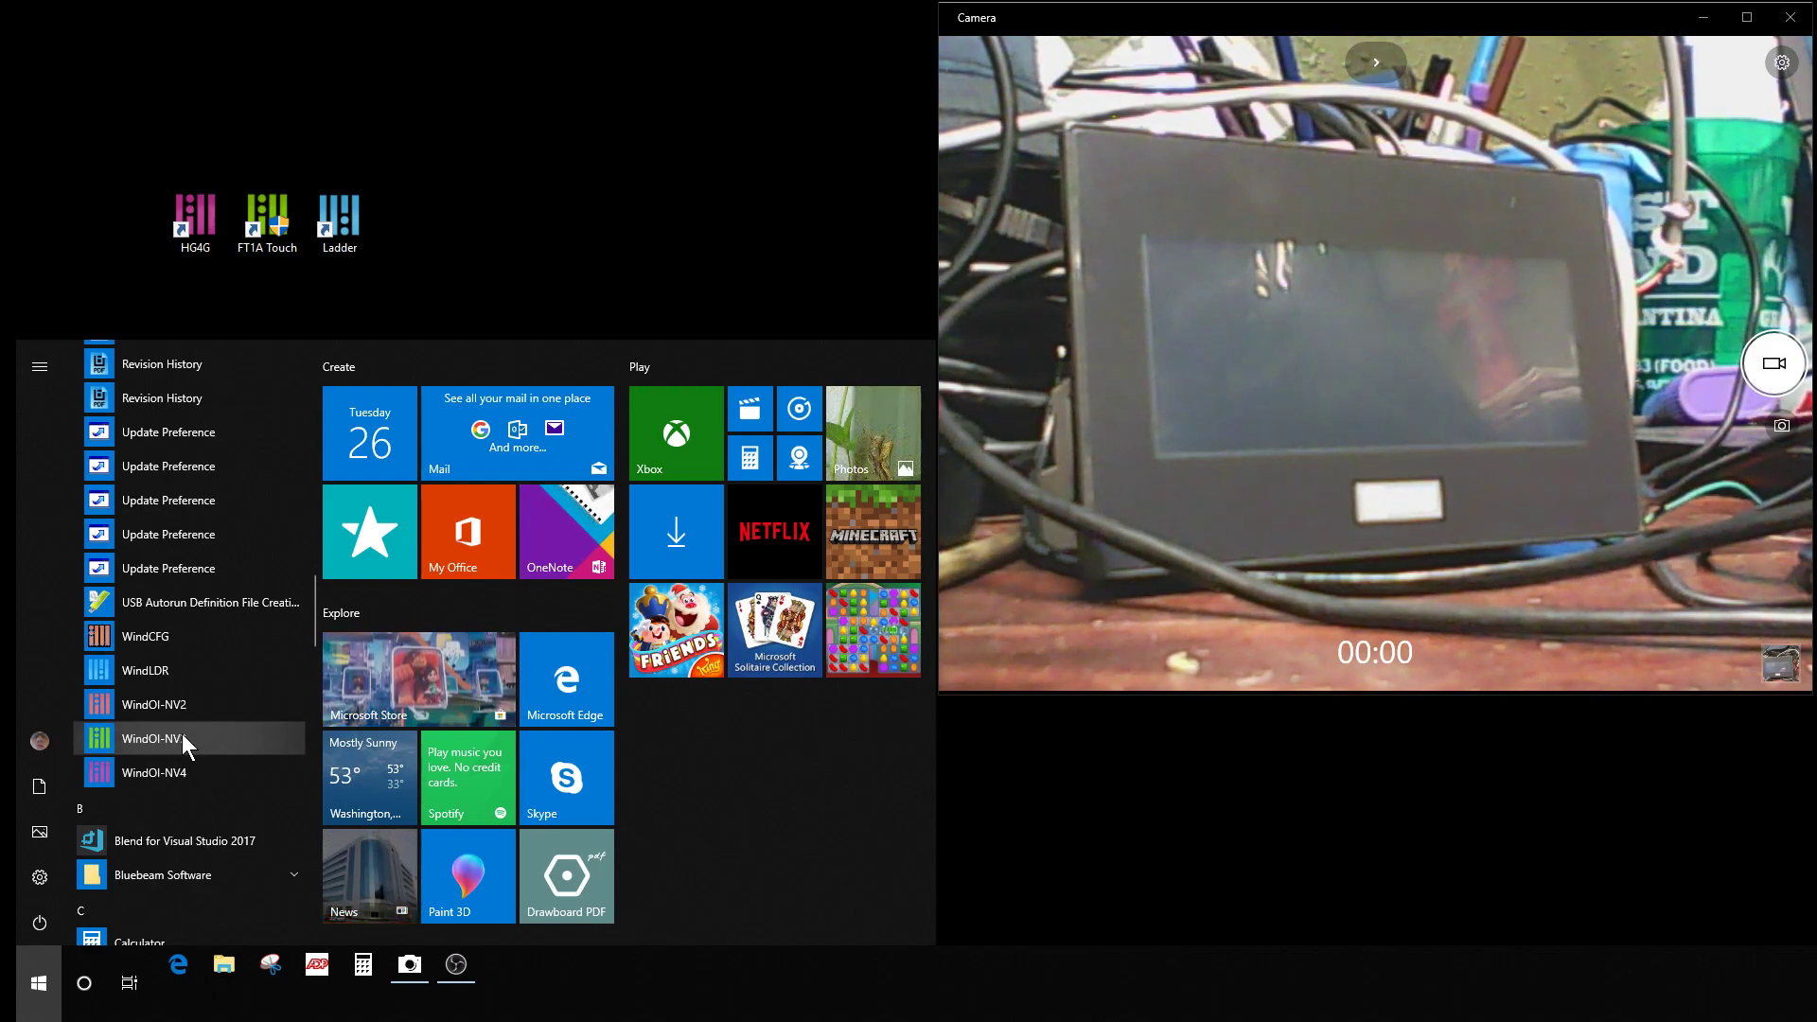
mouse_move(197, 498)
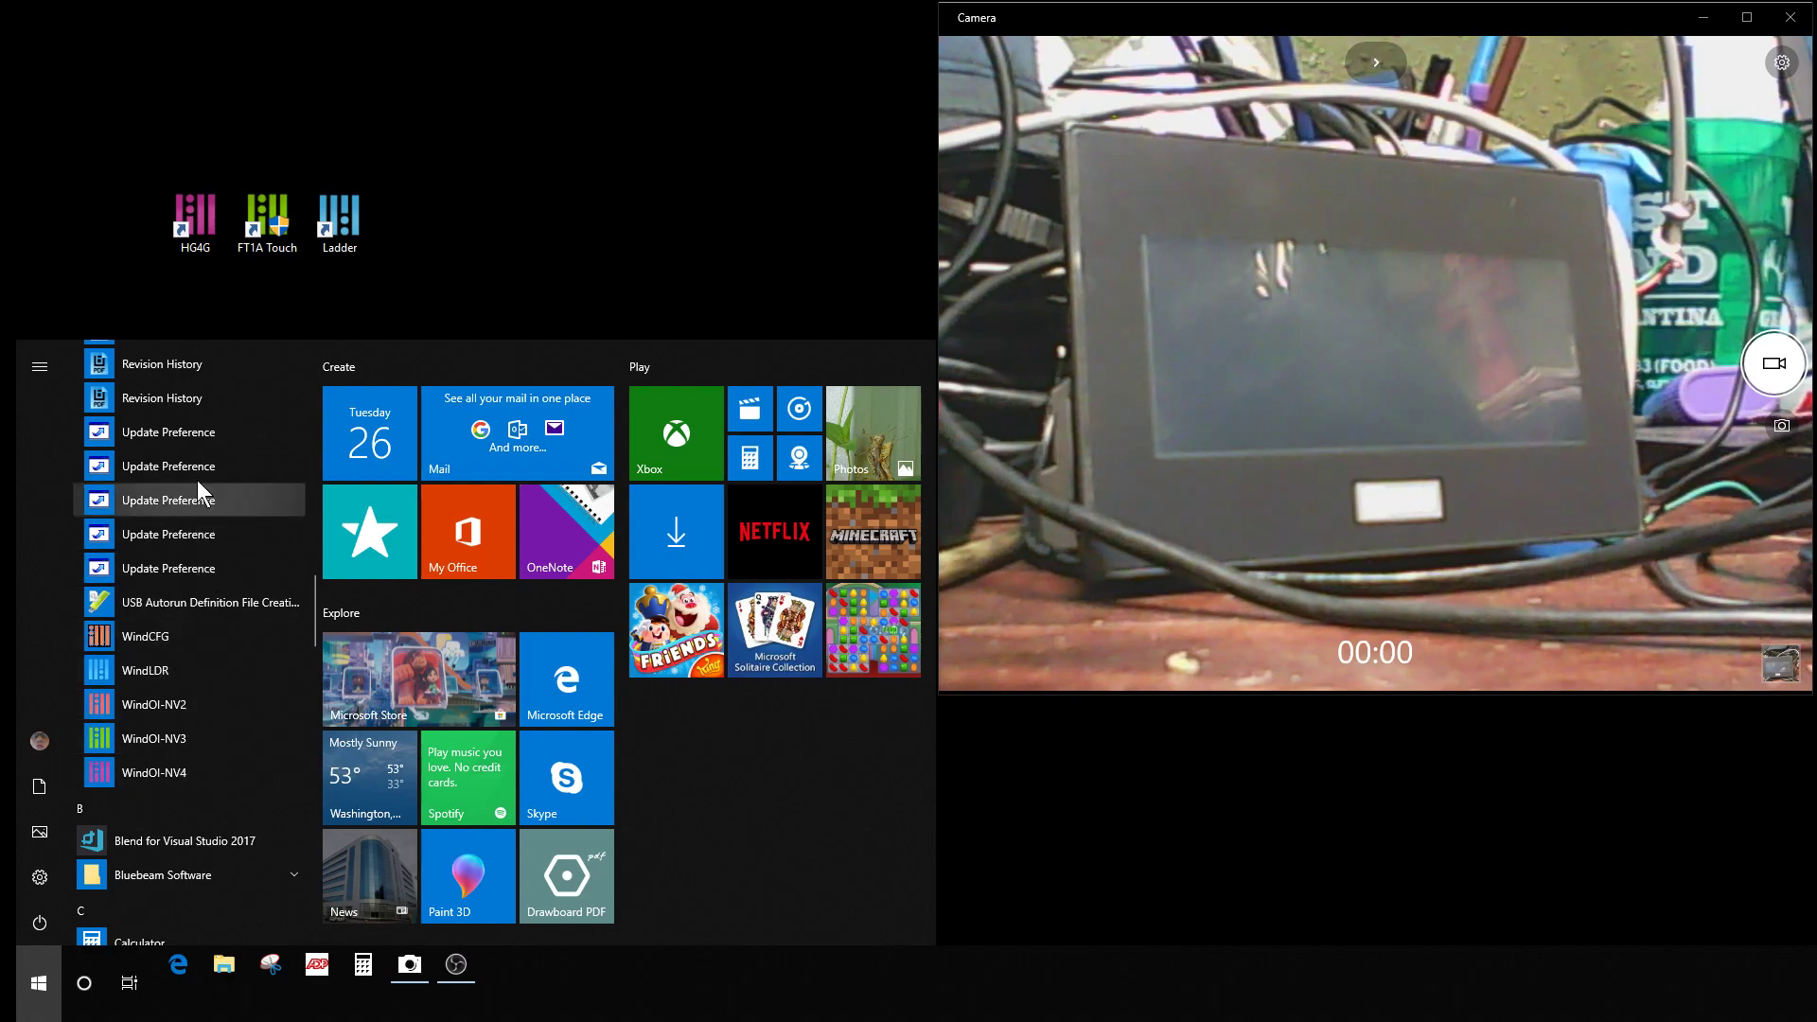
mouse_move(429, 306)
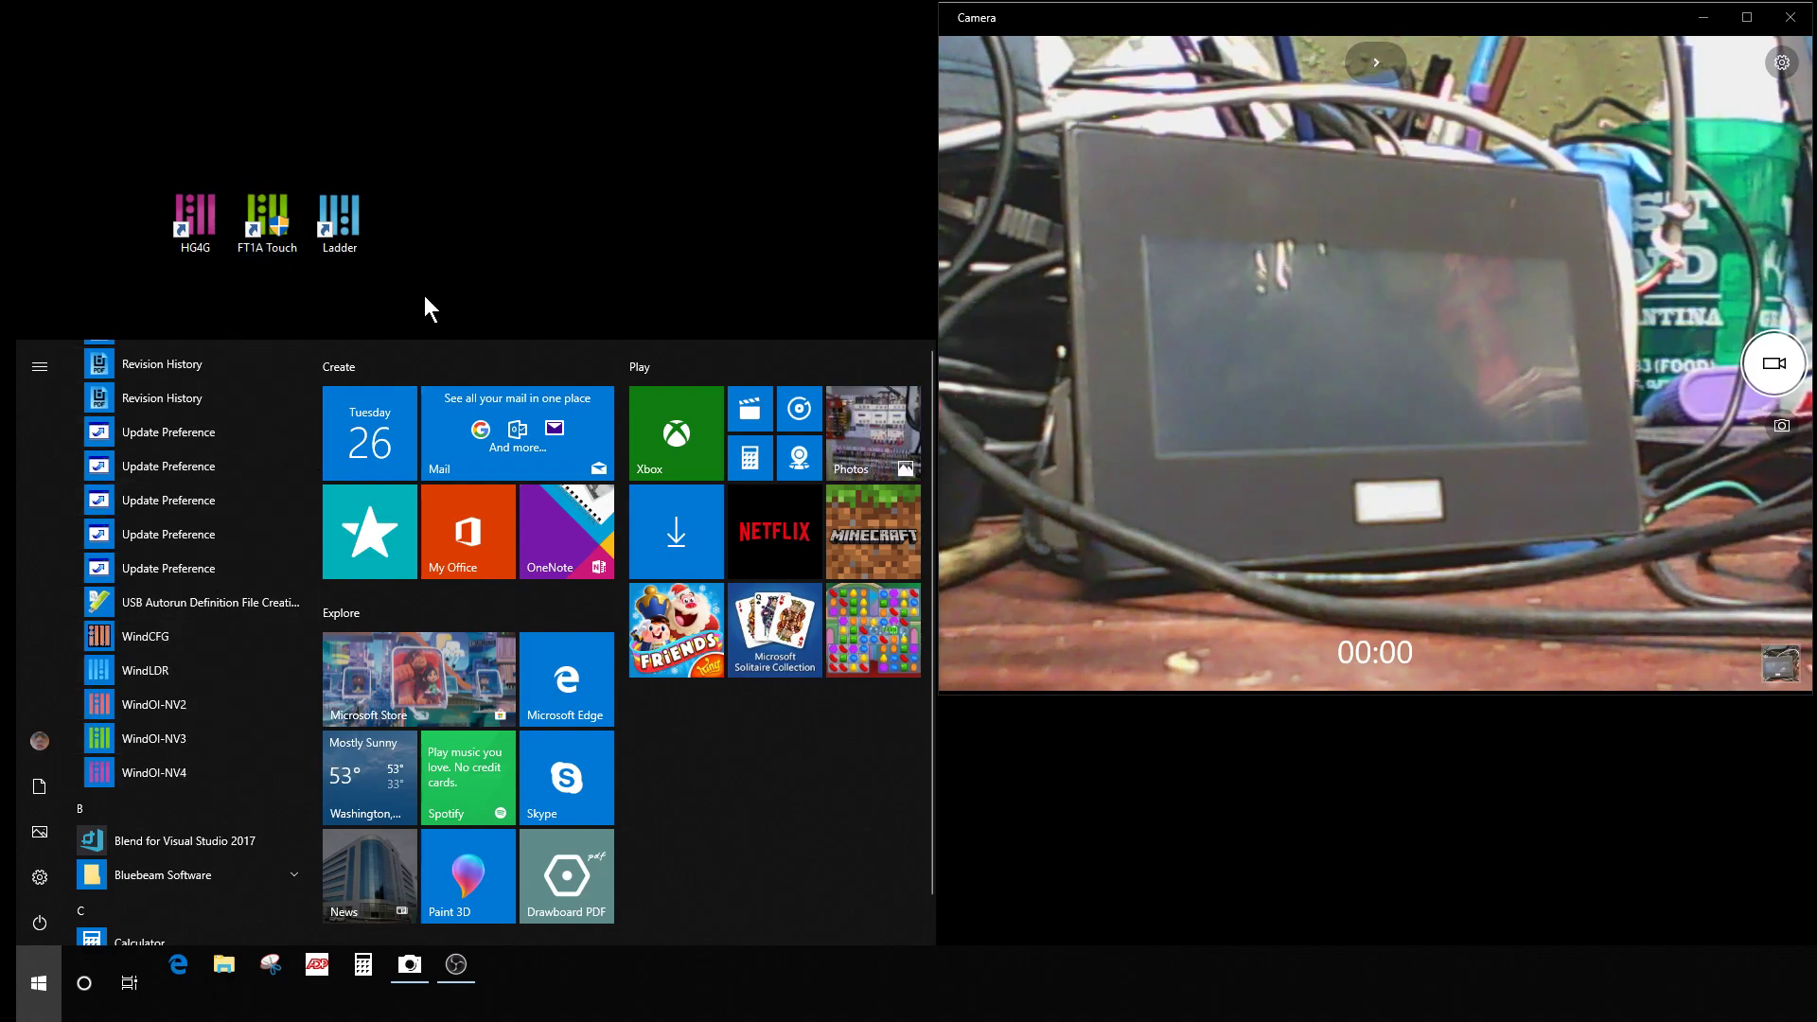
click(151, 739)
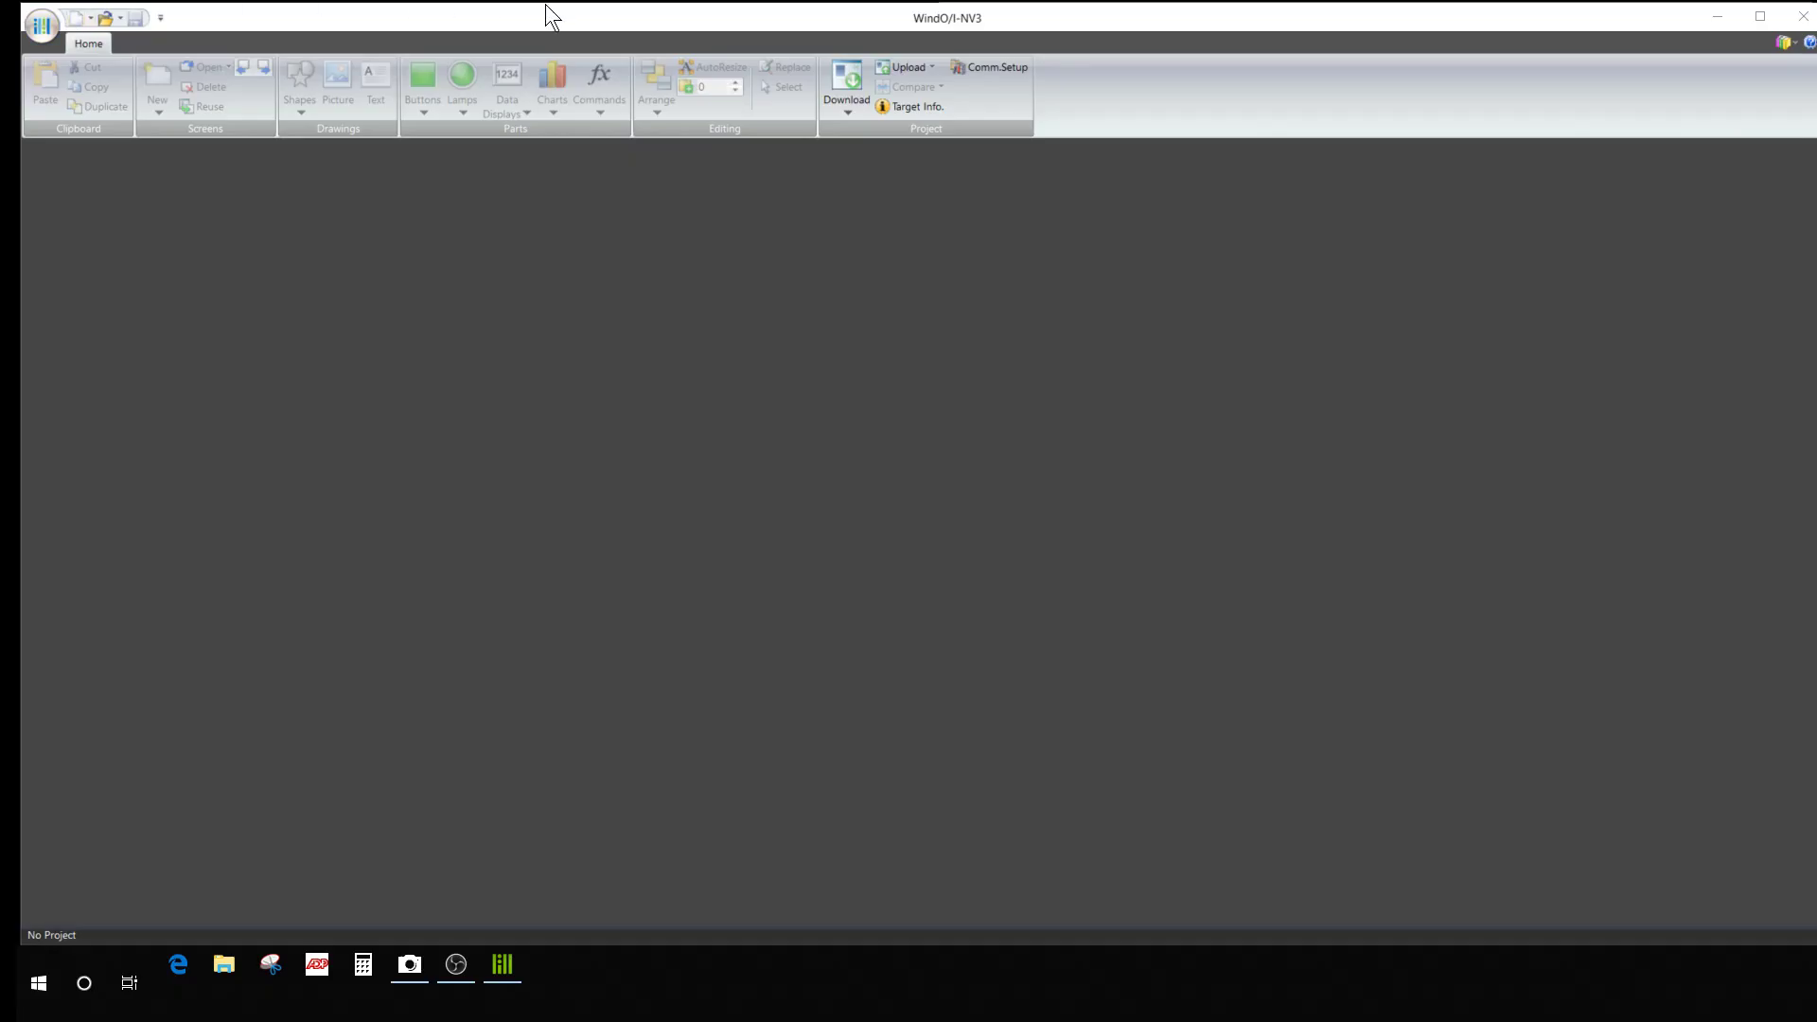
mouse_move(1525, 121)
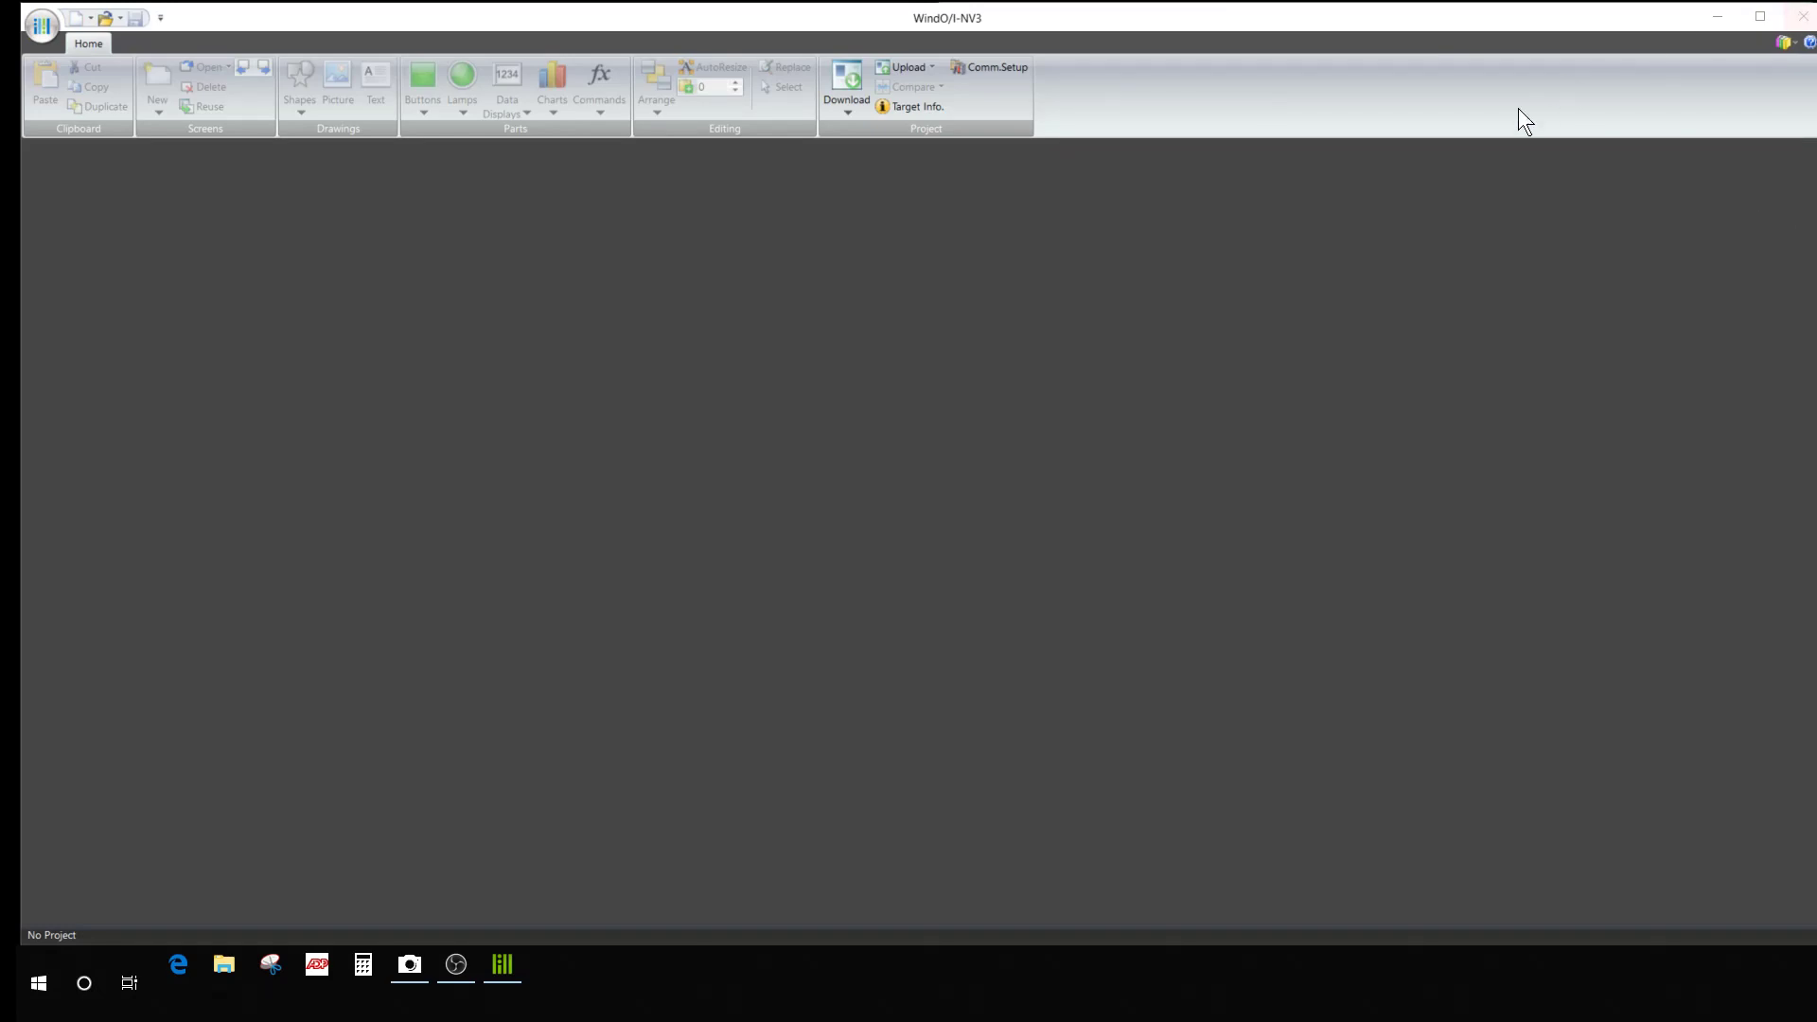
mouse_move(655, 212)
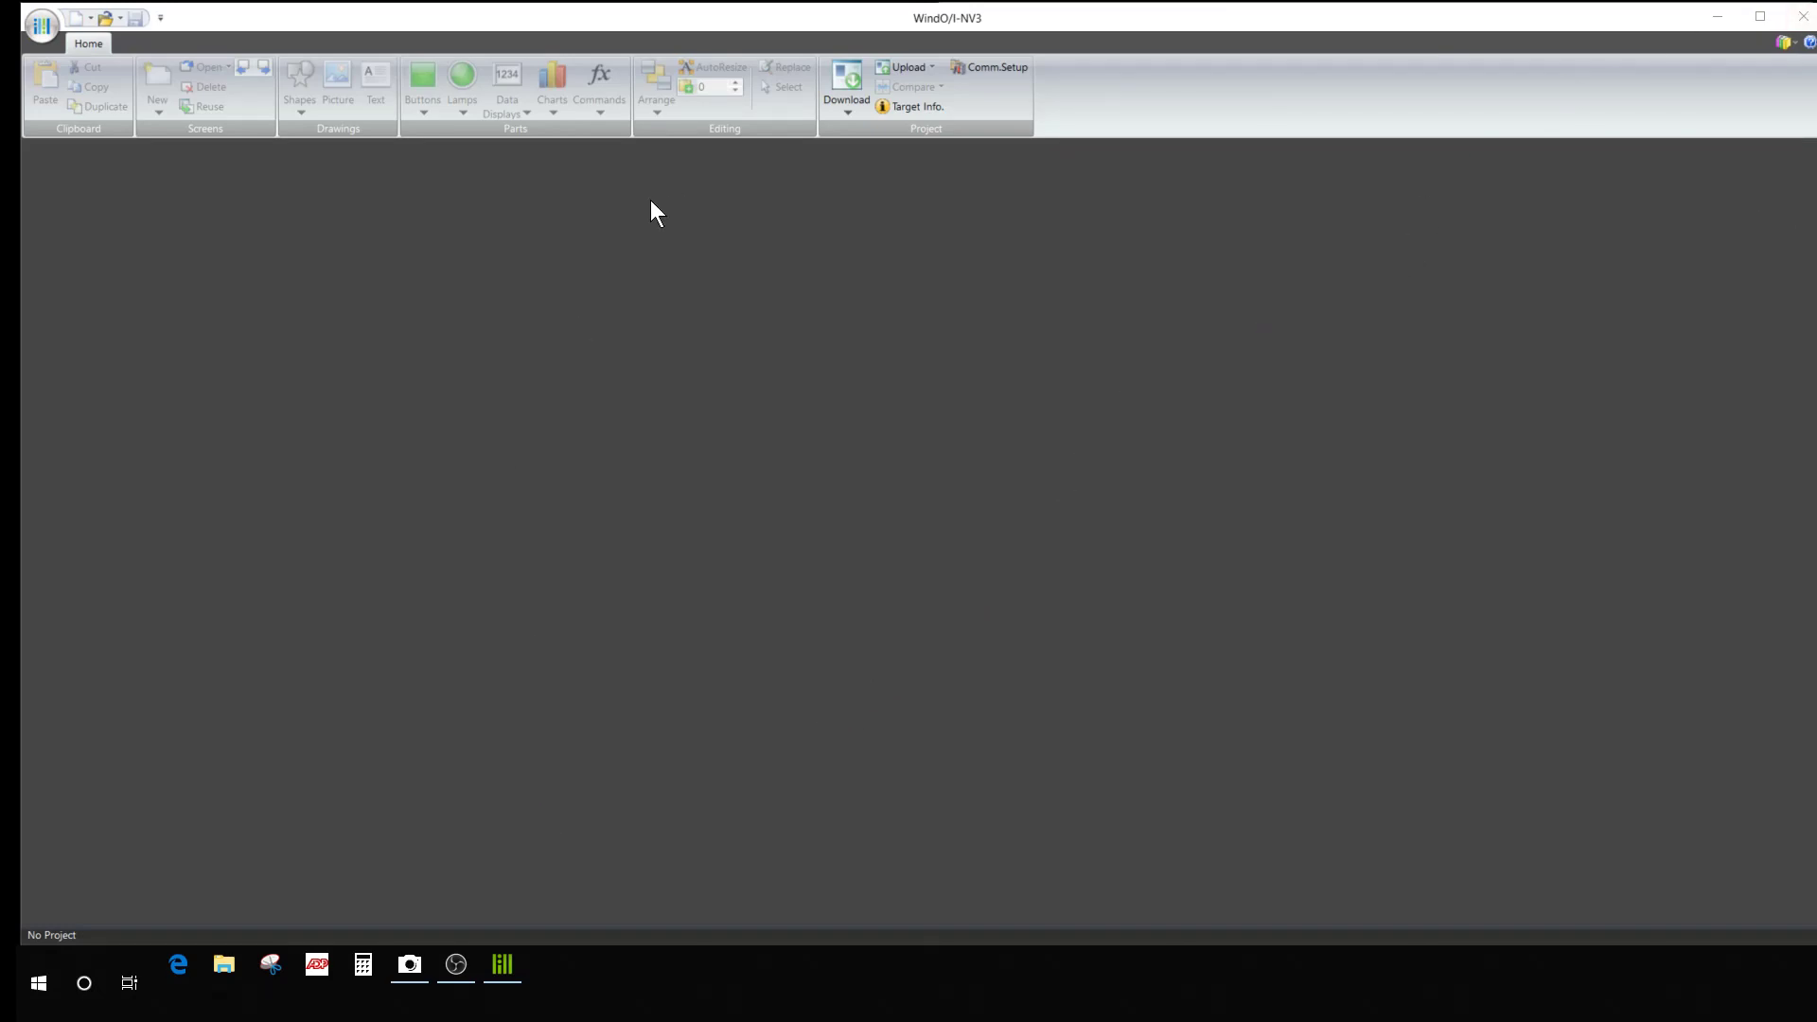
mouse_move(408, 965)
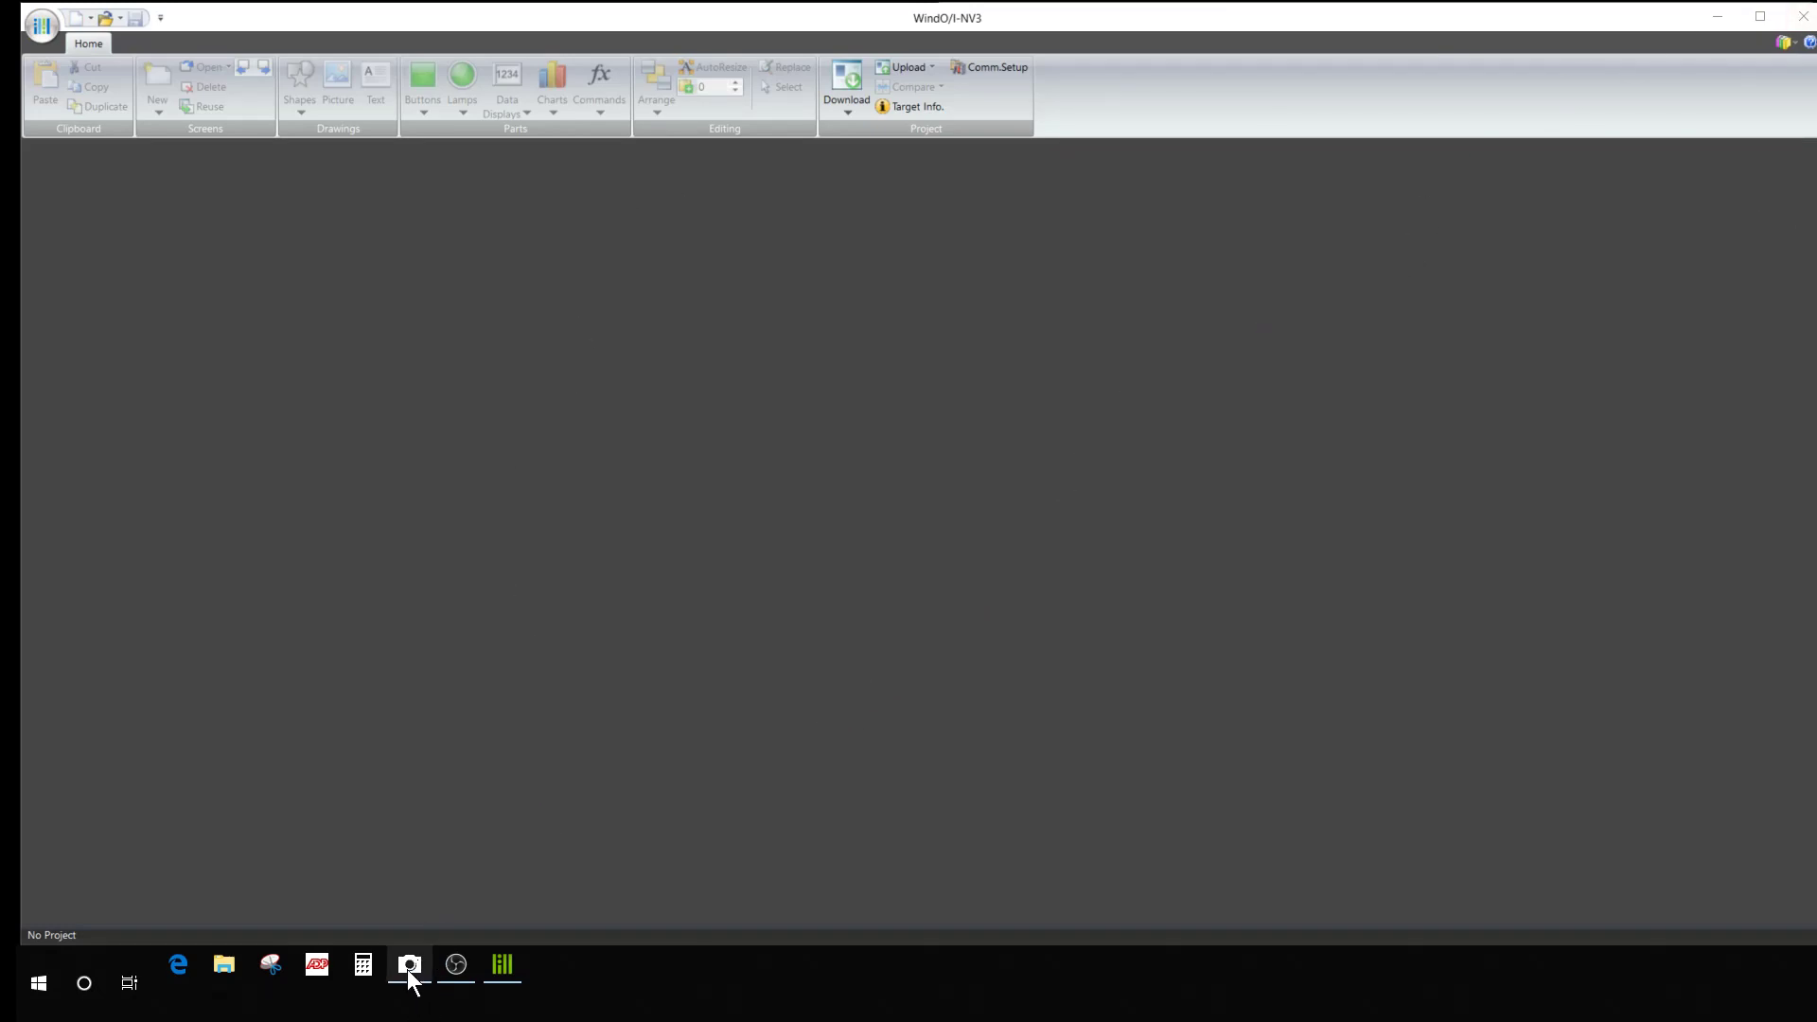
Bring the WindO/I-NV3 window into focus with No Project loaded.
click(408, 965)
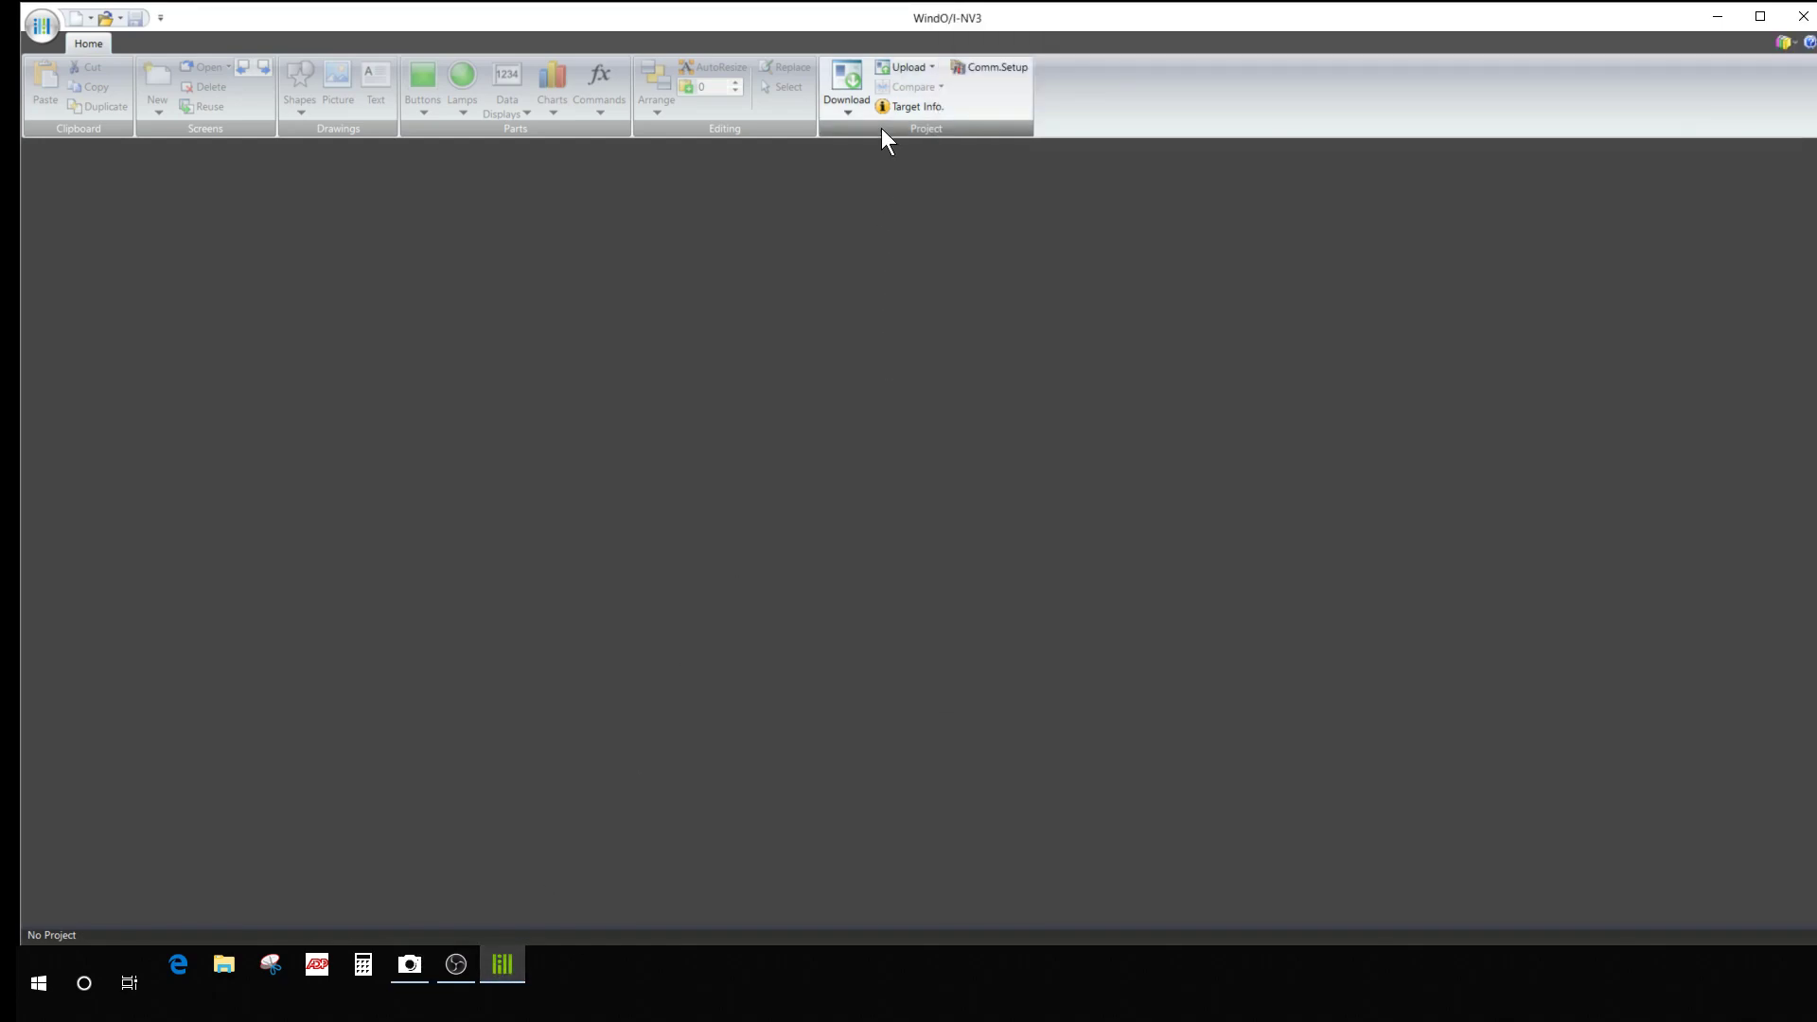
mouse_move(501, 963)
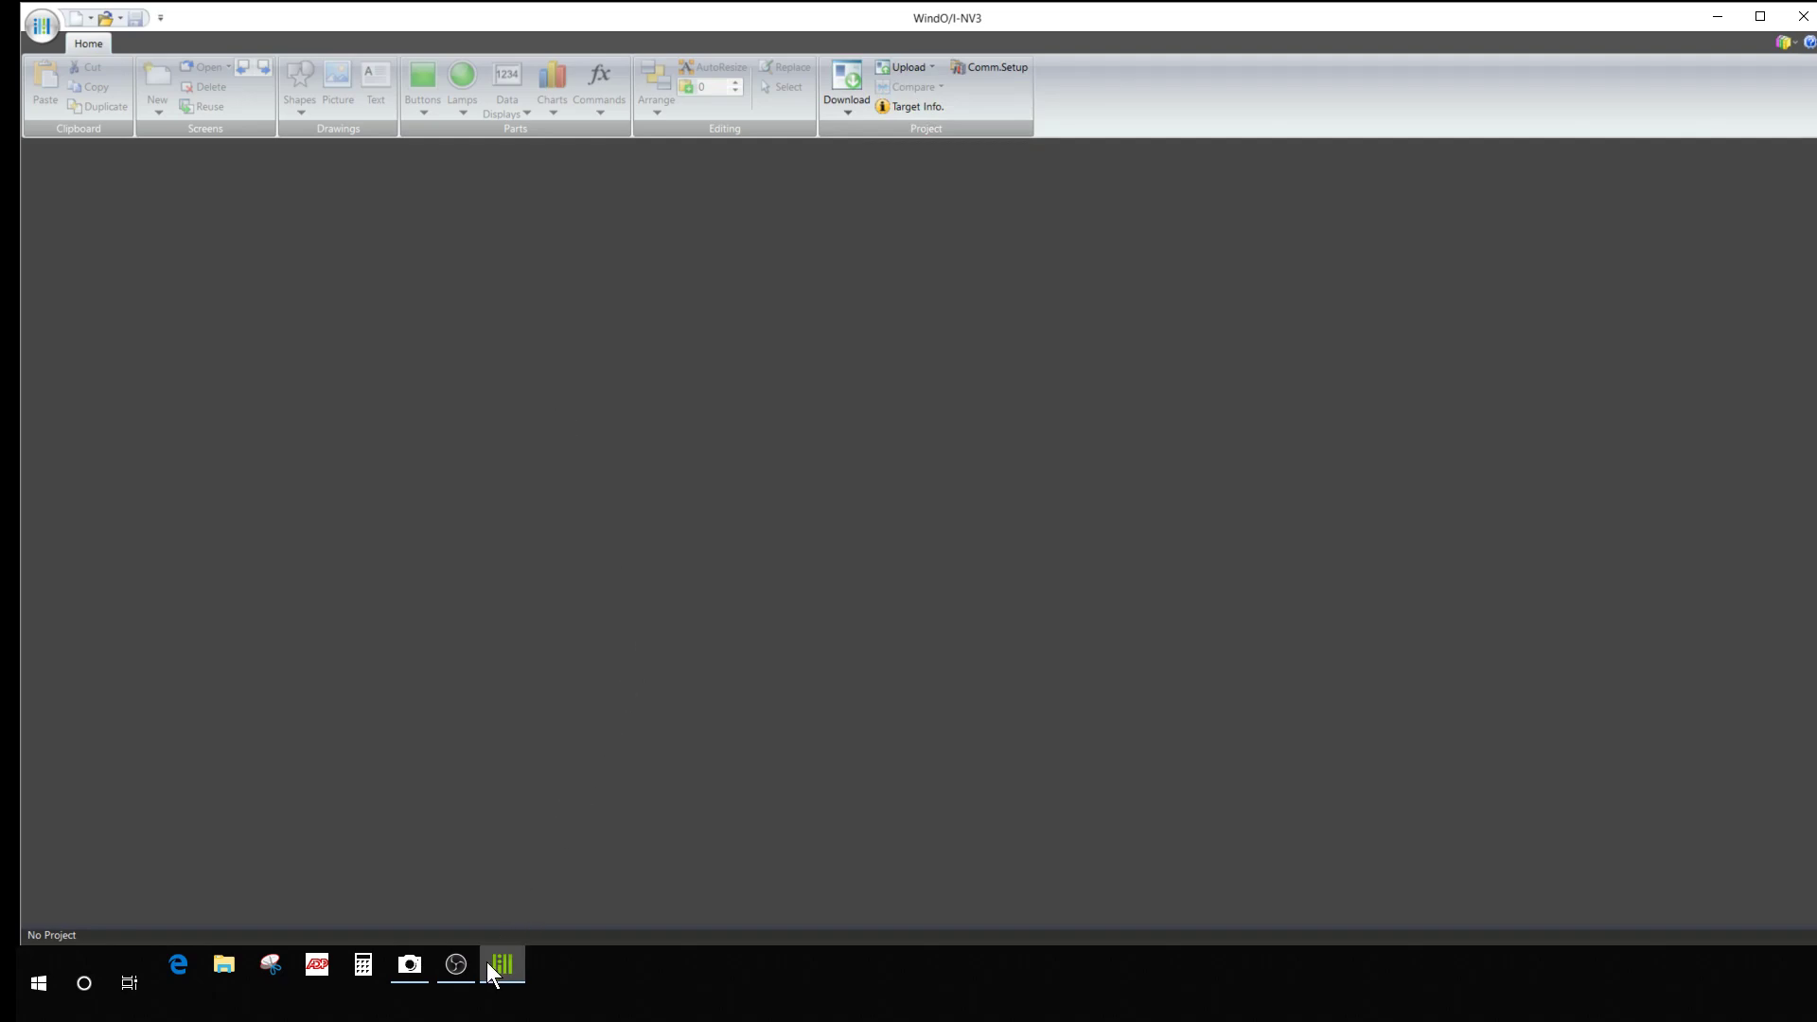
mouse_move(455, 963)
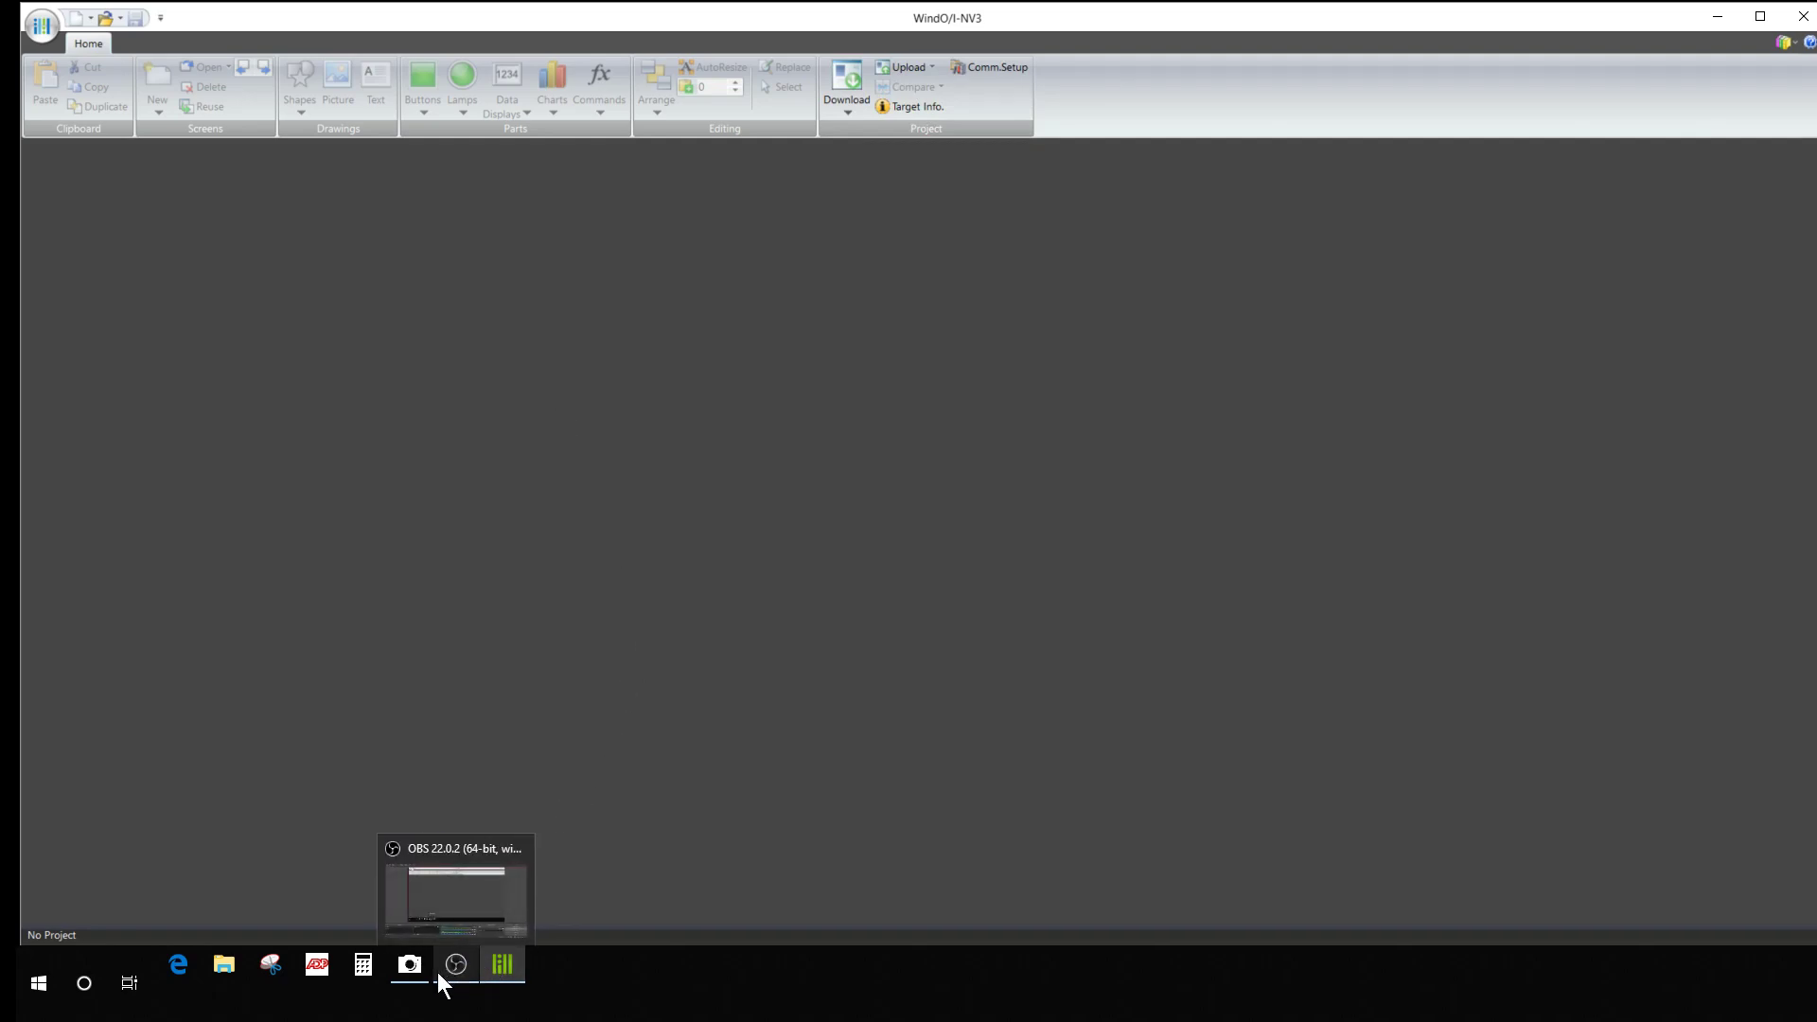
mouse_move(557, 902)
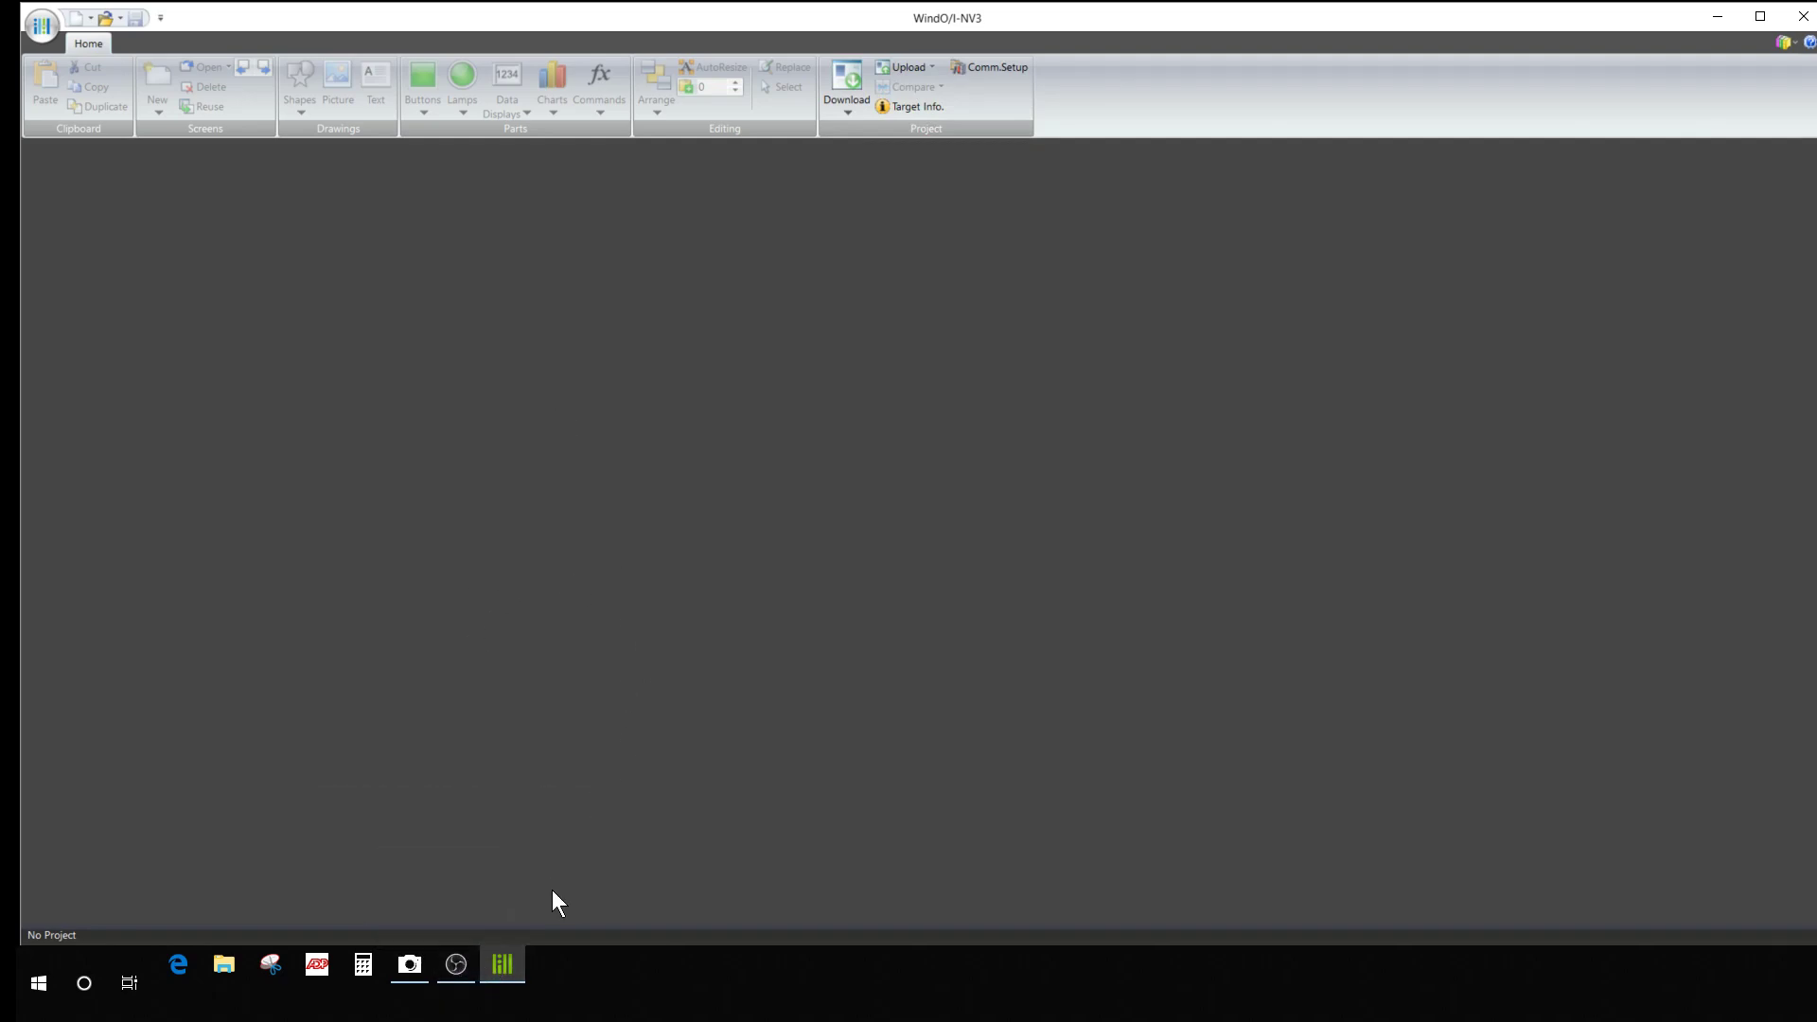
mouse_move(299, 133)
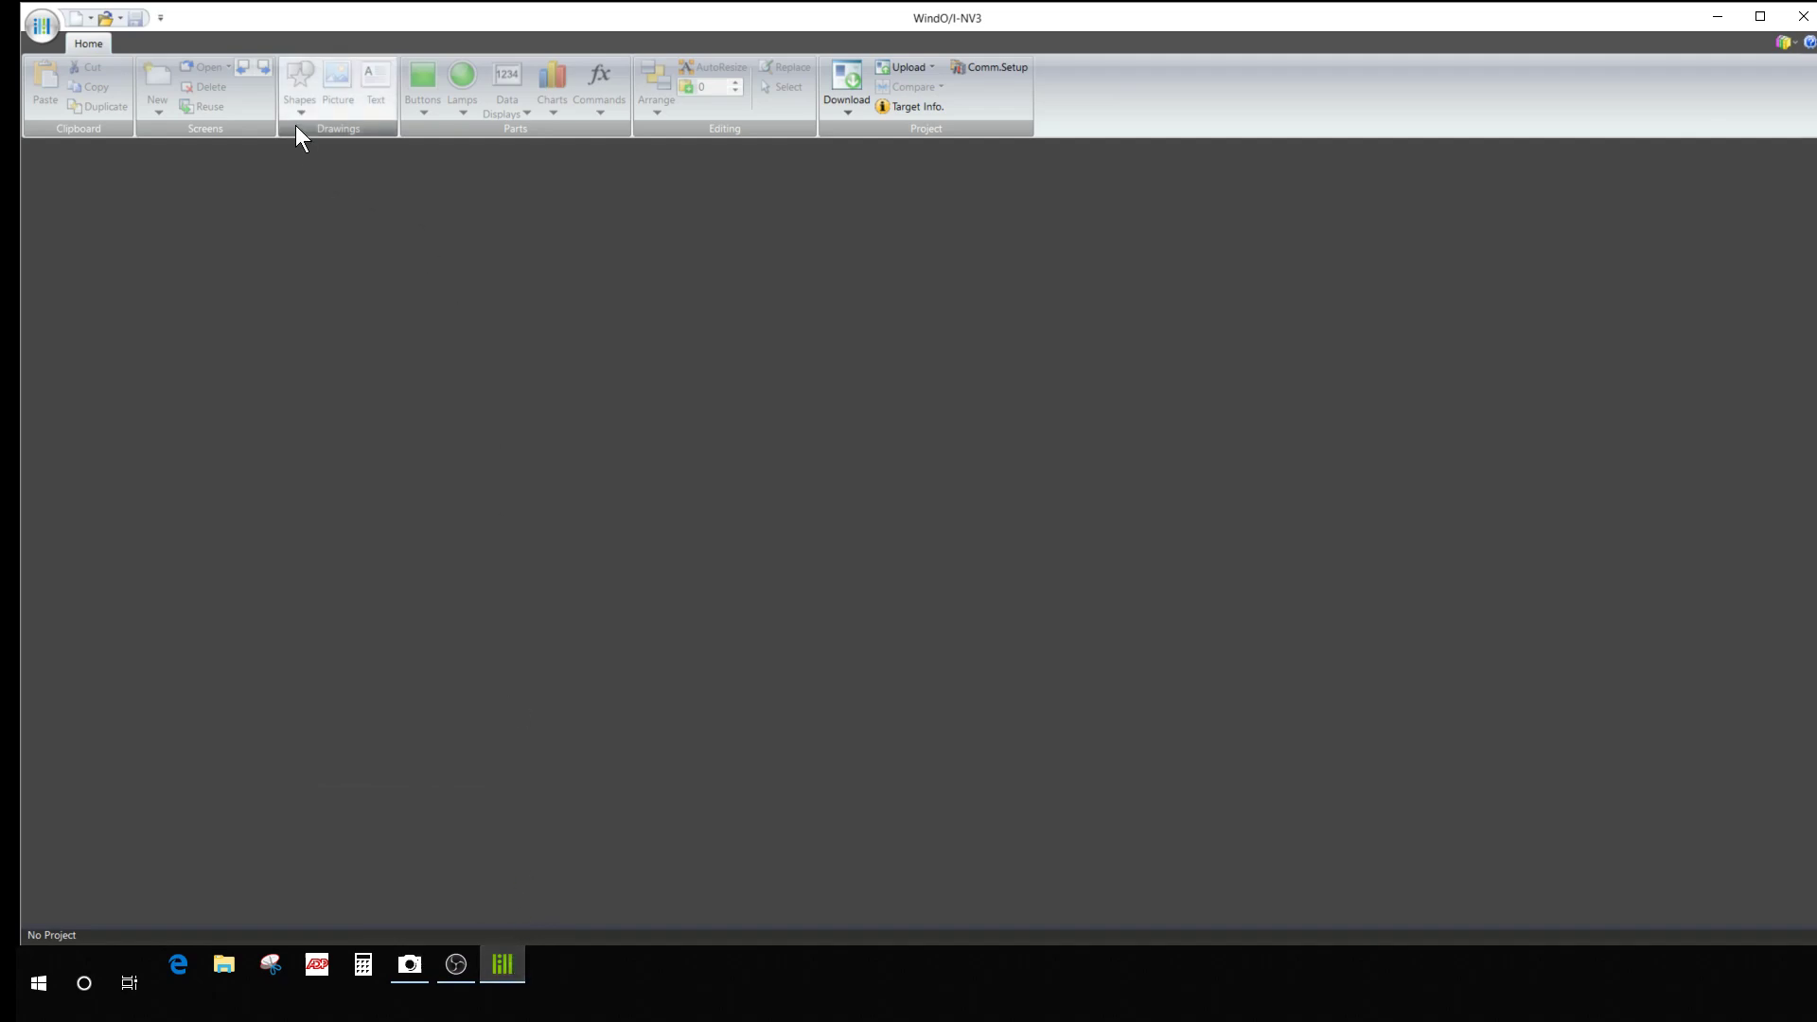
mouse_move(993, 66)
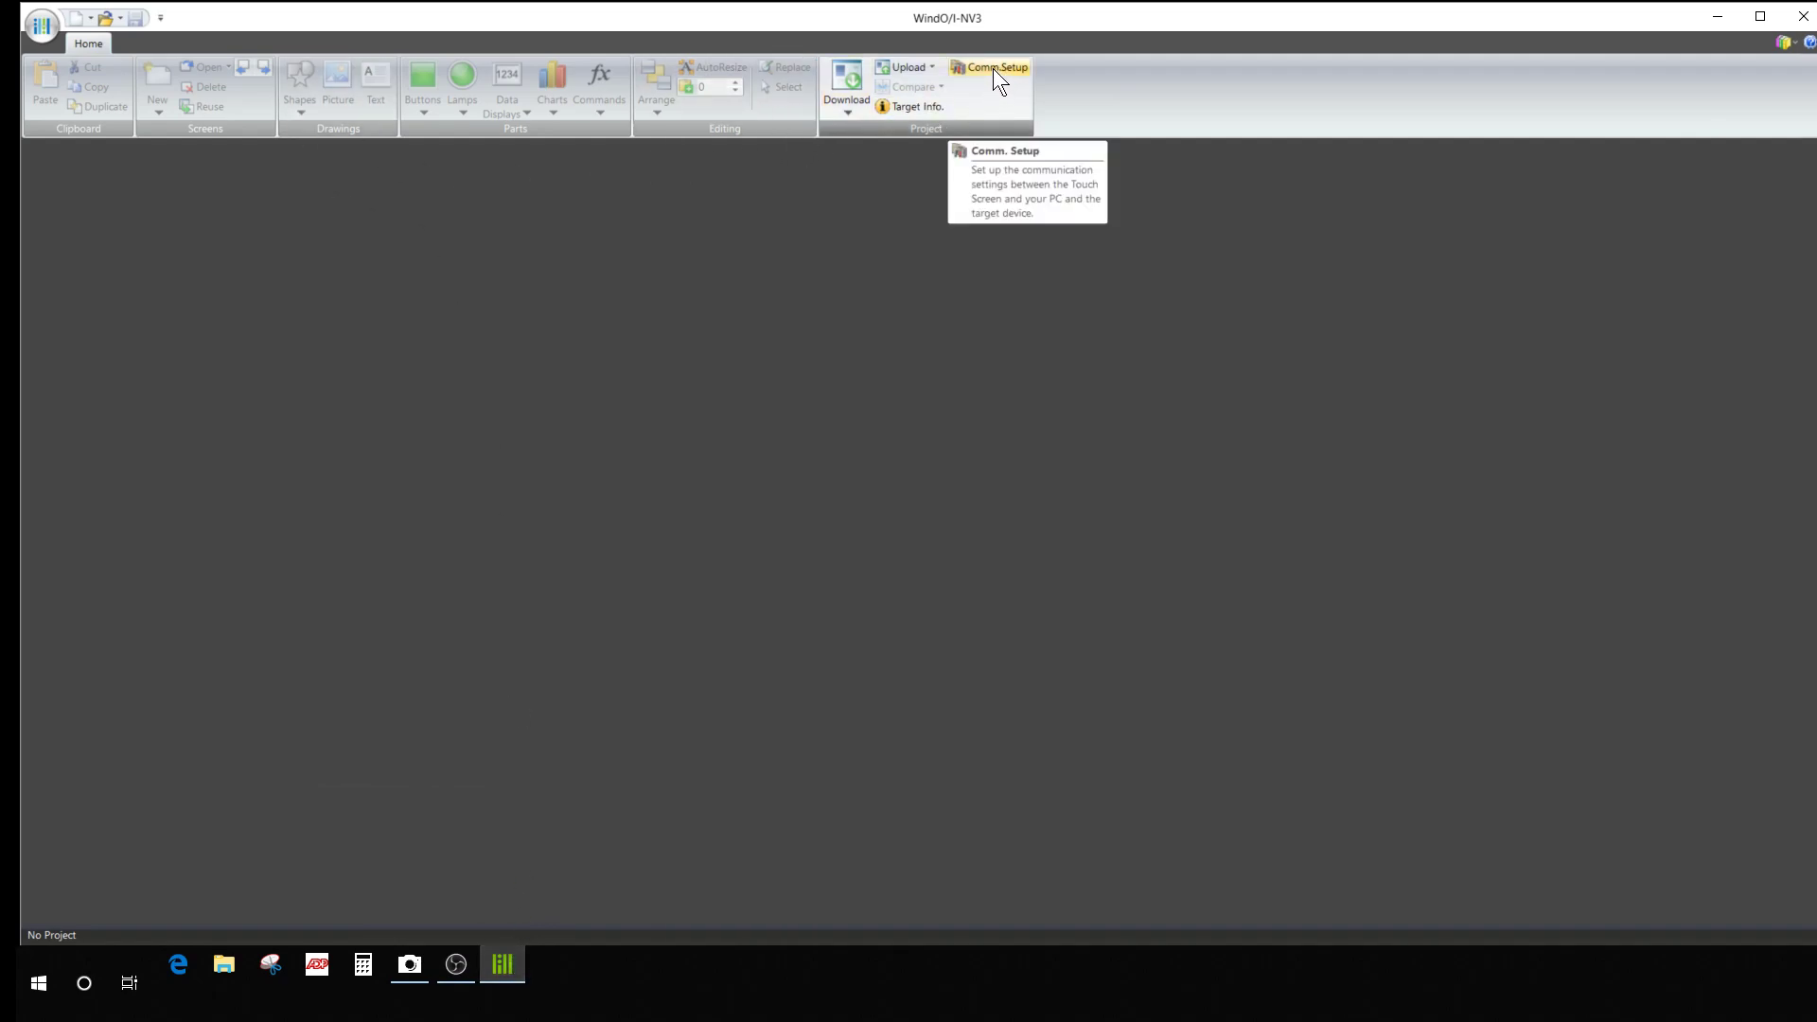
Set communication to Touch over the USB port and confirm.
click(993, 66)
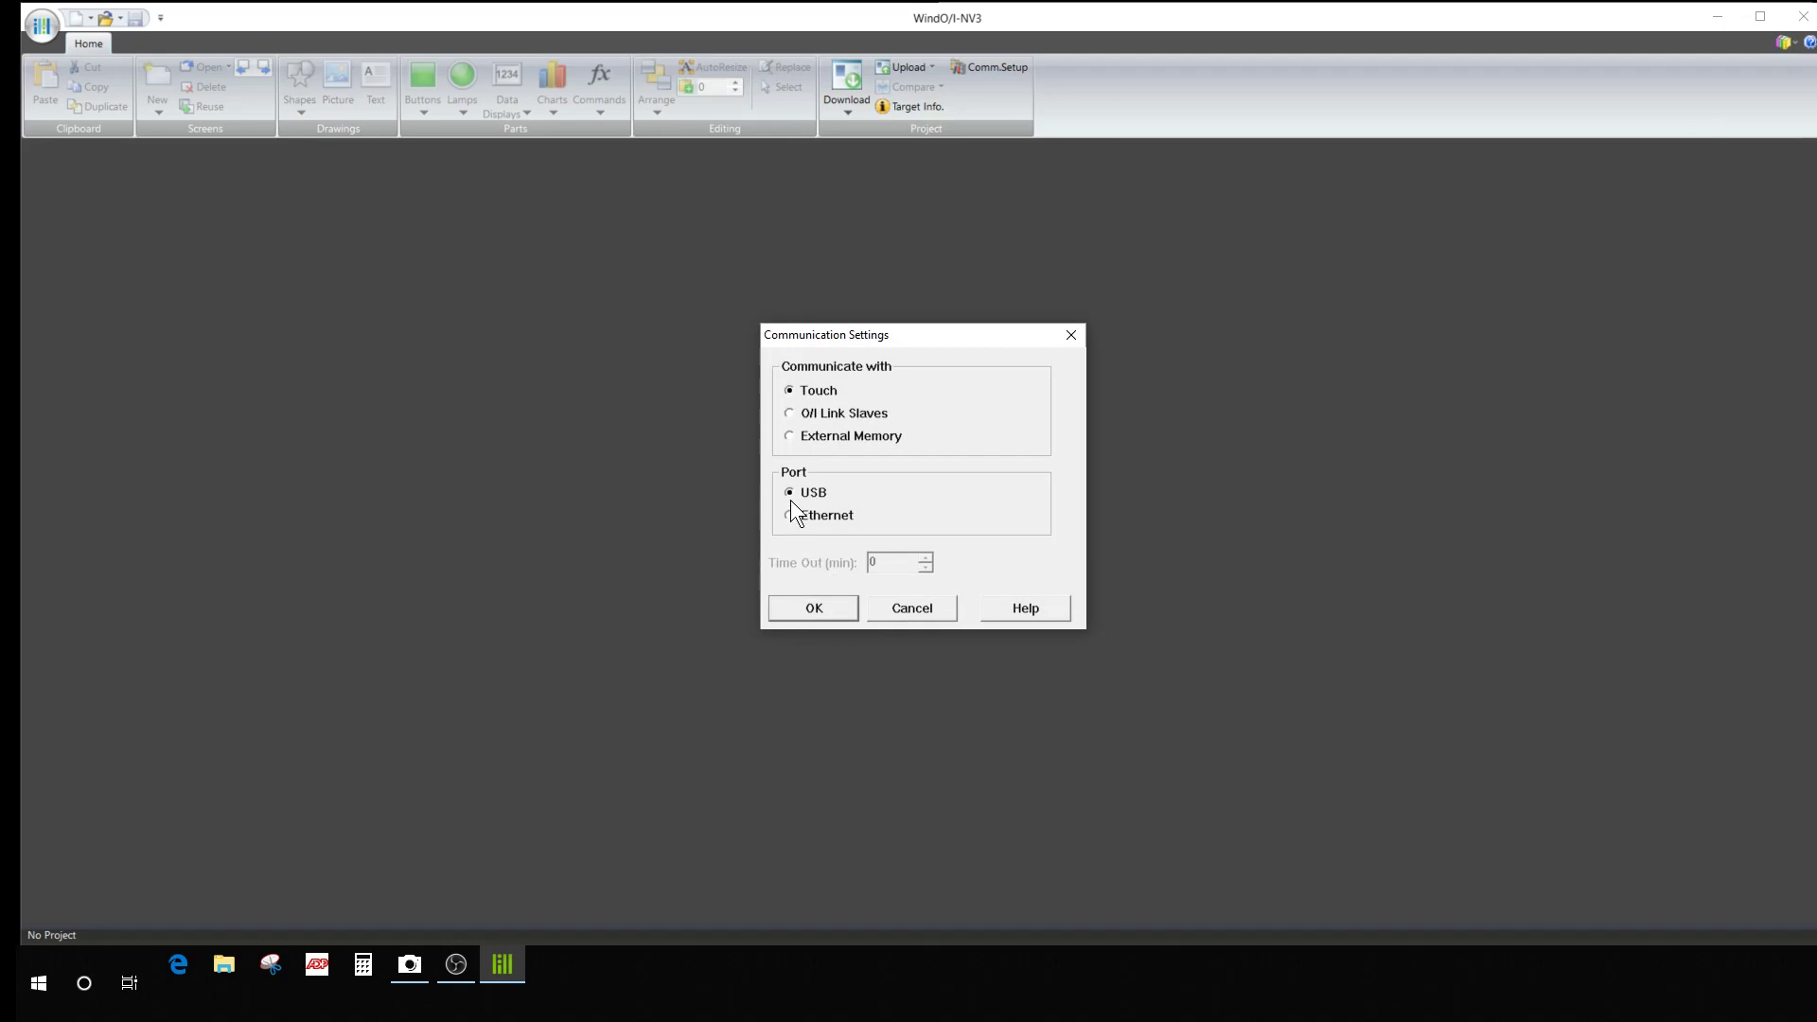
mouse_move(813, 492)
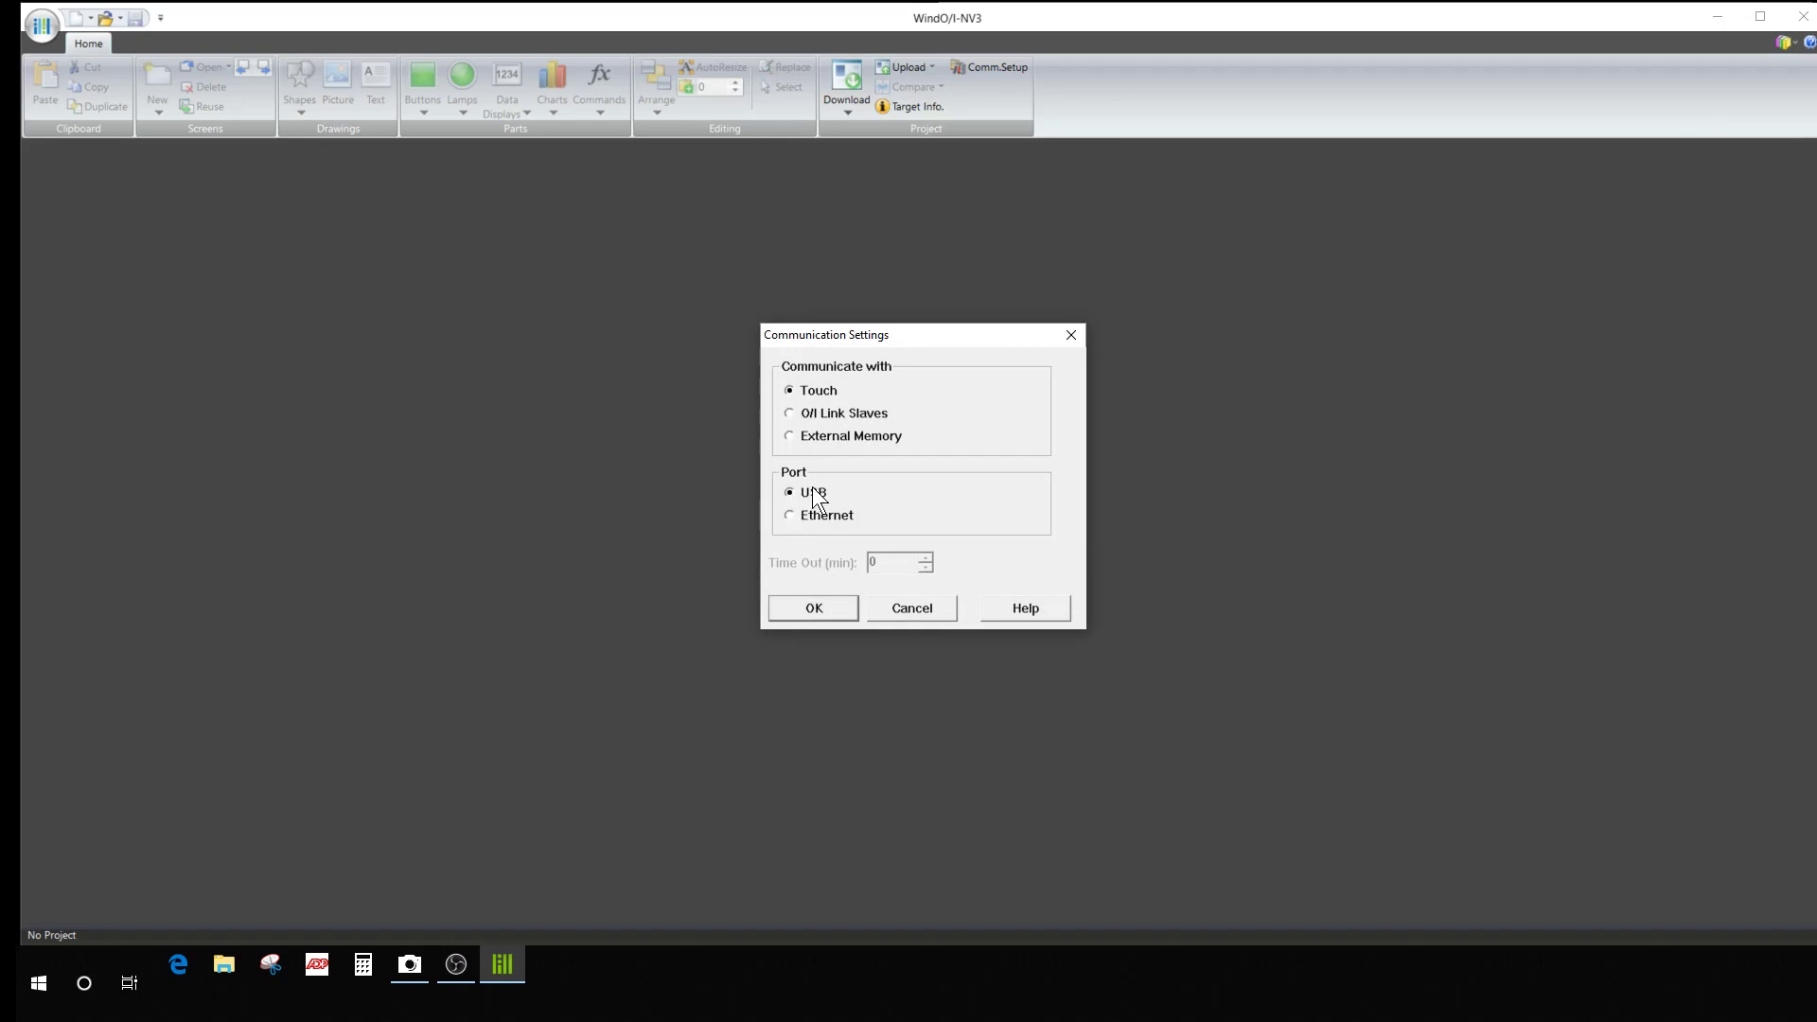
mouse_move(779, 407)
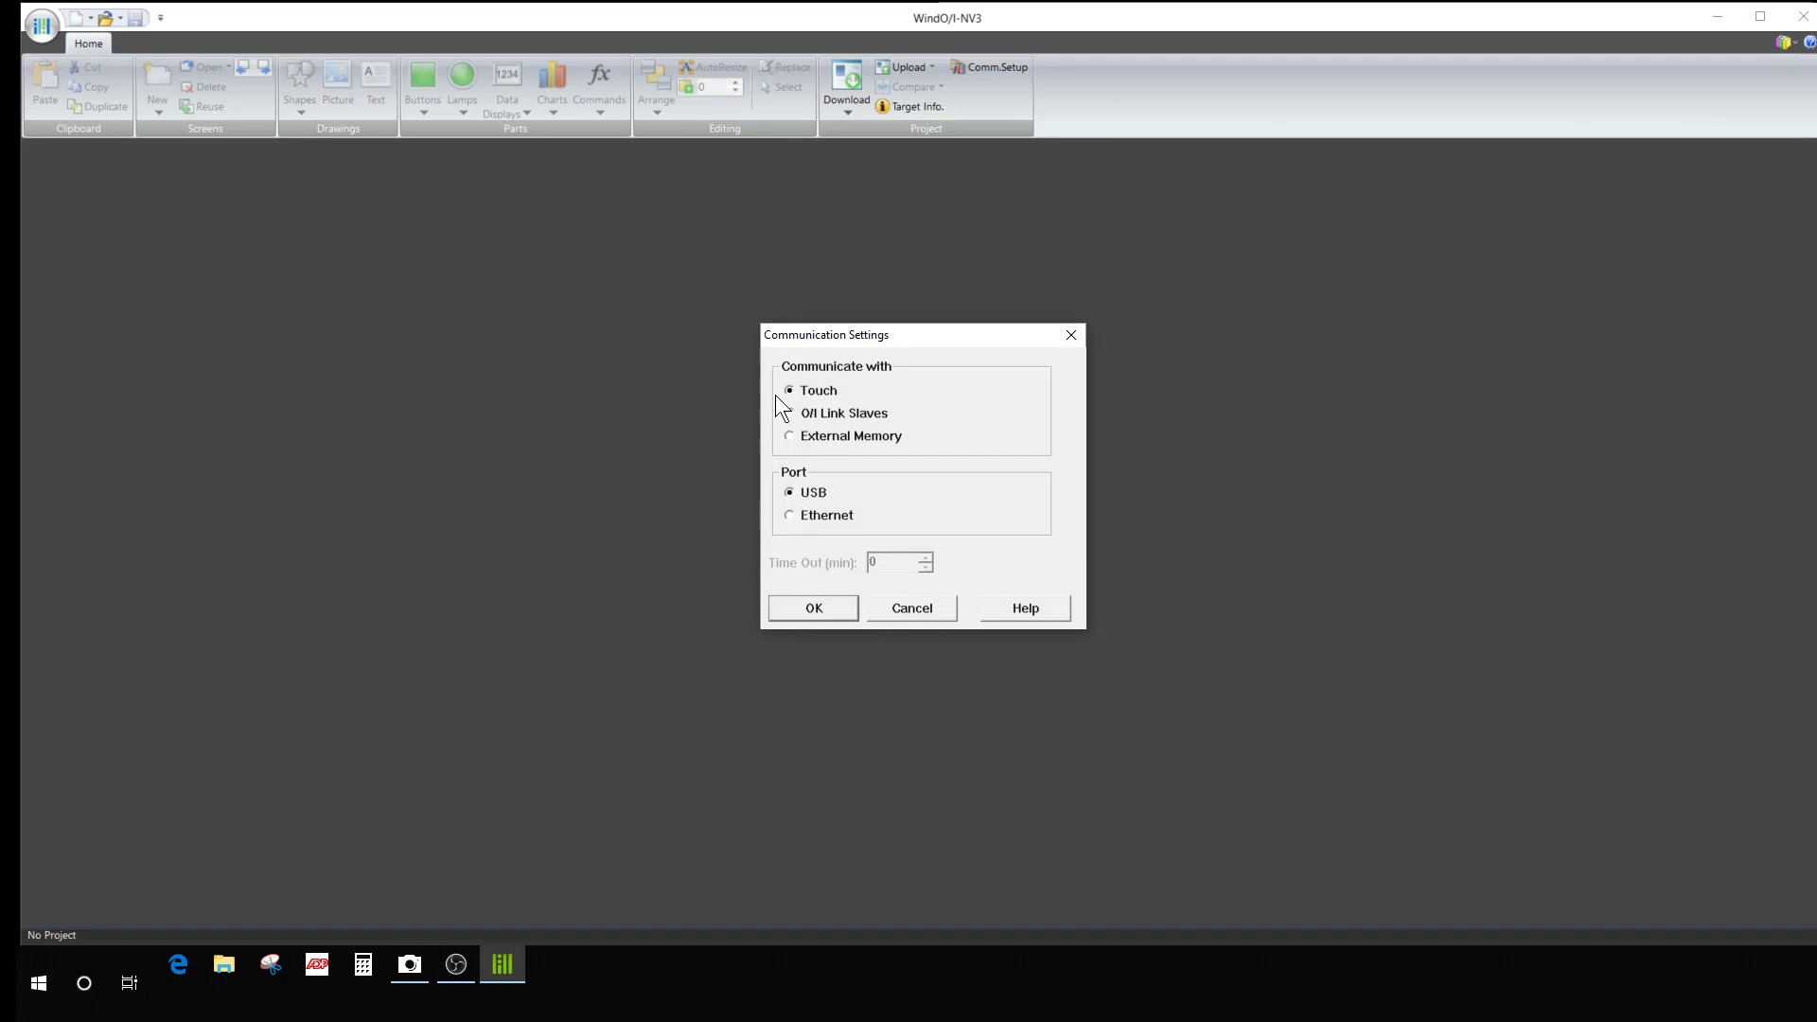
mouse_move(909, 418)
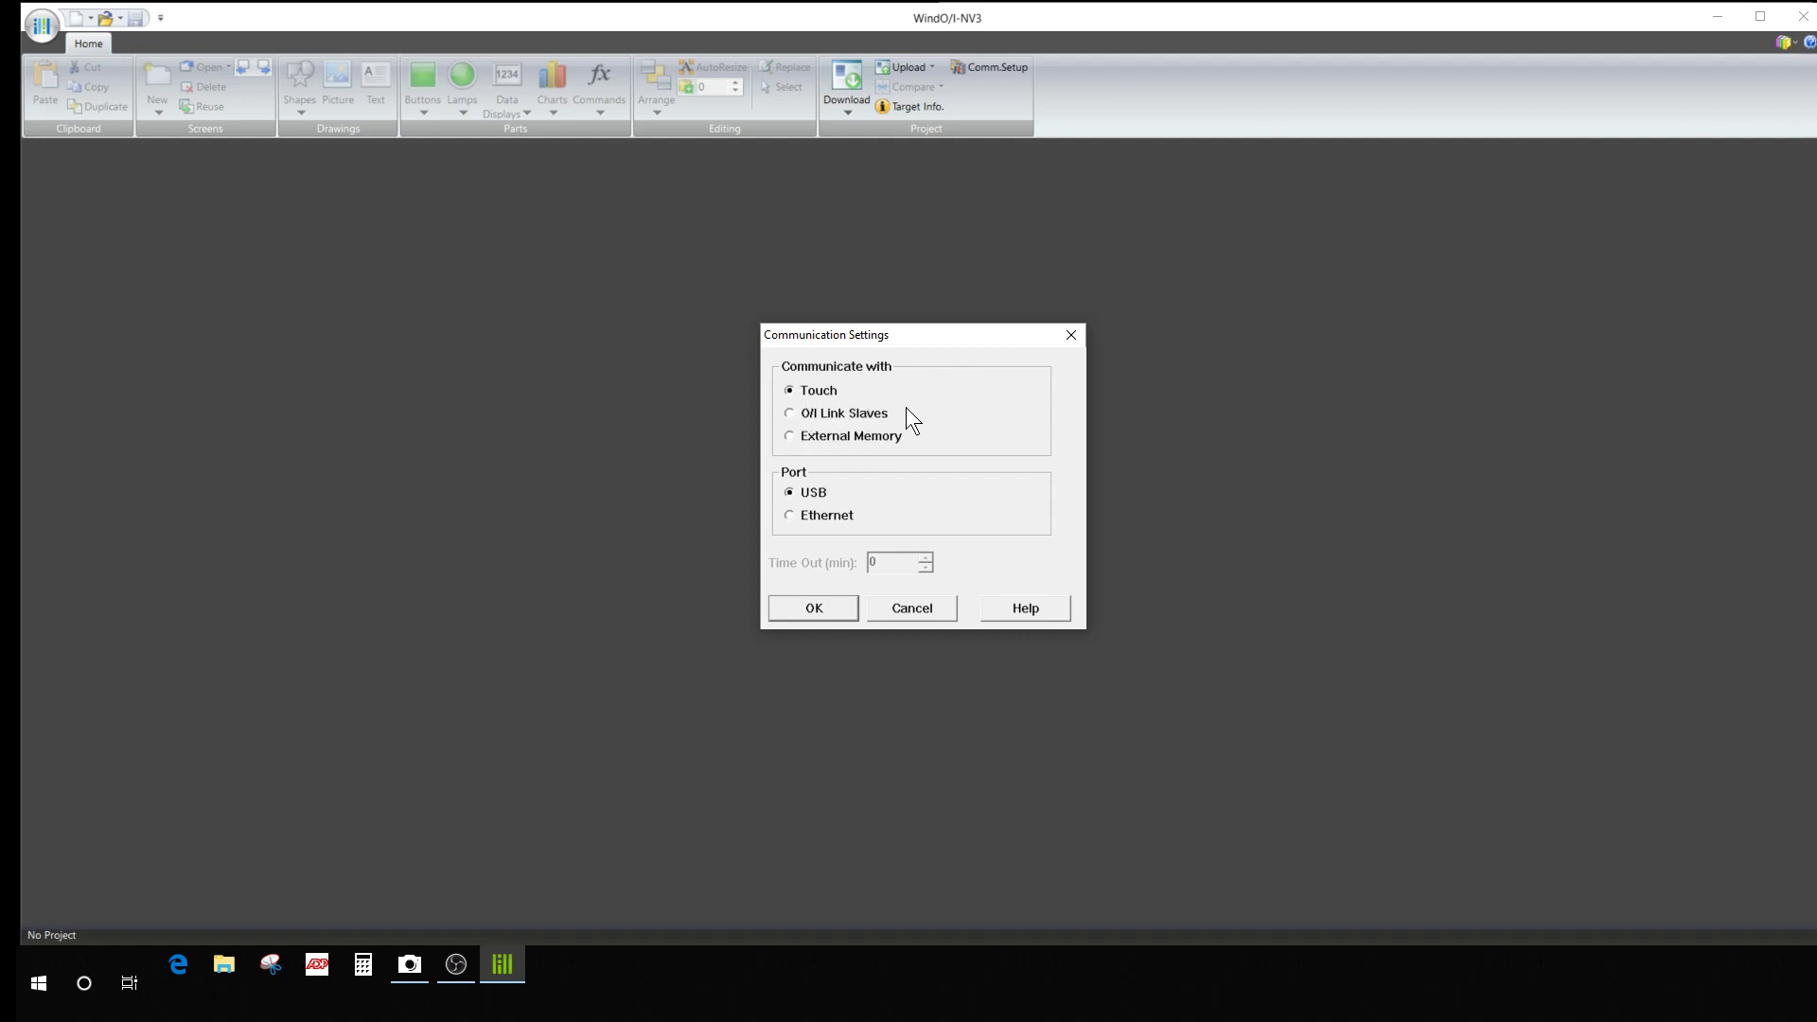
mouse_move(810, 450)
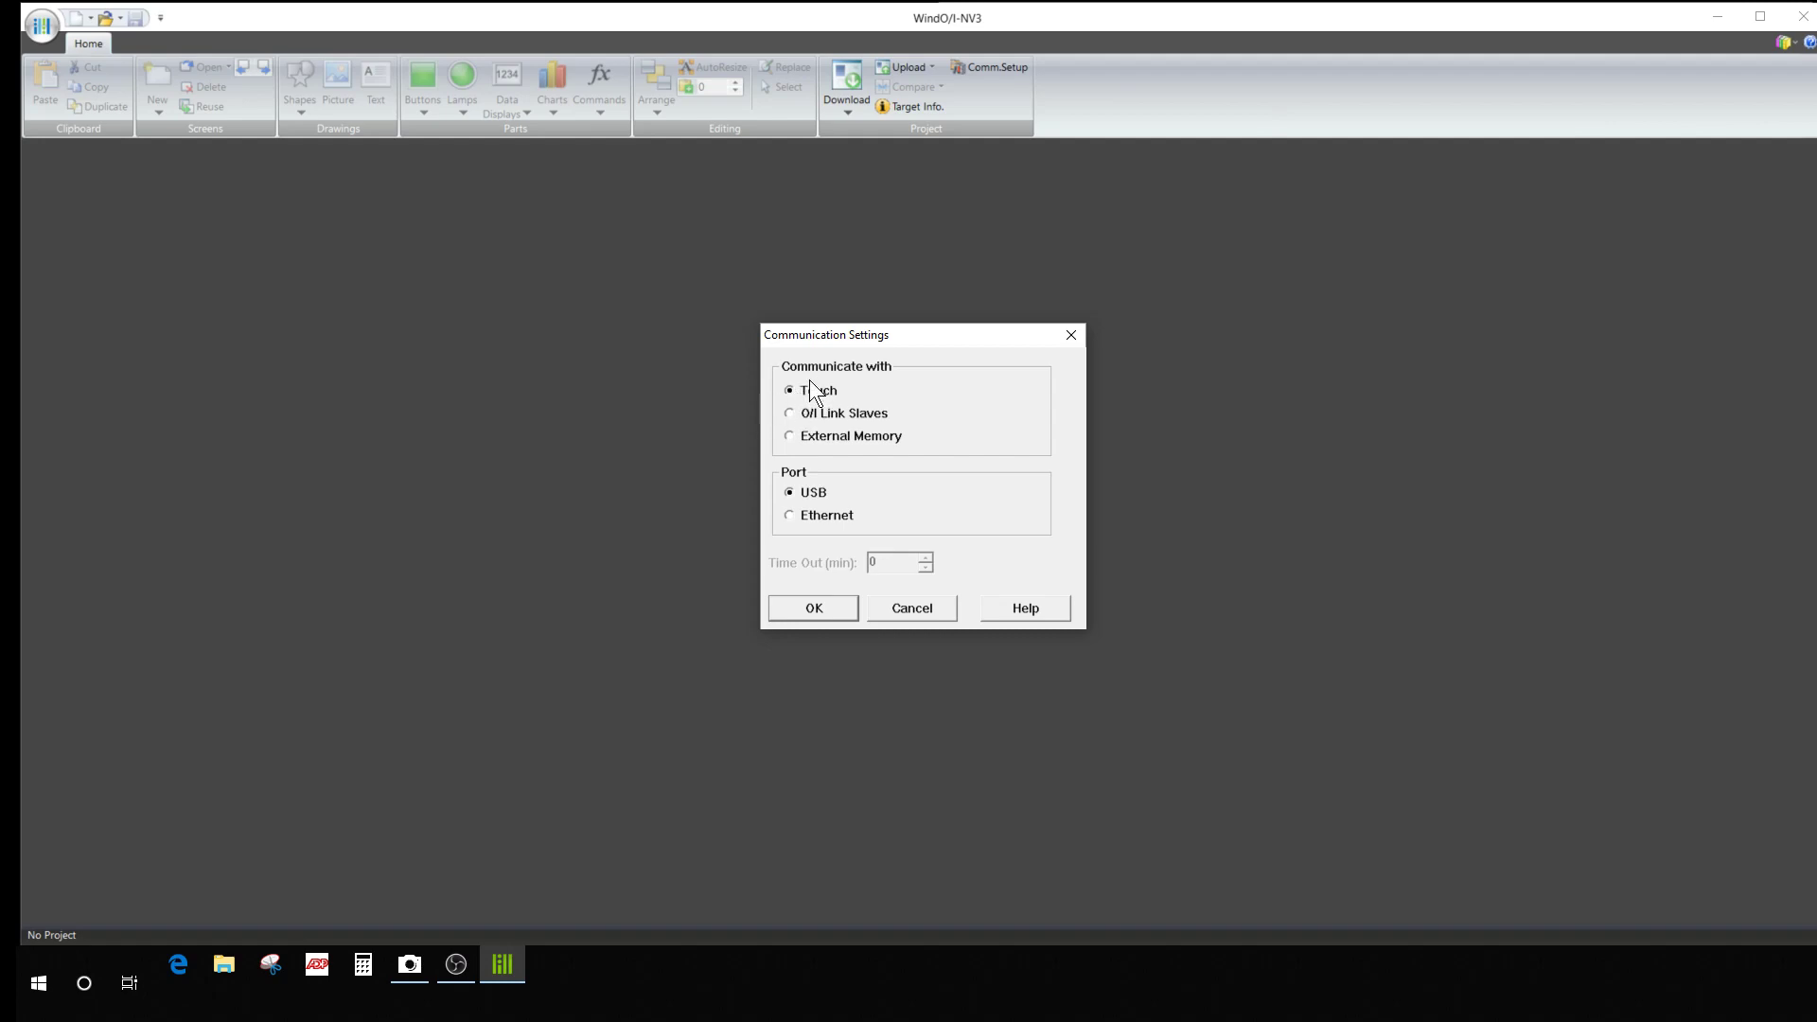
mouse_move(811, 533)
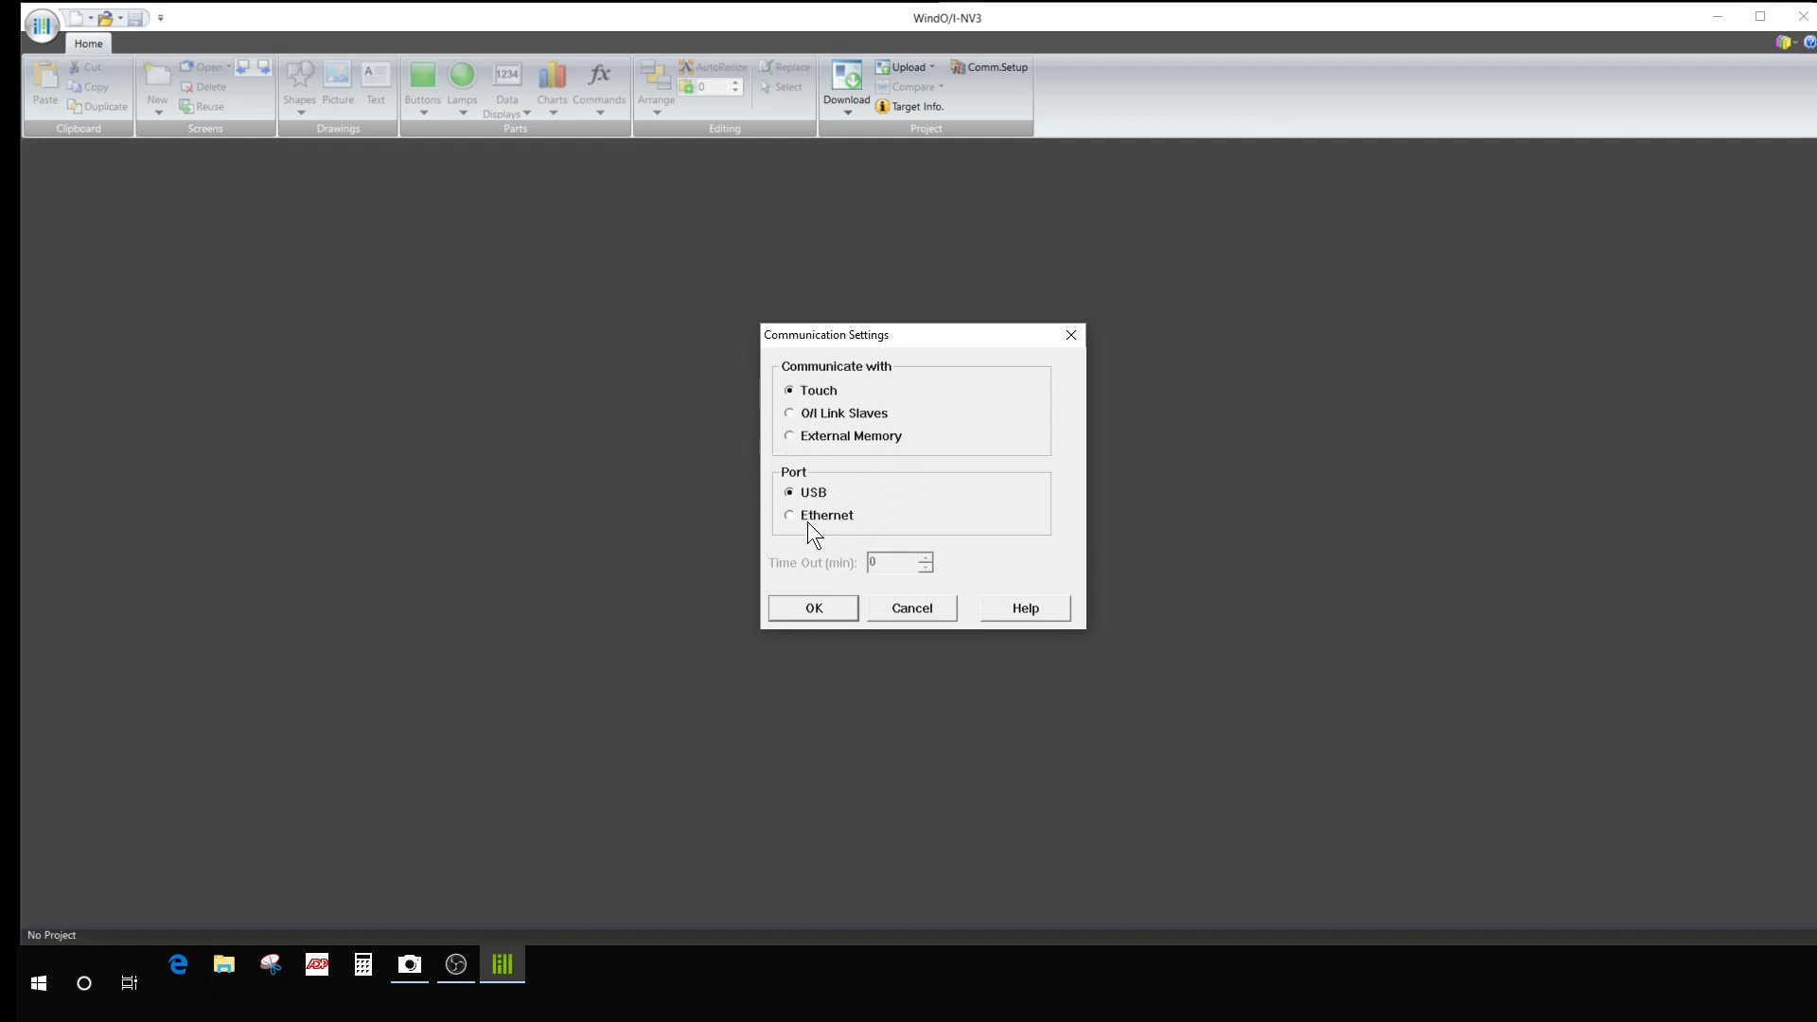
mouse_move(904, 525)
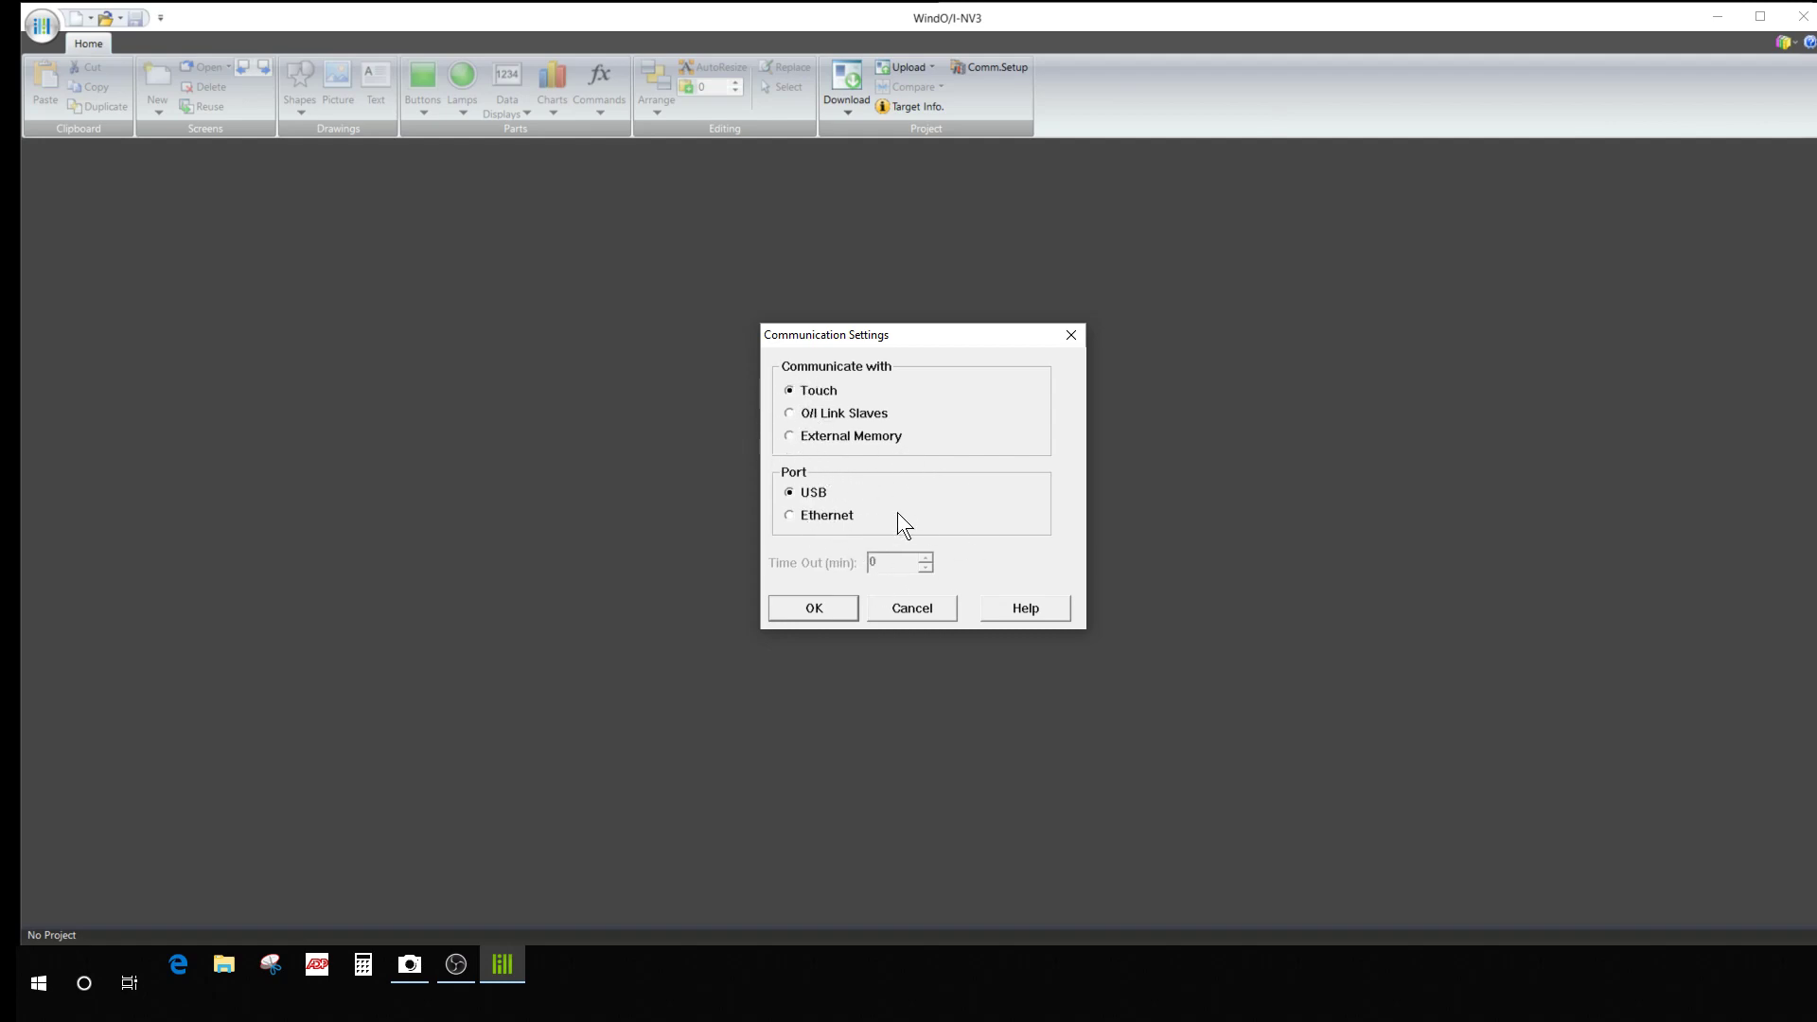
mouse_move(826, 609)
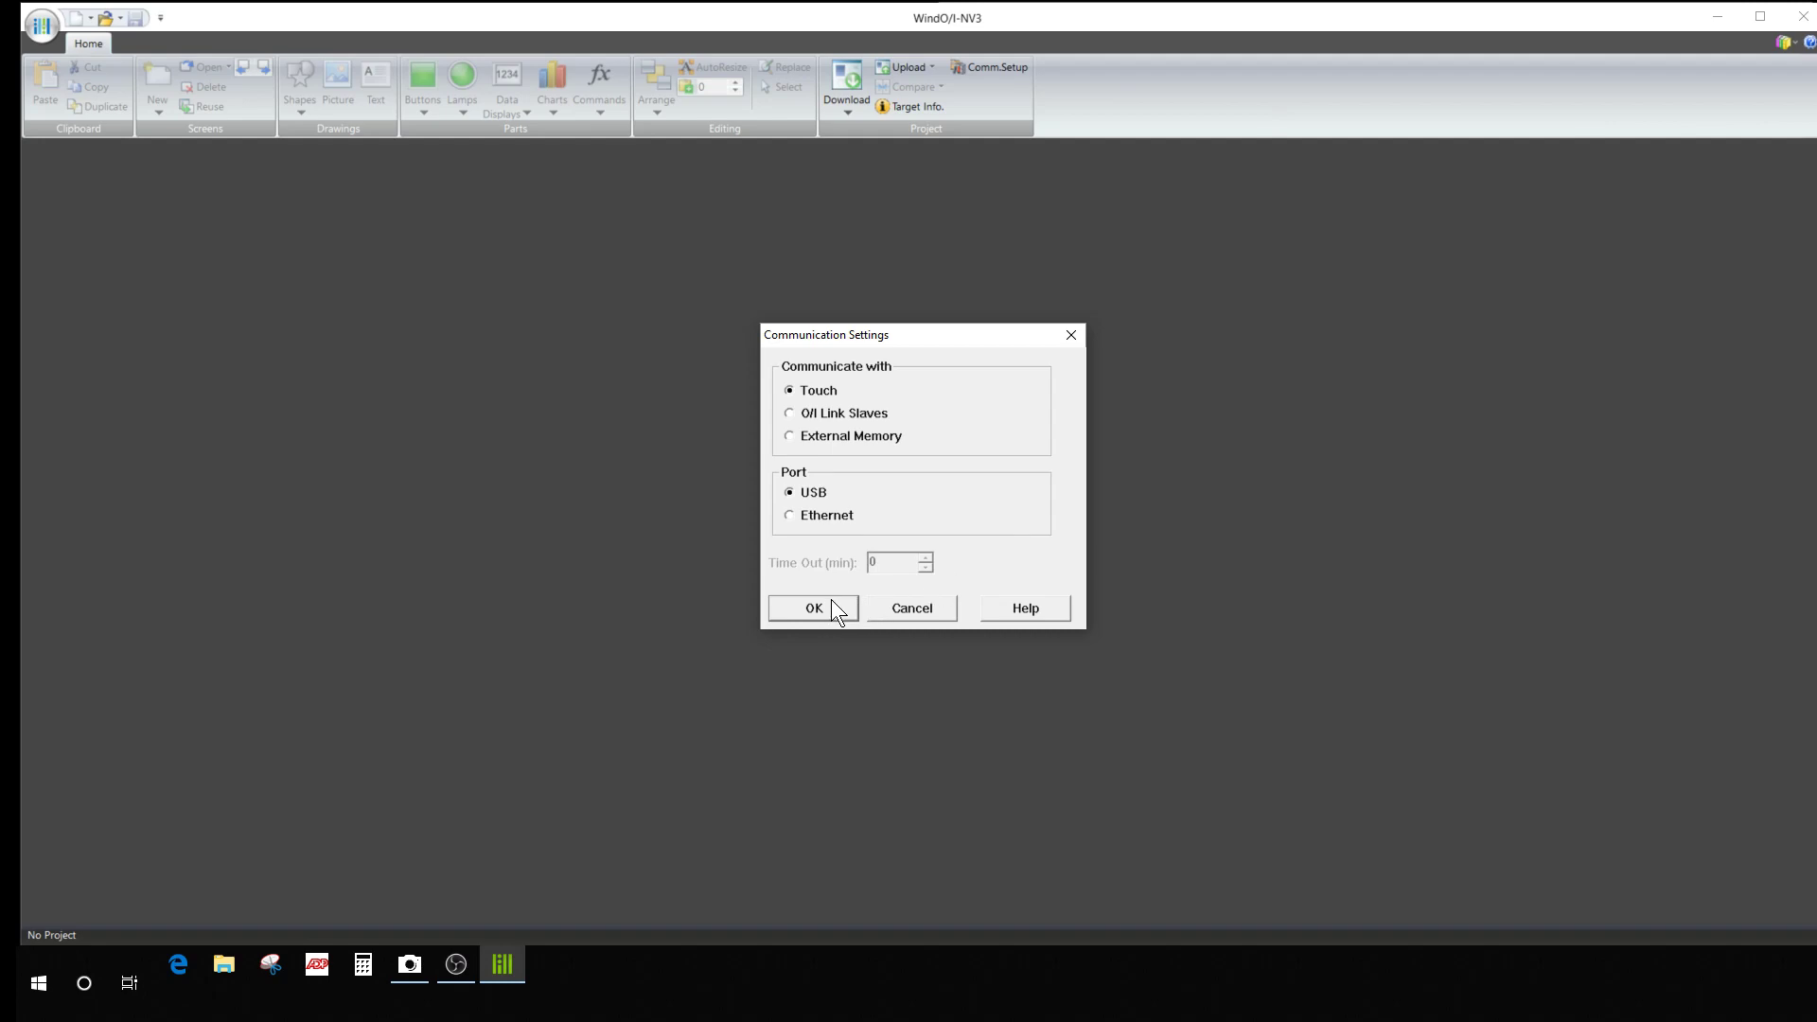
click(814, 609)
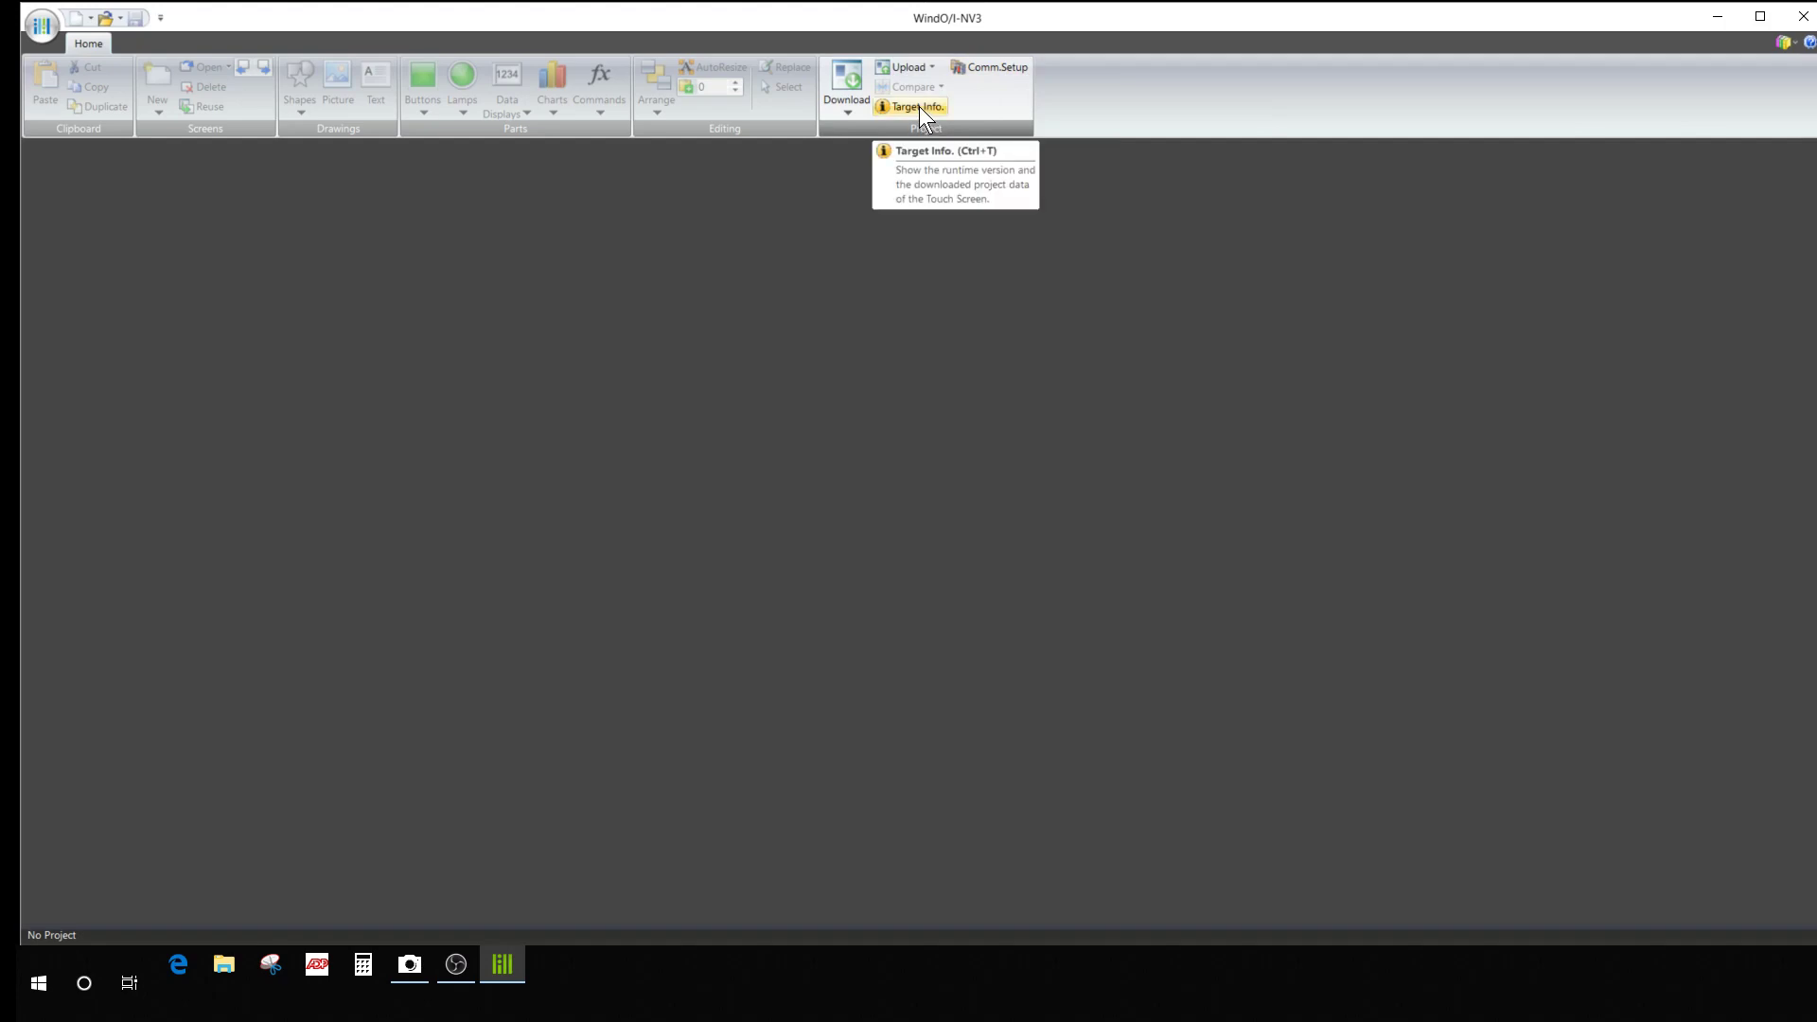
mouse_move(918, 118)
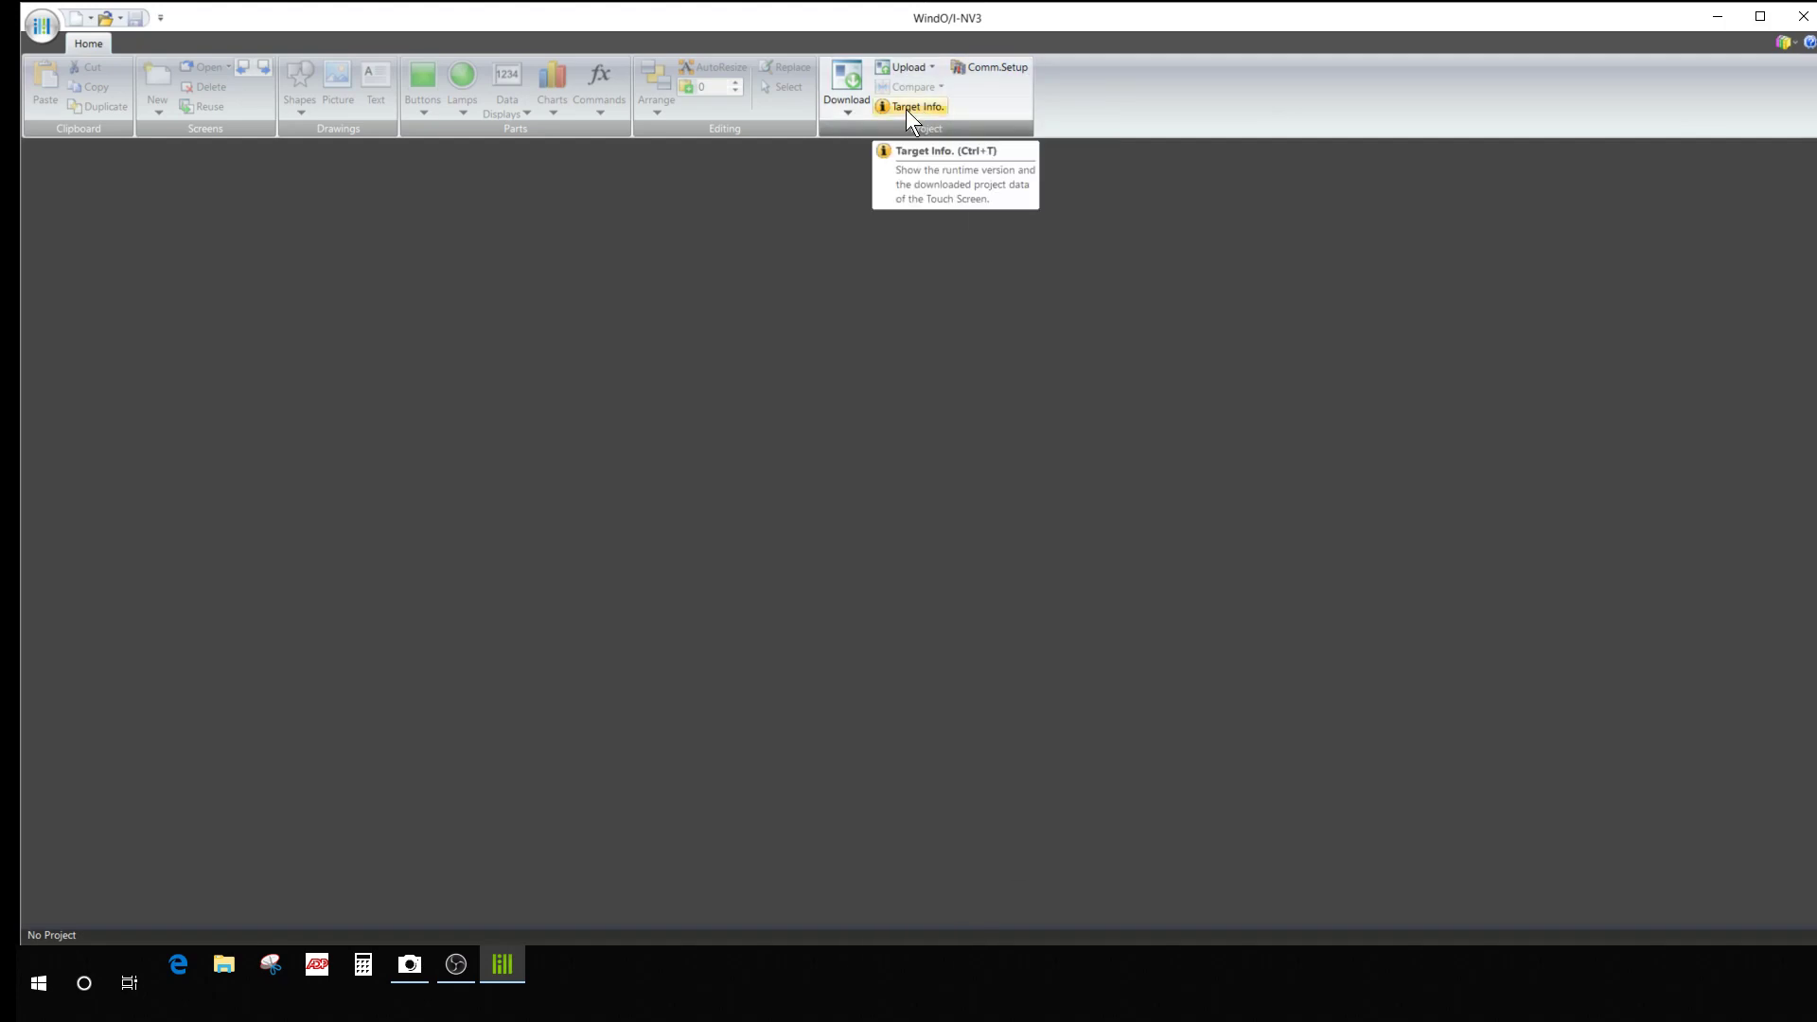
Retrieve target info: FT1A-C12RA-* series, runtime 4.13, project KICKER 070918.
click(917, 105)
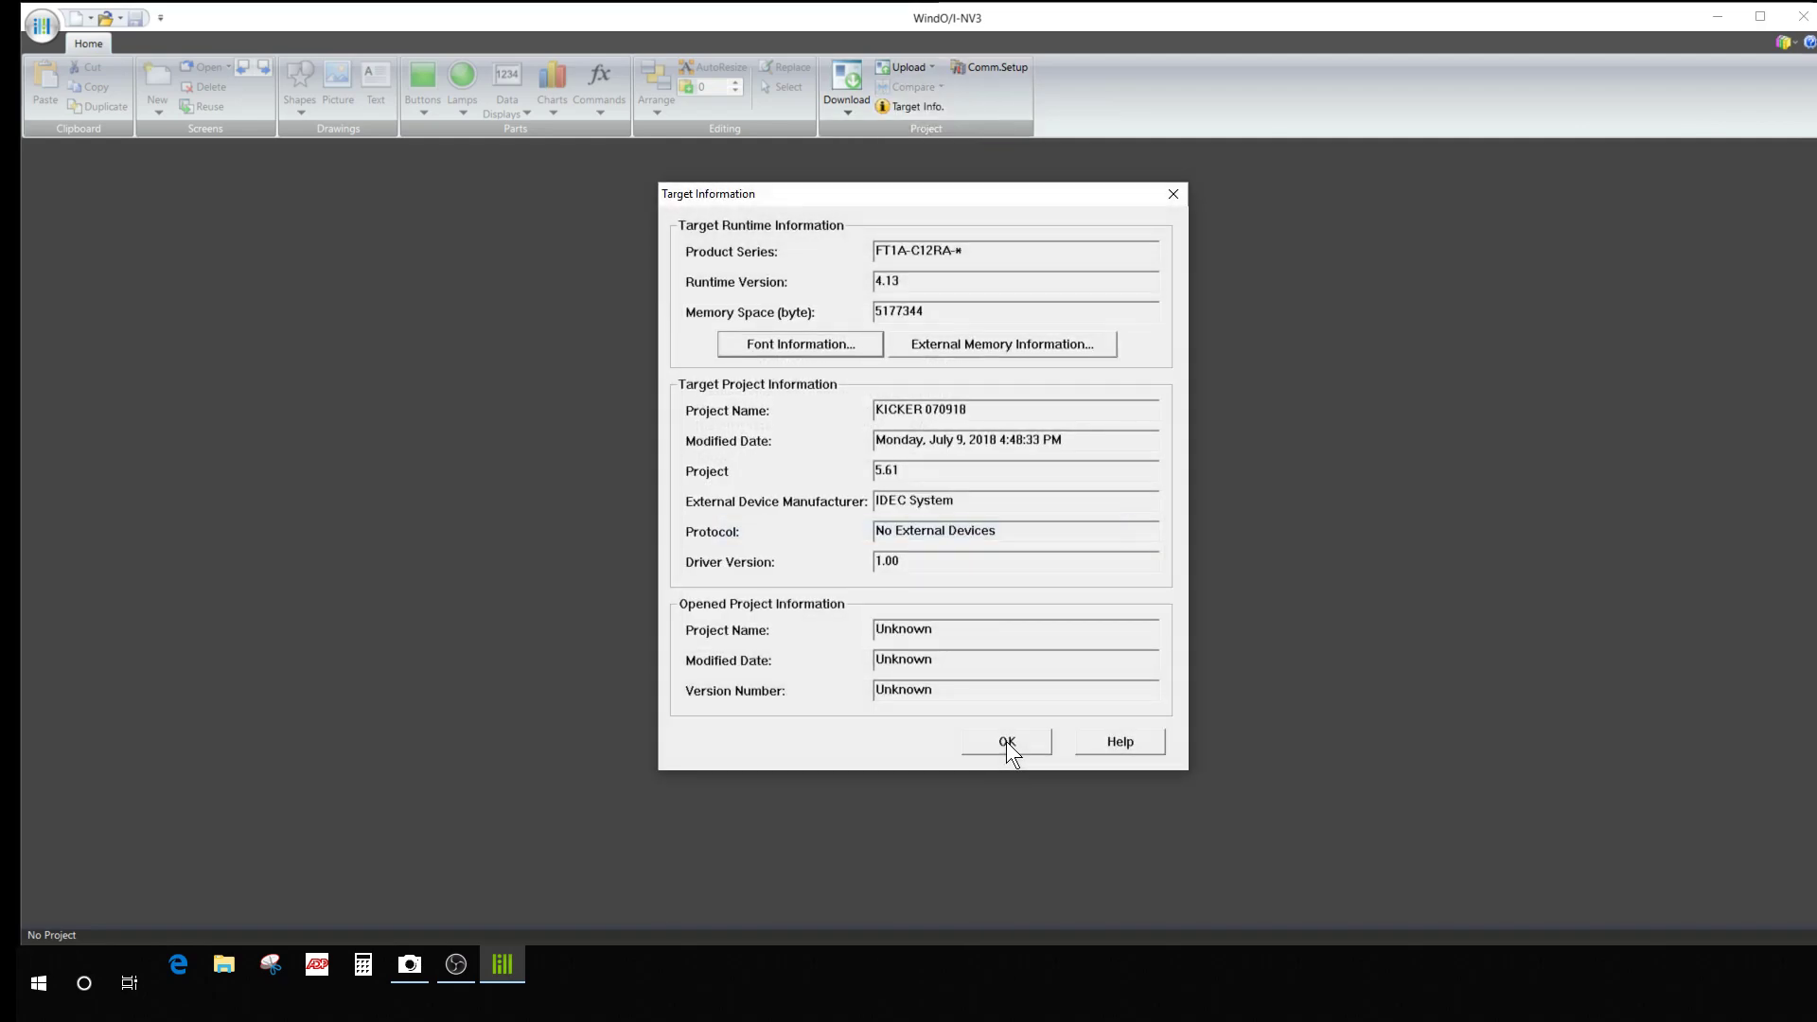
mouse_move(754, 275)
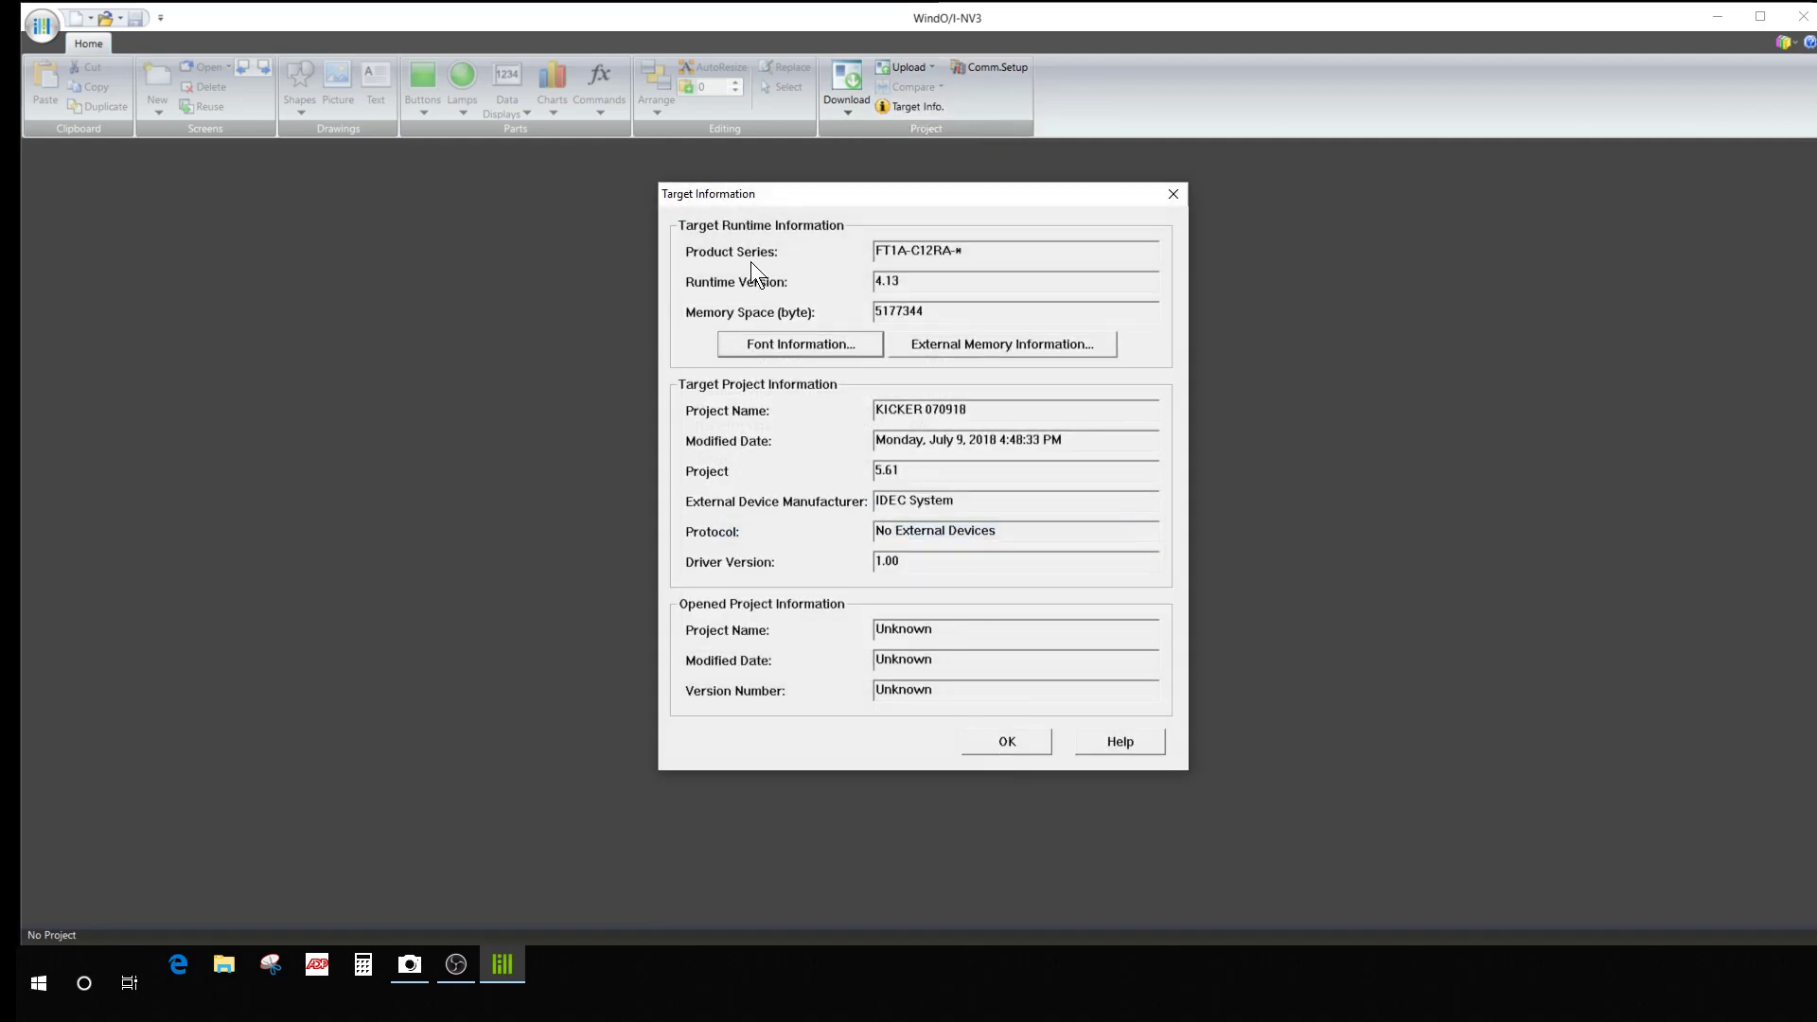
mouse_move(975, 250)
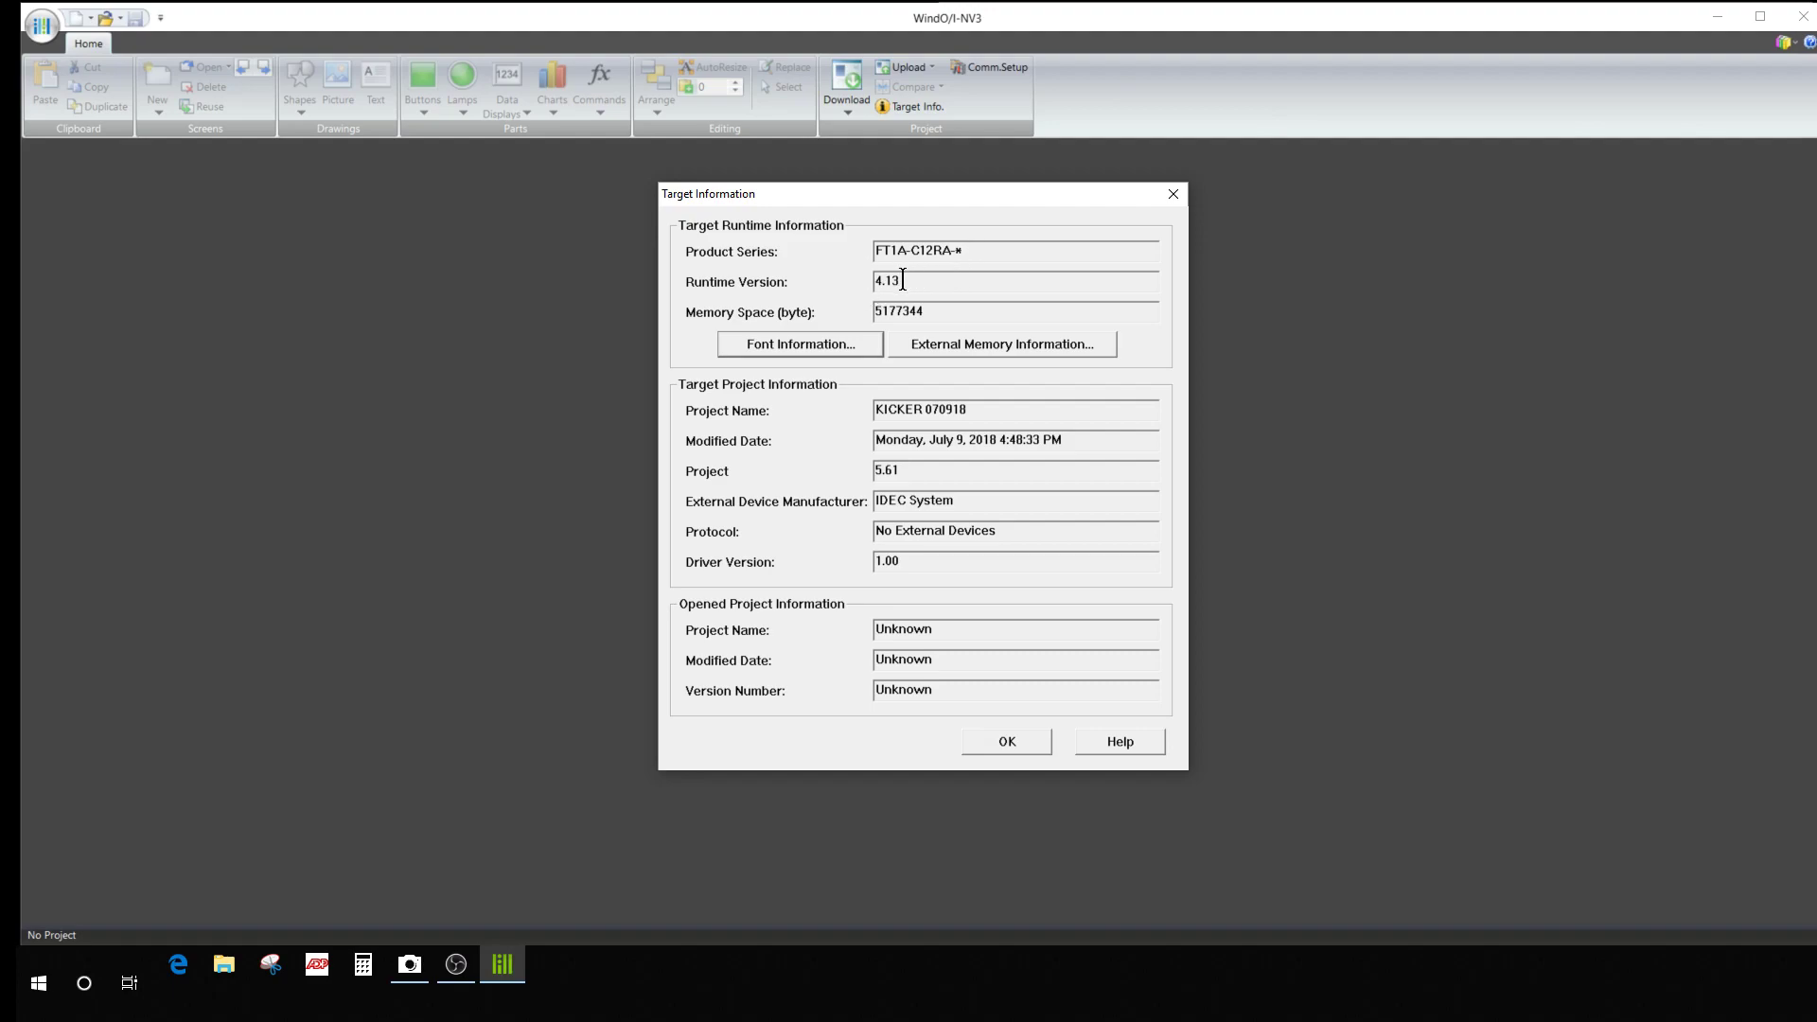
mouse_move(928, 282)
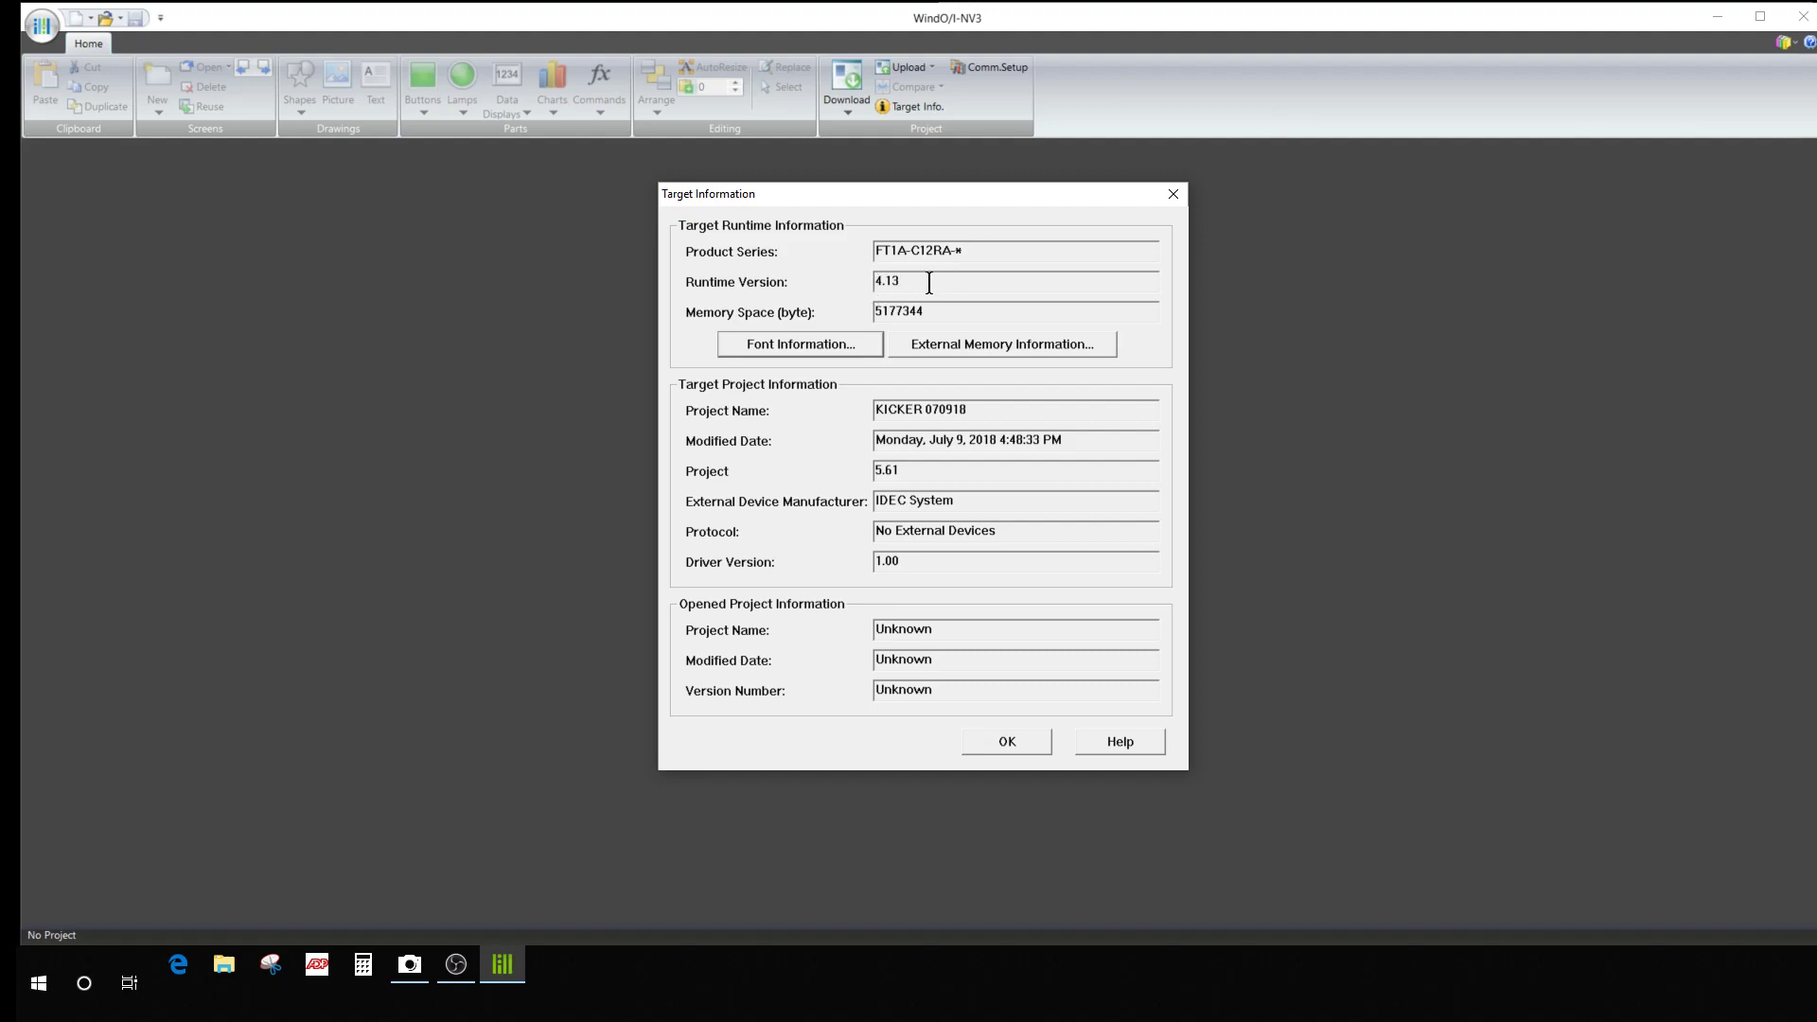
mouse_move(971, 357)
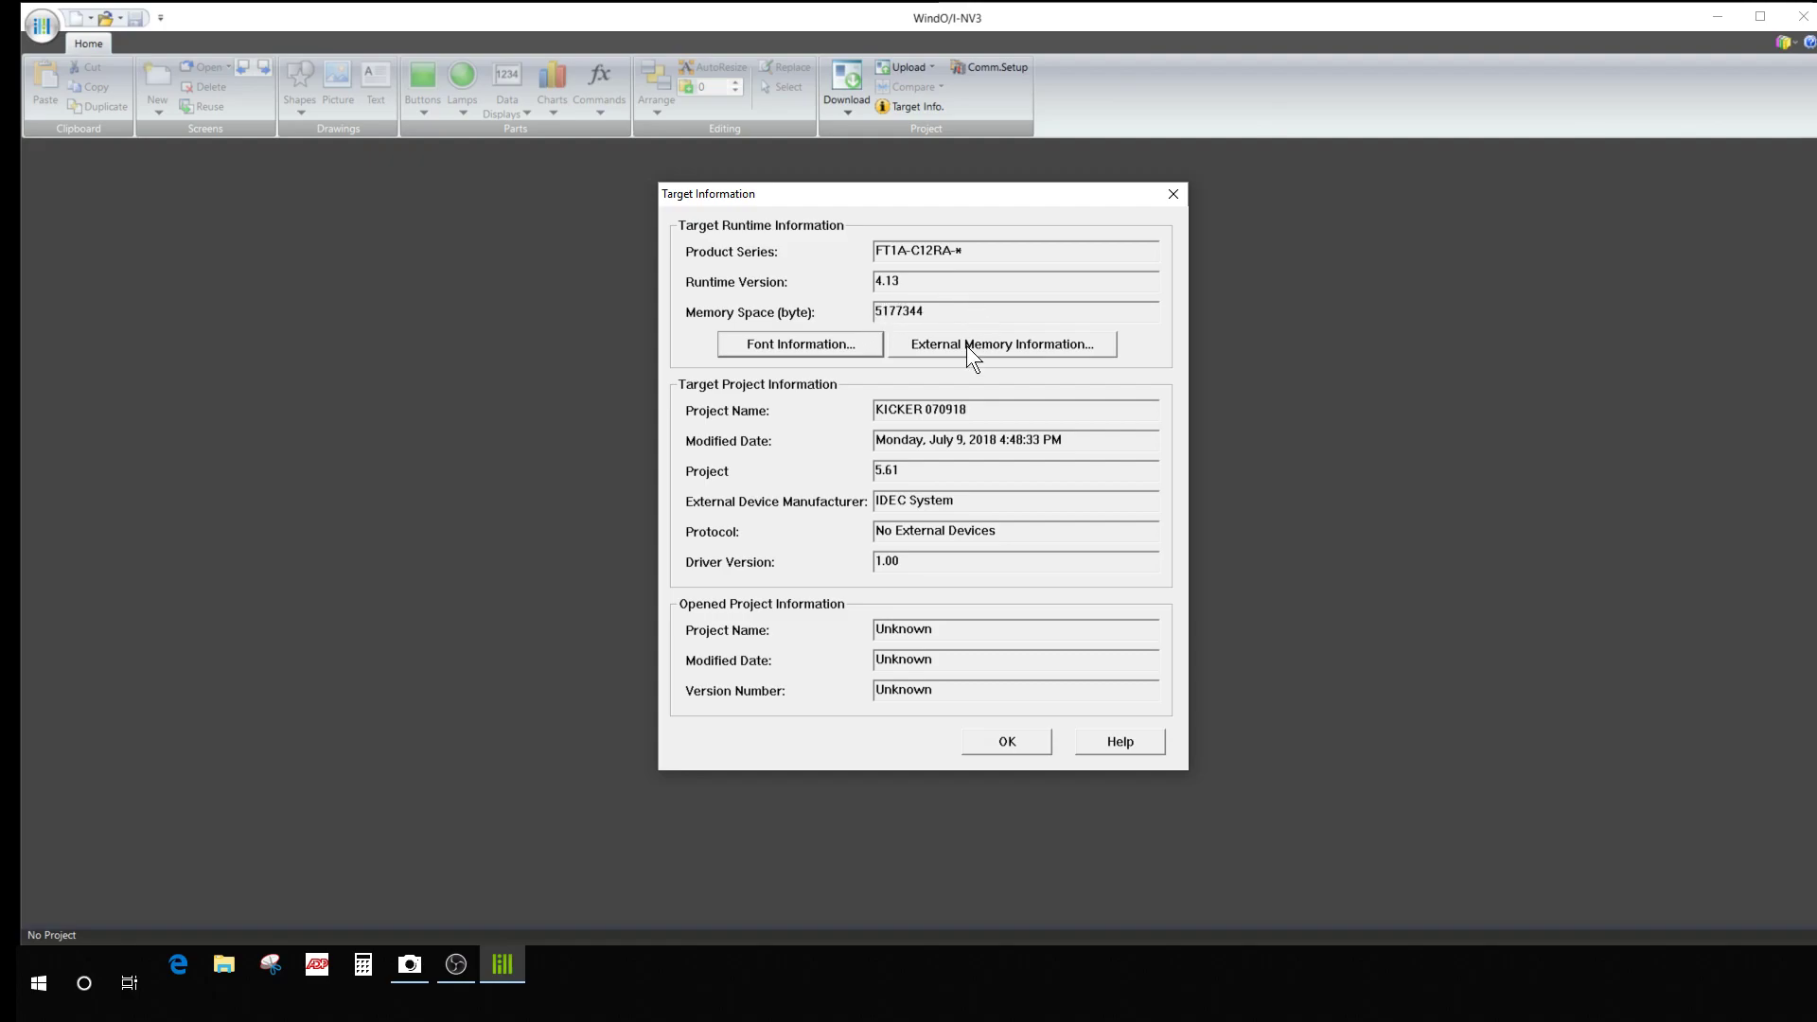
mouse_move(894, 438)
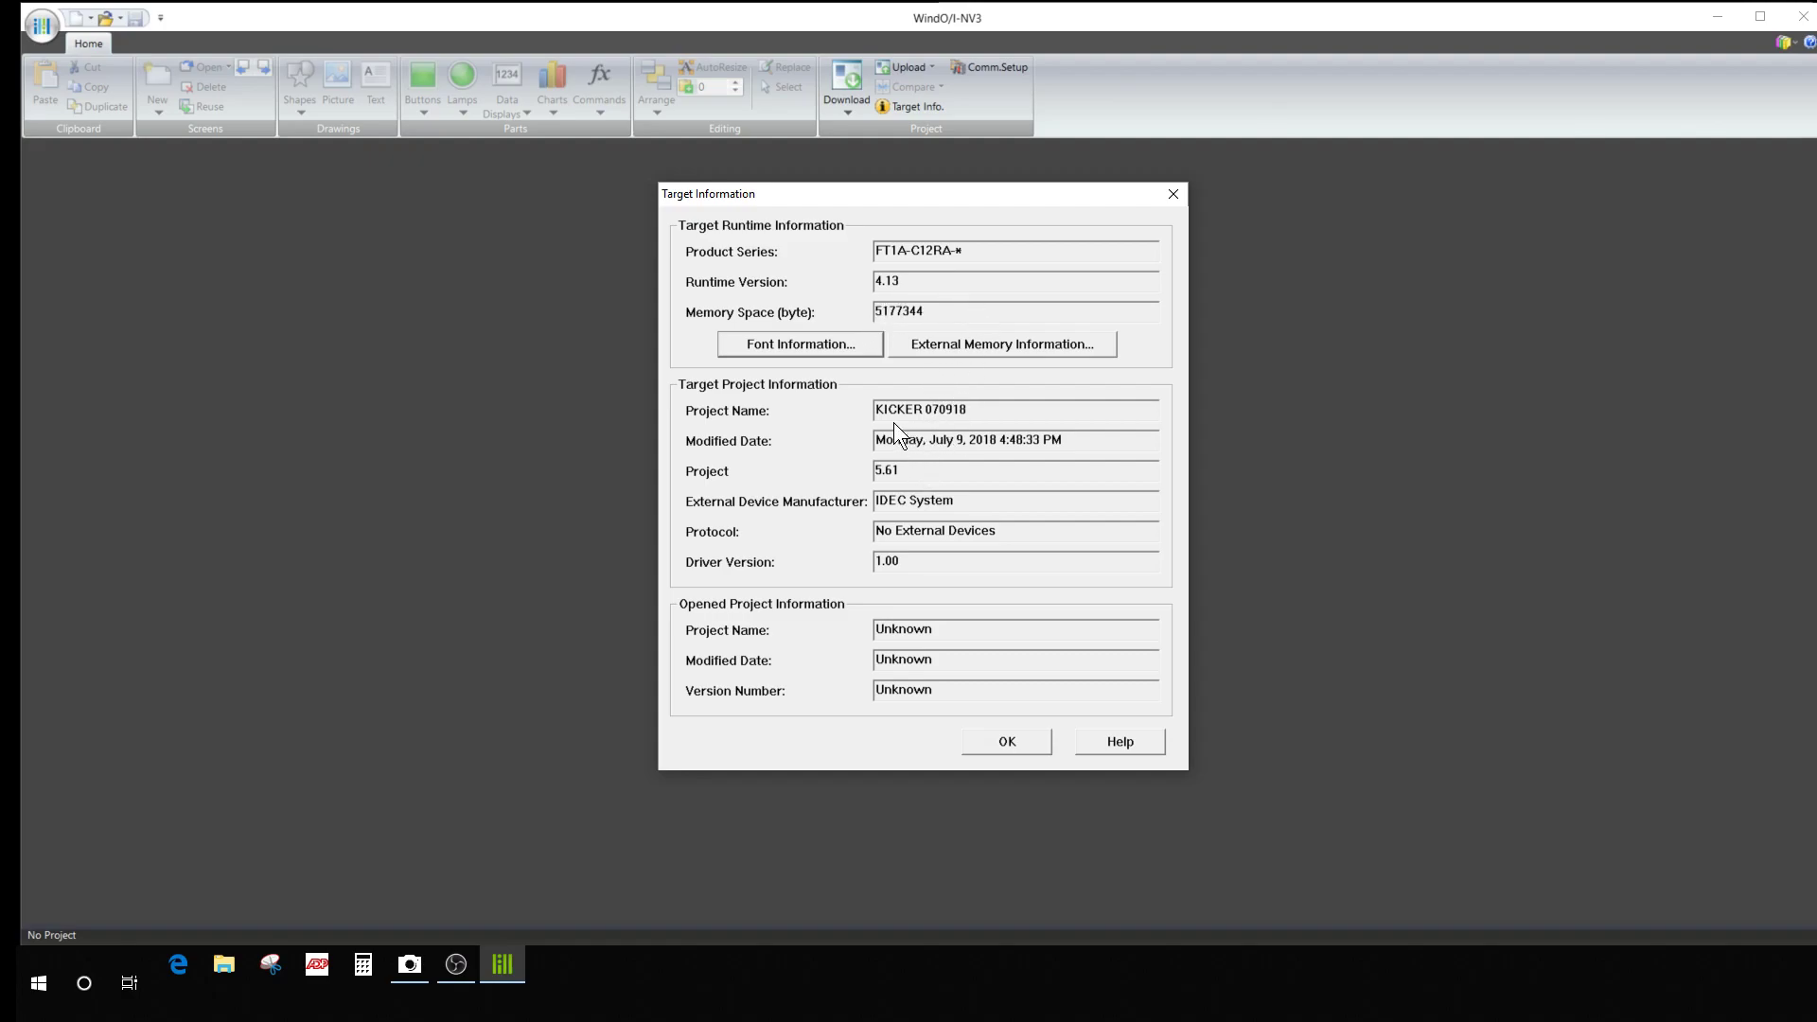
mouse_move(986, 409)
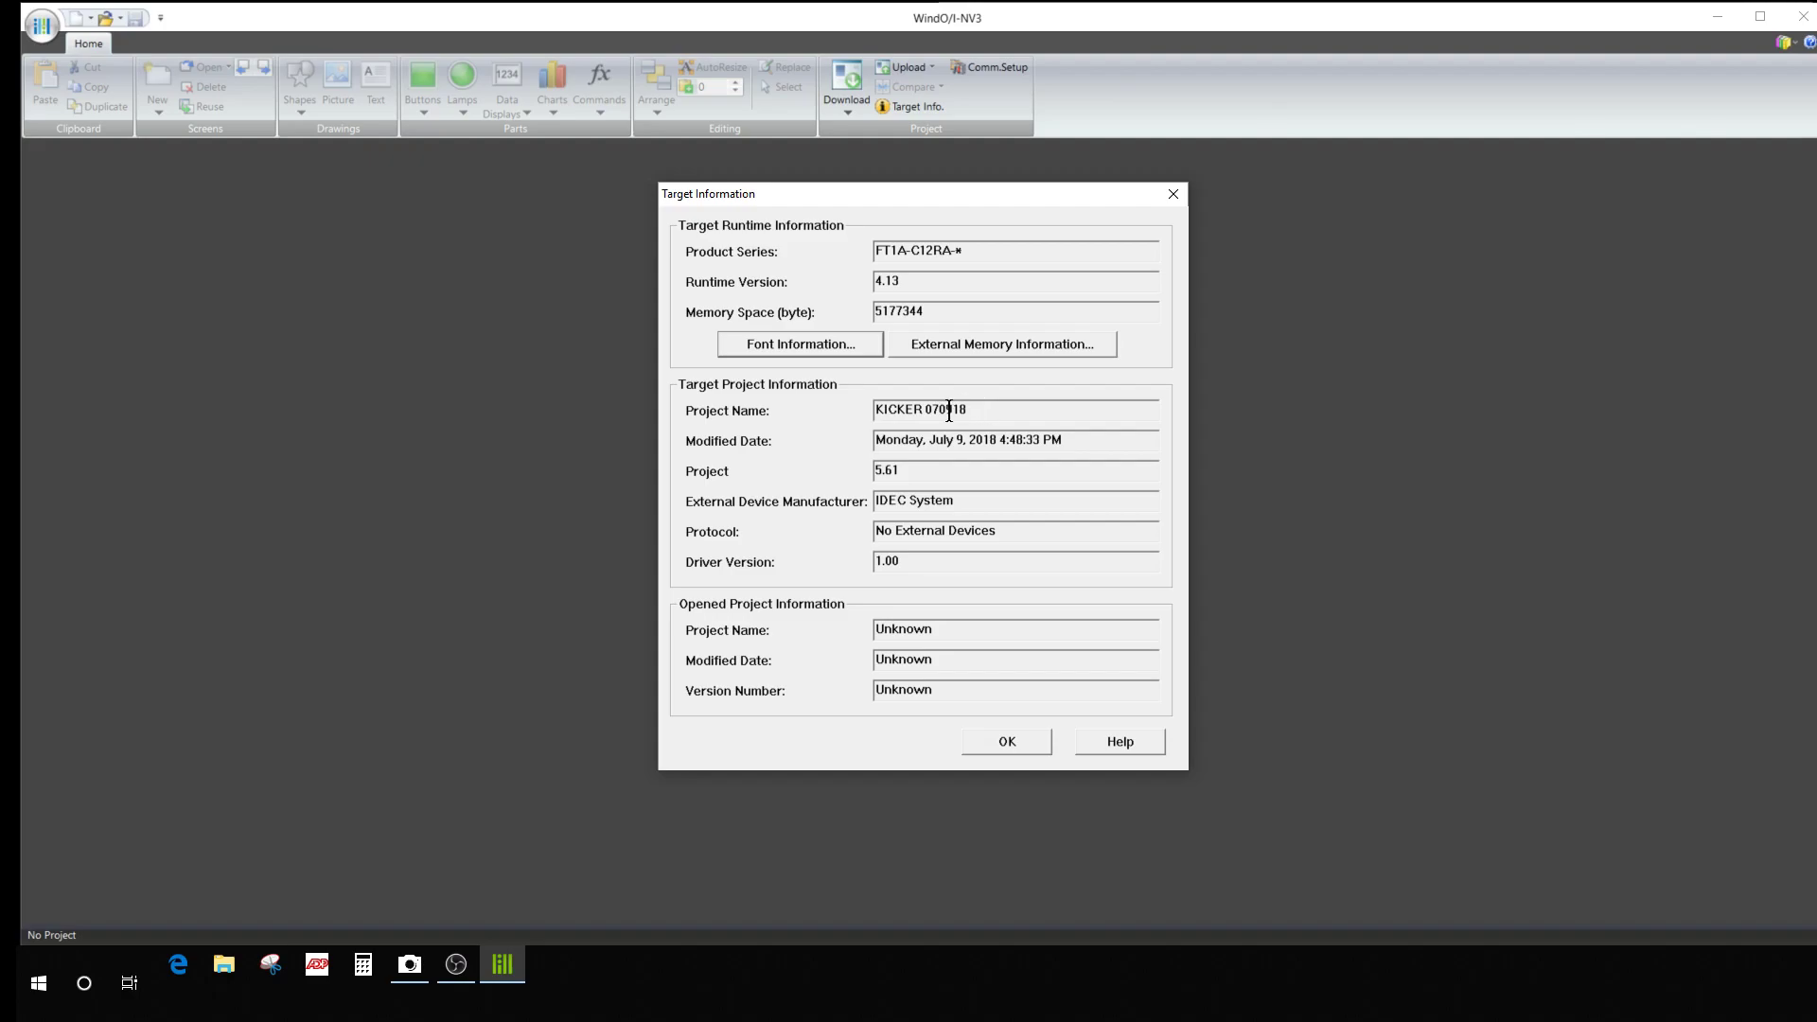
mouse_move(972, 500)
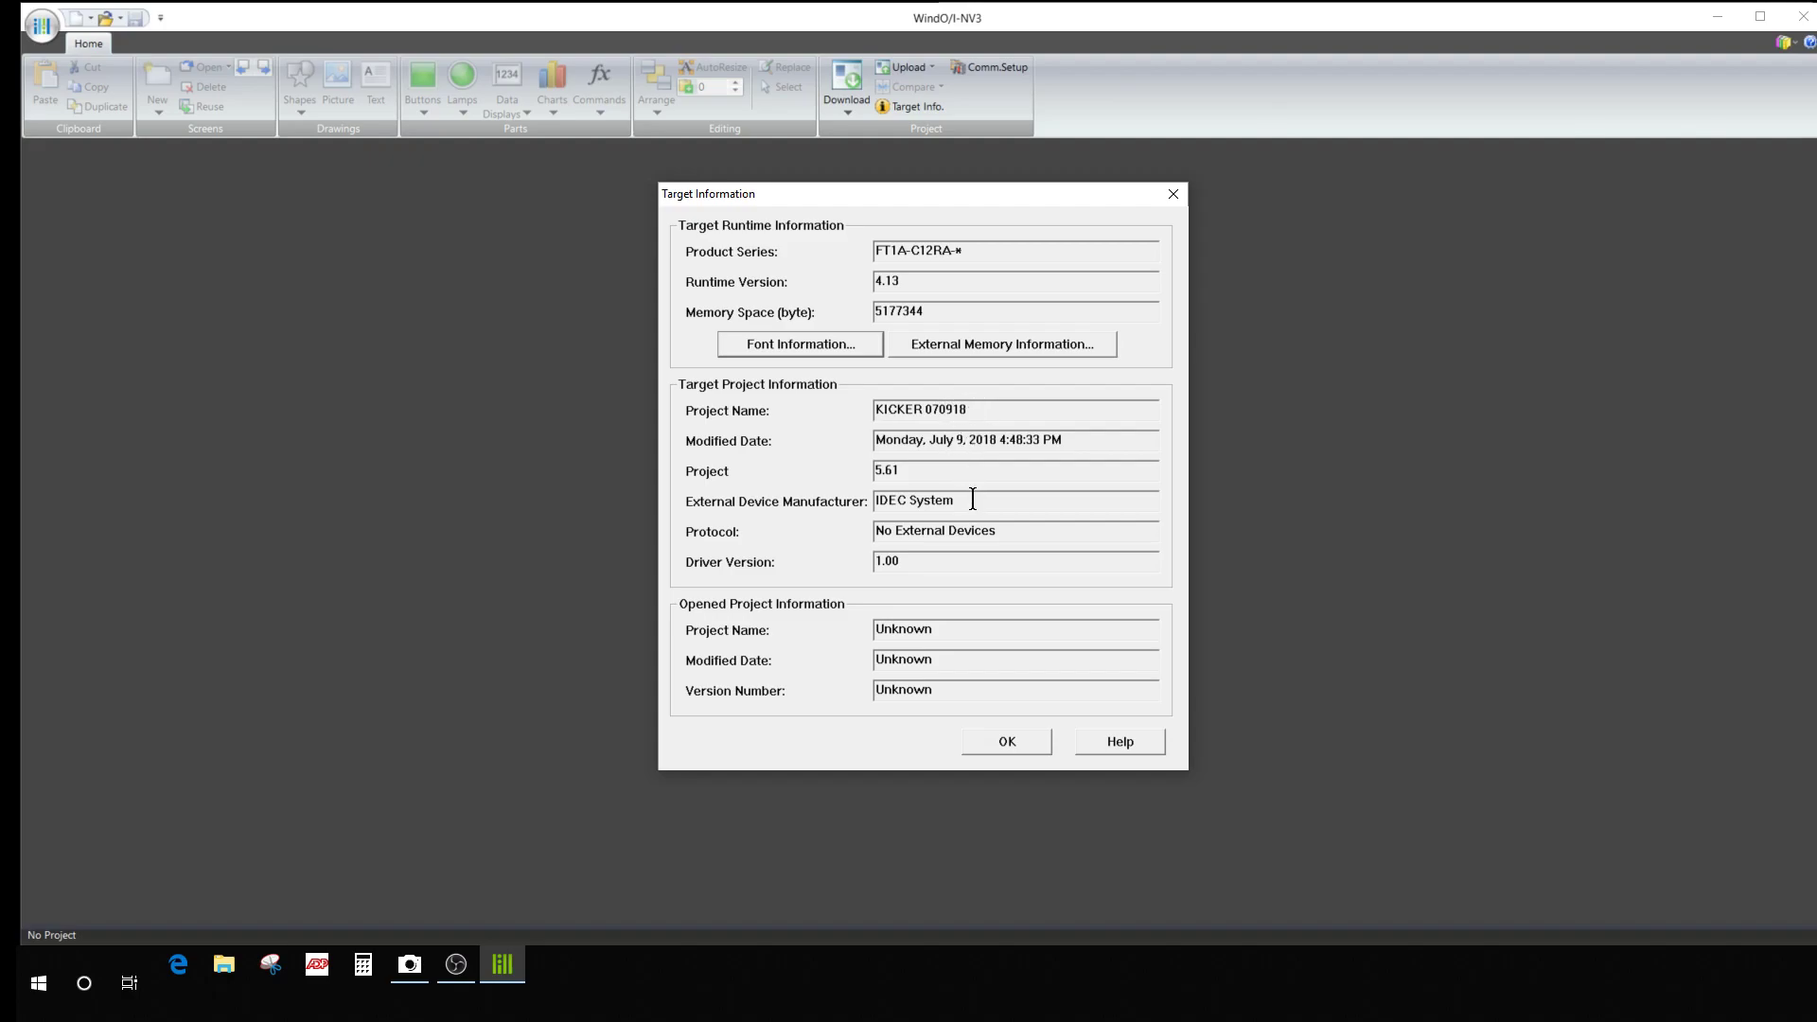
mouse_move(953, 439)
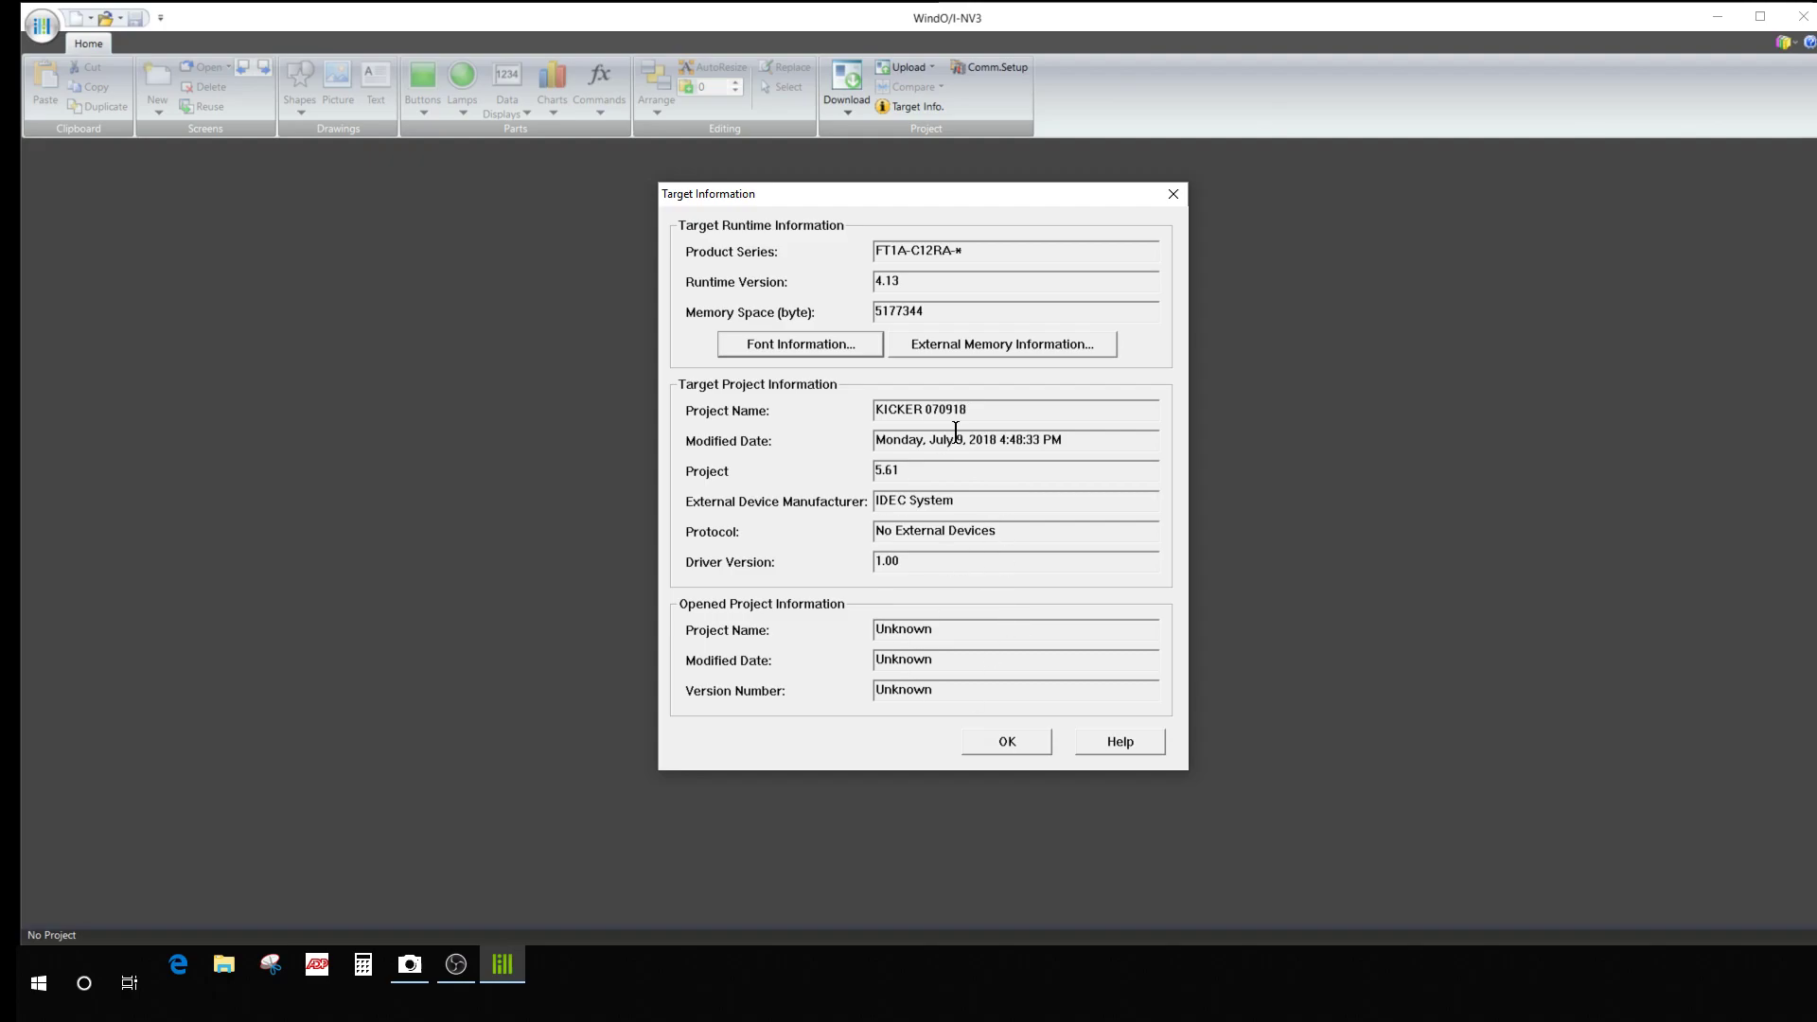
mouse_move(811, 562)
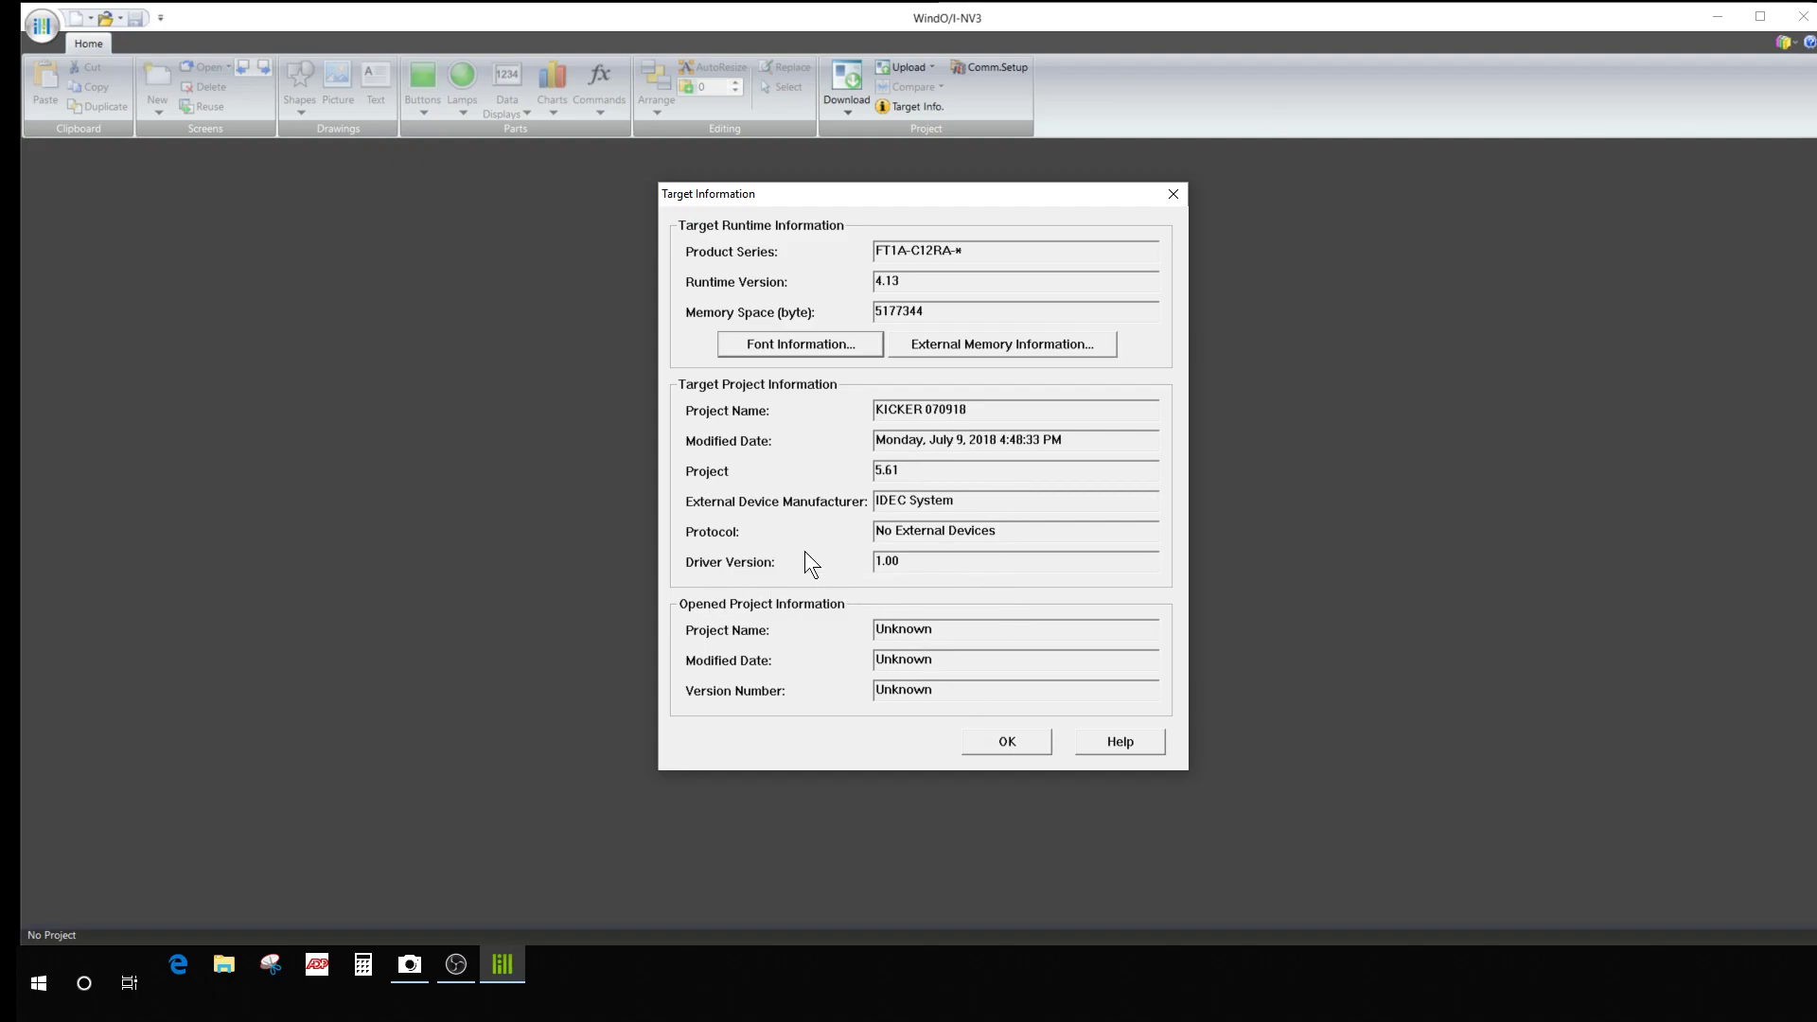
mouse_move(826, 278)
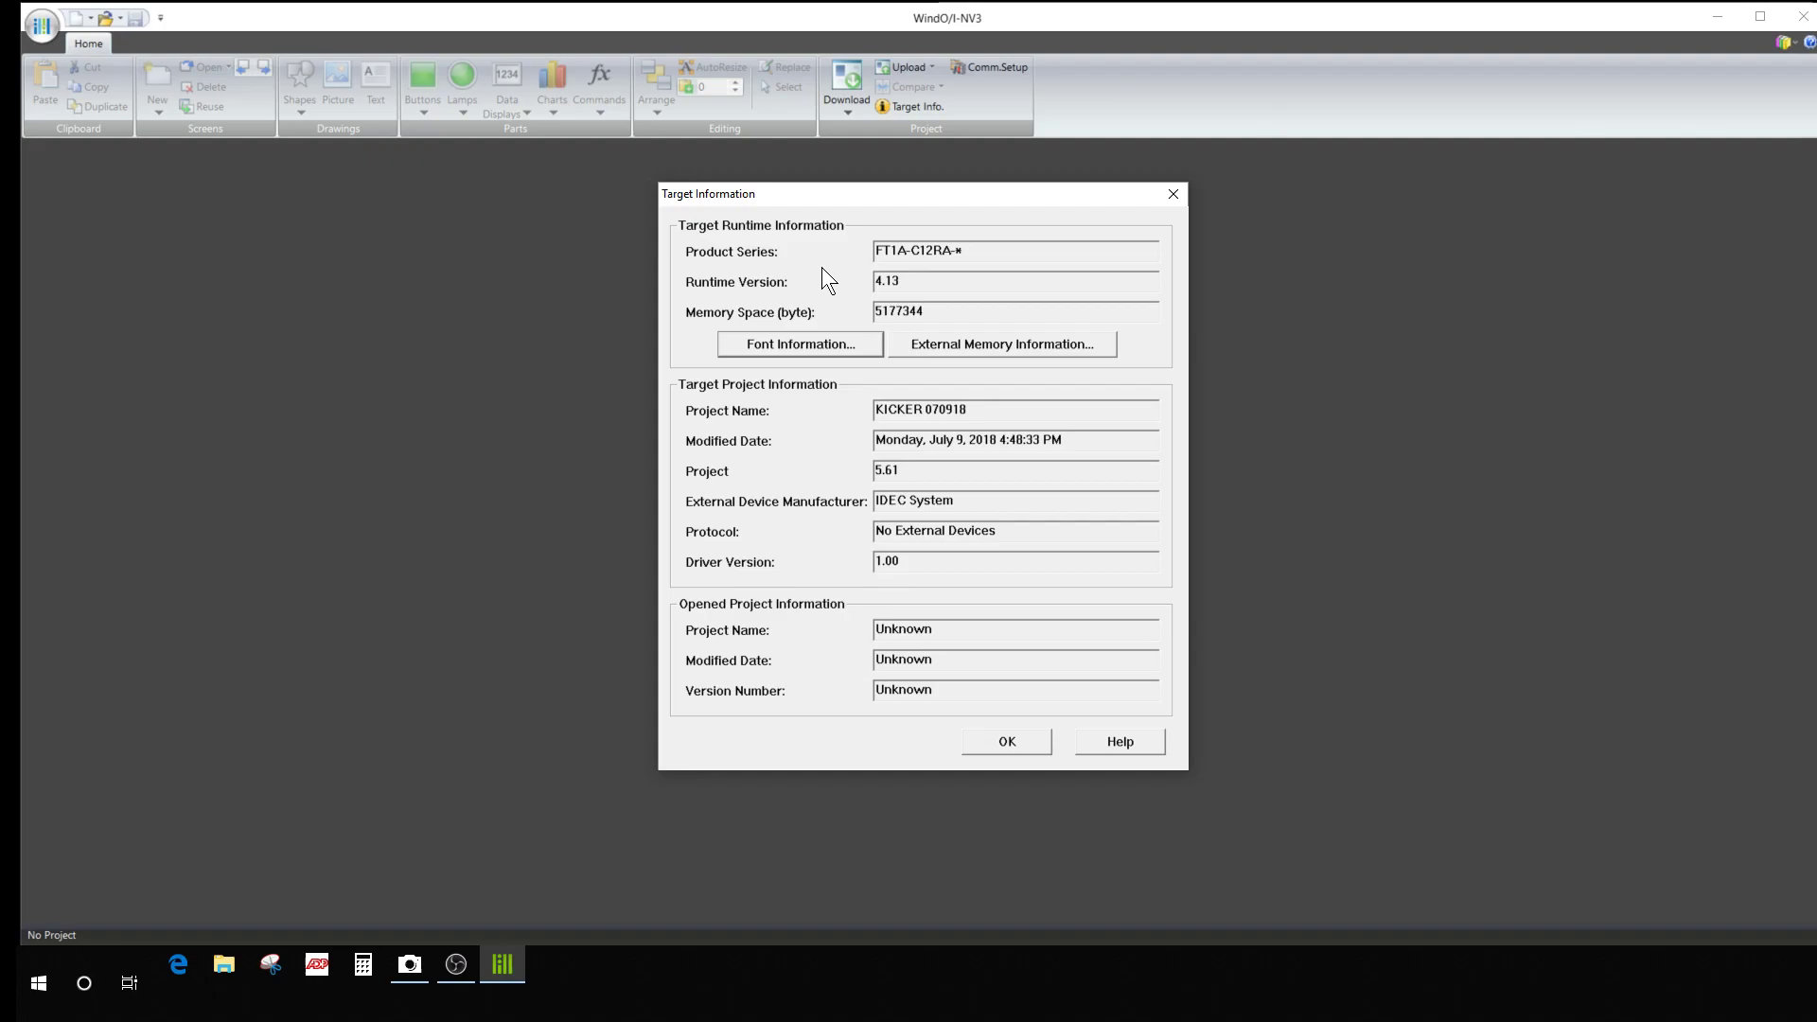
mouse_move(976, 495)
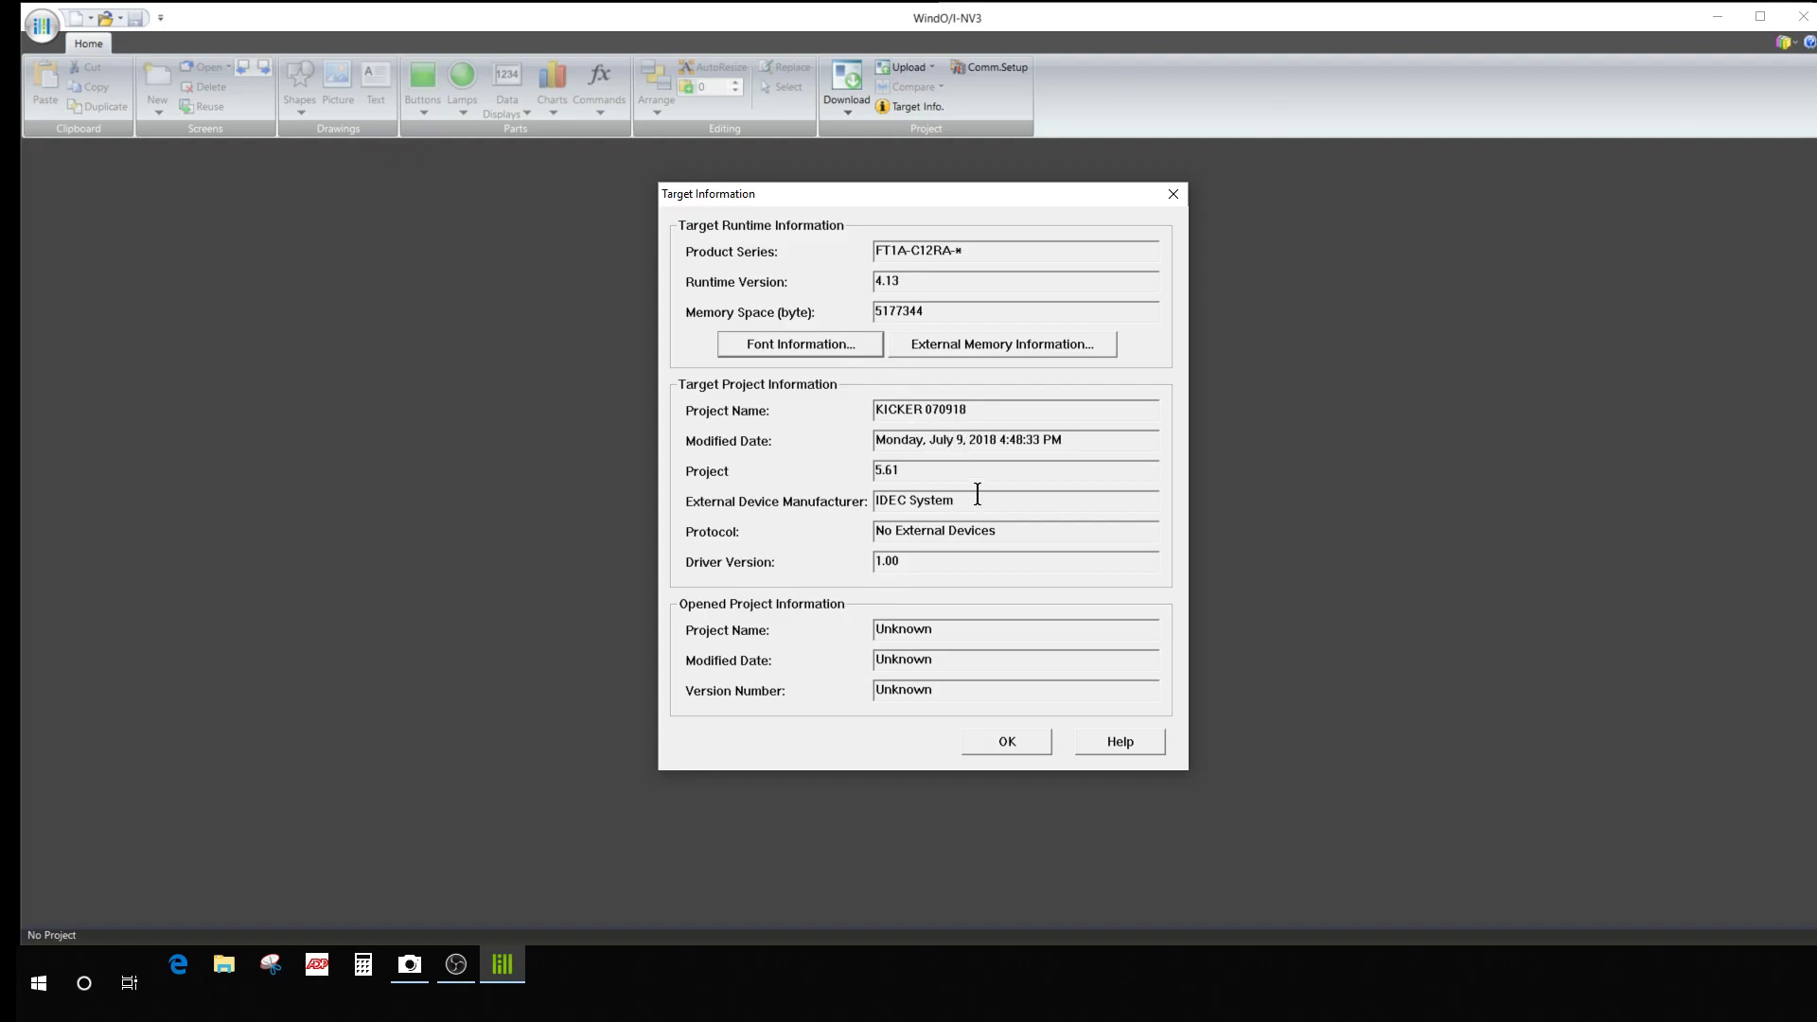
mouse_move(995, 744)
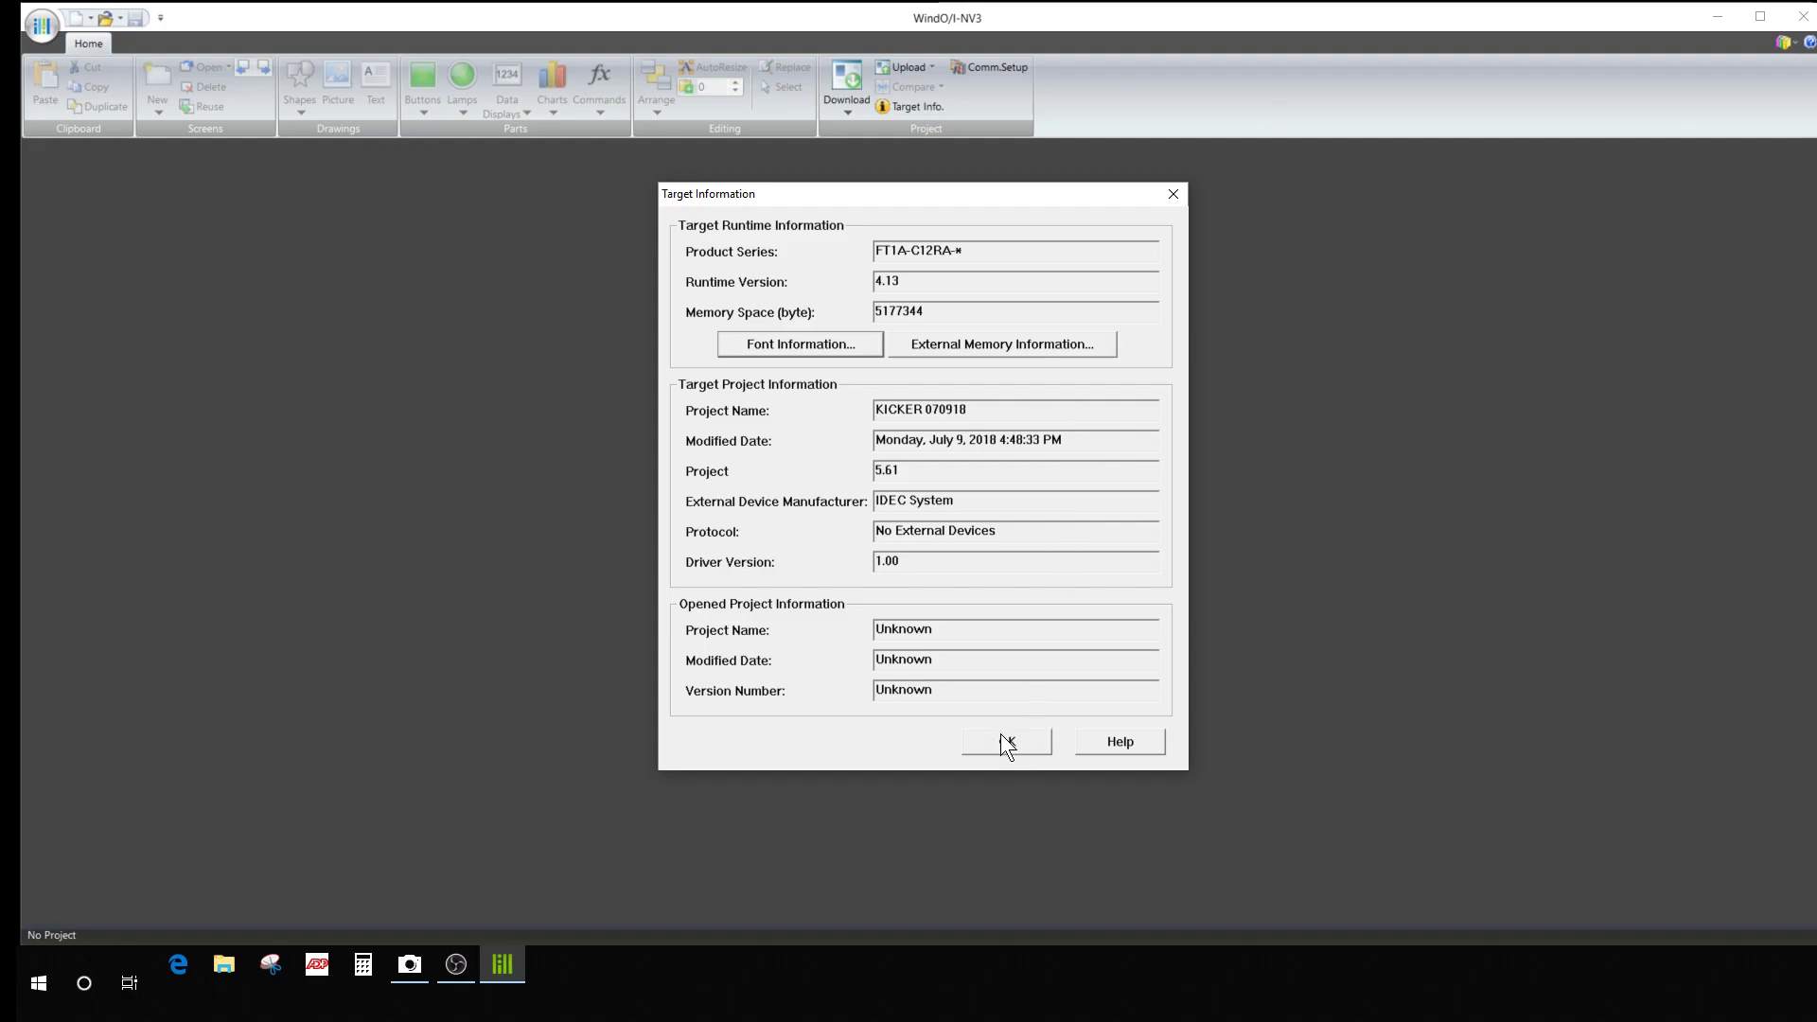
click(1006, 742)
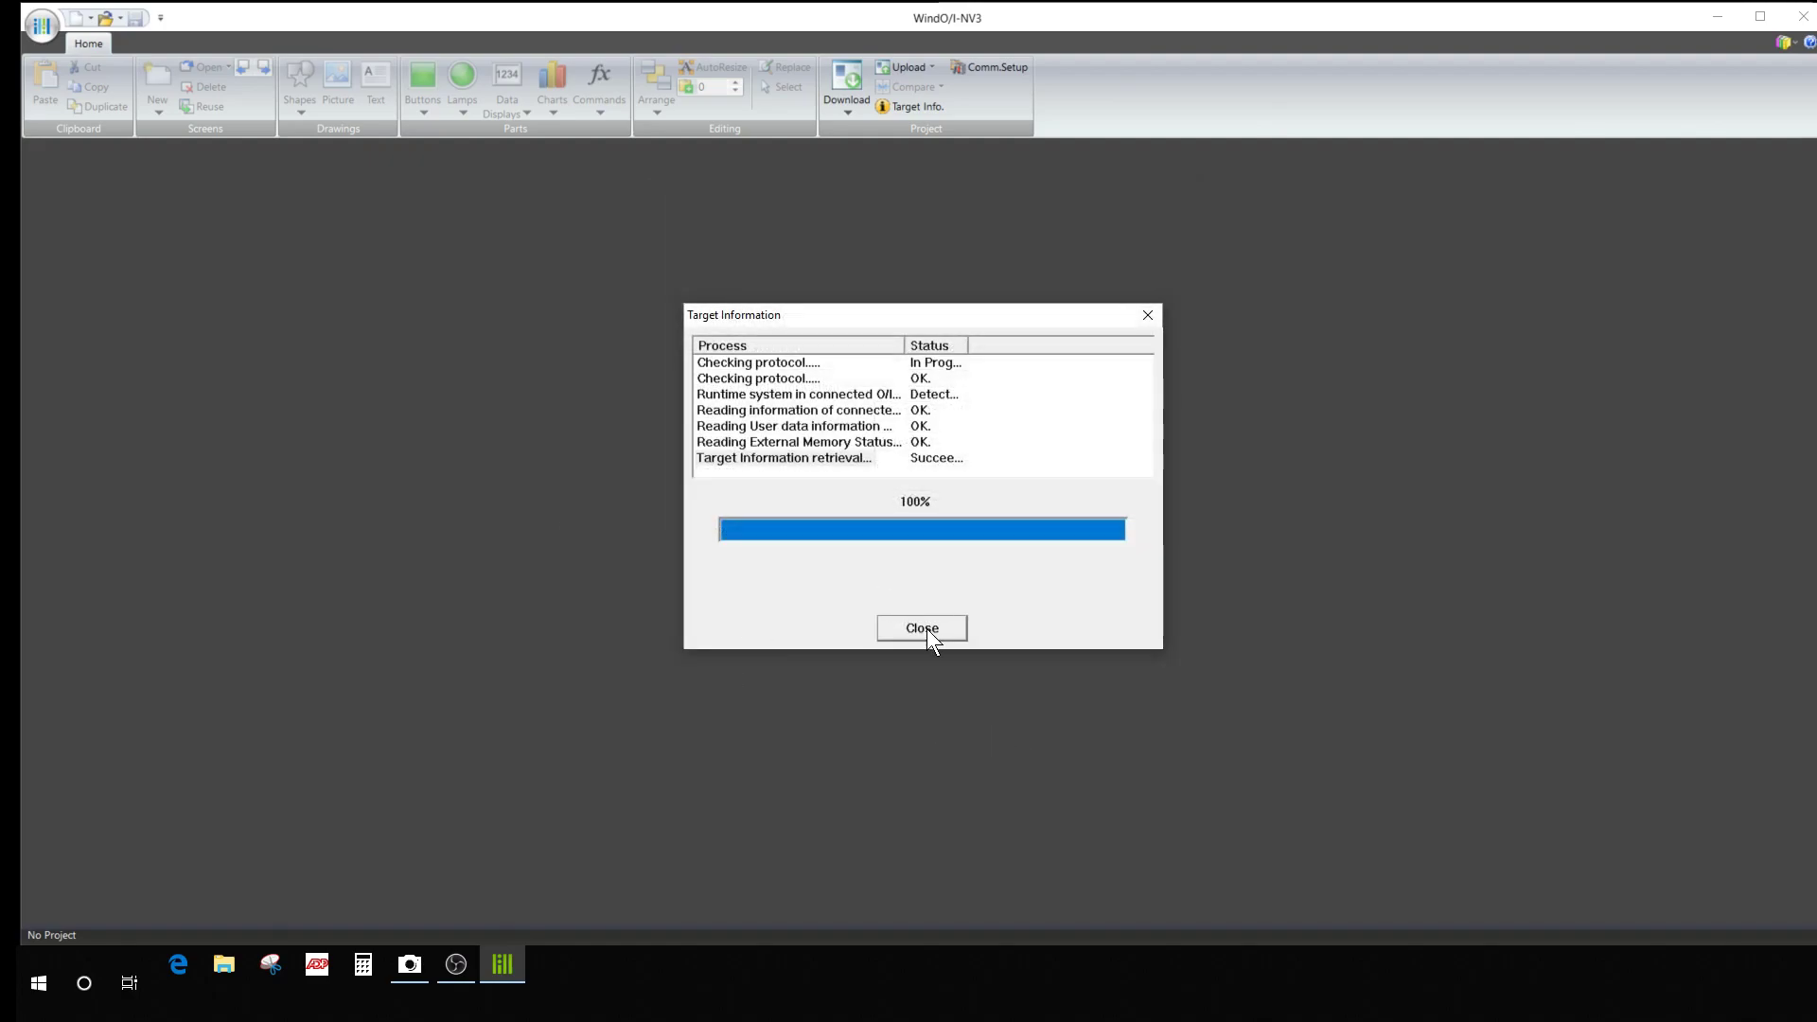
Close the finished Target Information progress window.
click(921, 629)
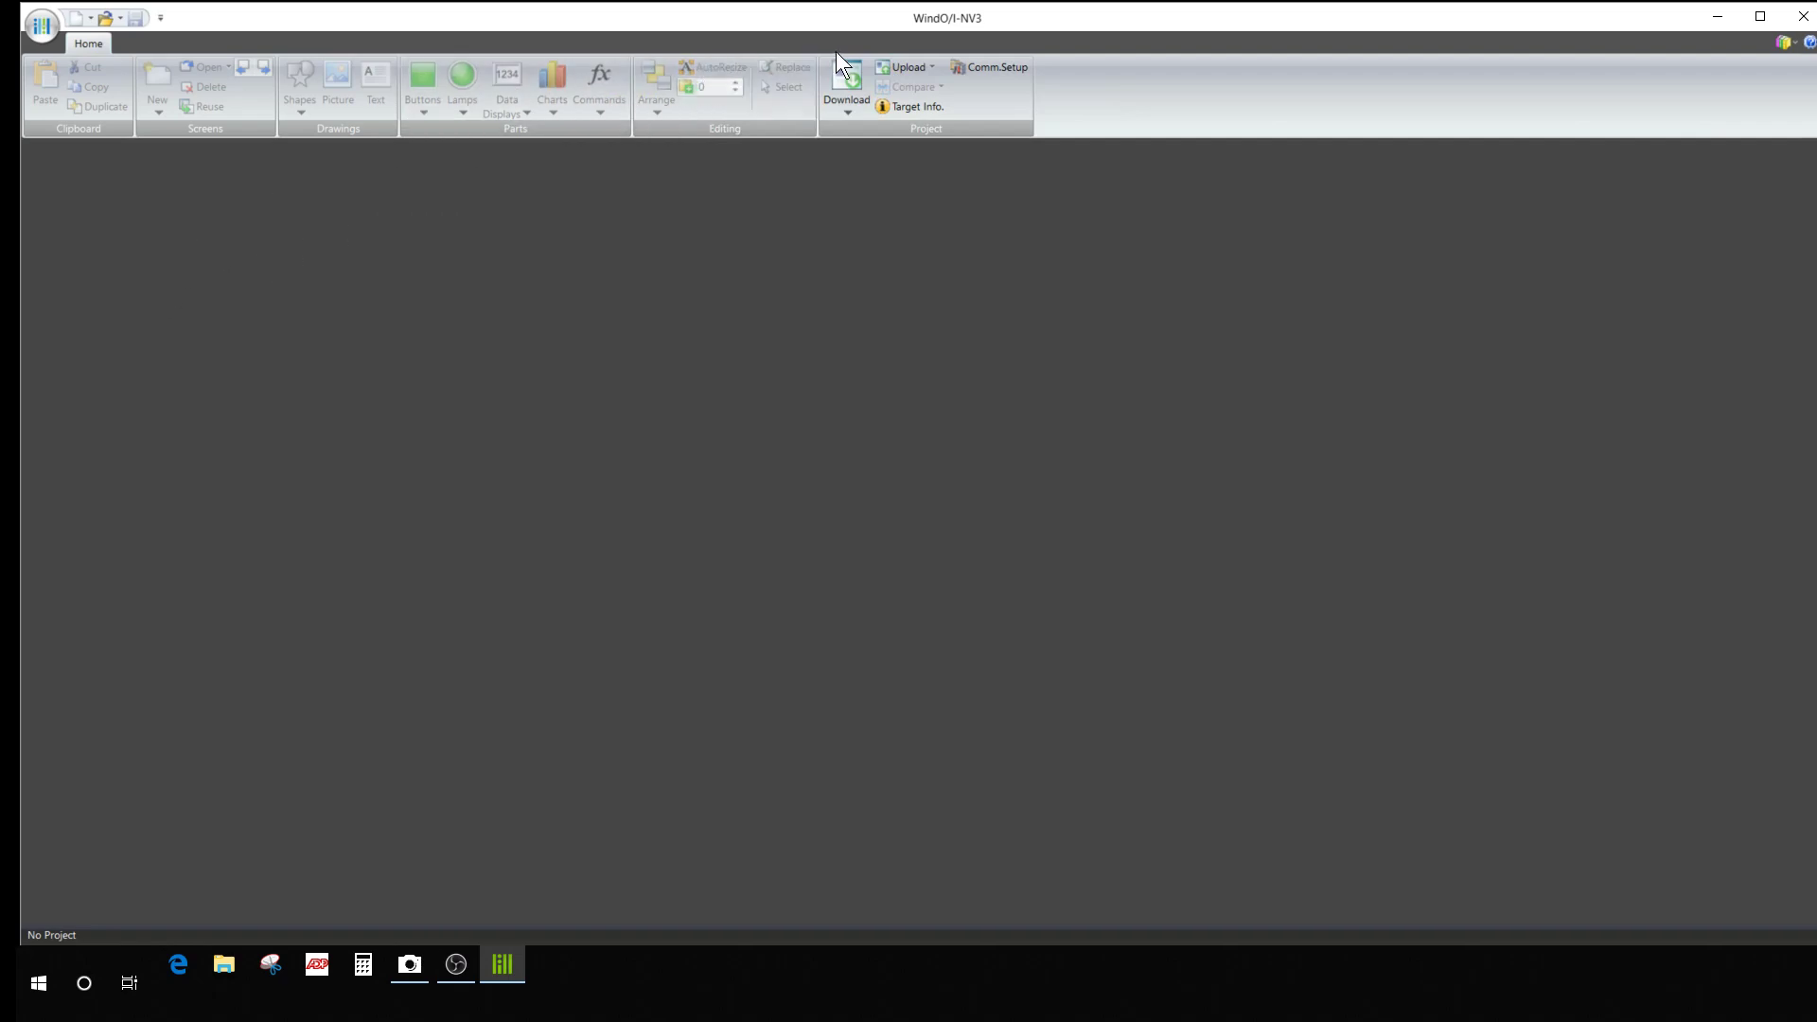
mouse_move(784, 237)
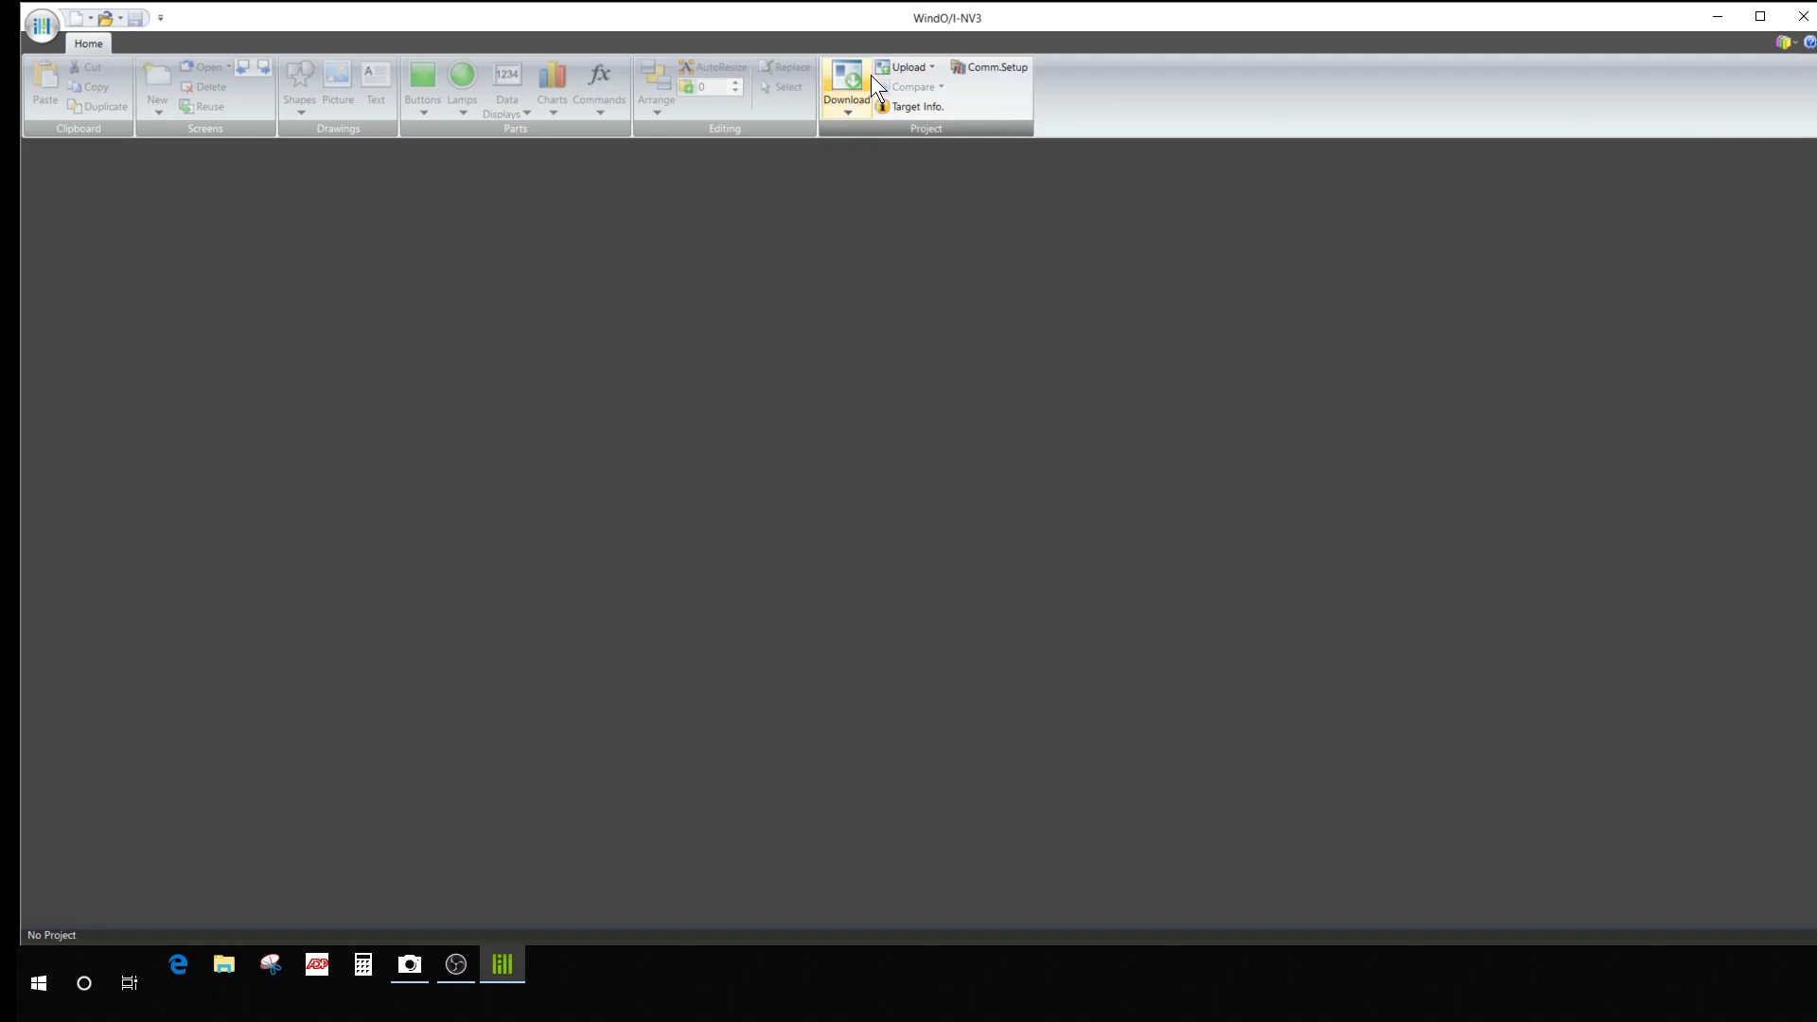
mouse_move(743, 239)
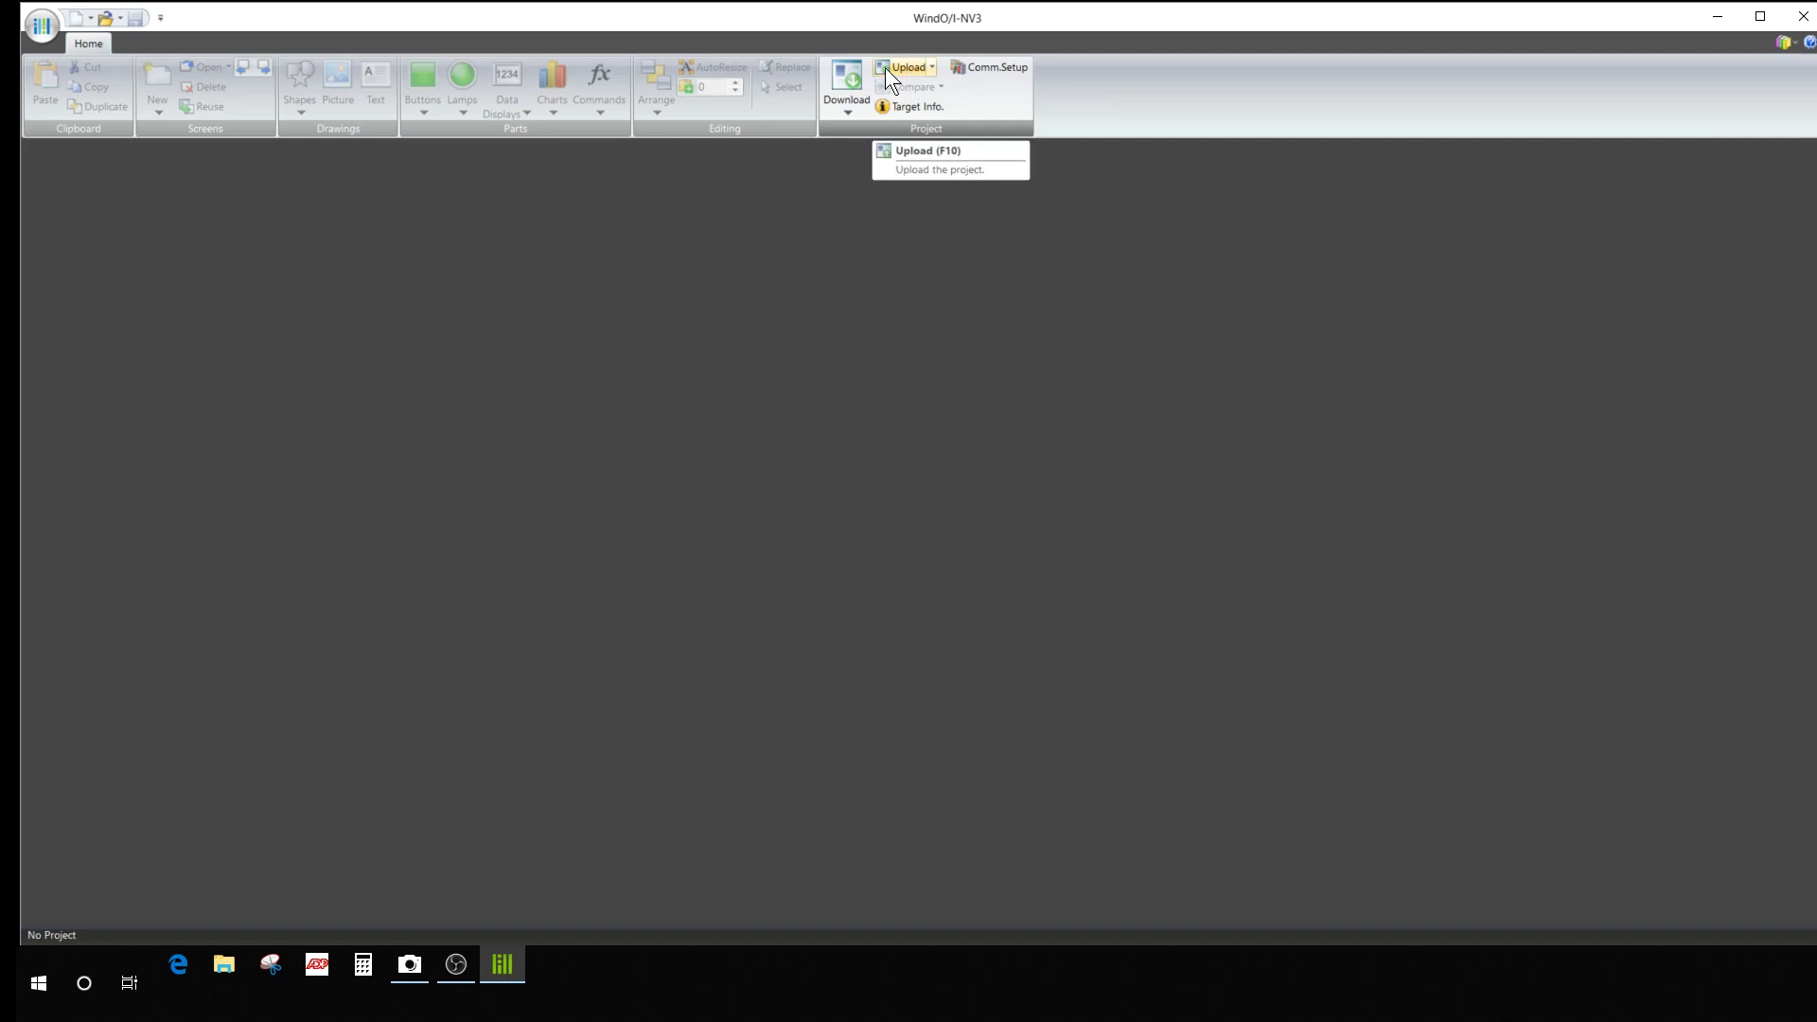
mouse_move(919, 89)
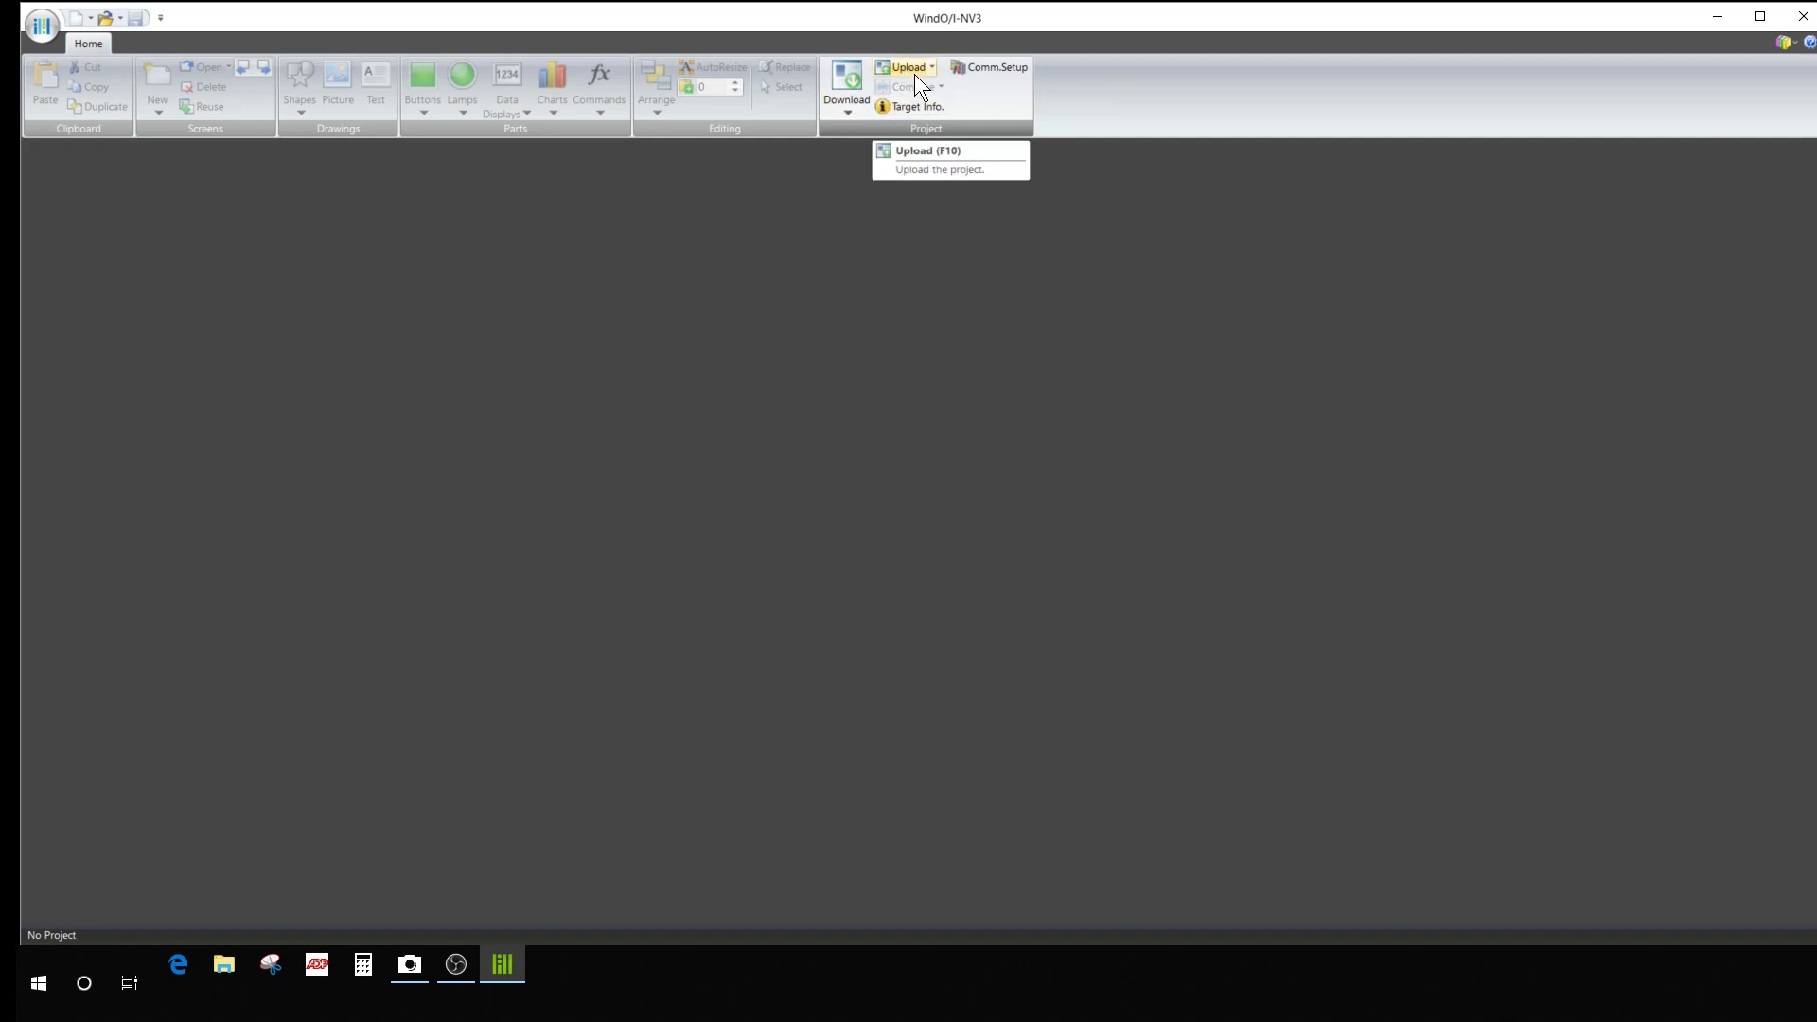
mouse_move(884, 213)
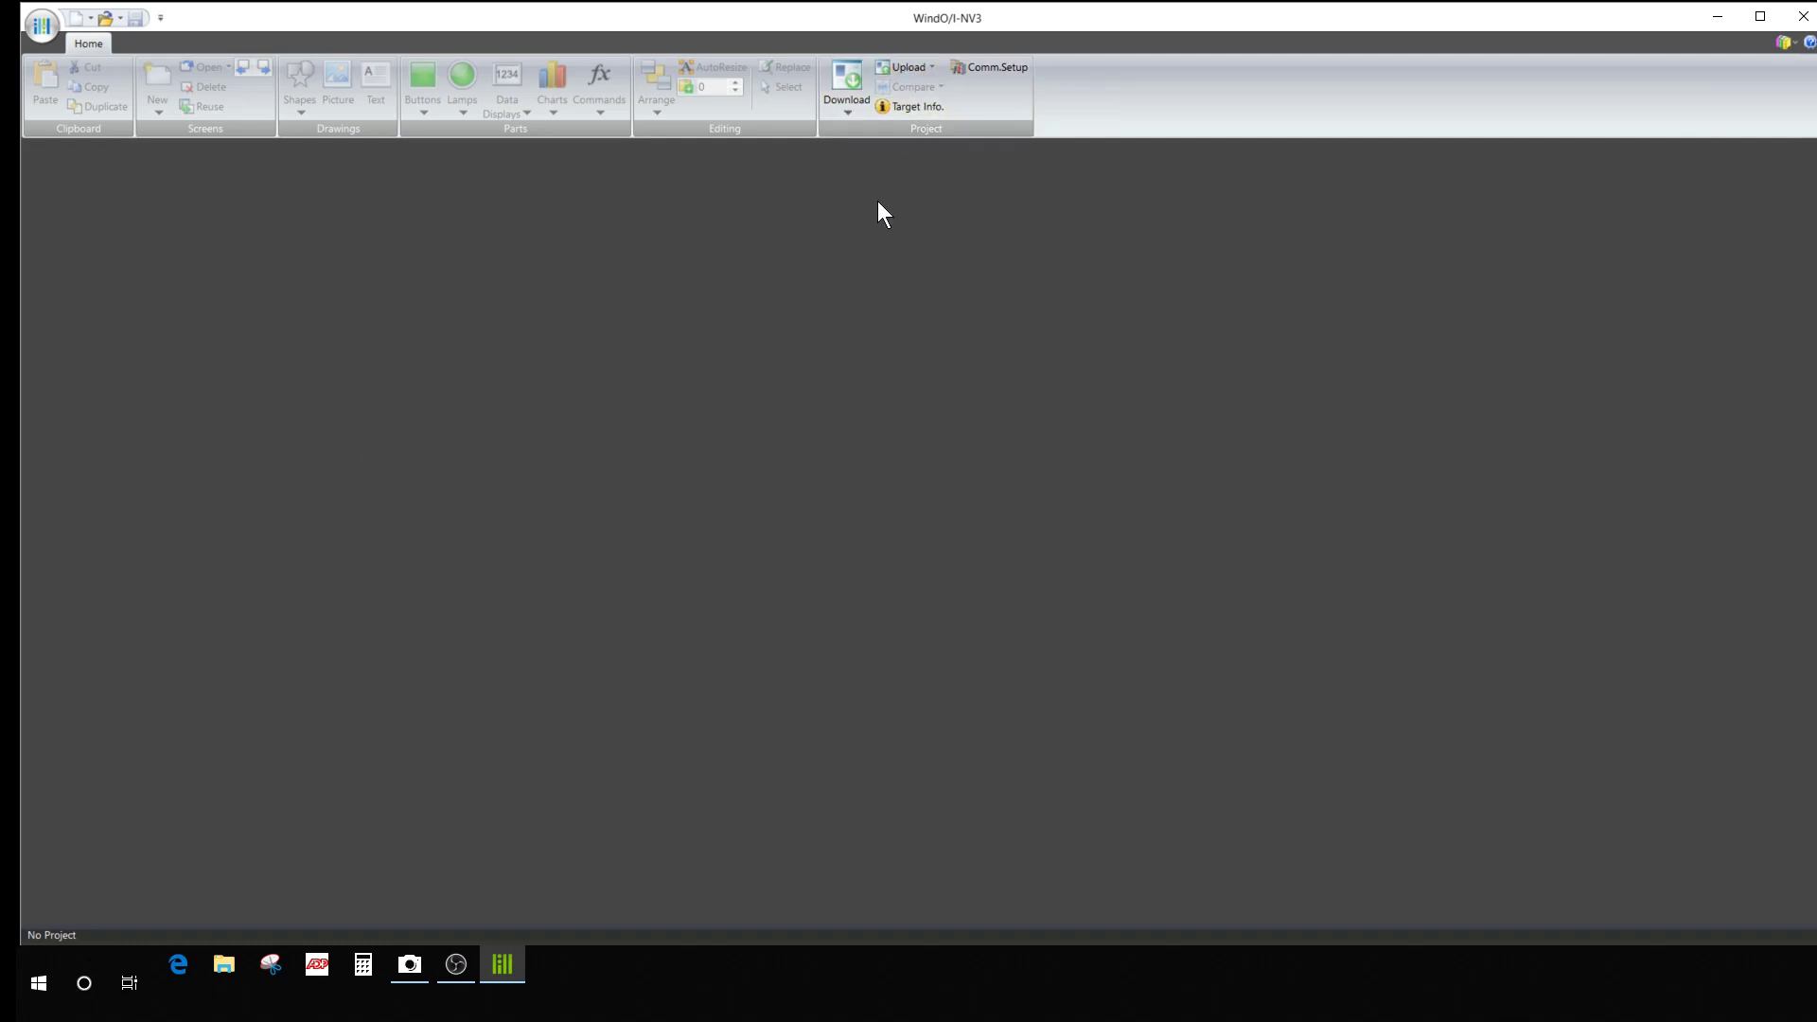
mouse_move(850, 190)
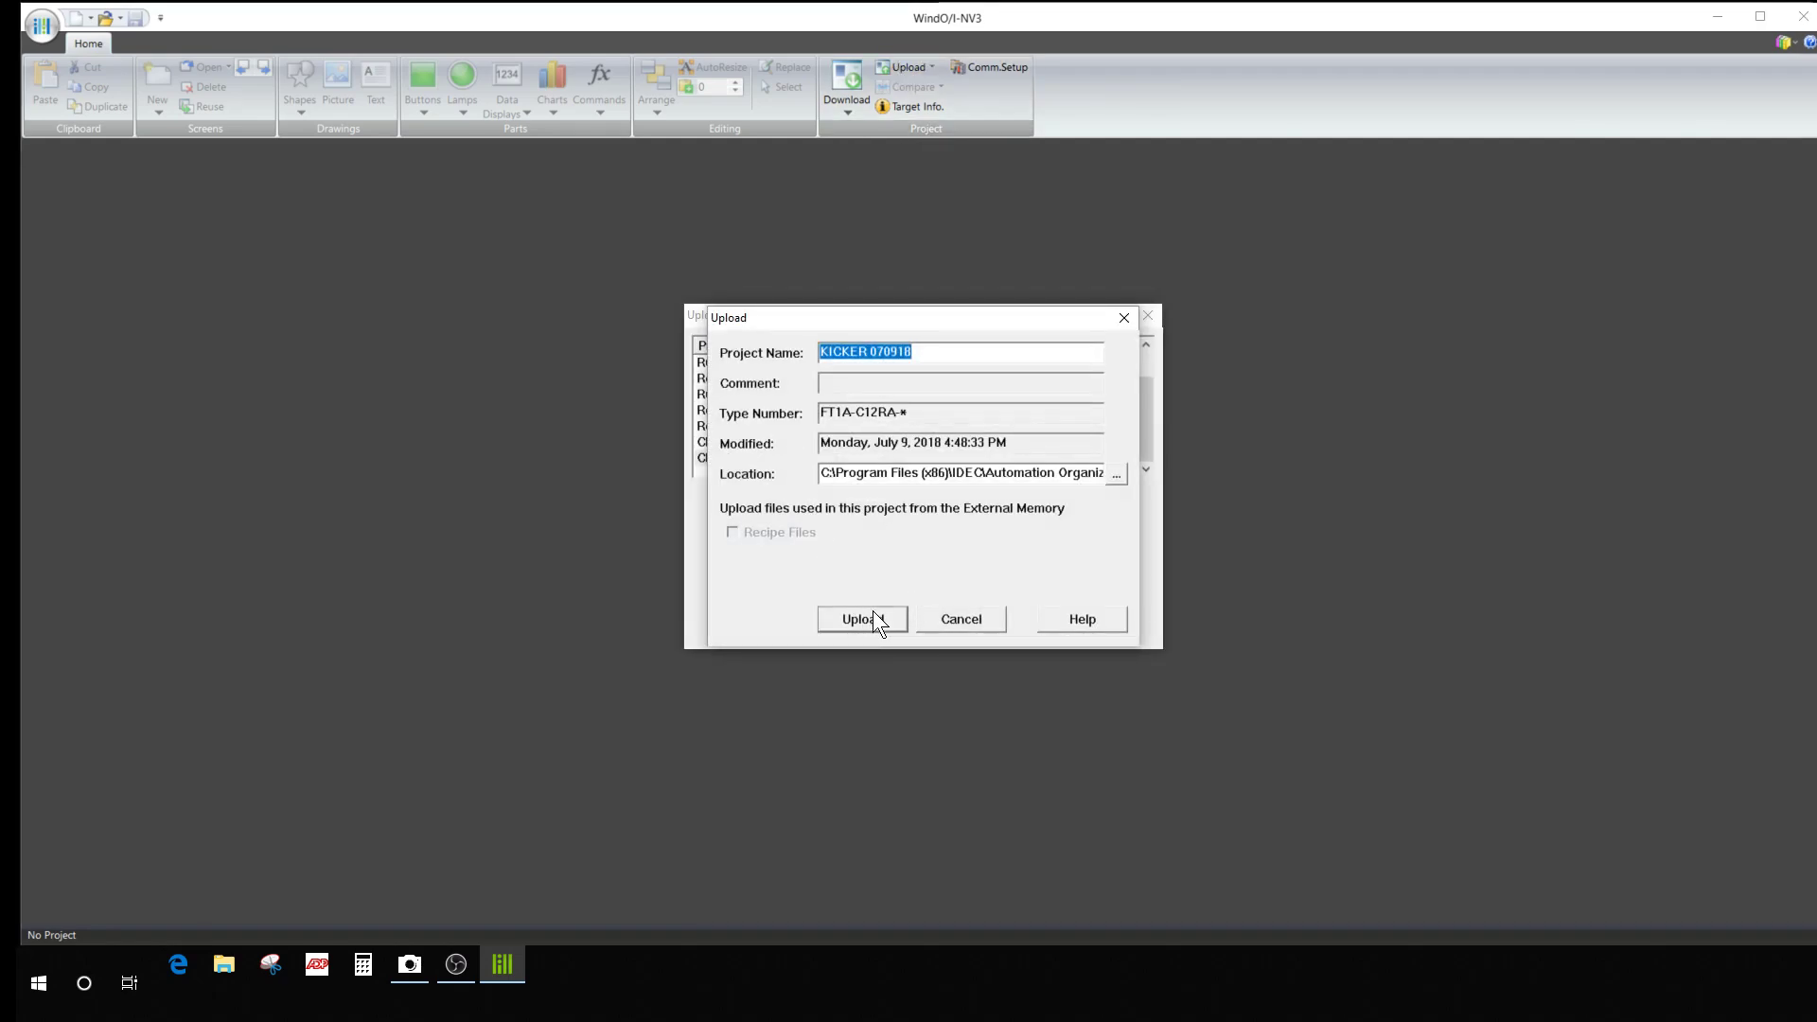
Upload KICKER 070918 from the touch unit and acknowledge both completion messages.
click(861, 619)
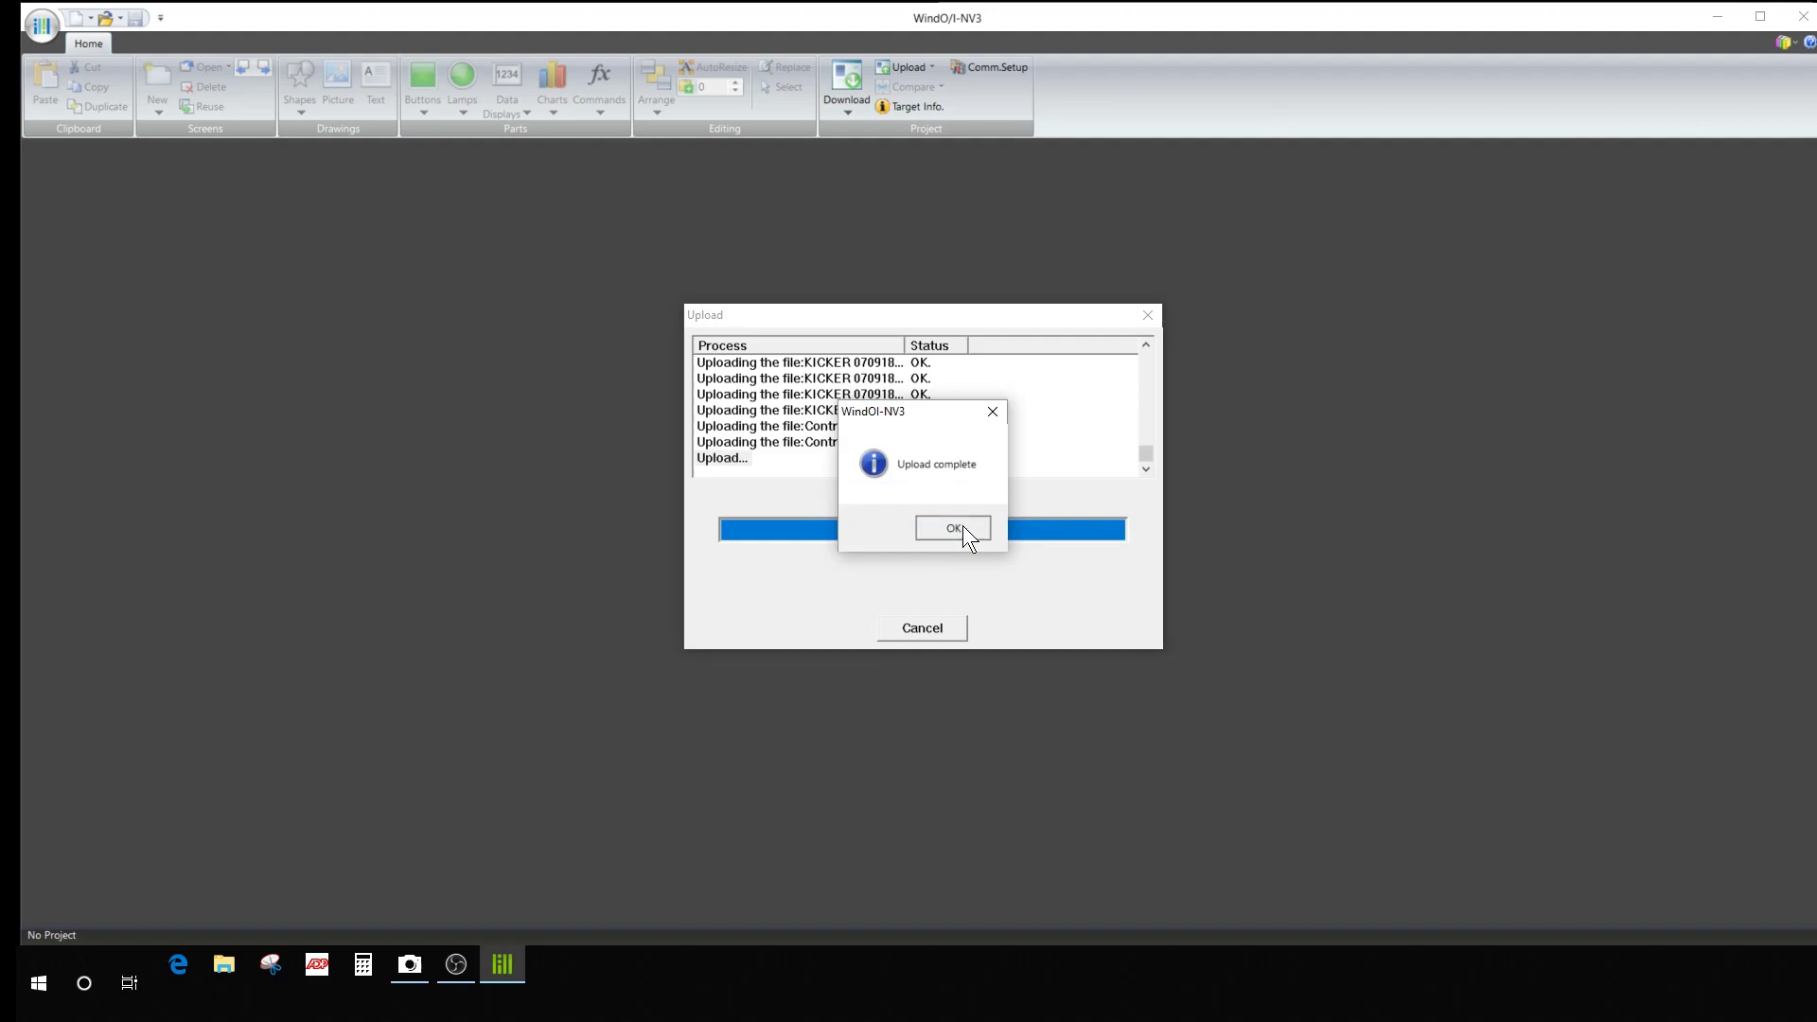
click(953, 527)
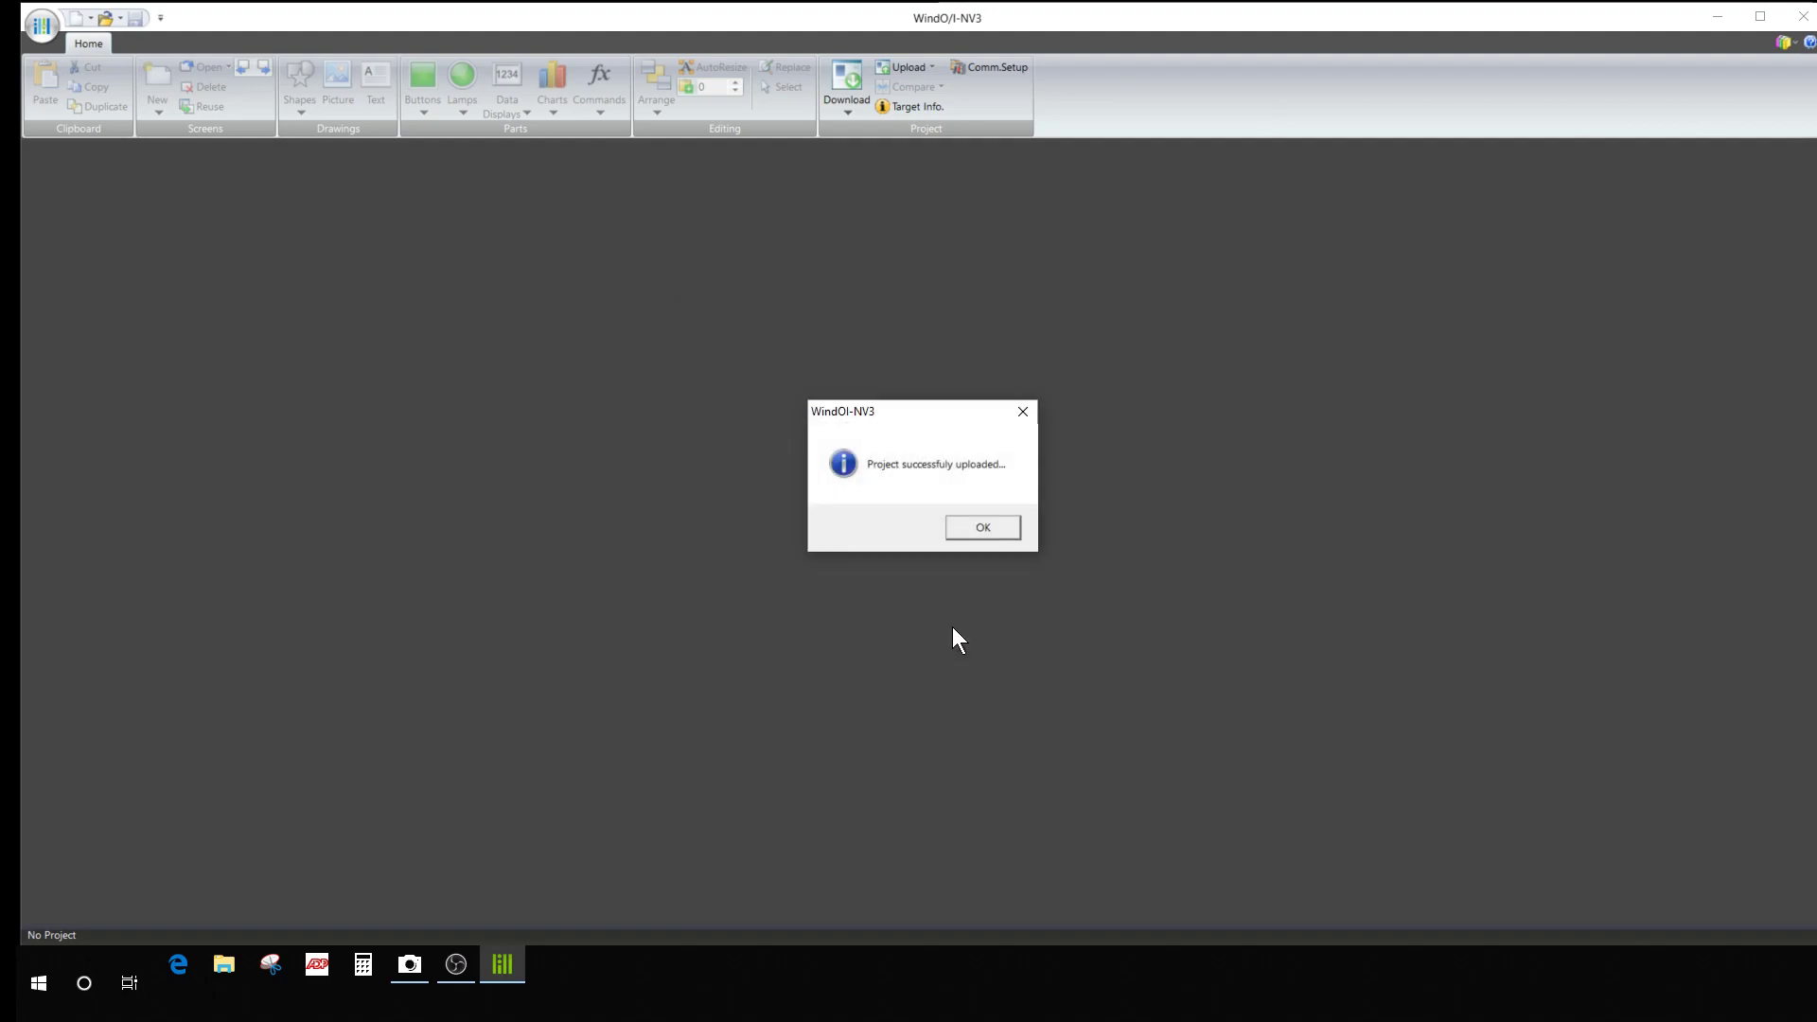
click(981, 527)
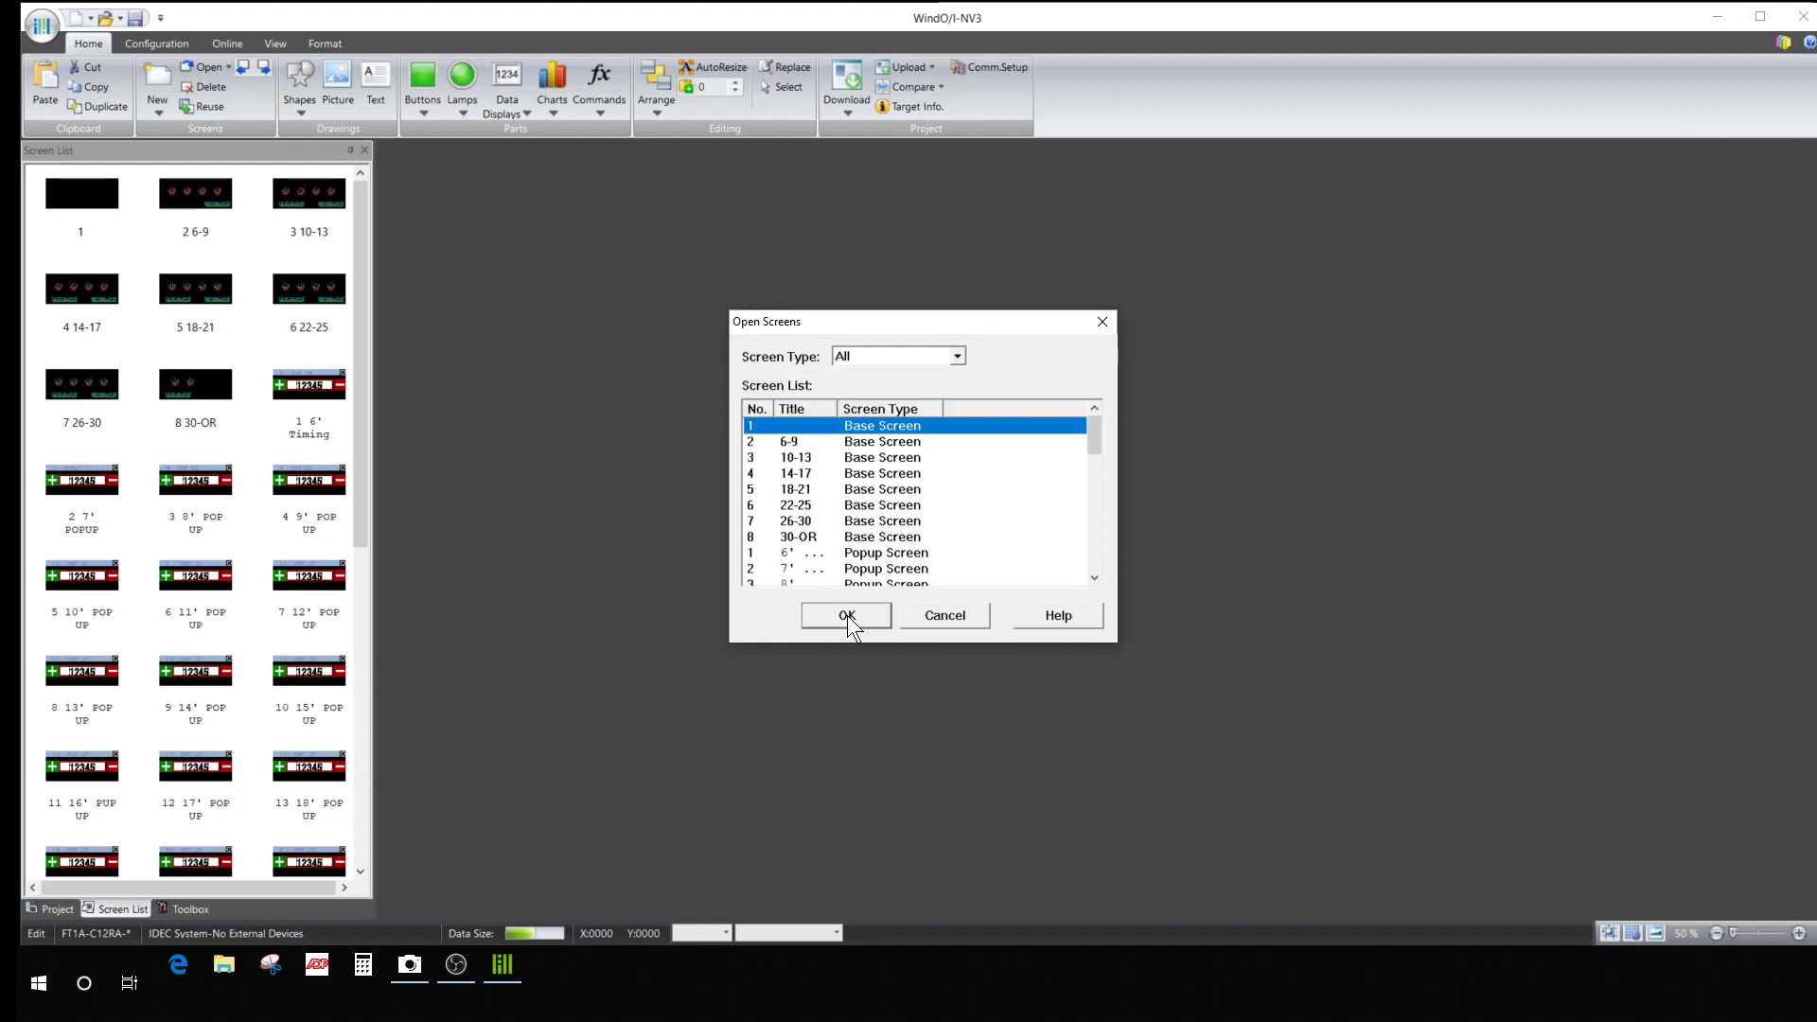
Open base screens 2 6-9, 3 10-13 and 4 14-17, each in its own tab.
click(845, 615)
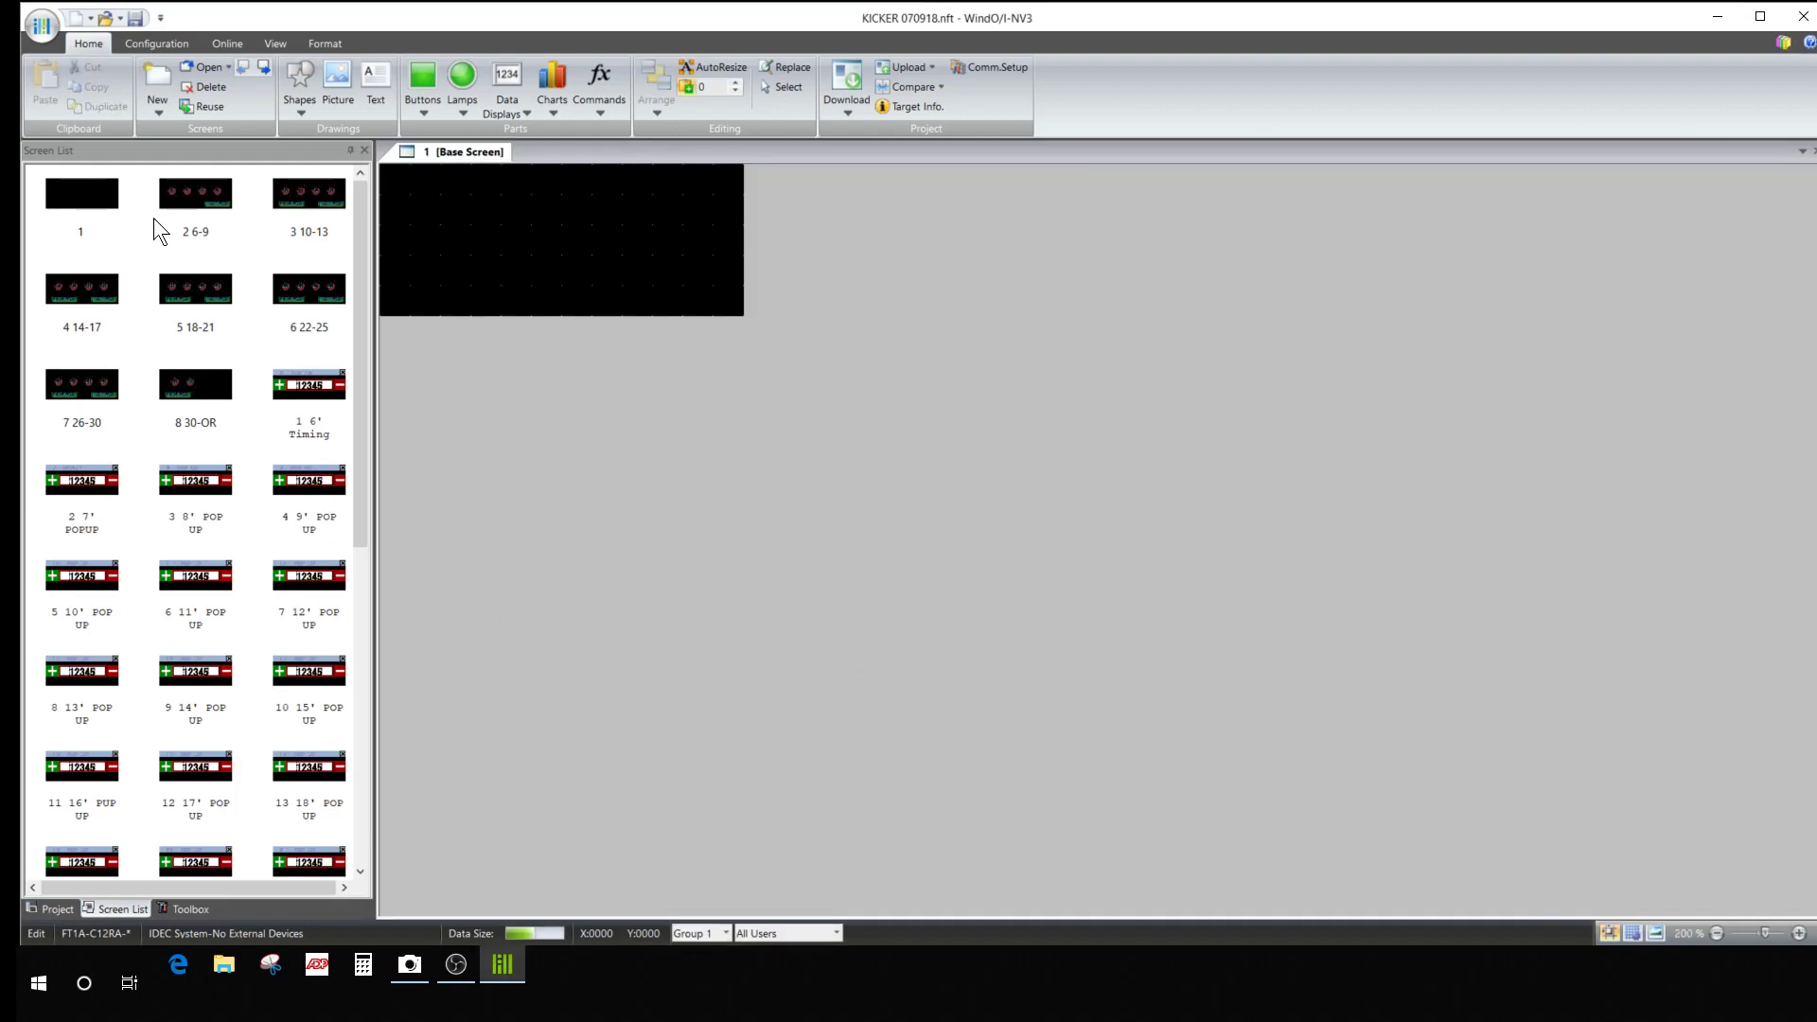
double_click(195, 193)
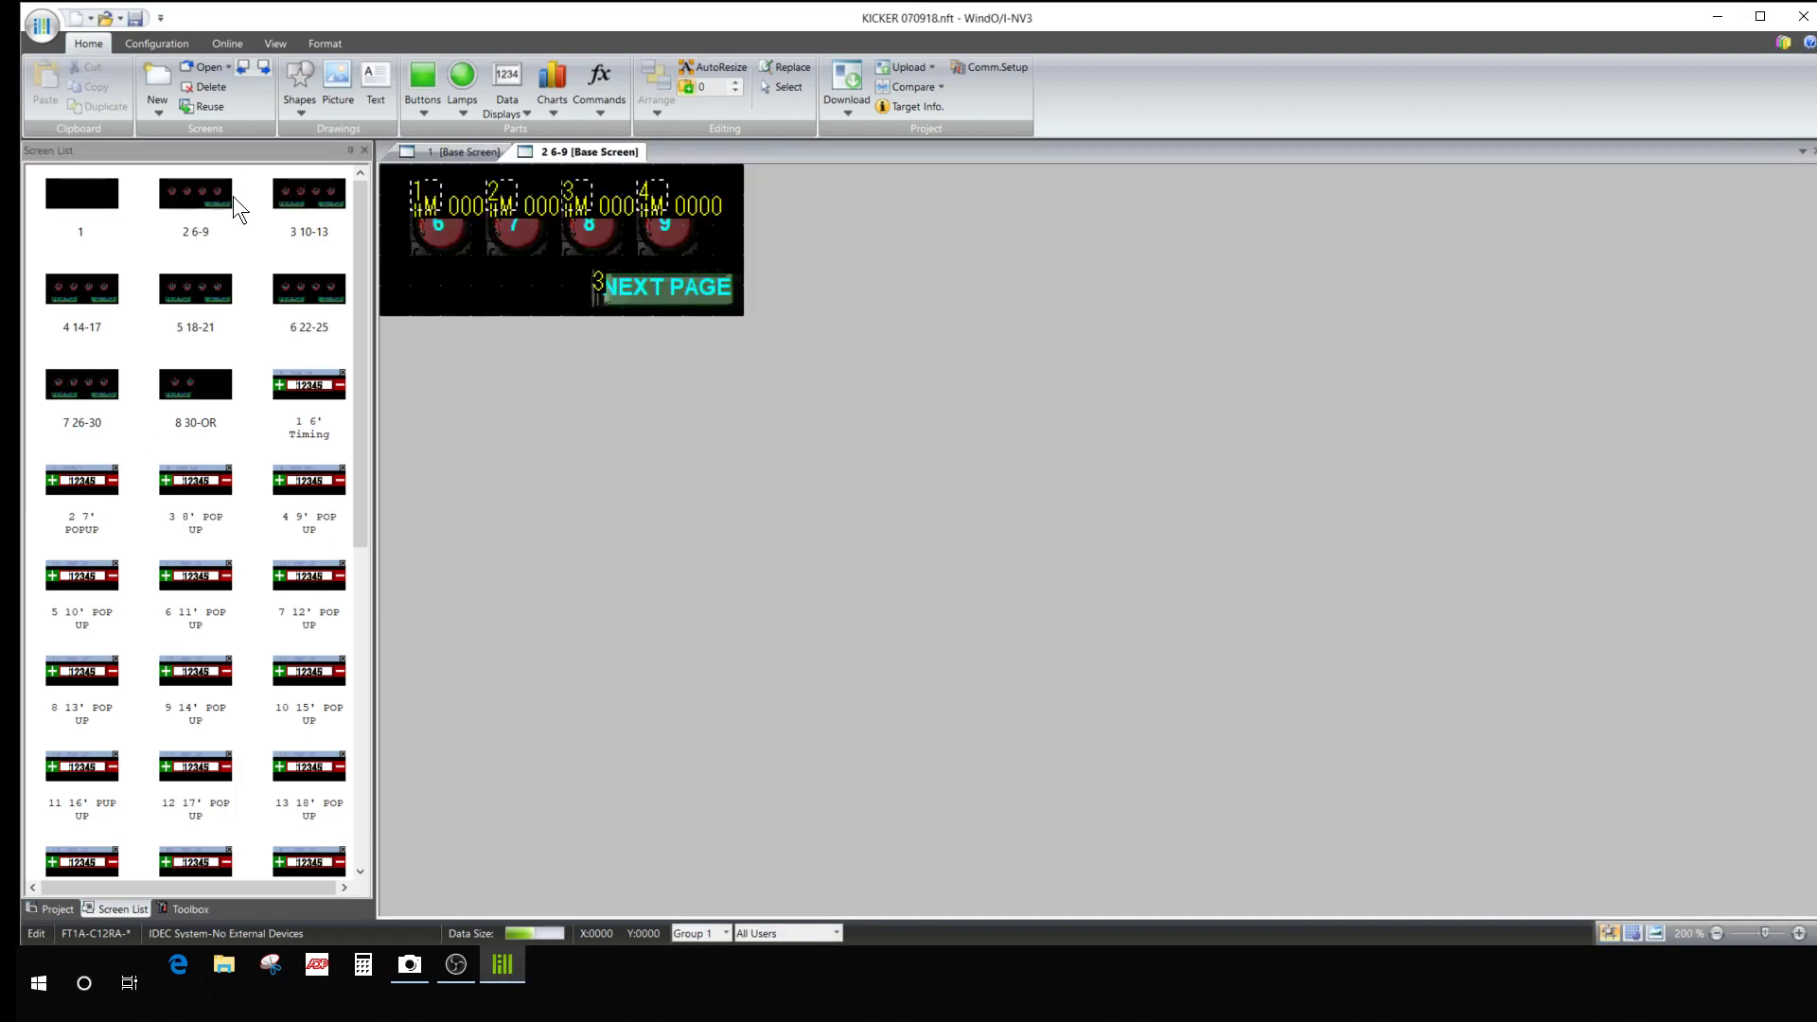
double_click(308, 192)
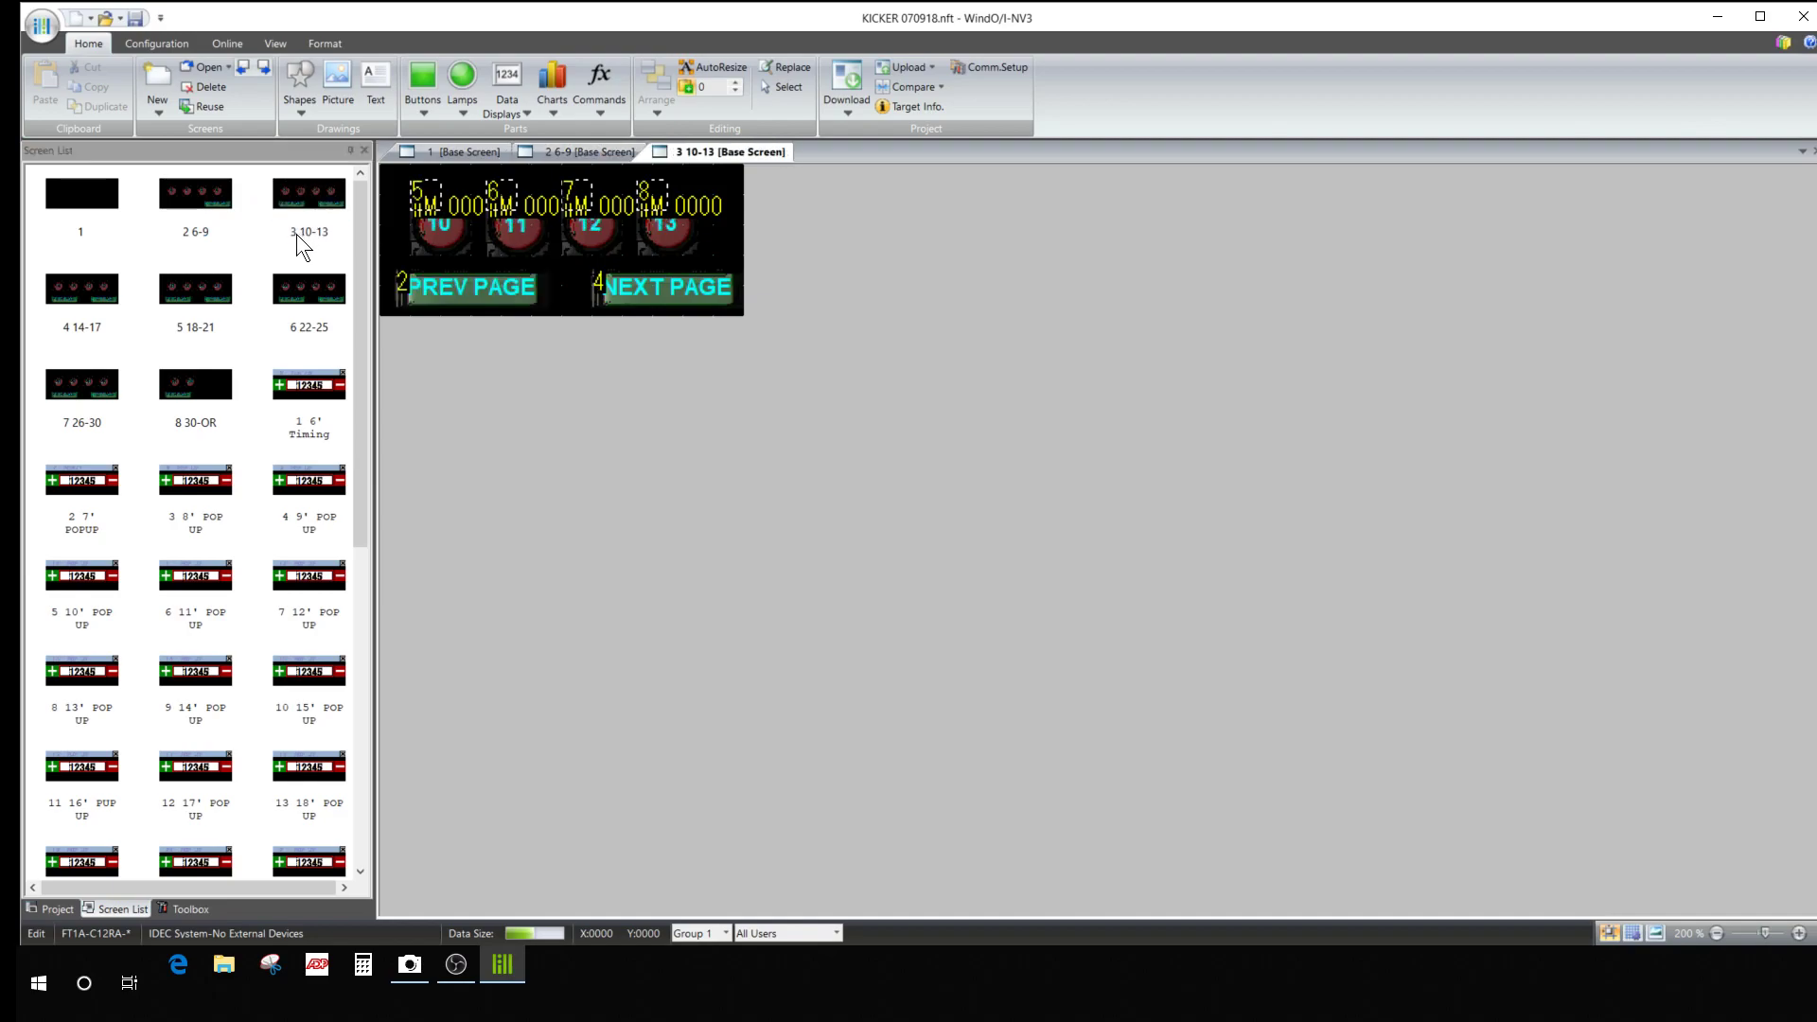
double_click(195, 289)
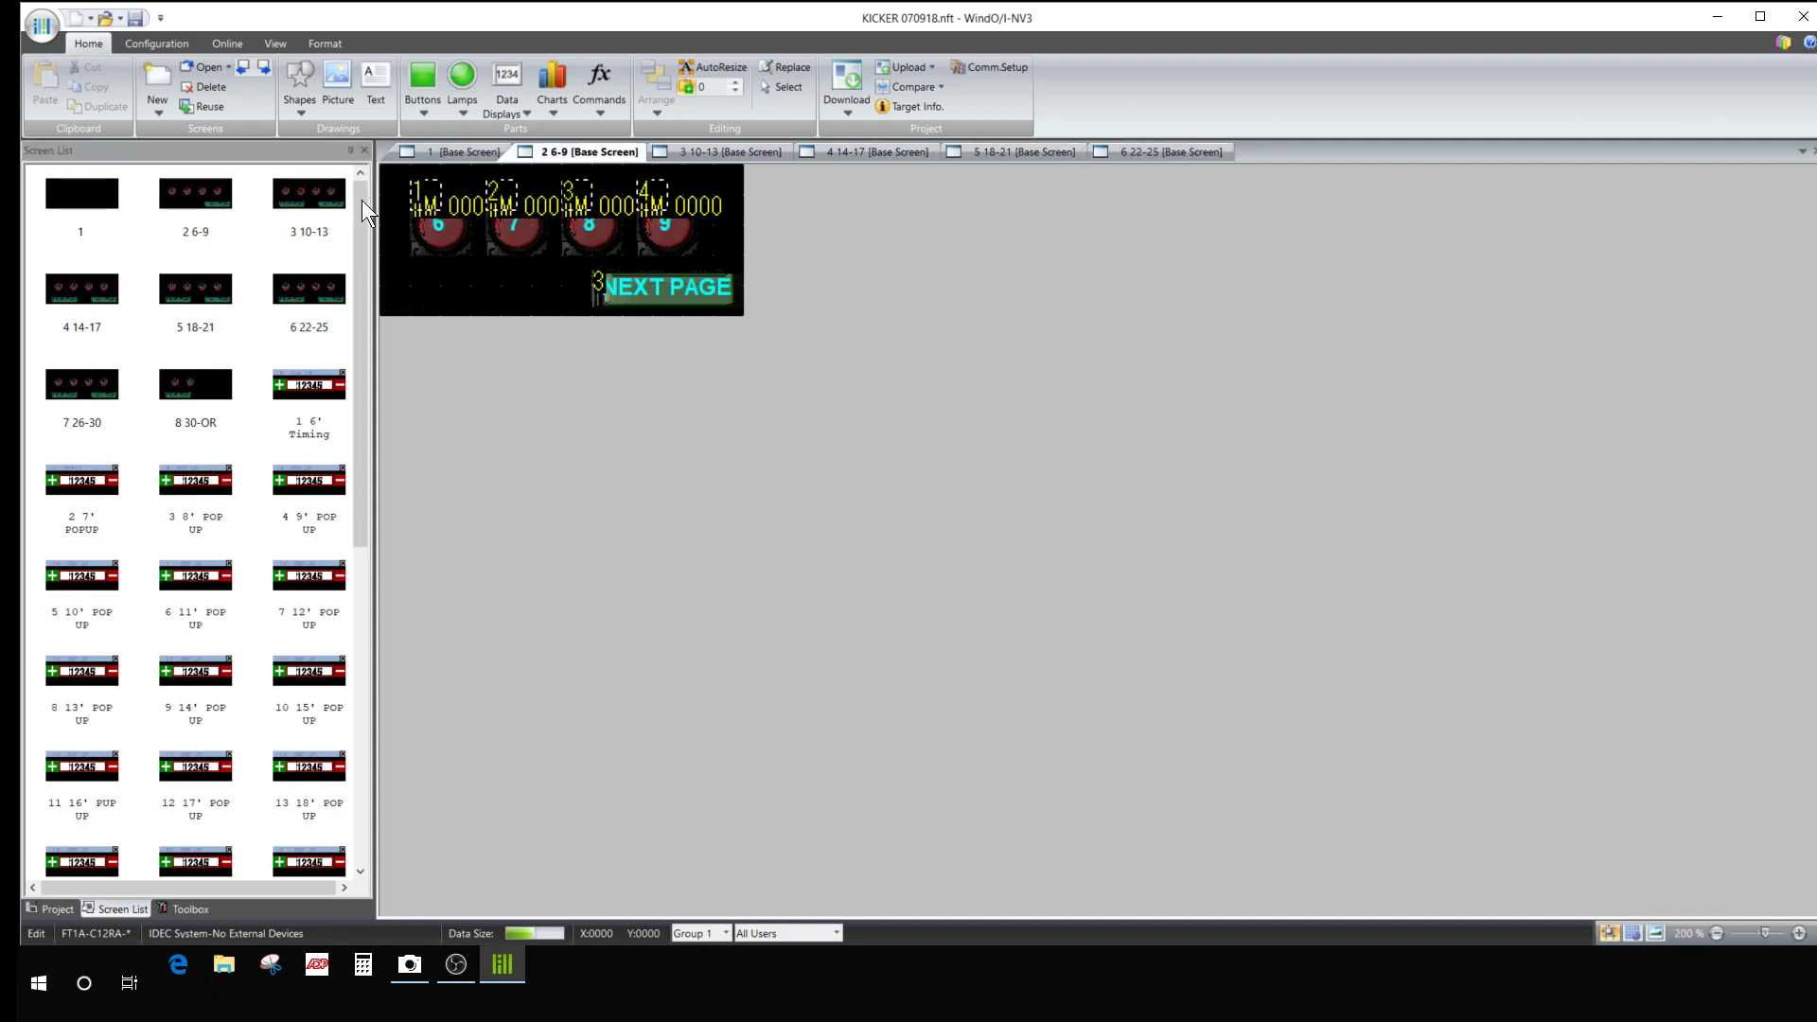
Hide device address and command labels, and open the 3 8' POP UP screen.
click(275, 43)
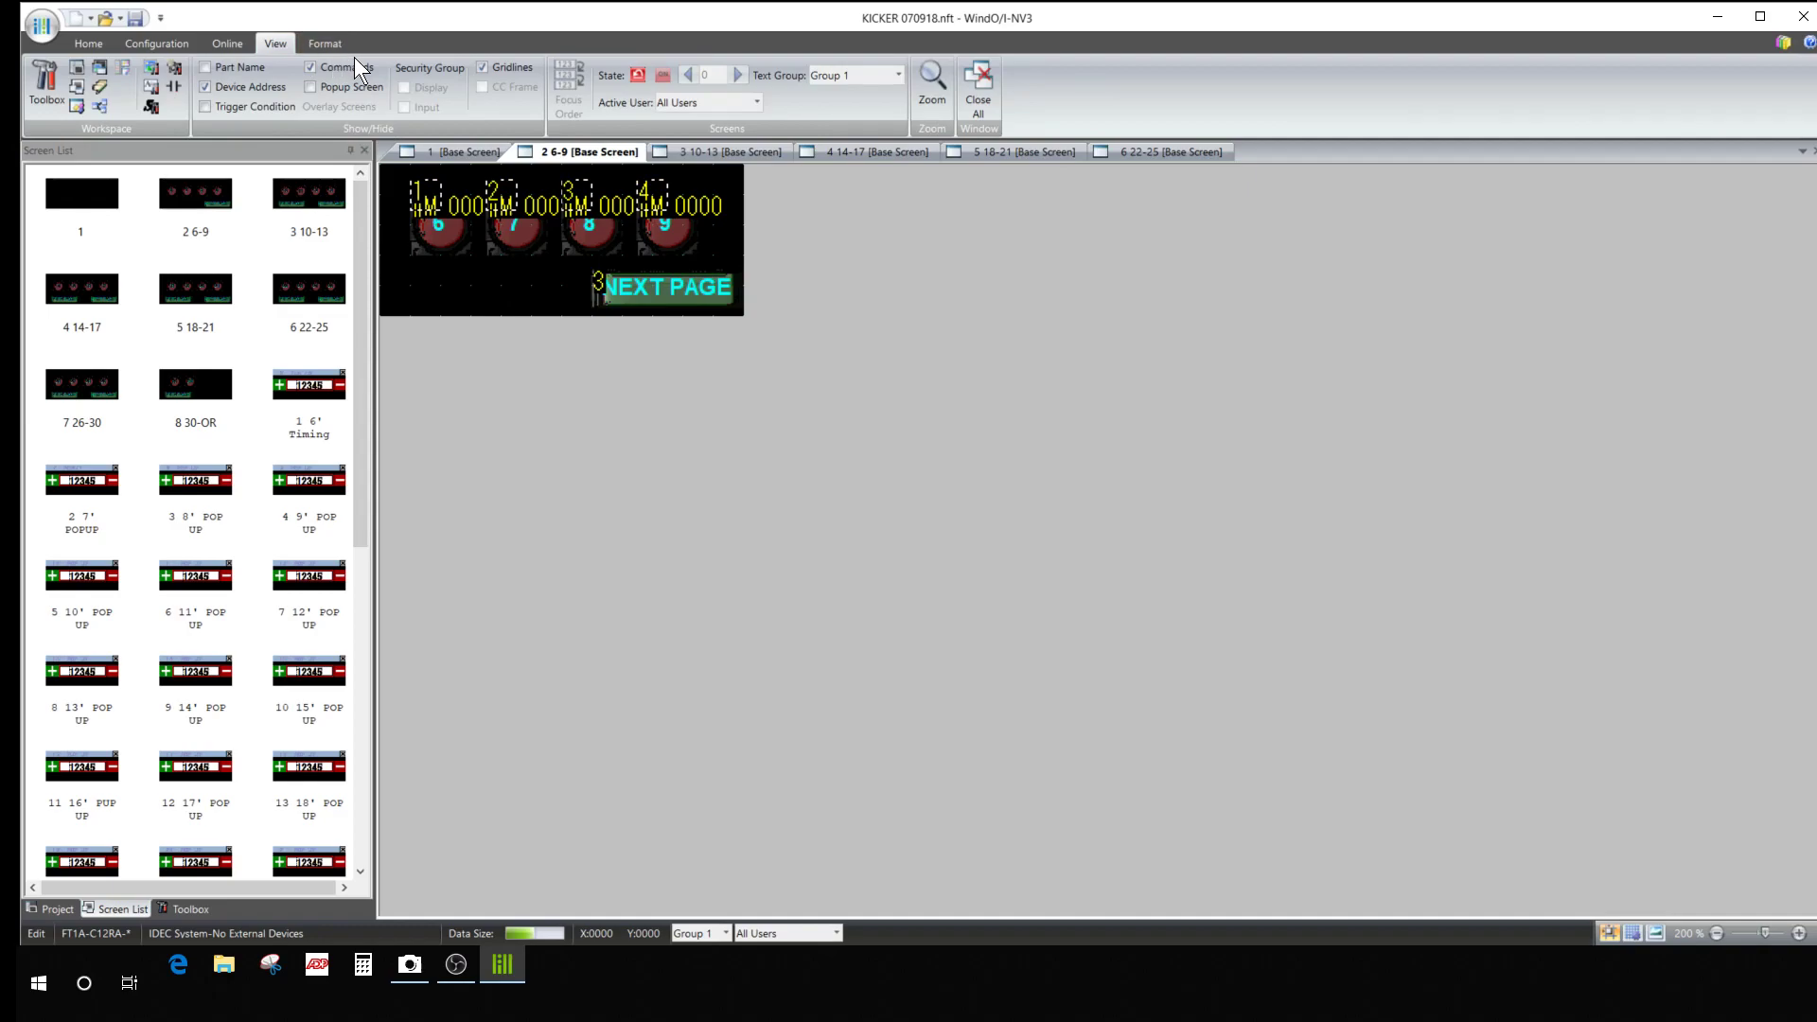
mouse_move(524, 208)
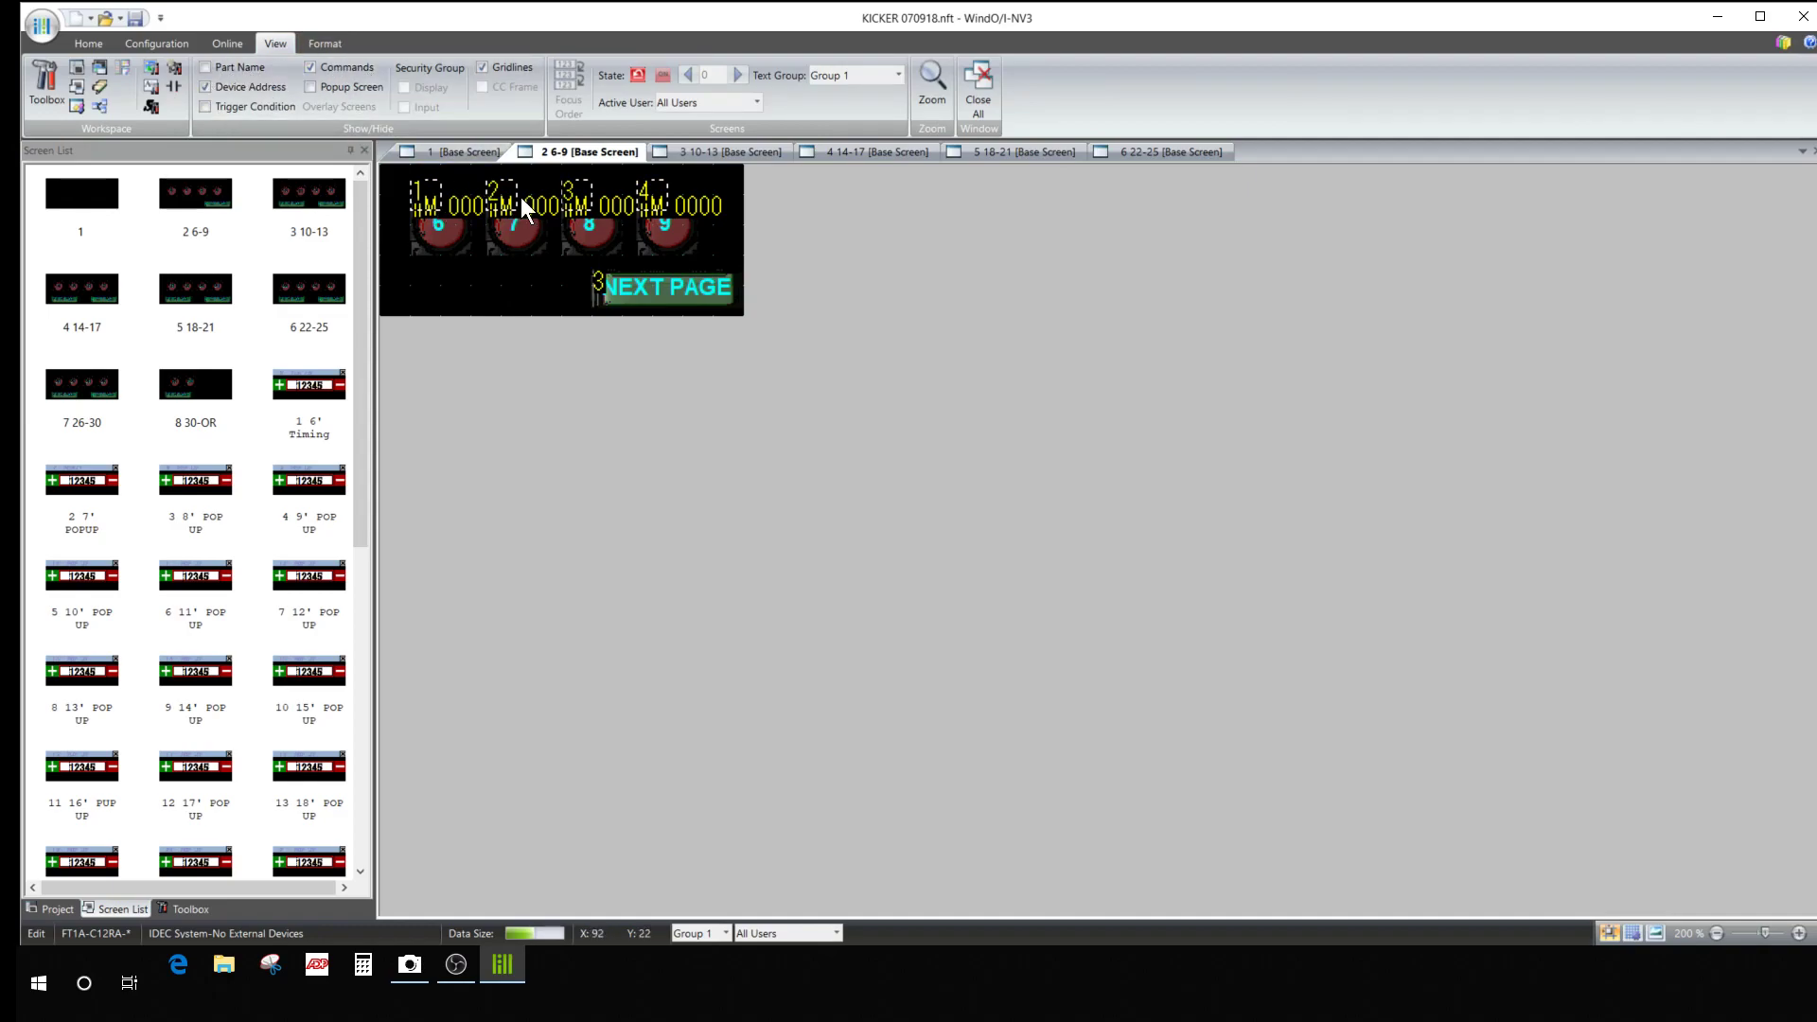
click(206, 87)
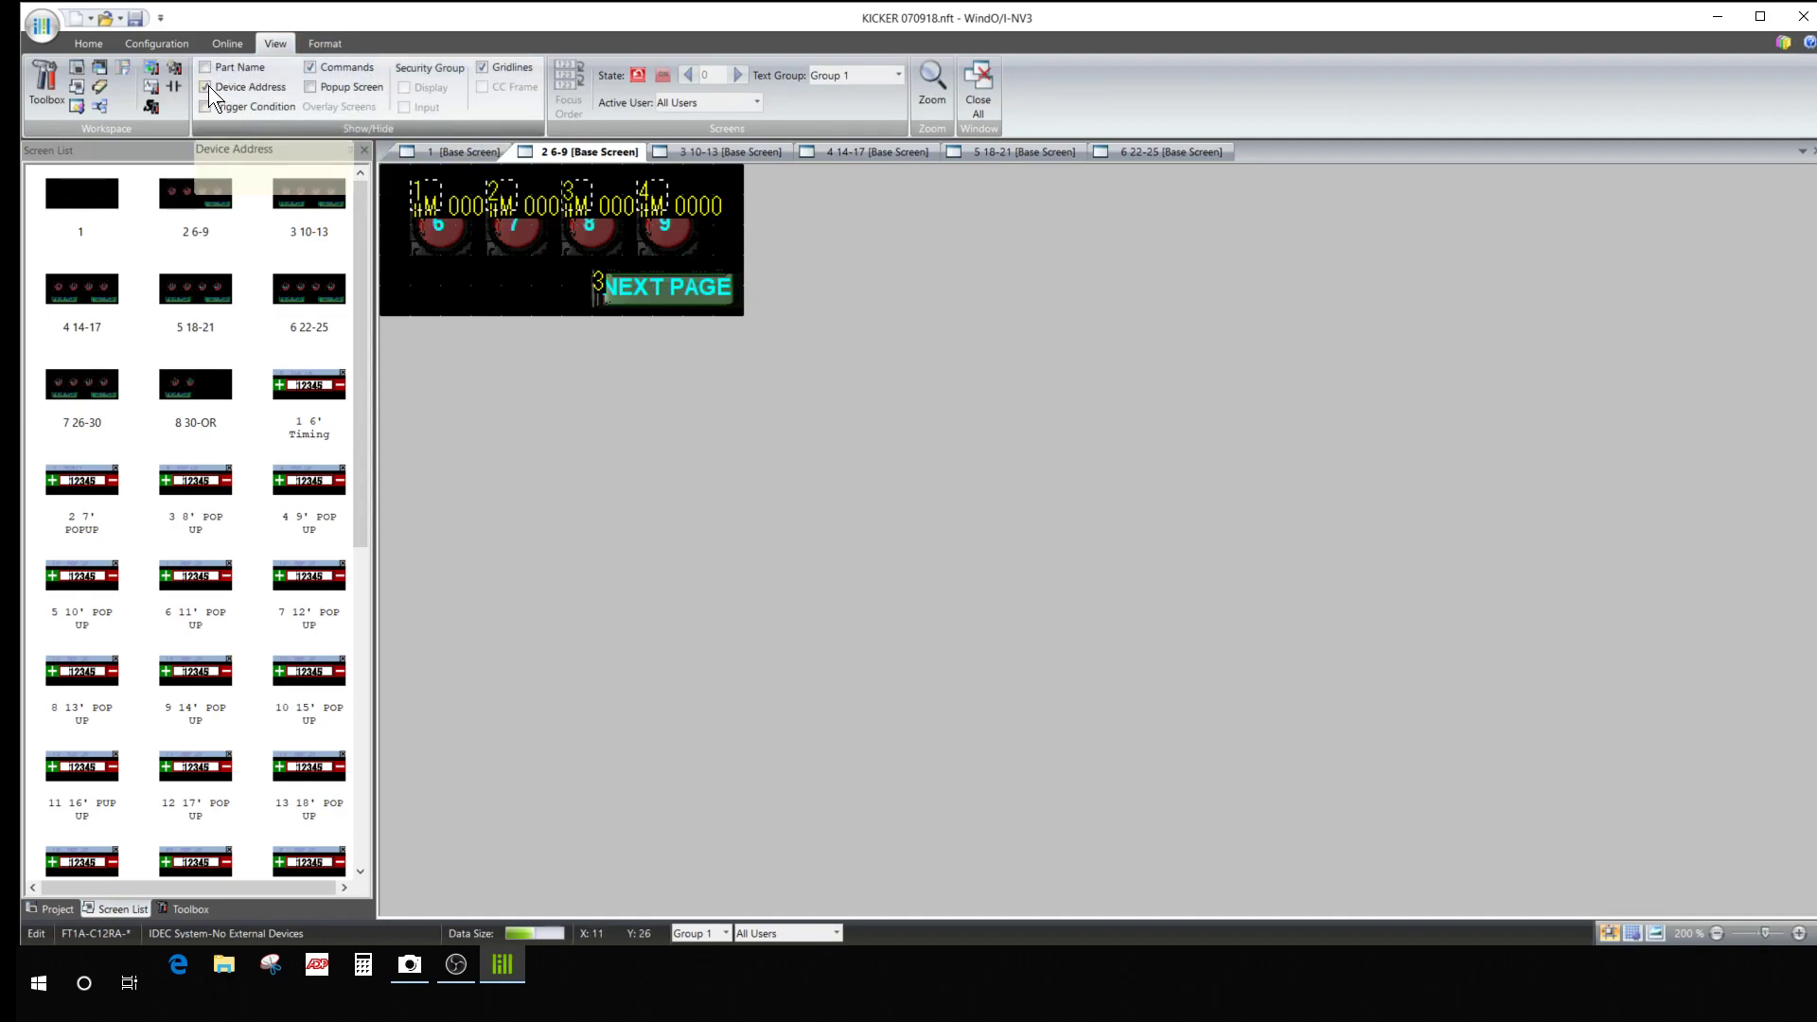
click(206, 87)
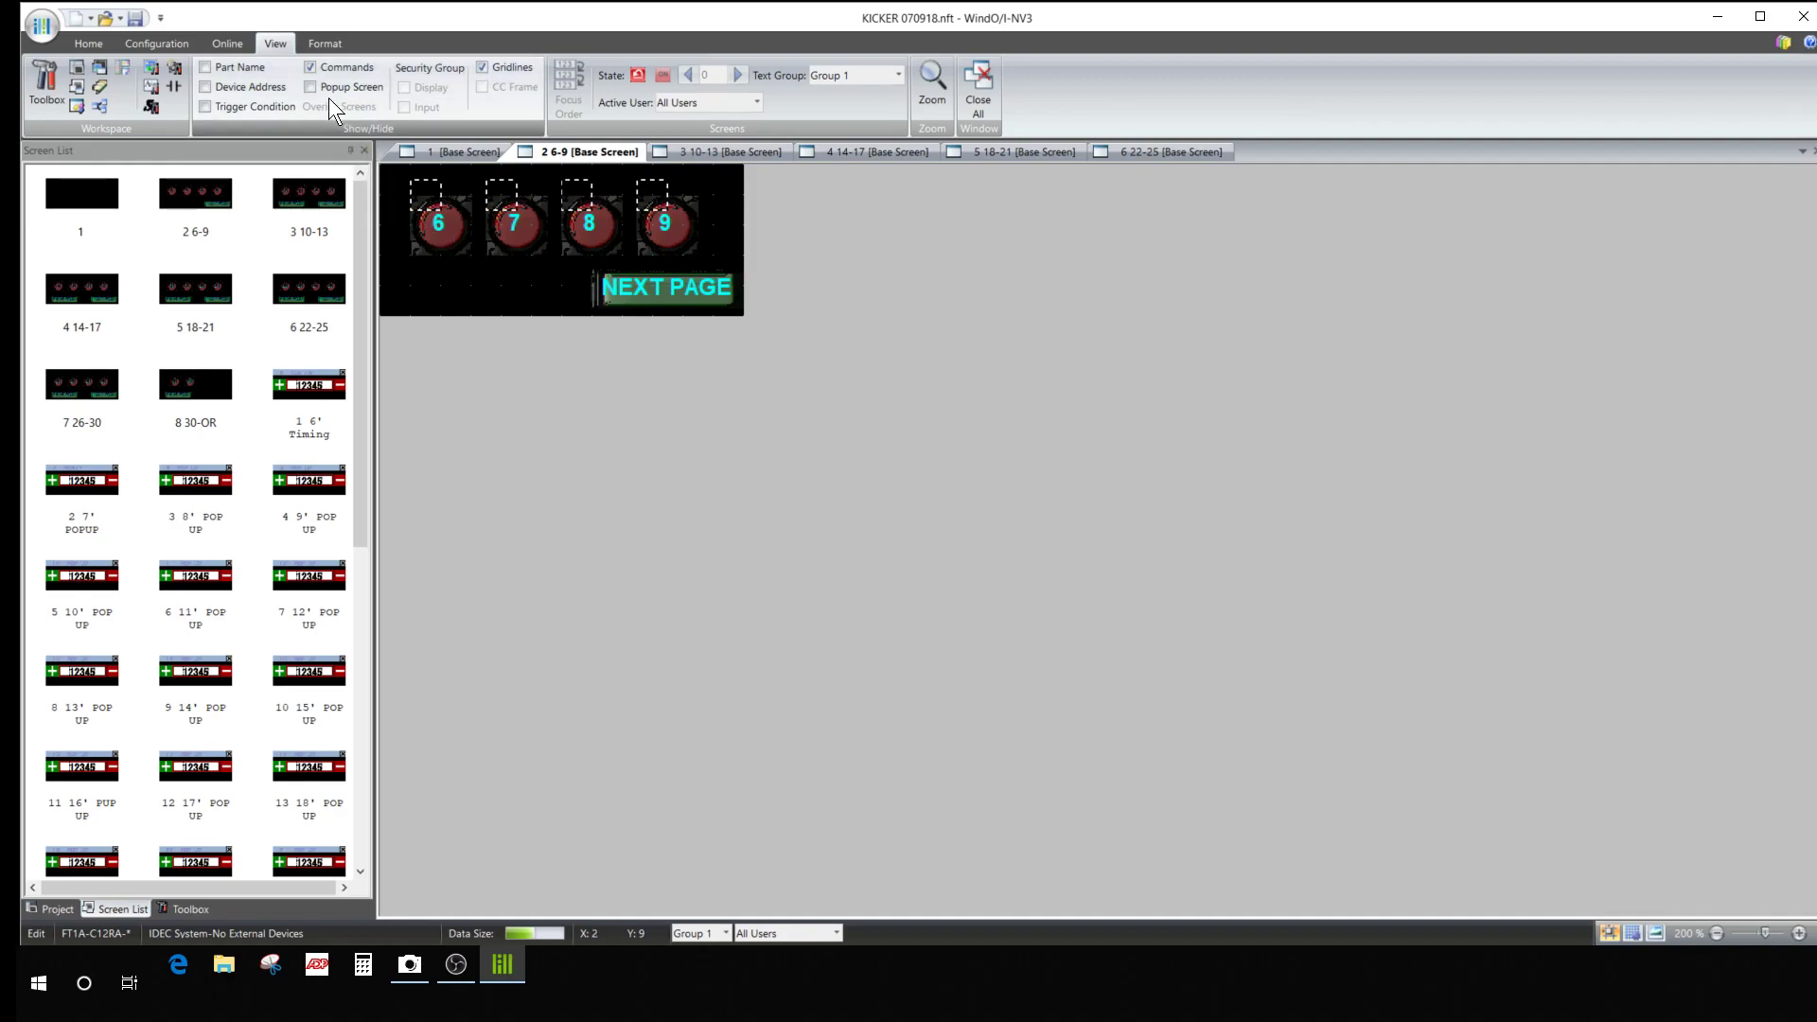
mouse_move(319, 76)
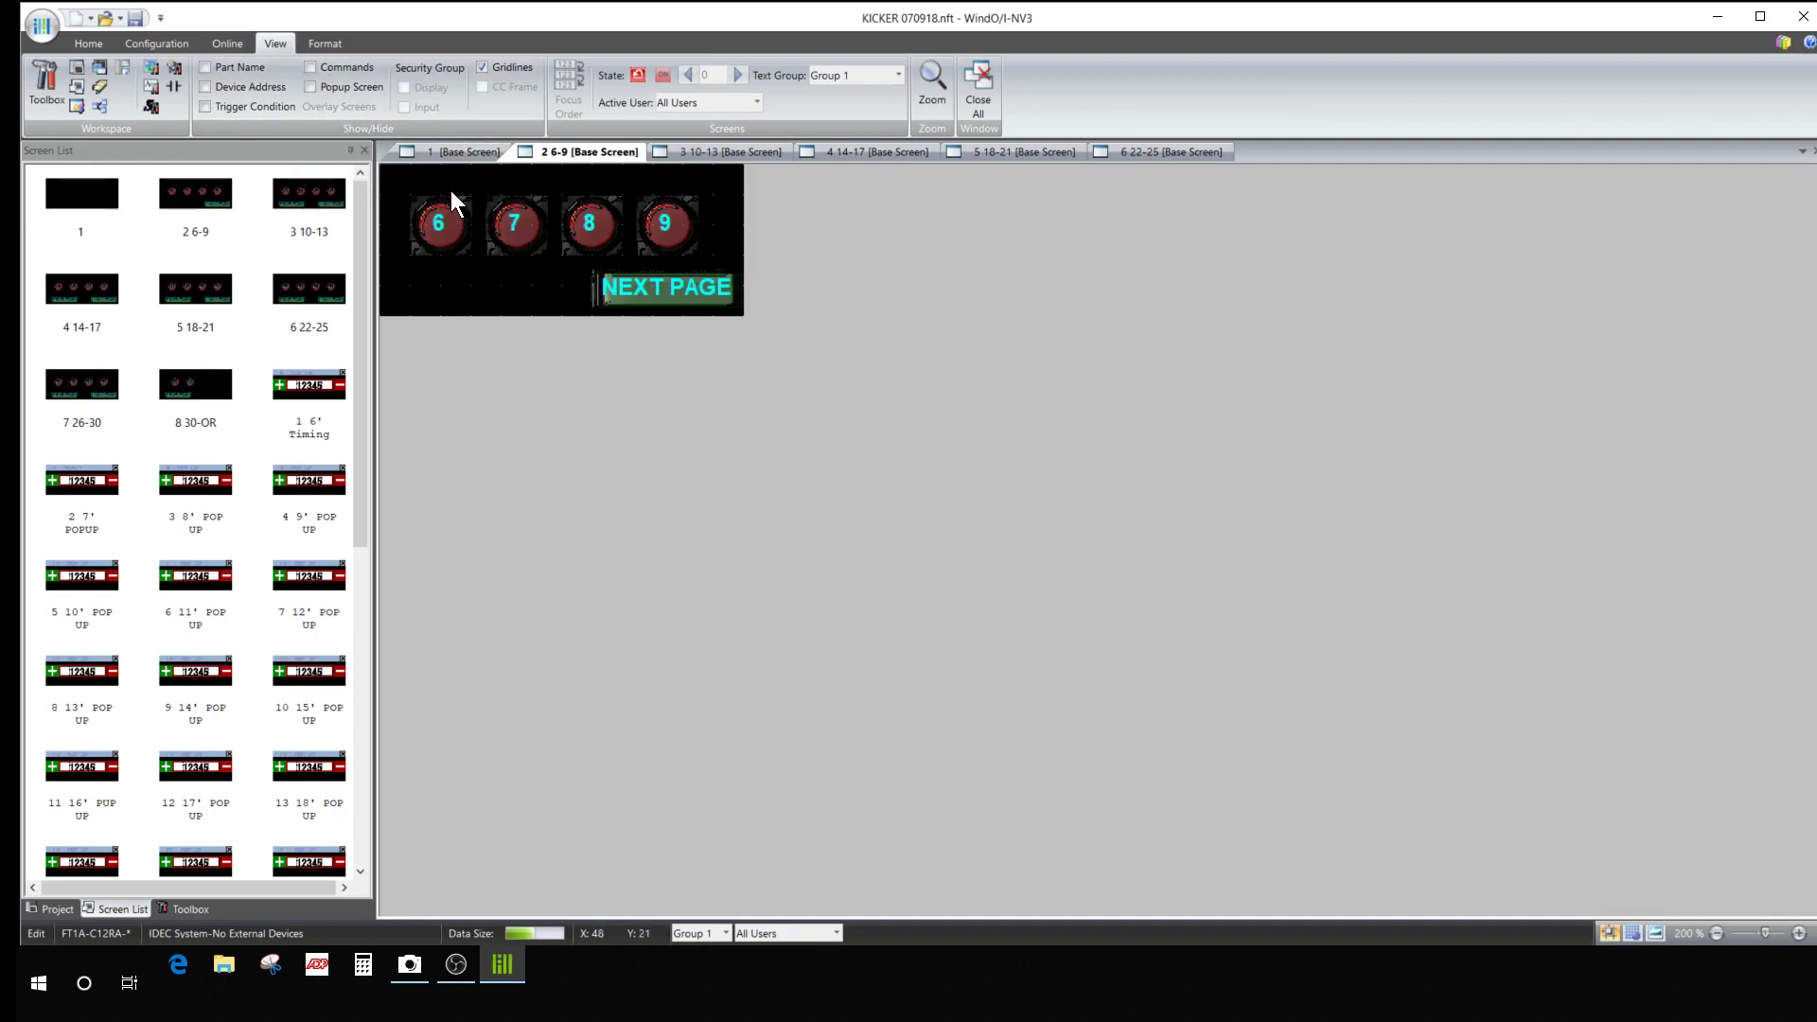
double_click(195, 480)
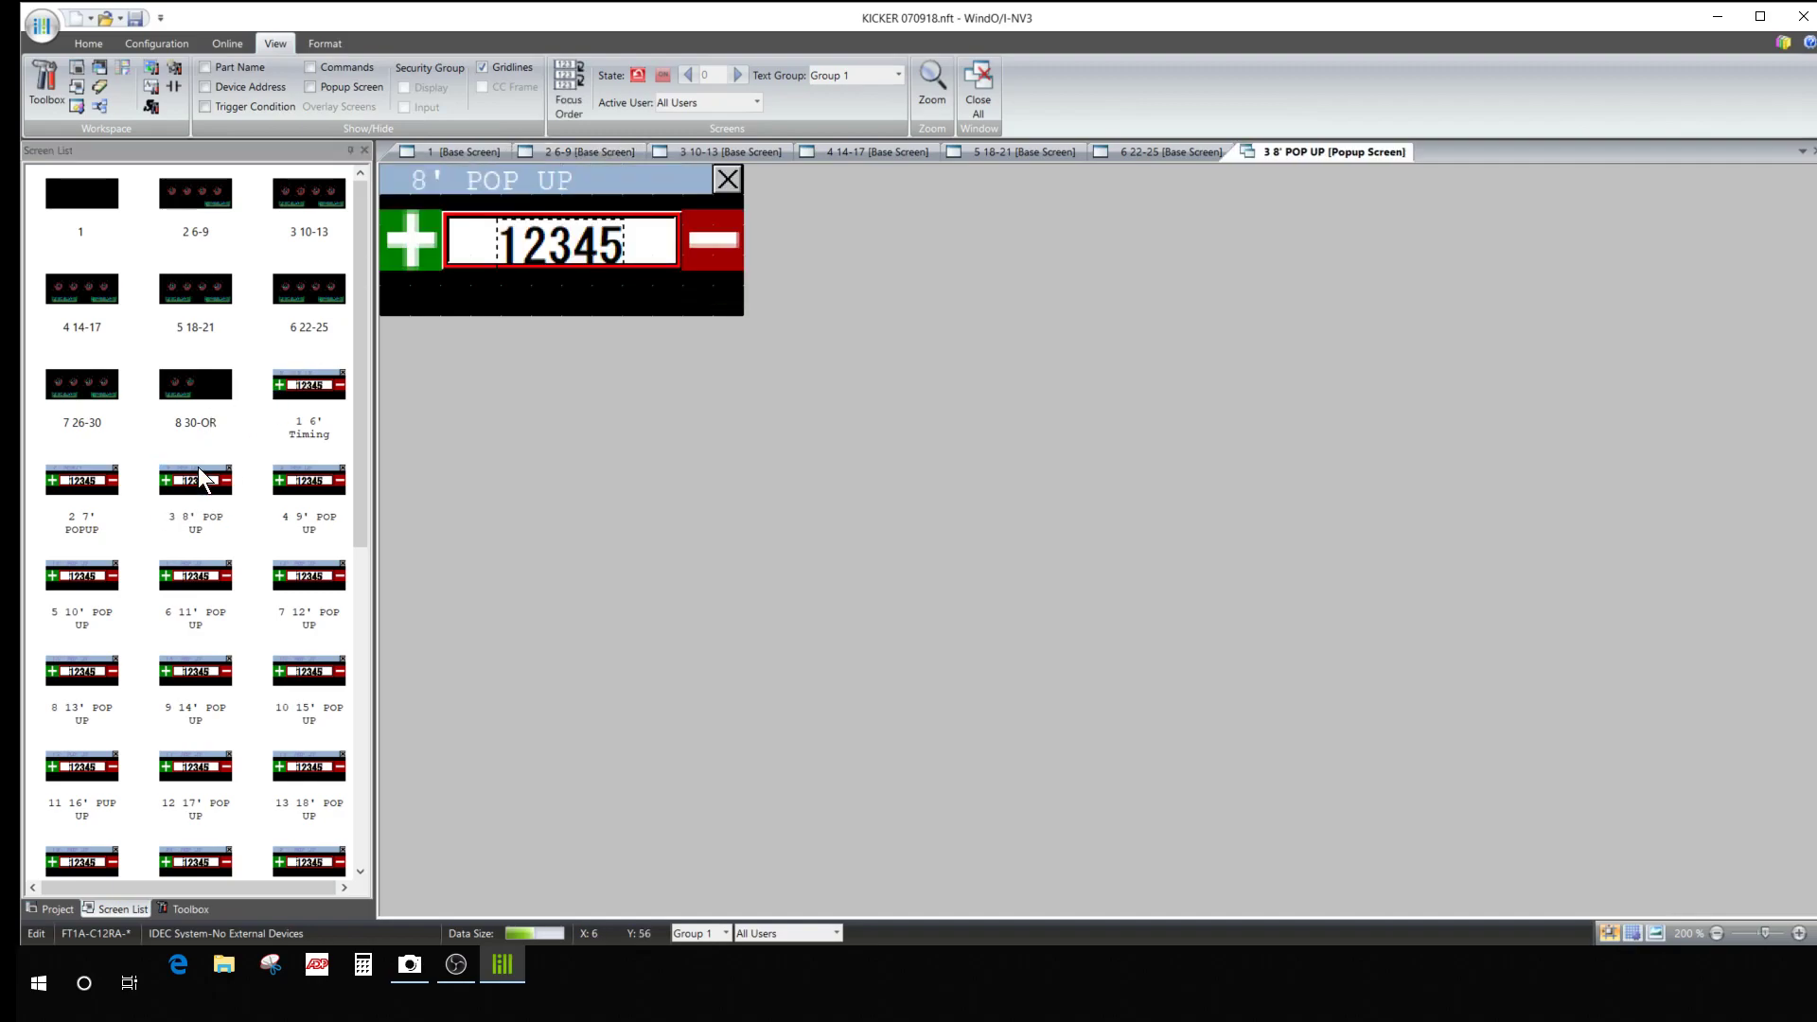
mouse_move(98, 400)
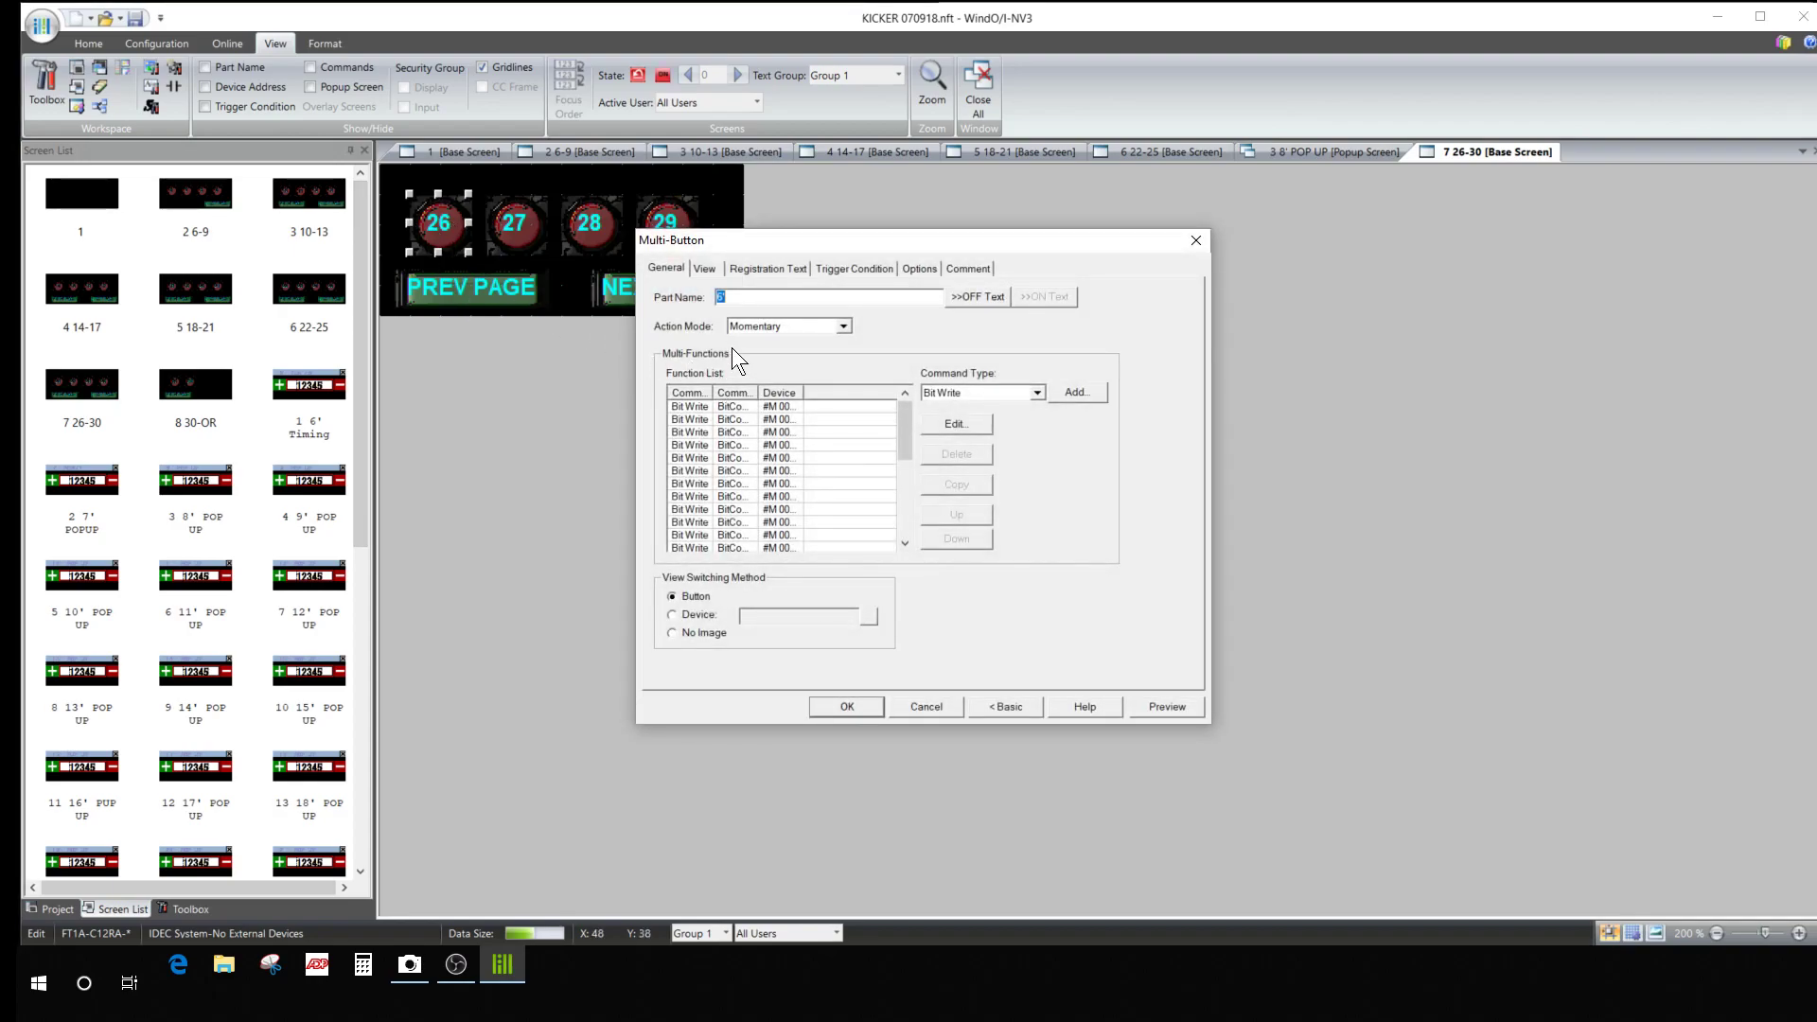
mouse_move(874, 373)
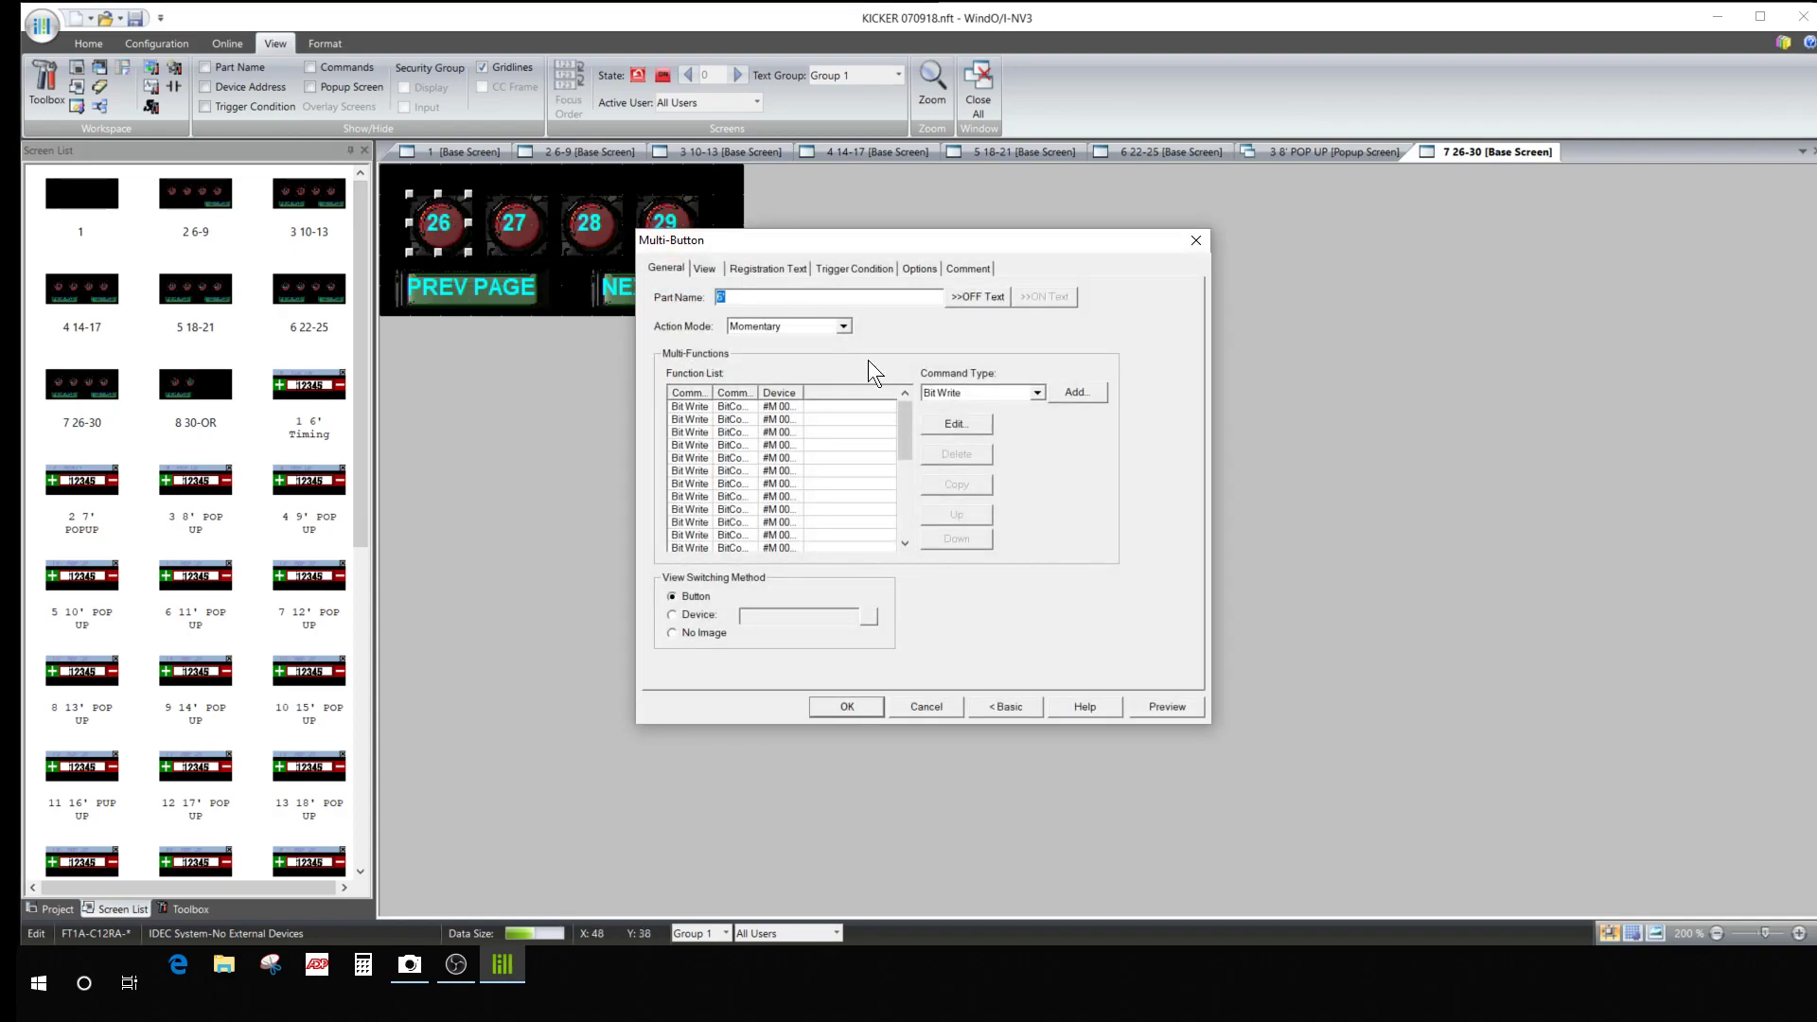
mouse_move(1027, 662)
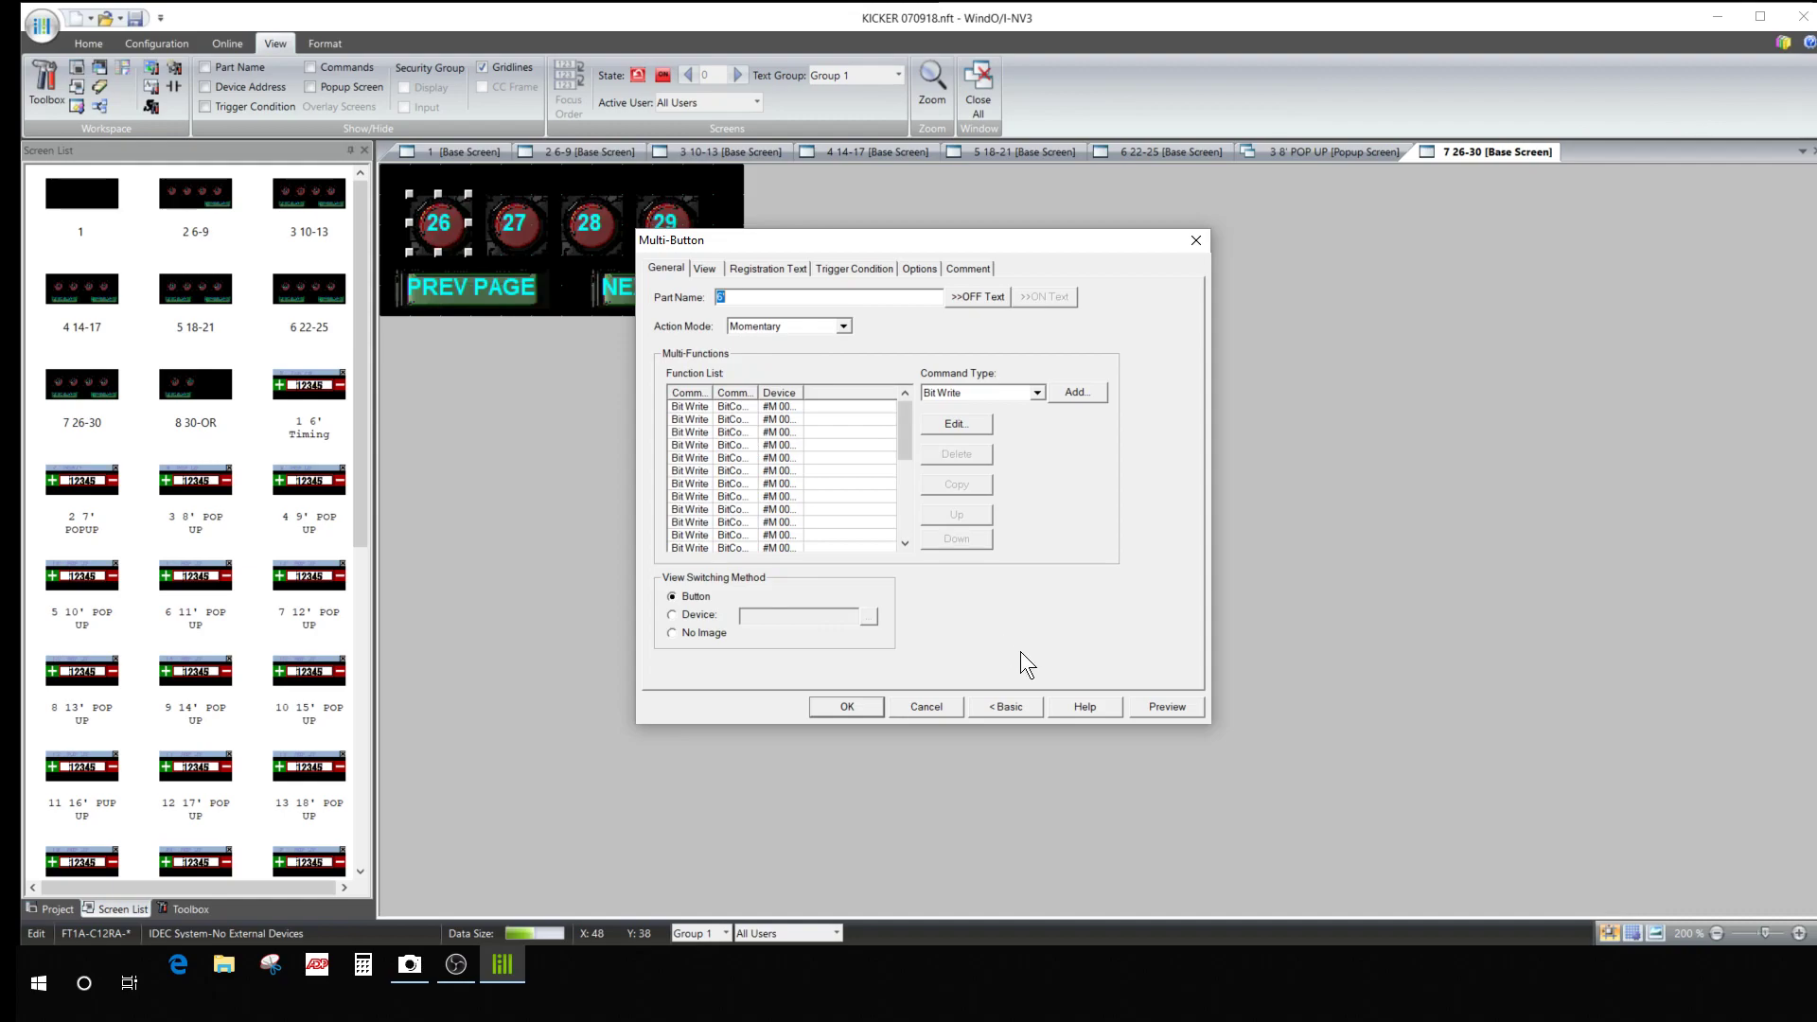
mouse_move(858, 552)
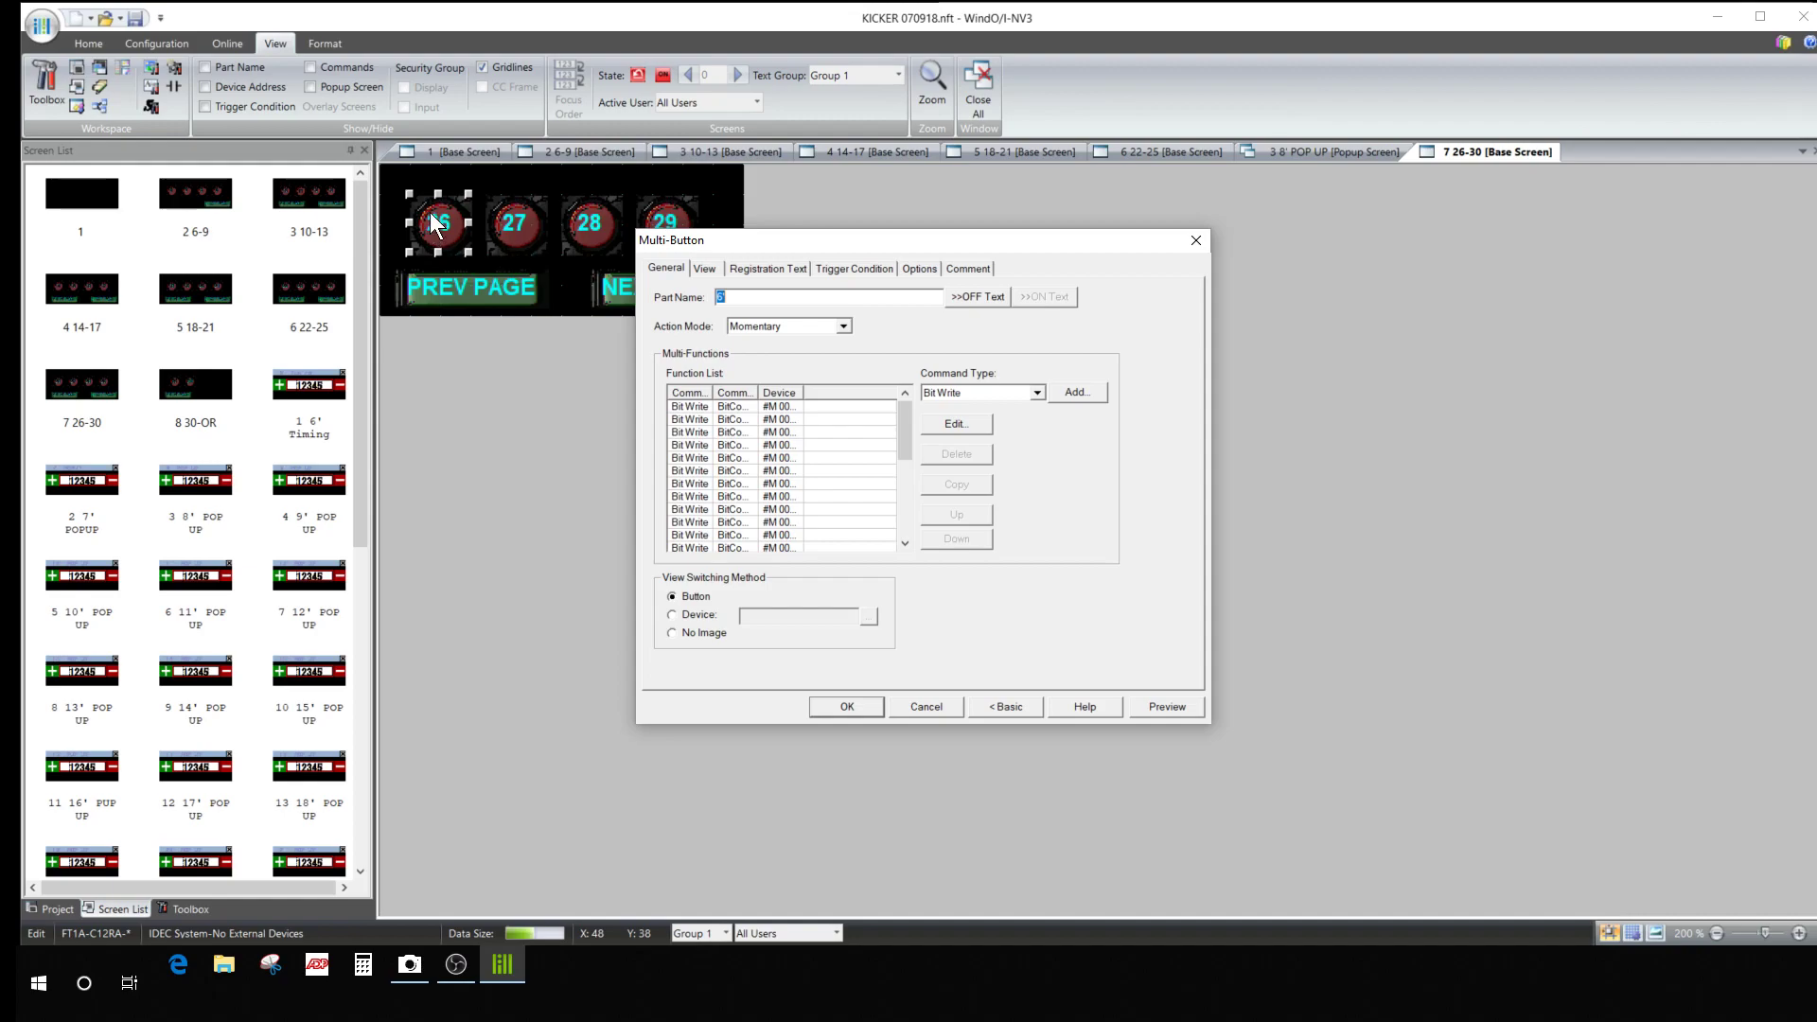
Inspect several bit-write commands of the 26 button on screen 7 26-30, closing unchanged.
click(734, 407)
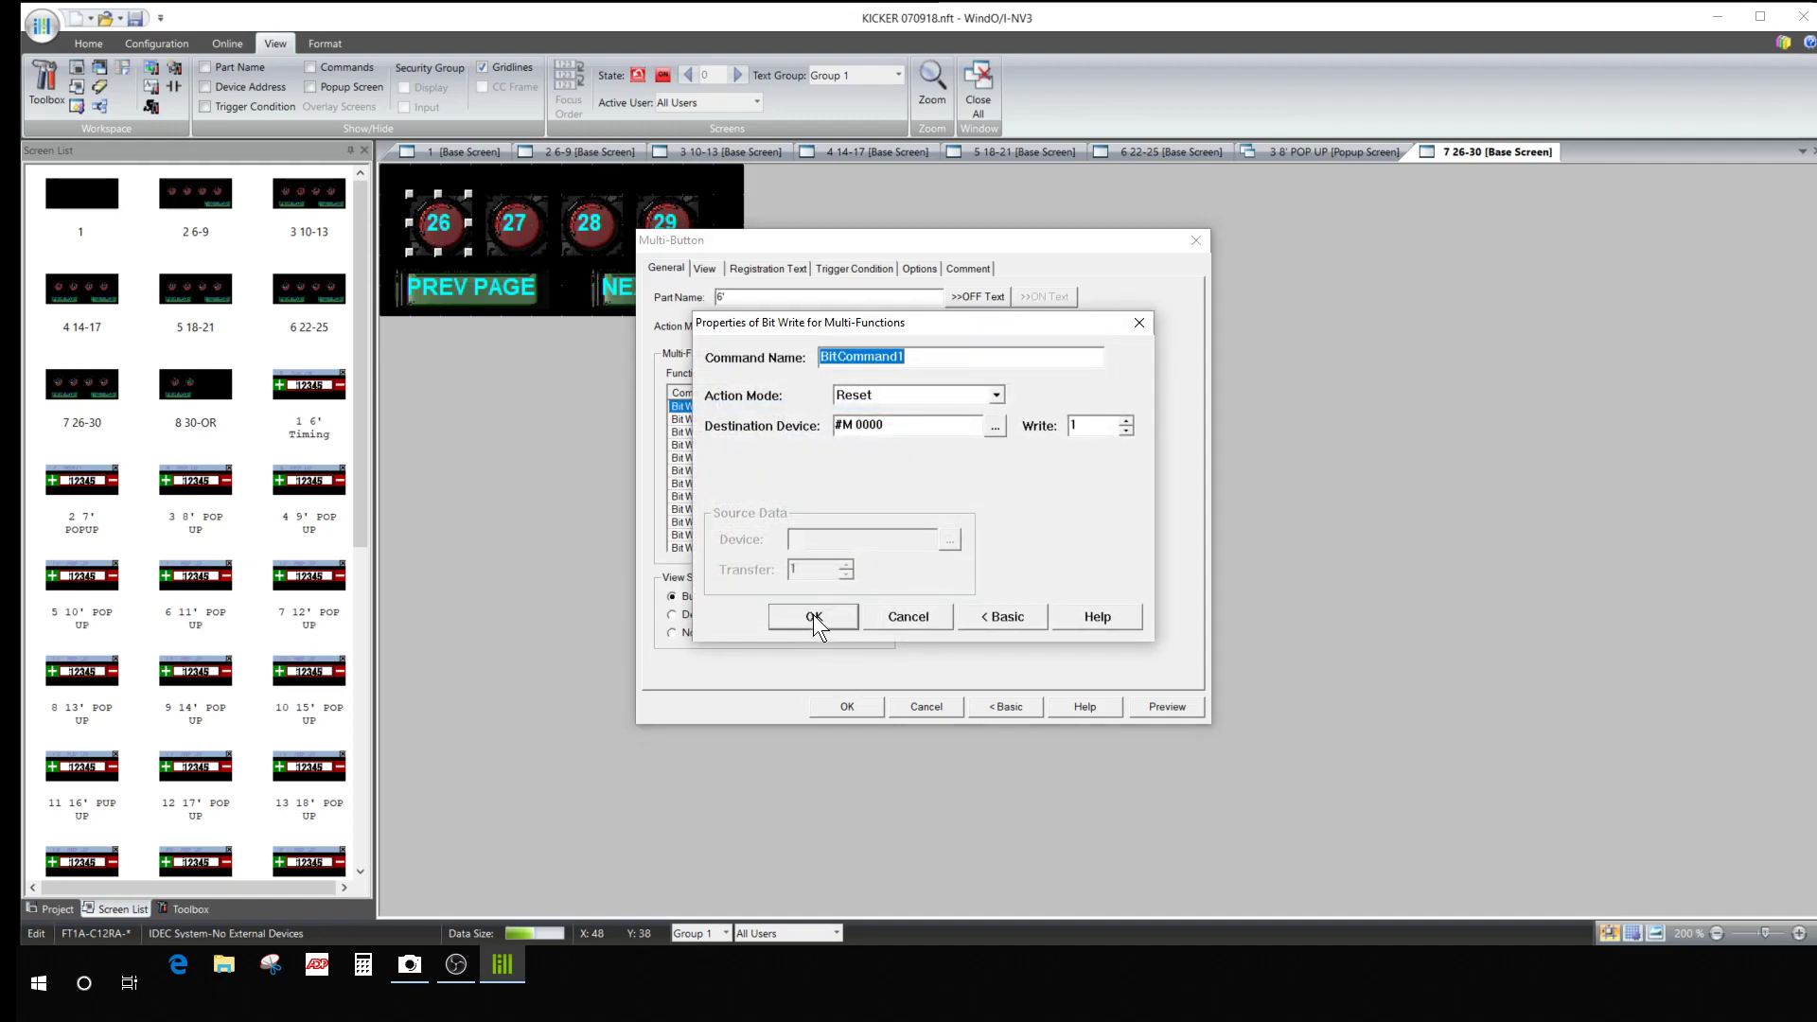
mouse_move(857, 424)
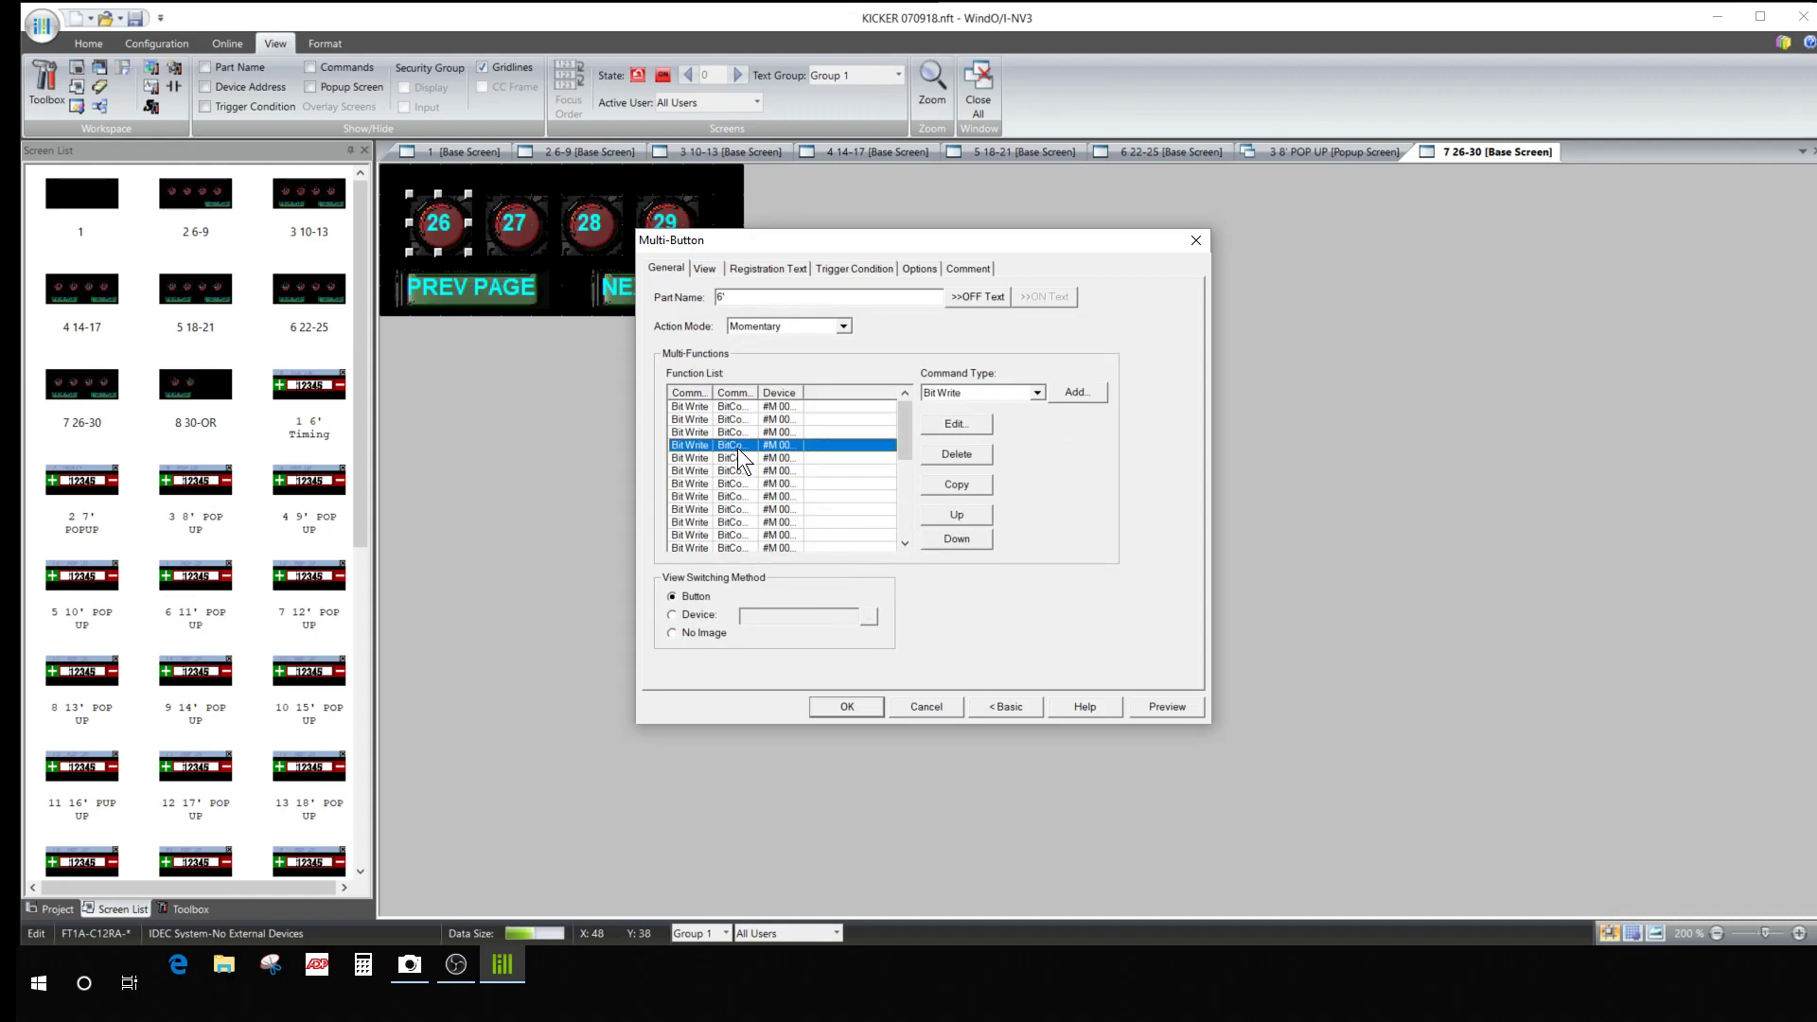
click(955, 423)
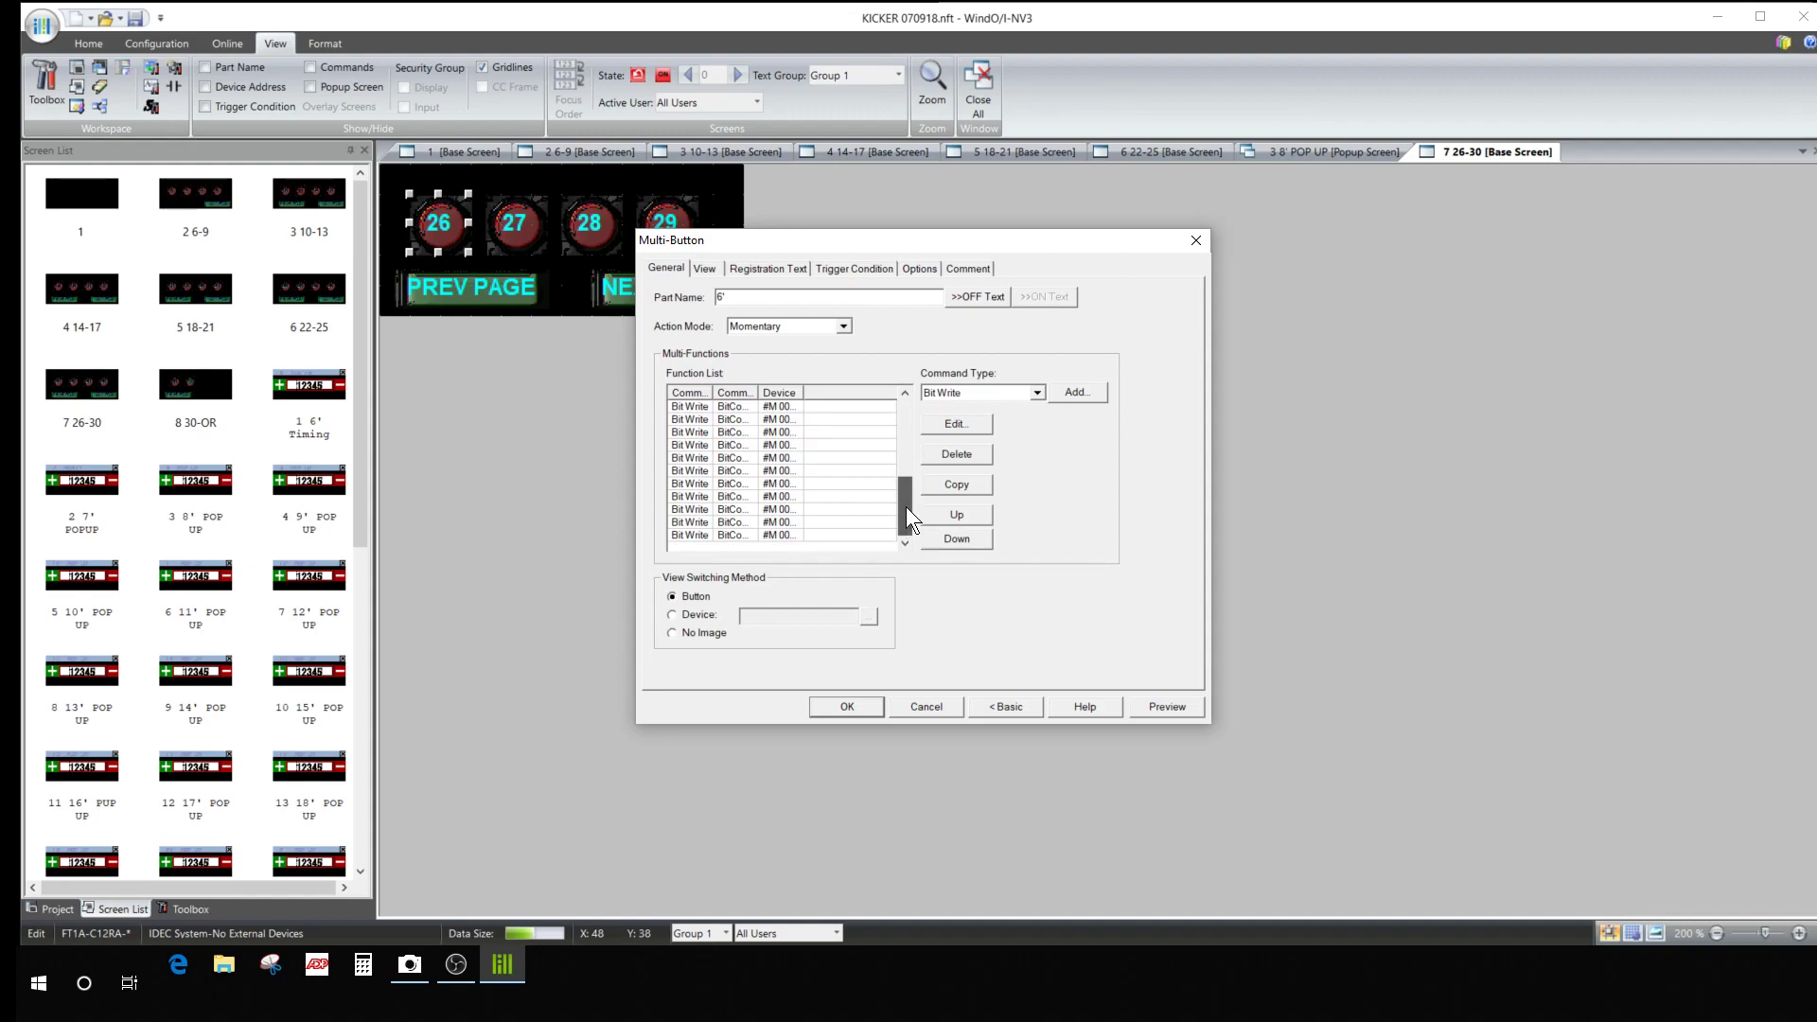
click(776, 444)
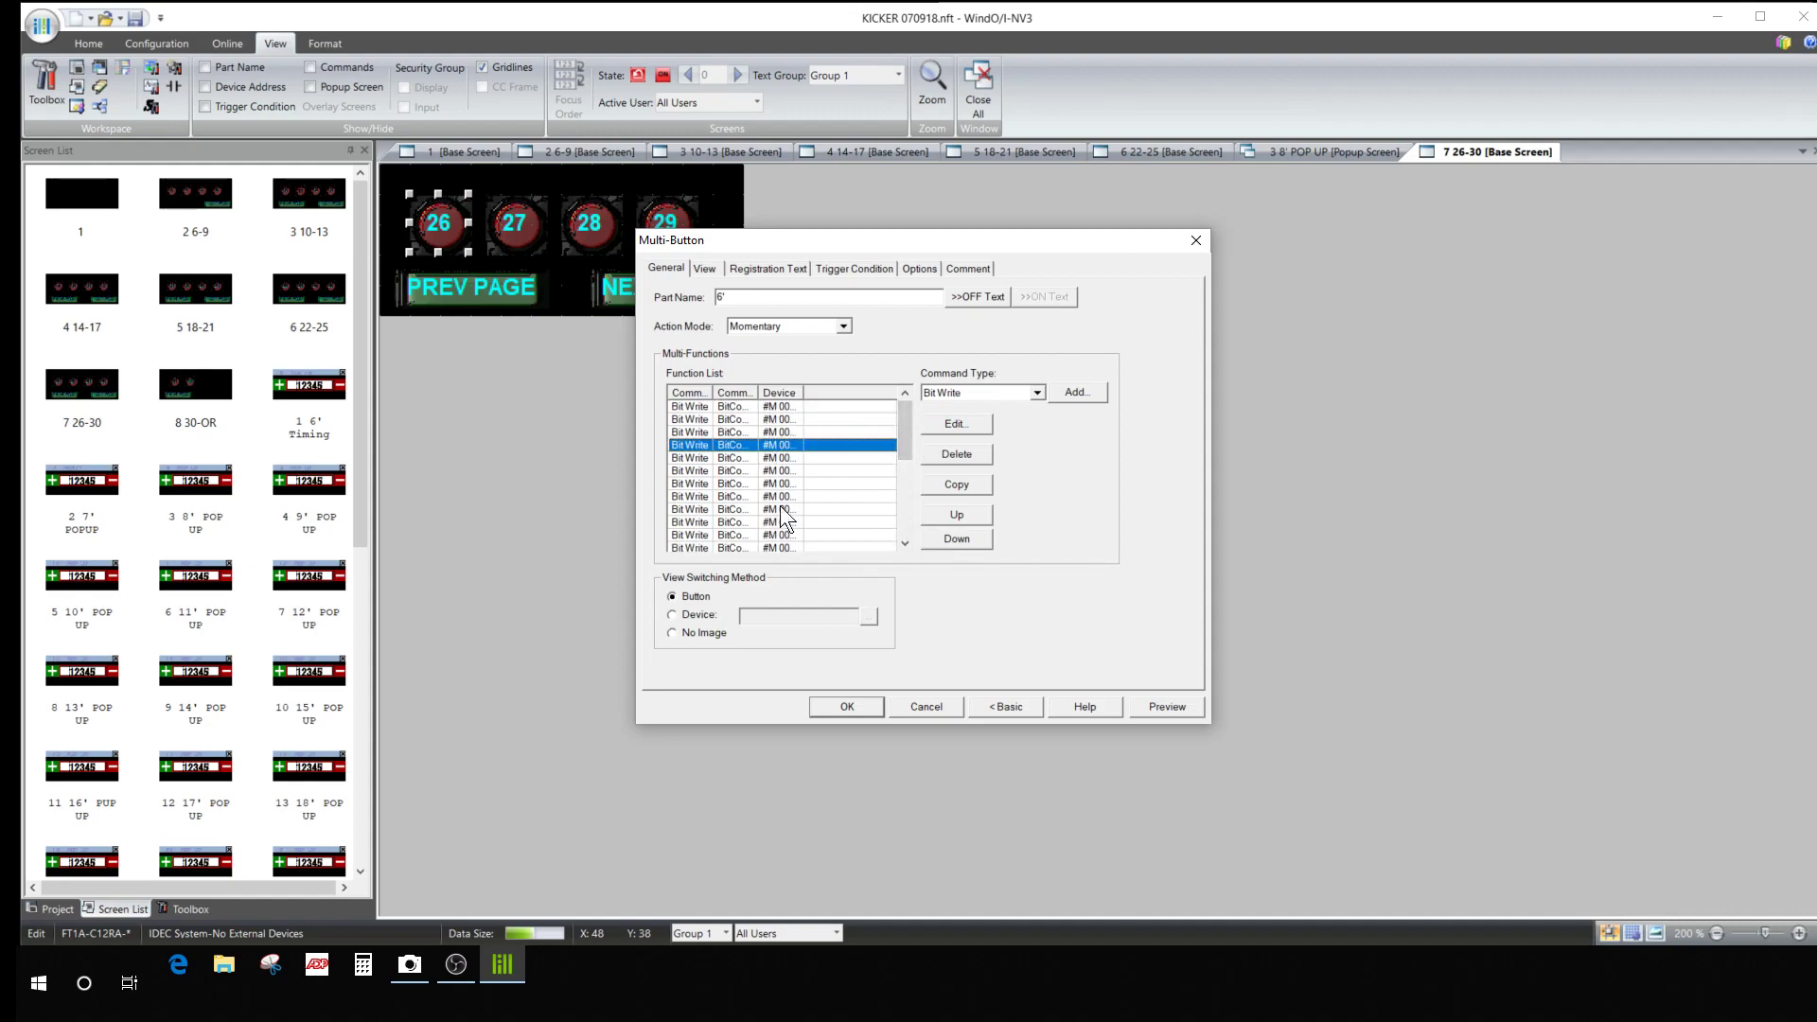
click(905, 516)
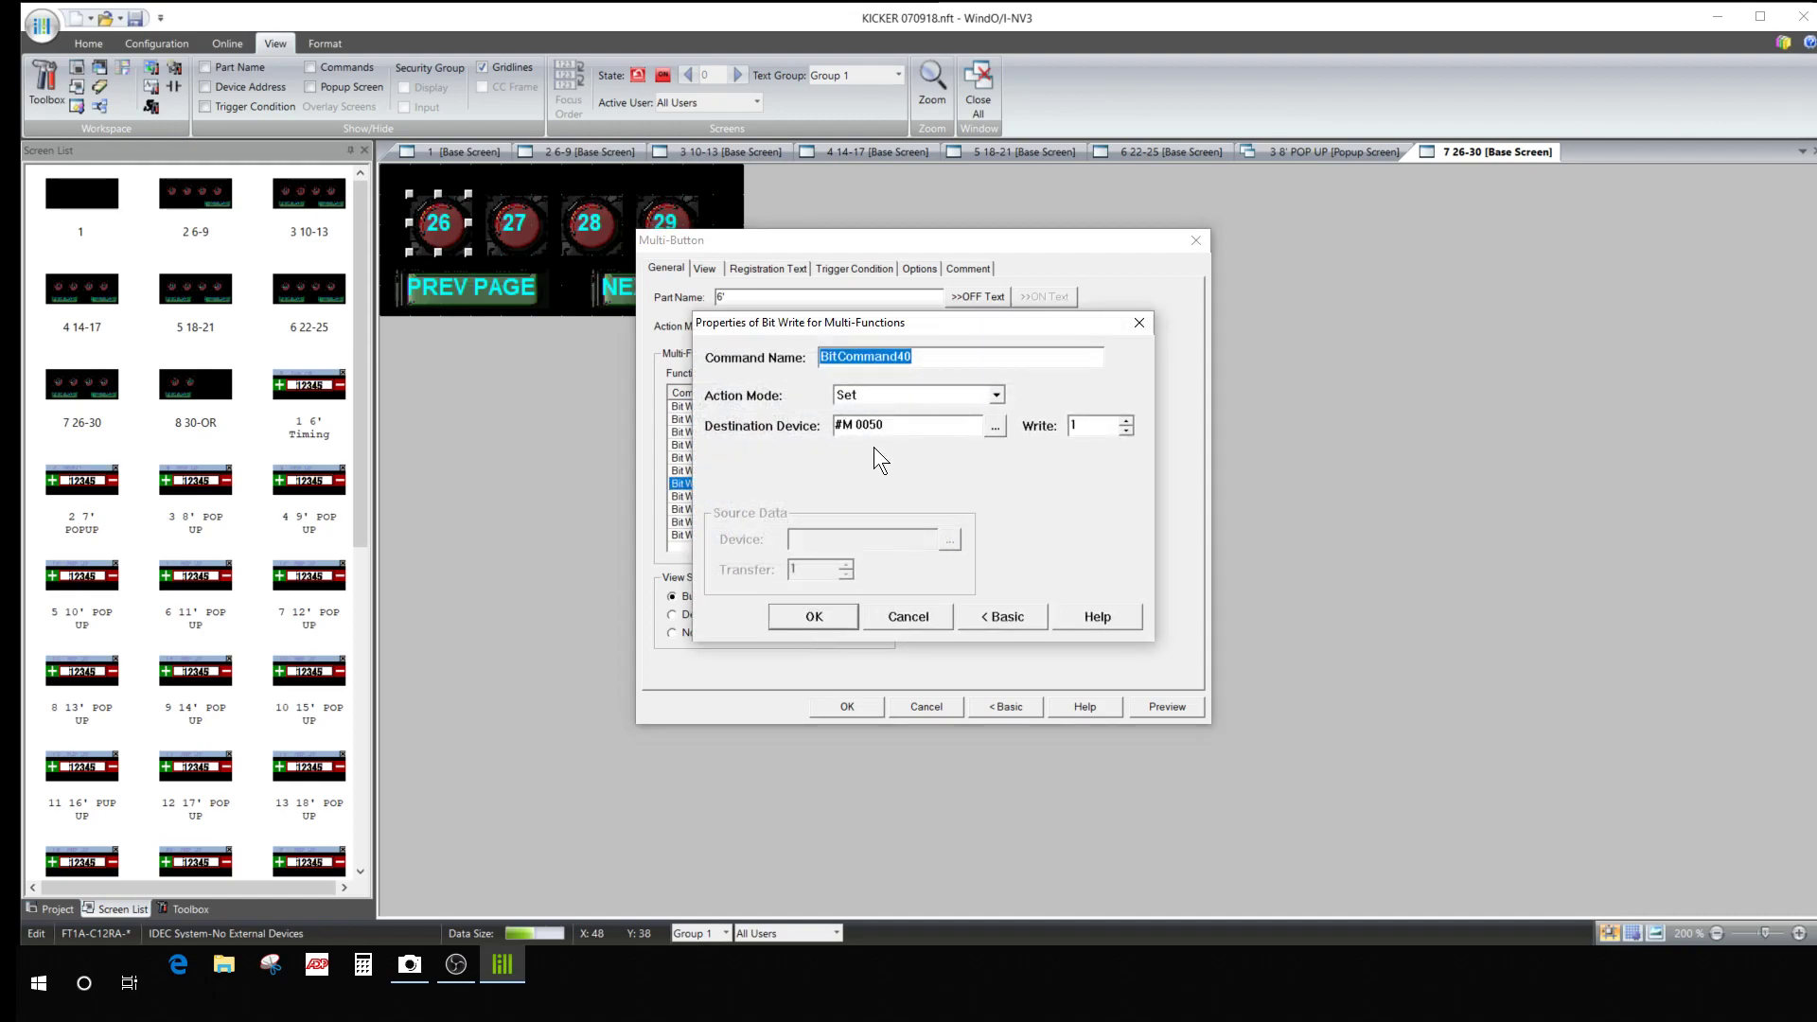
click(812, 615)
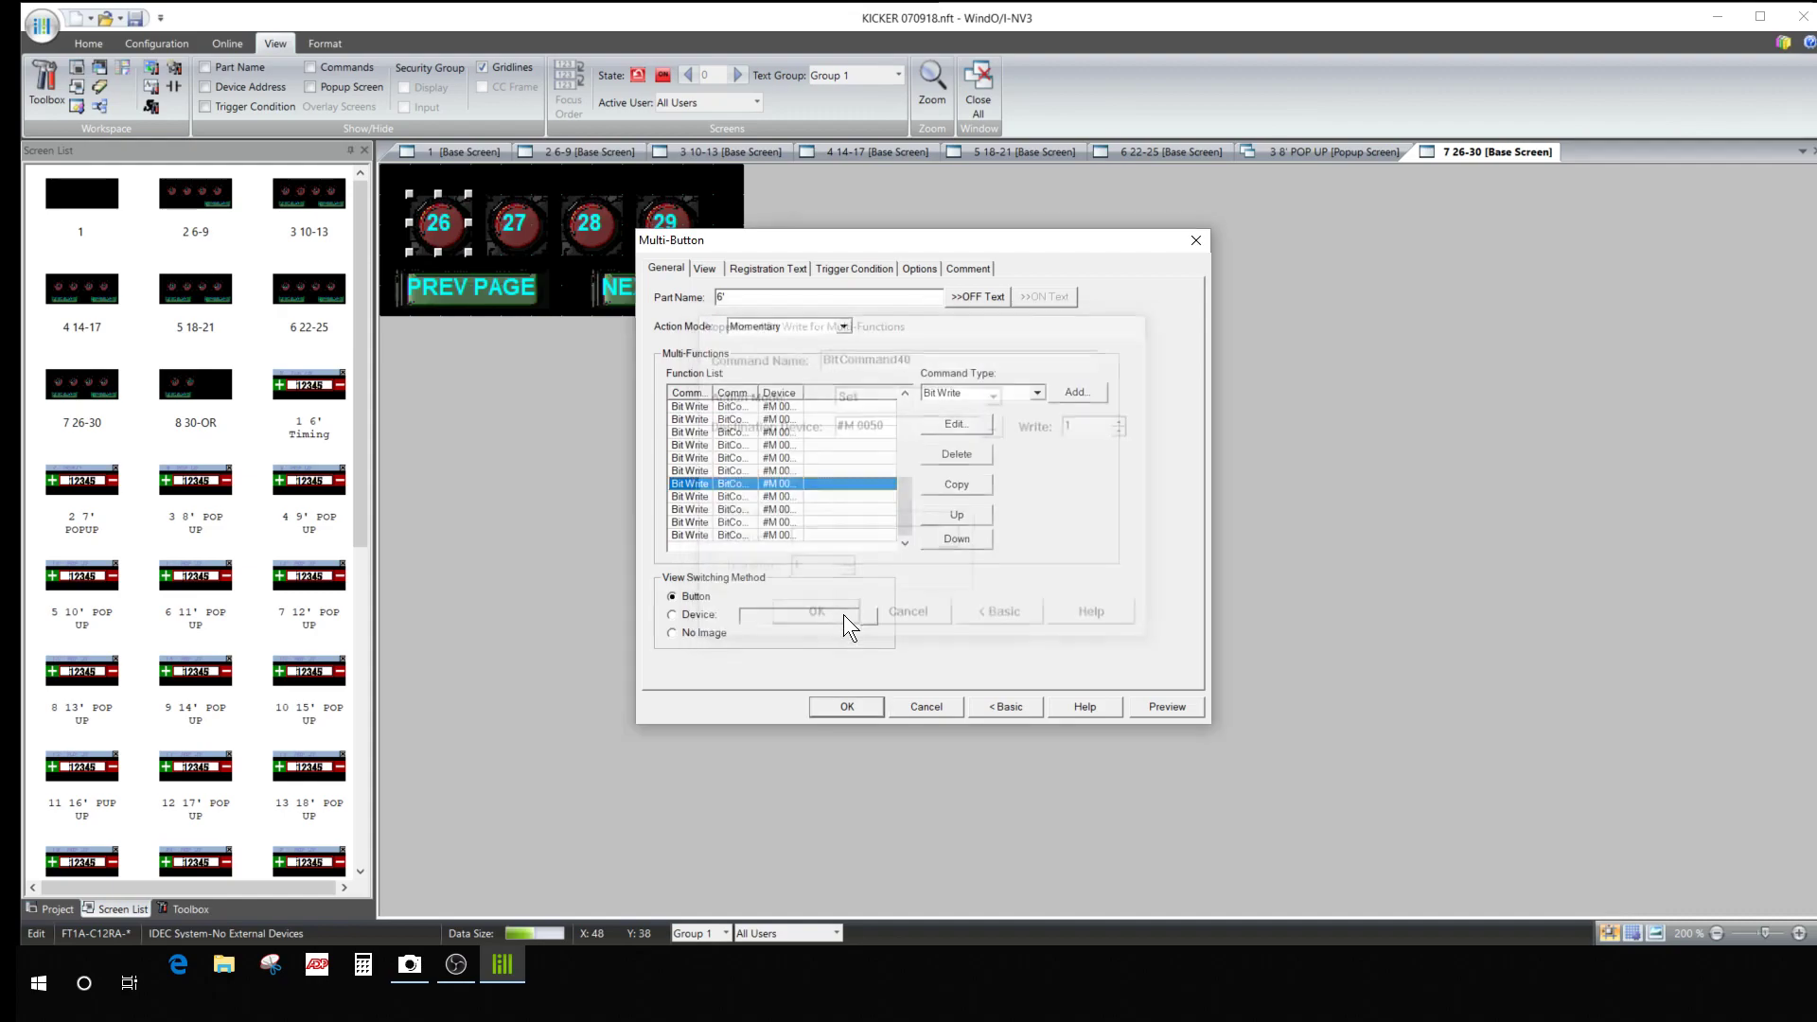
click(815, 610)
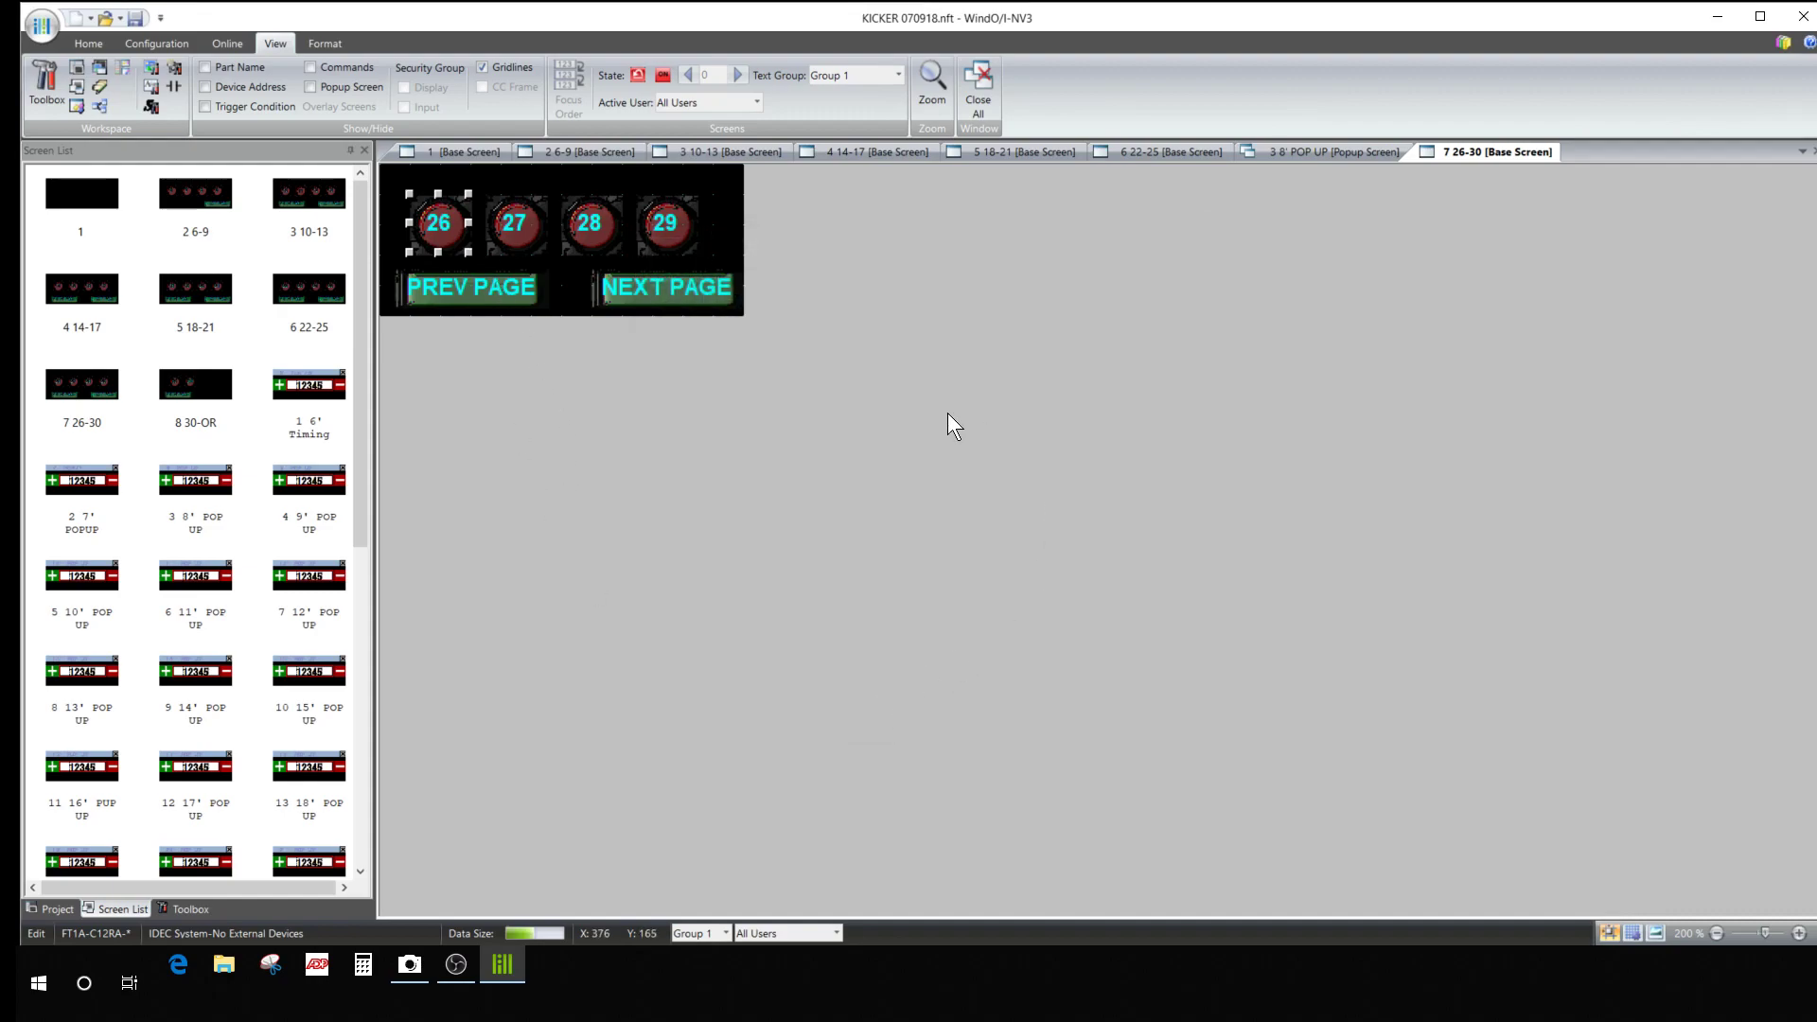
mouse_move(634, 269)
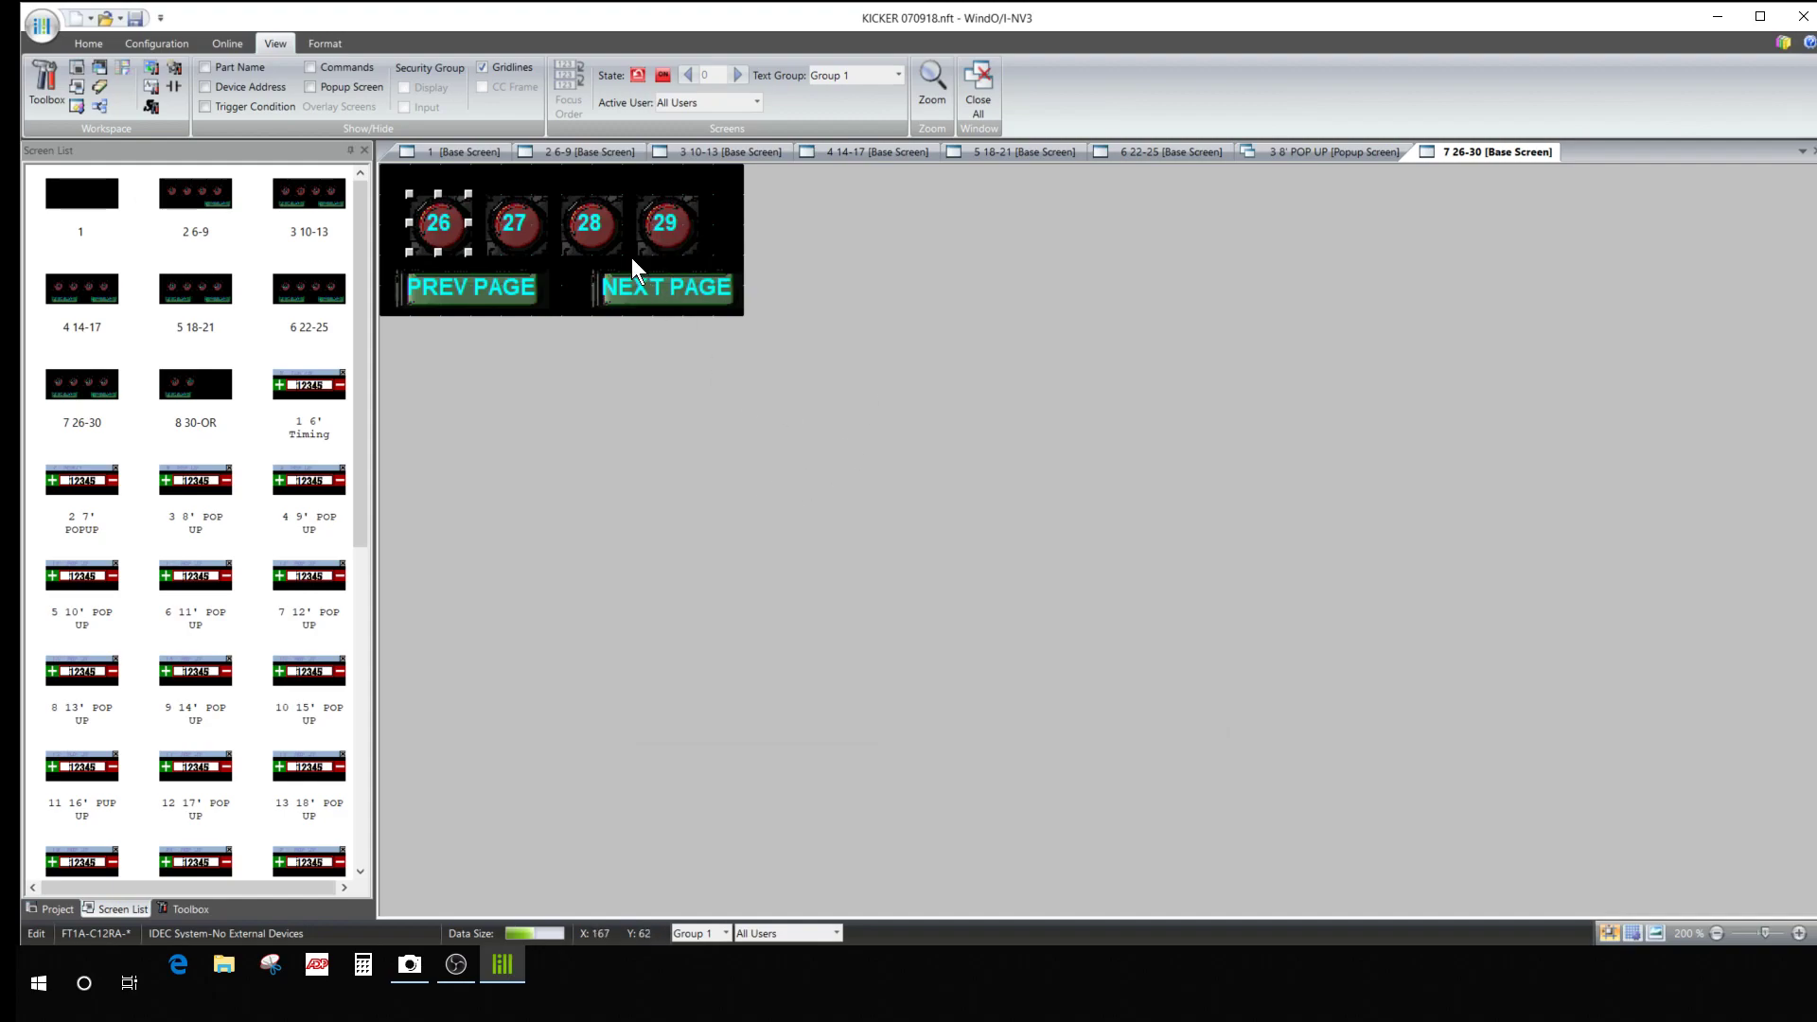
mouse_move(196, 288)
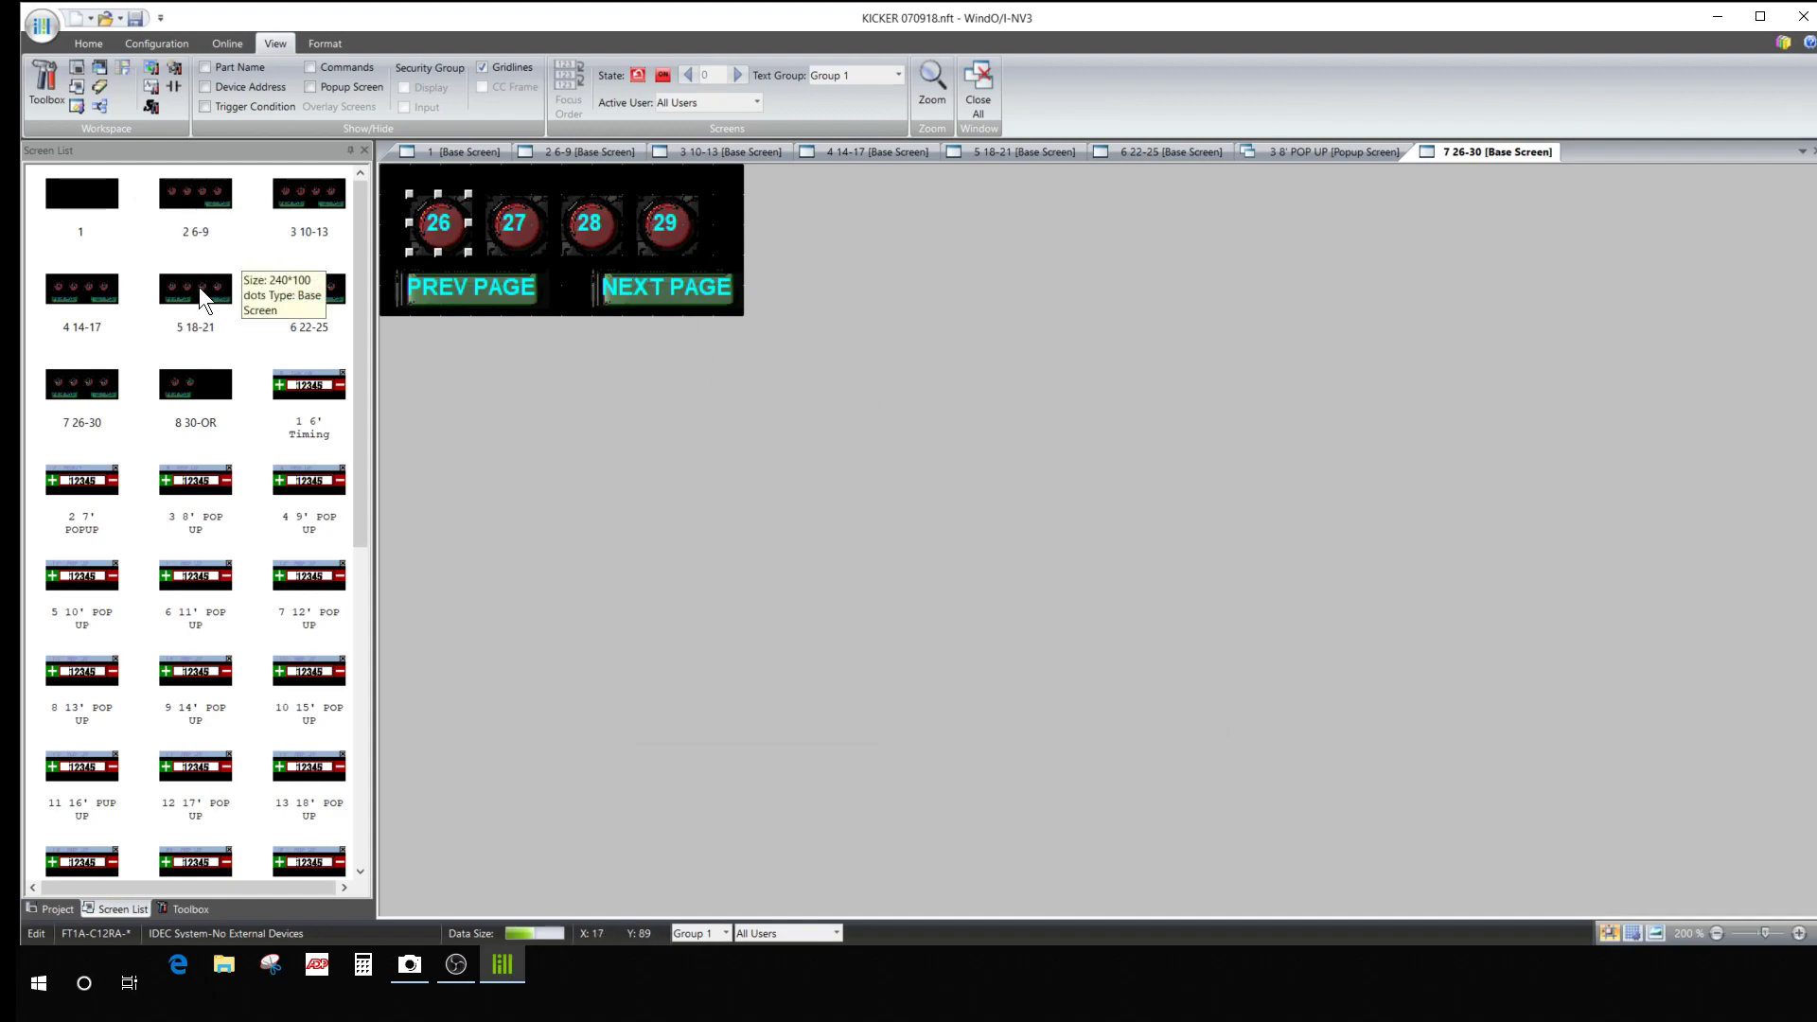
mouse_move(336, 419)
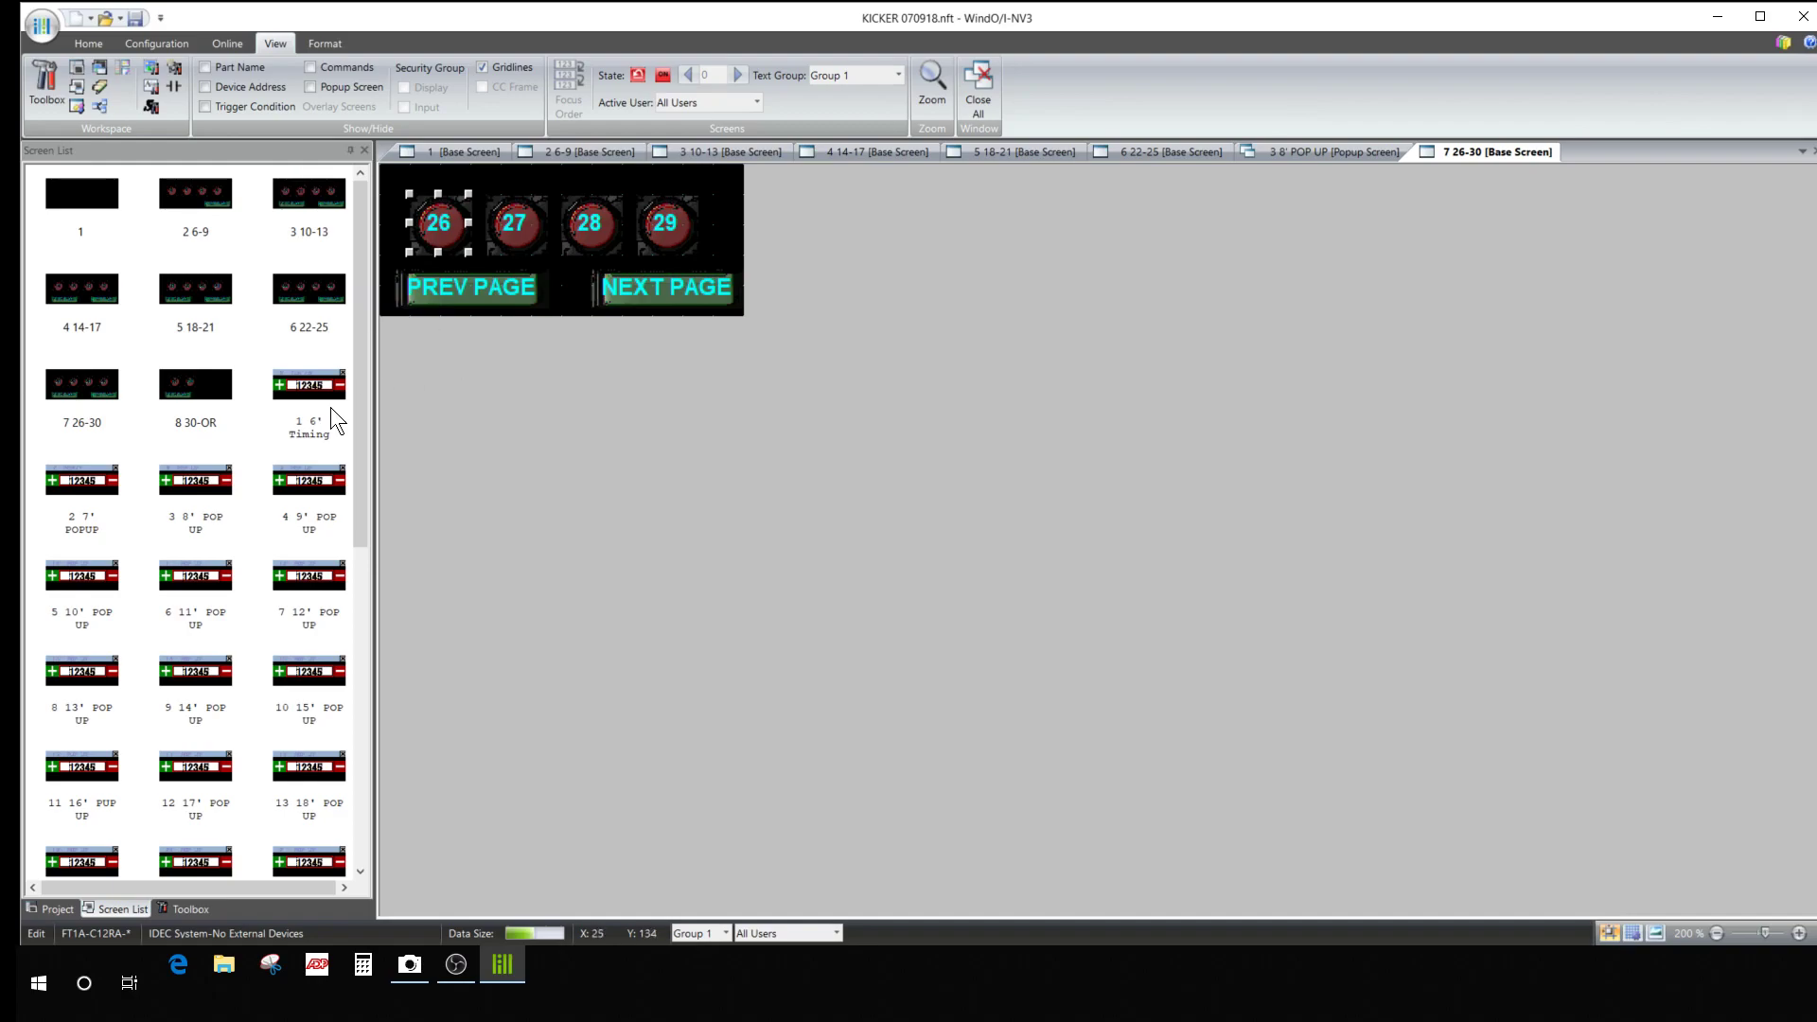
mouse_move(634, 248)
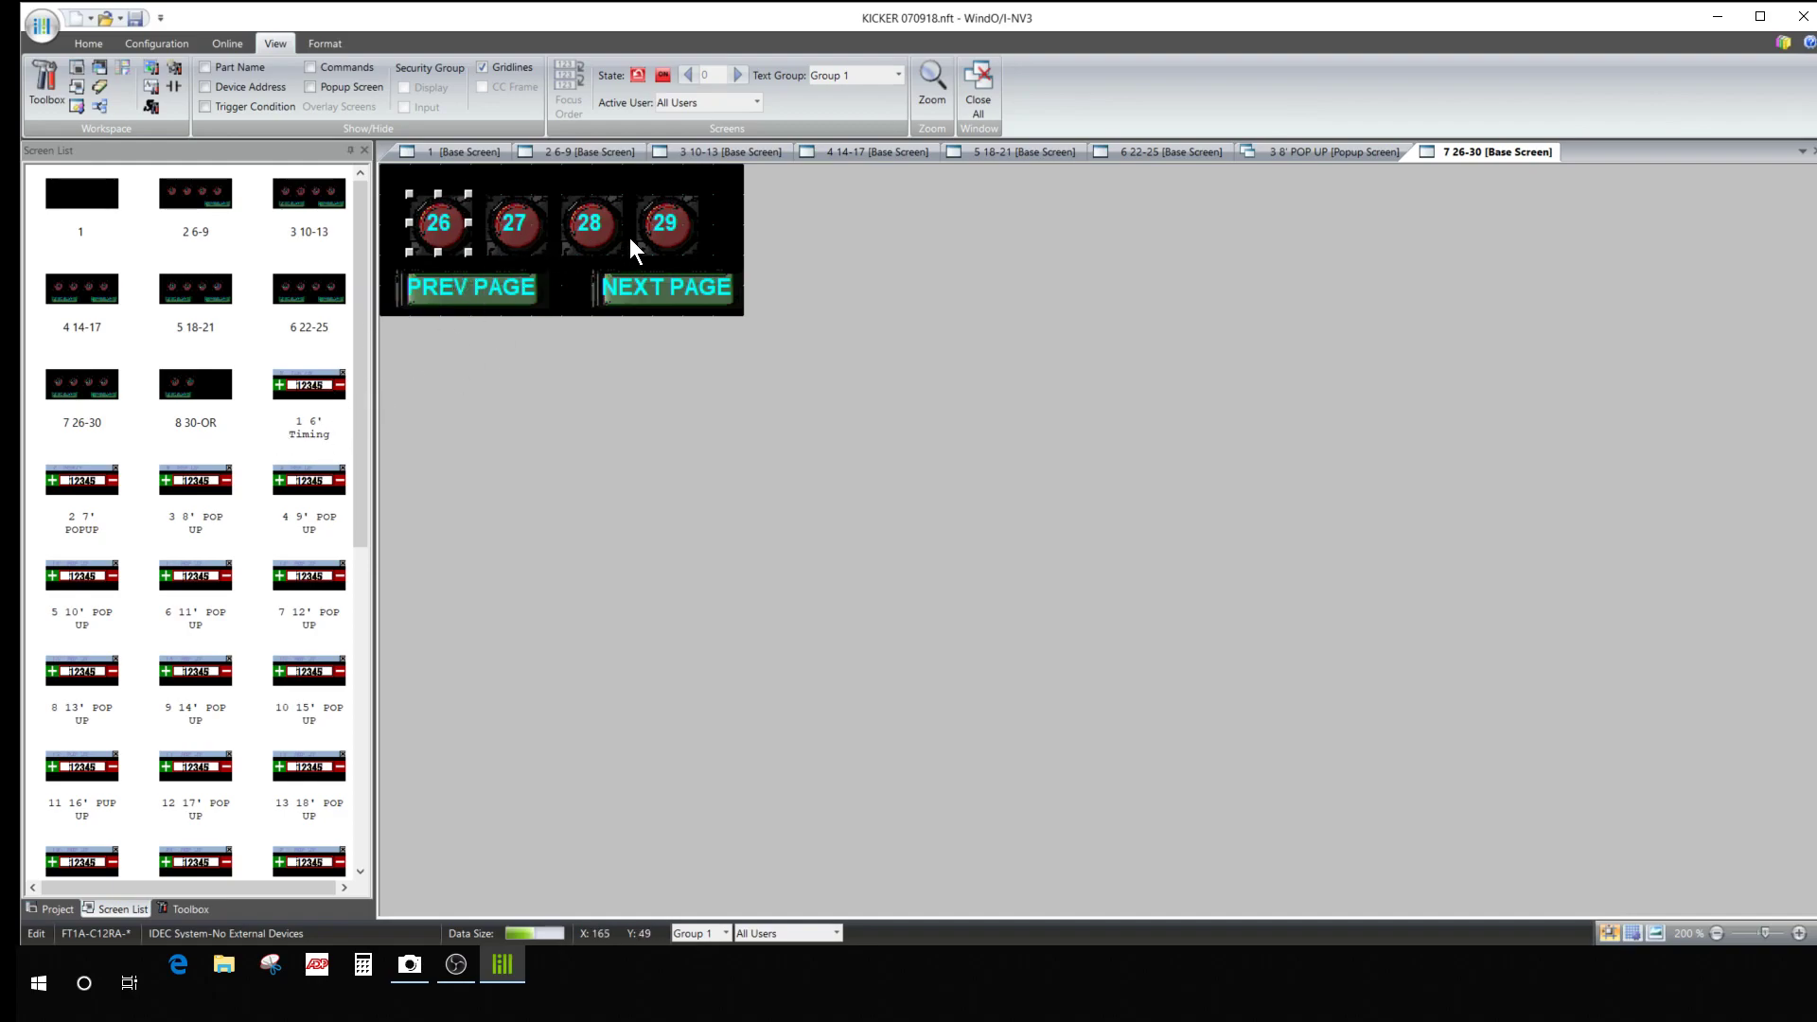
mouse_move(301, 399)
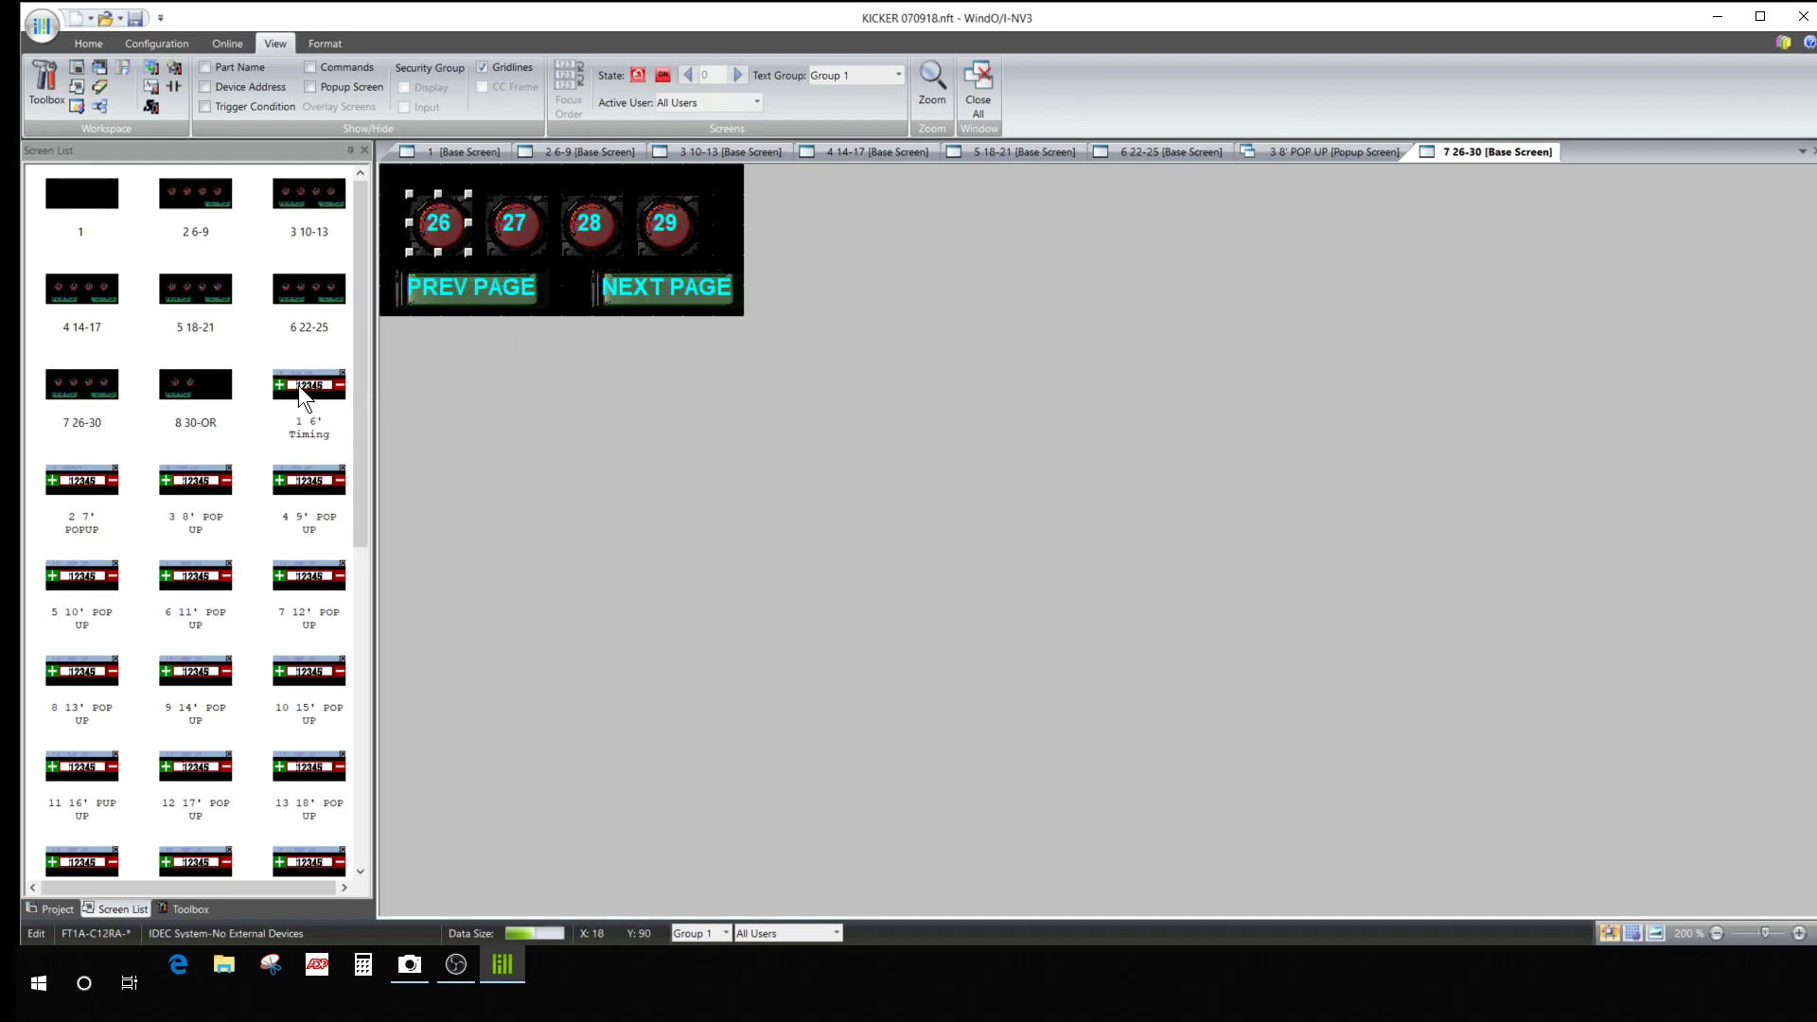
mouse_move(562, 243)
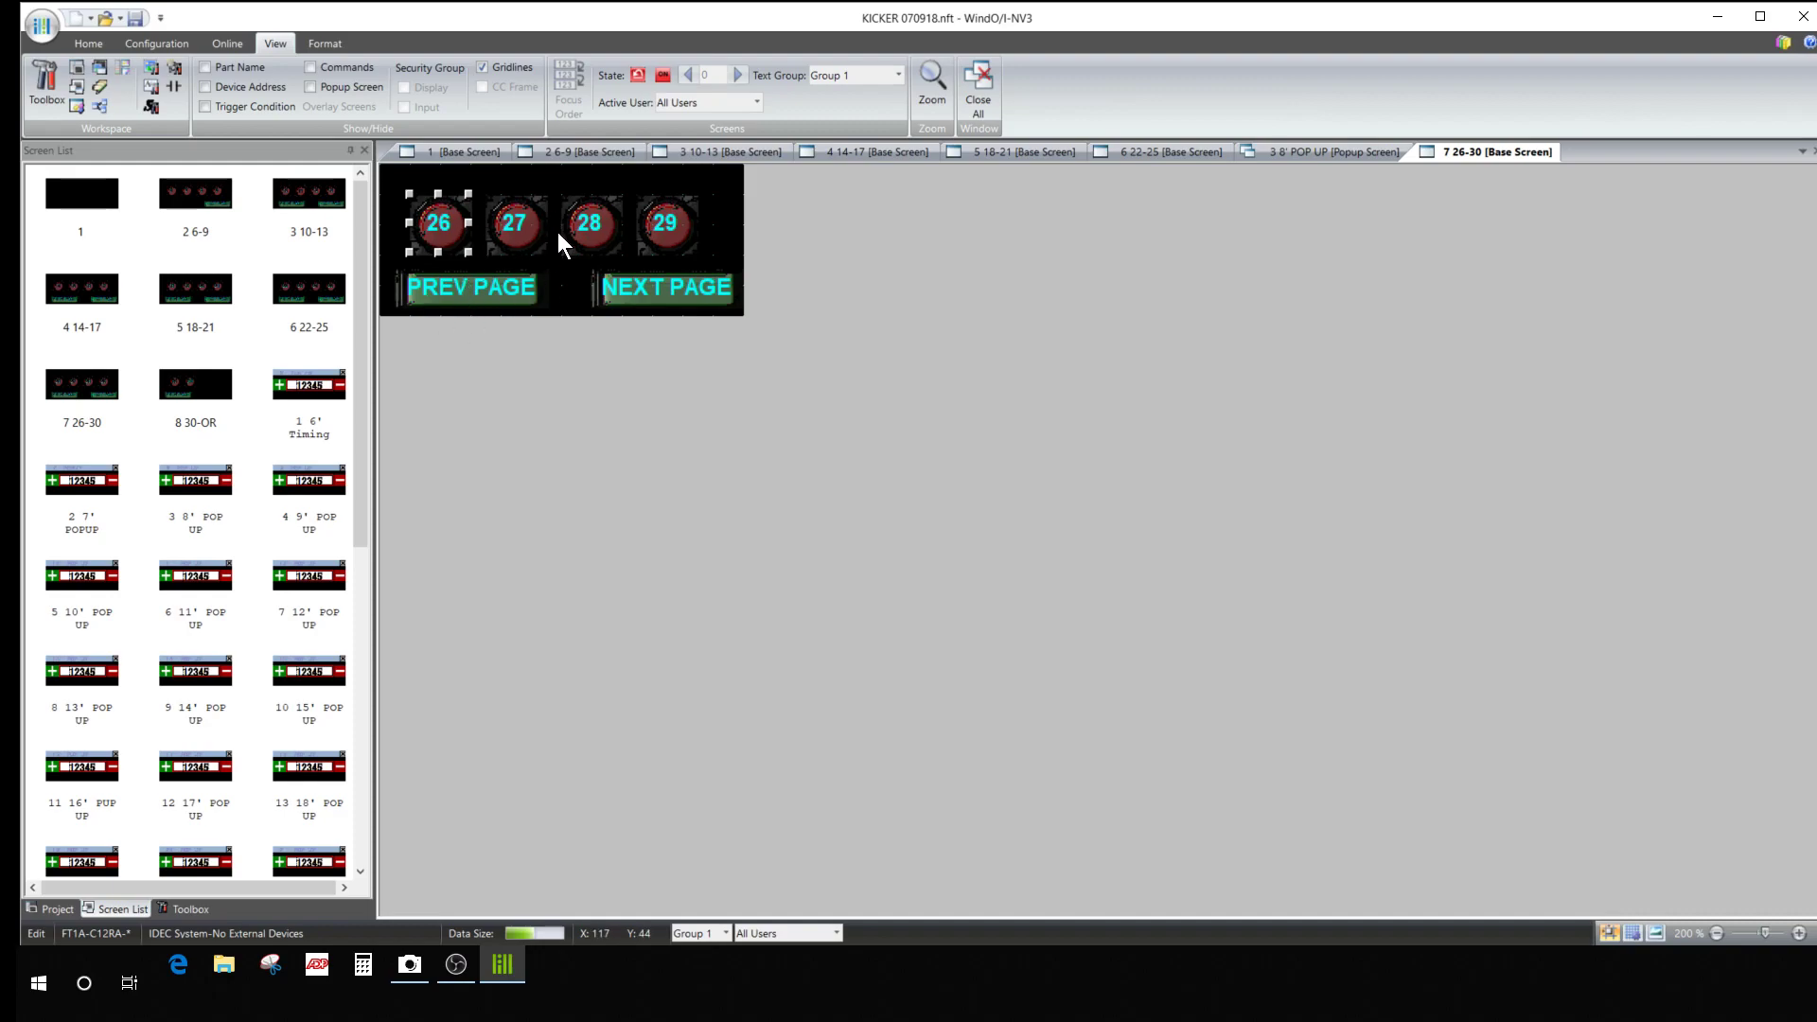
mouse_move(567, 295)
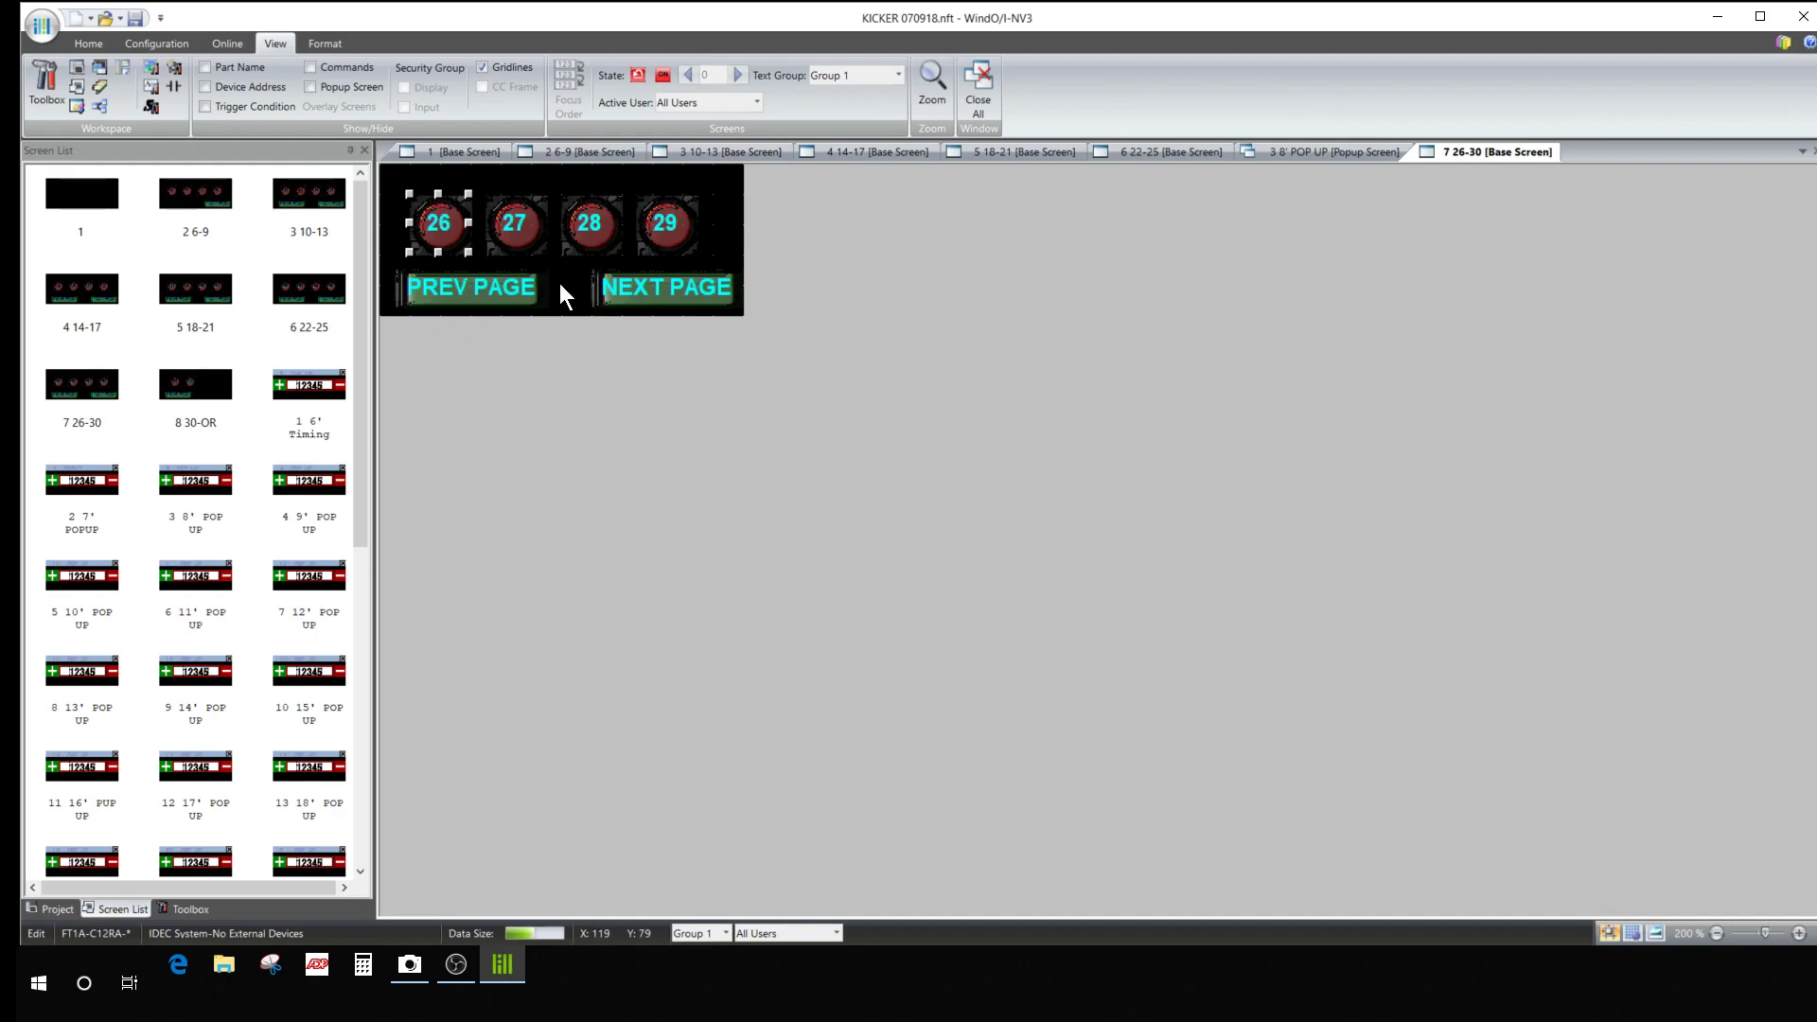
mouse_move(289, 131)
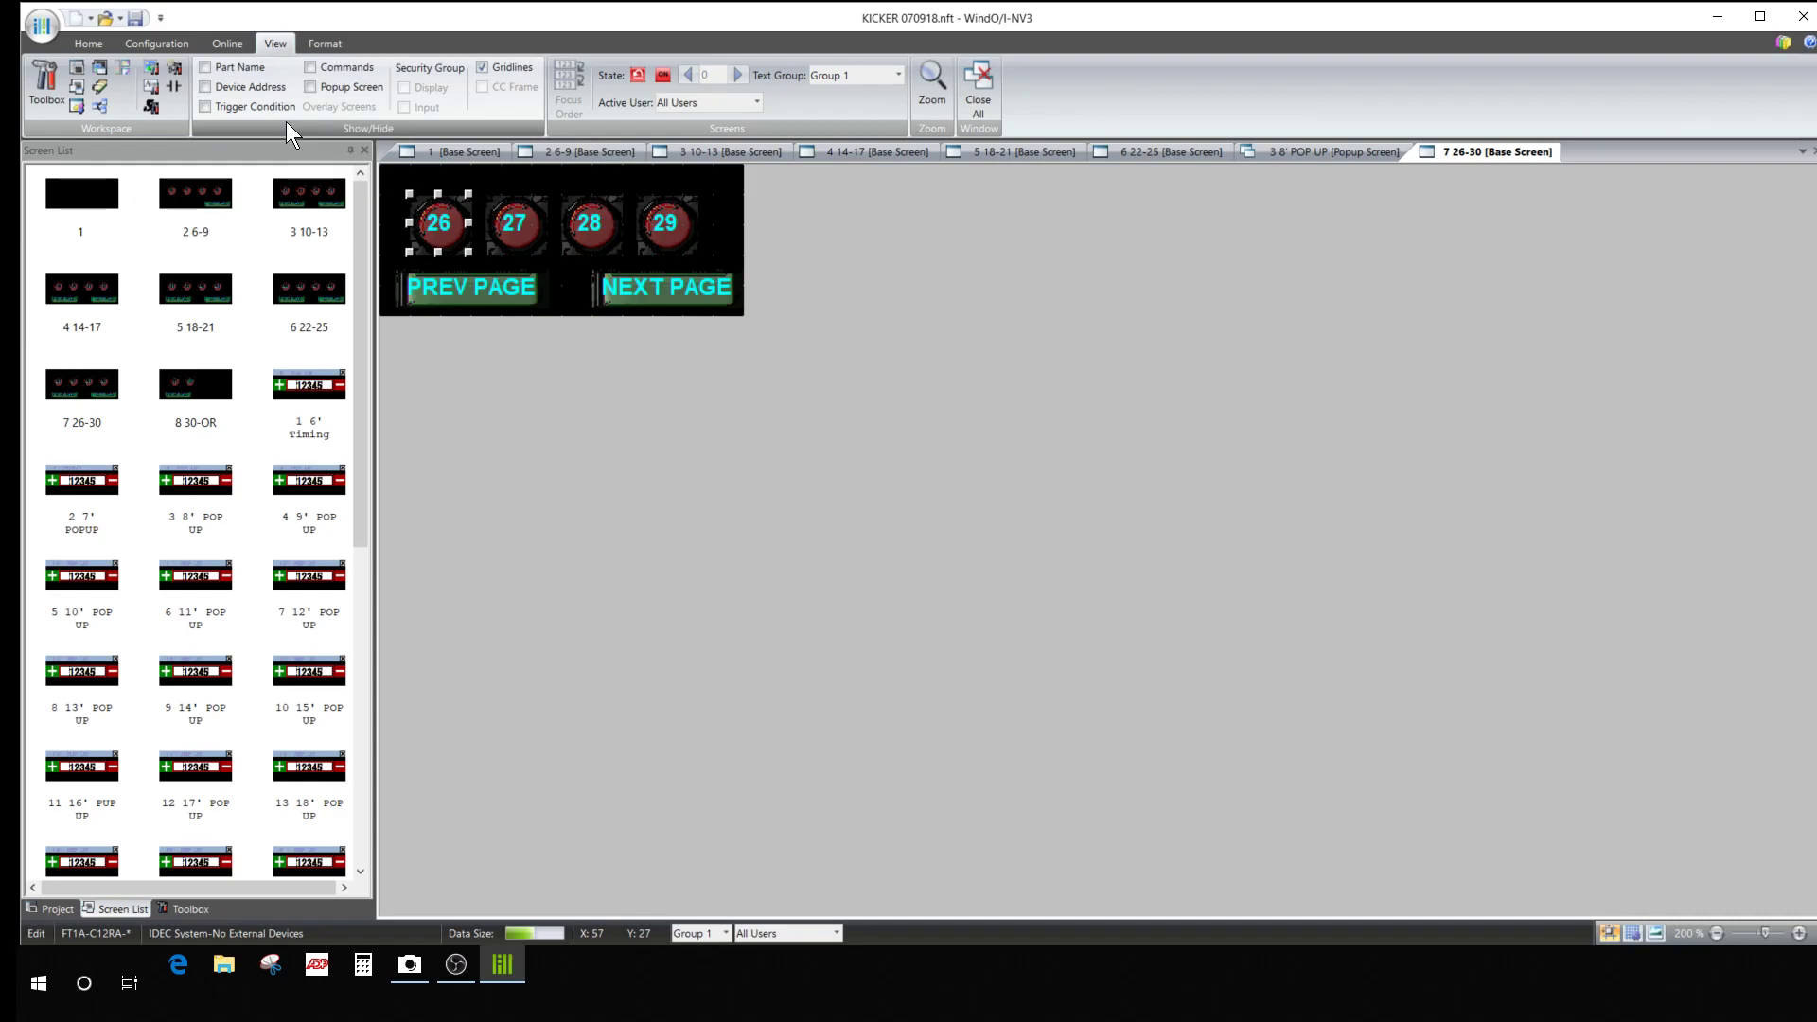
mouse_move(172, 86)
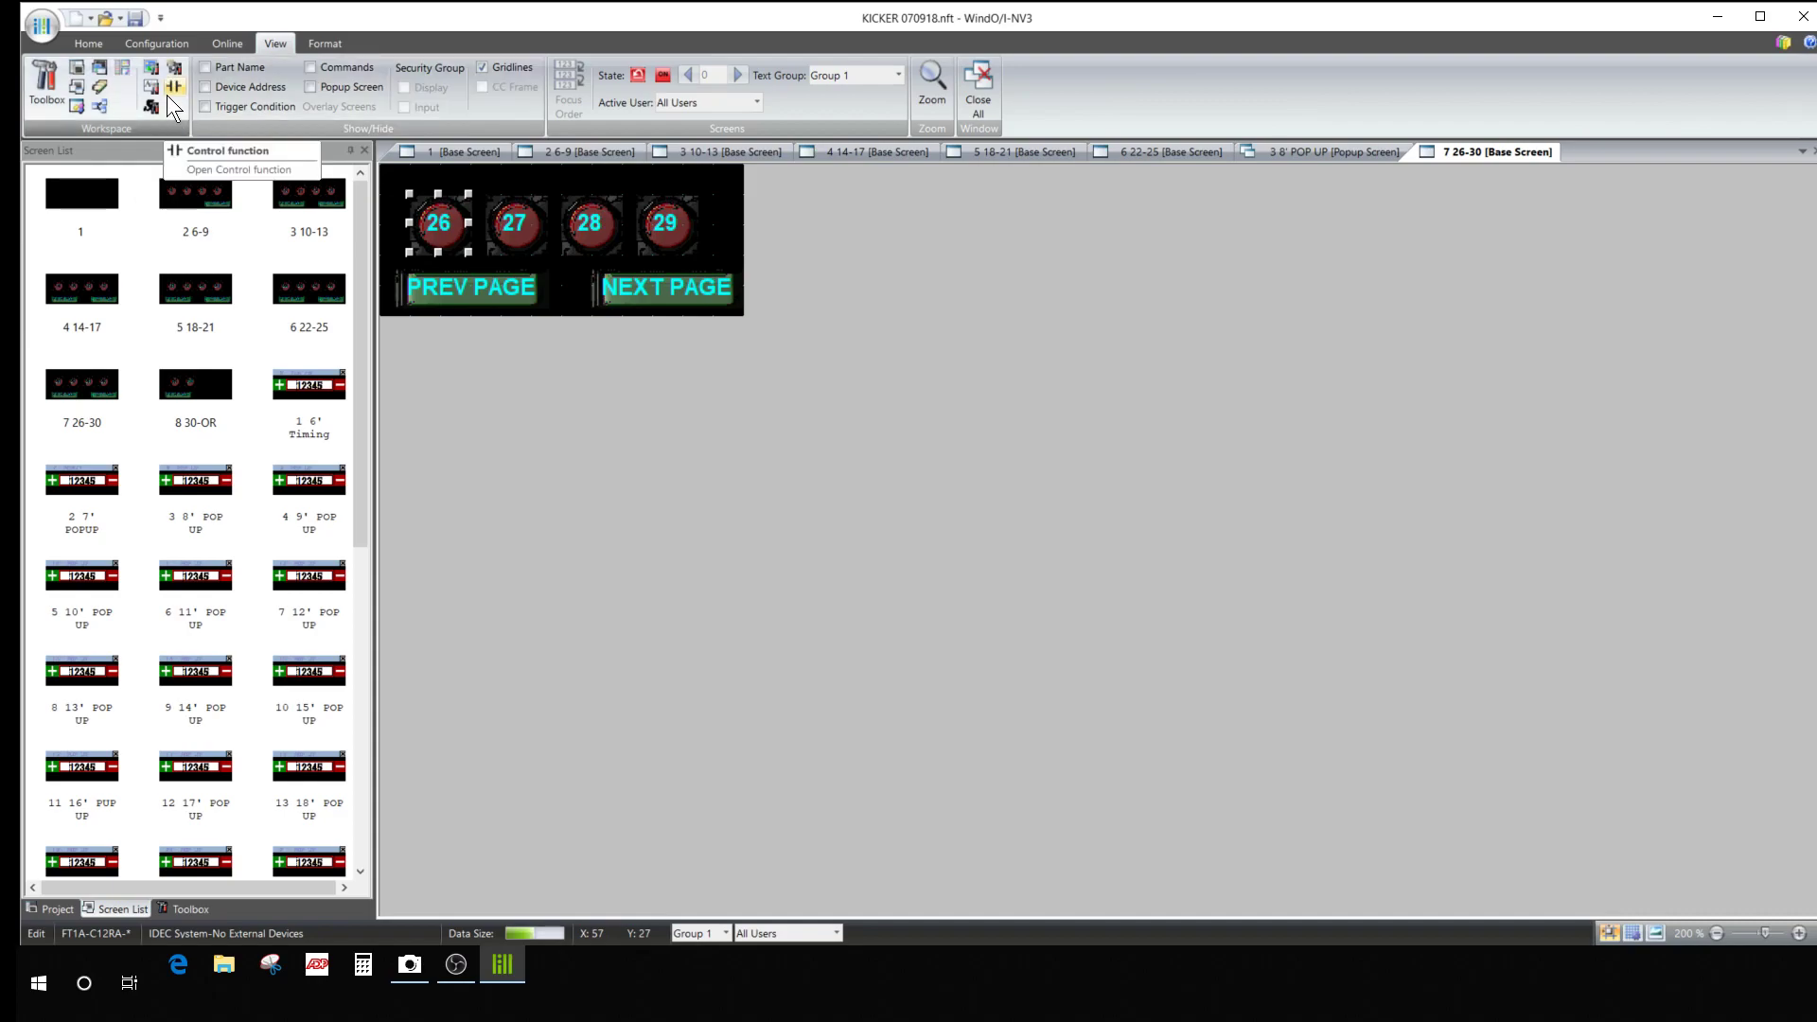
mouse_move(174, 76)
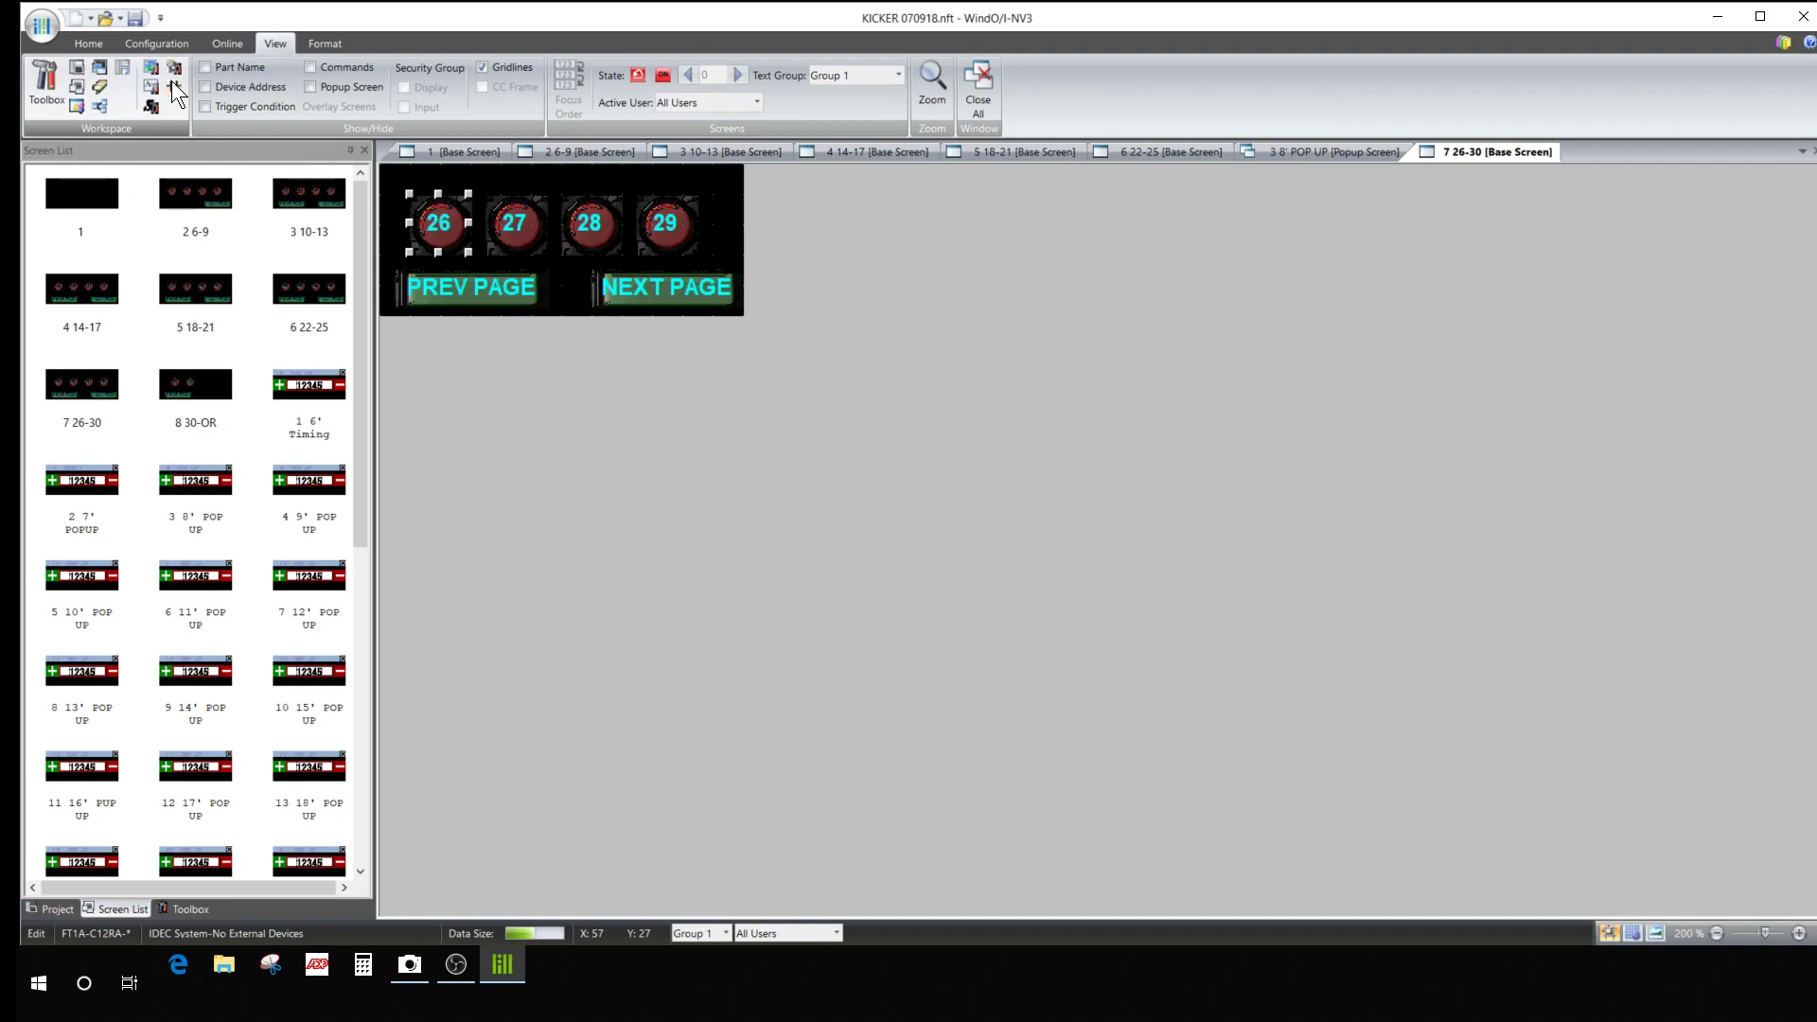
mouse_move(176, 92)
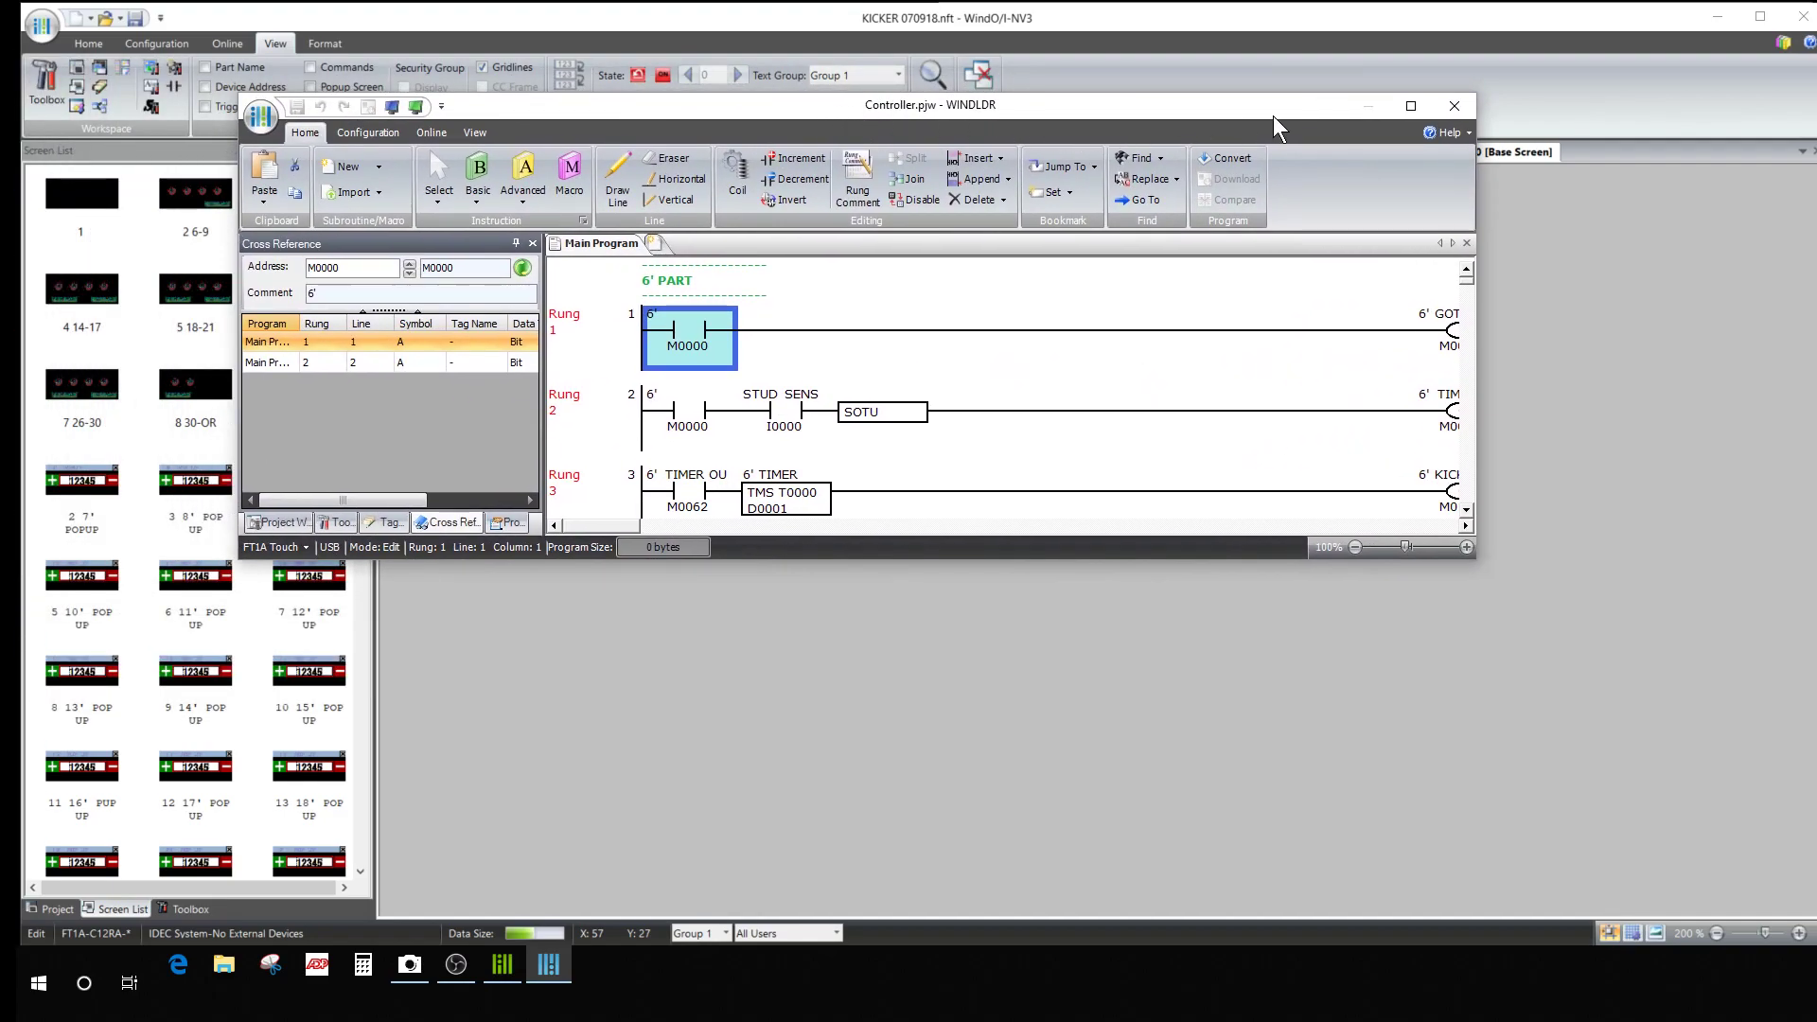
Maximize WindLDR and review the Main Program rungs for the 6' through 17' parts.
click(1411, 104)
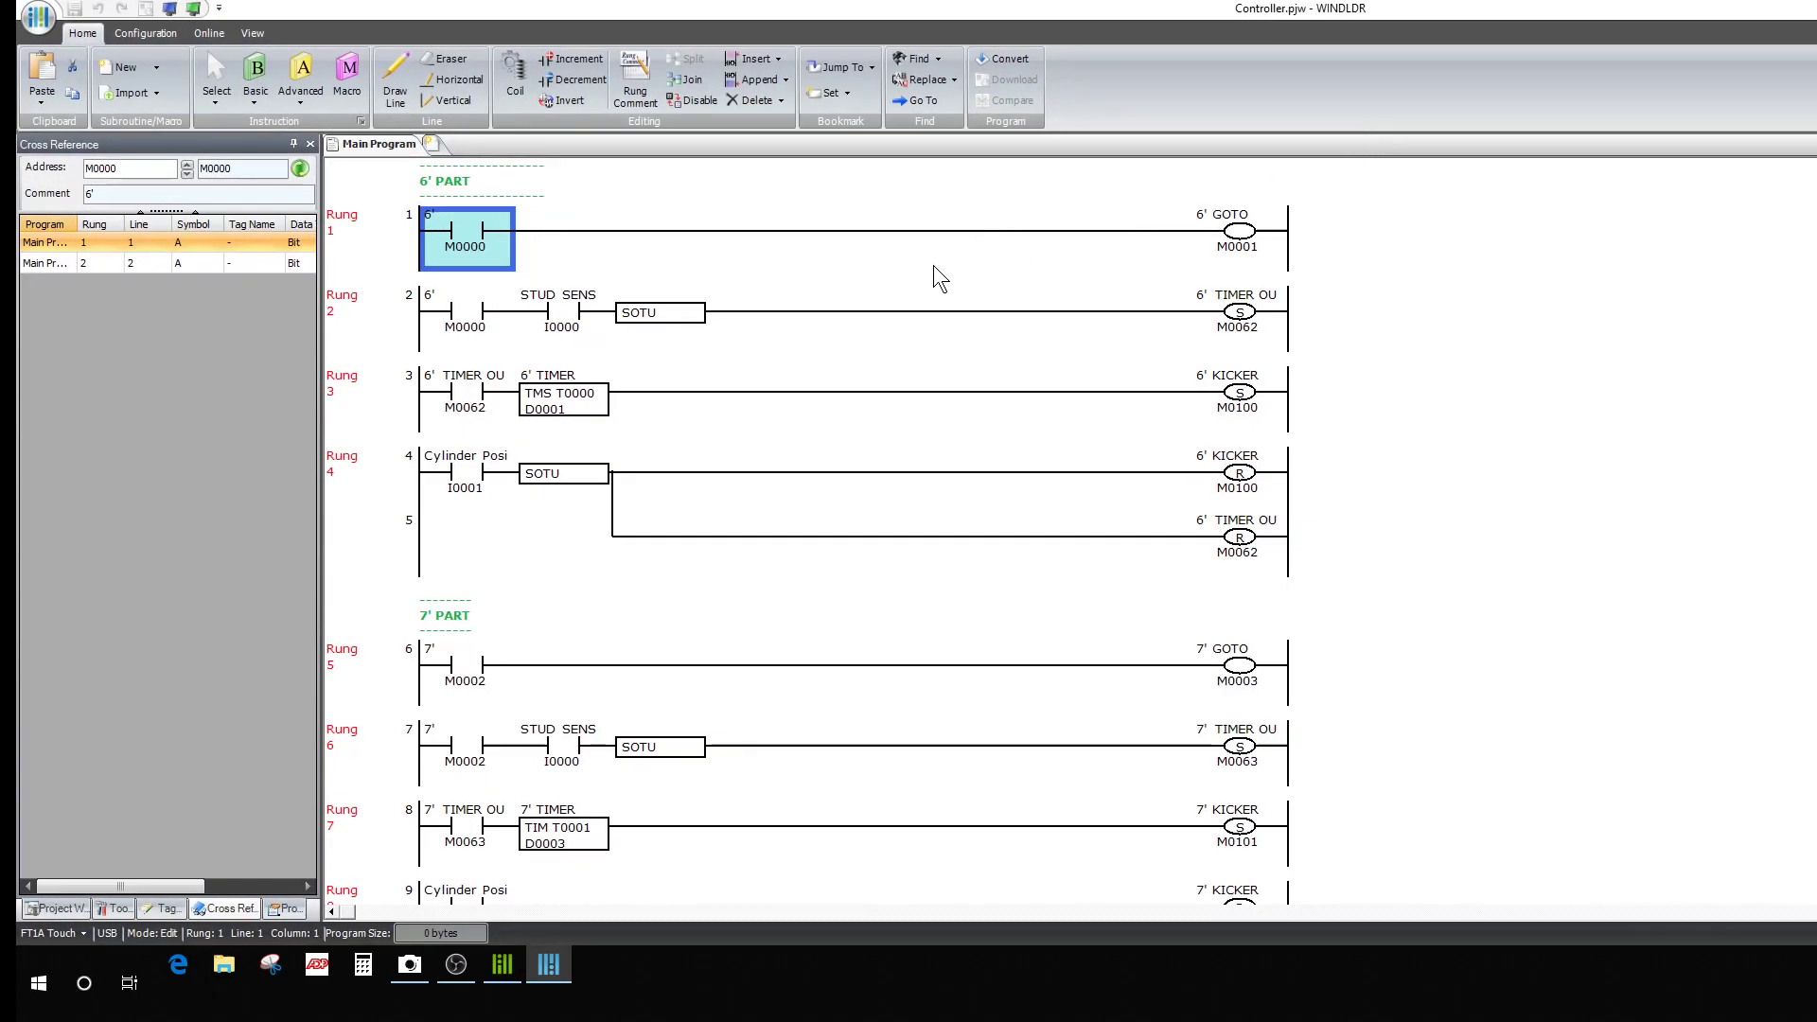
mouse_move(254, 449)
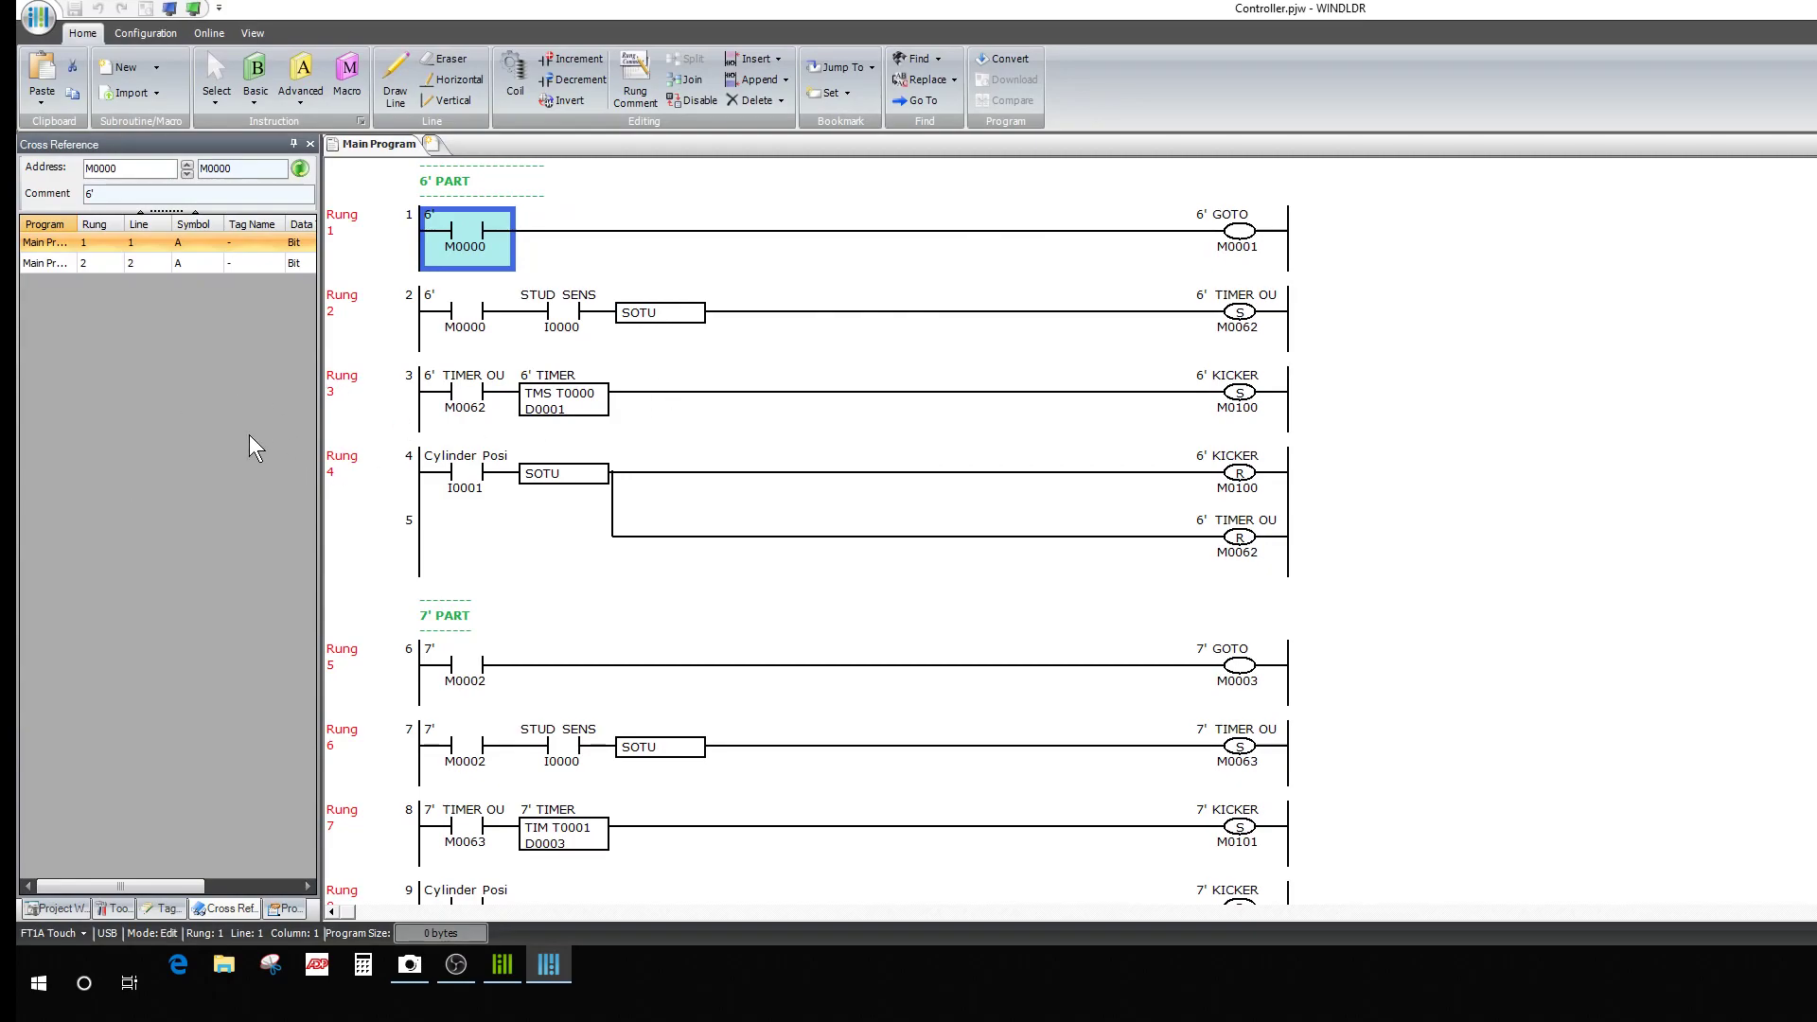
mouse_move(249, 476)
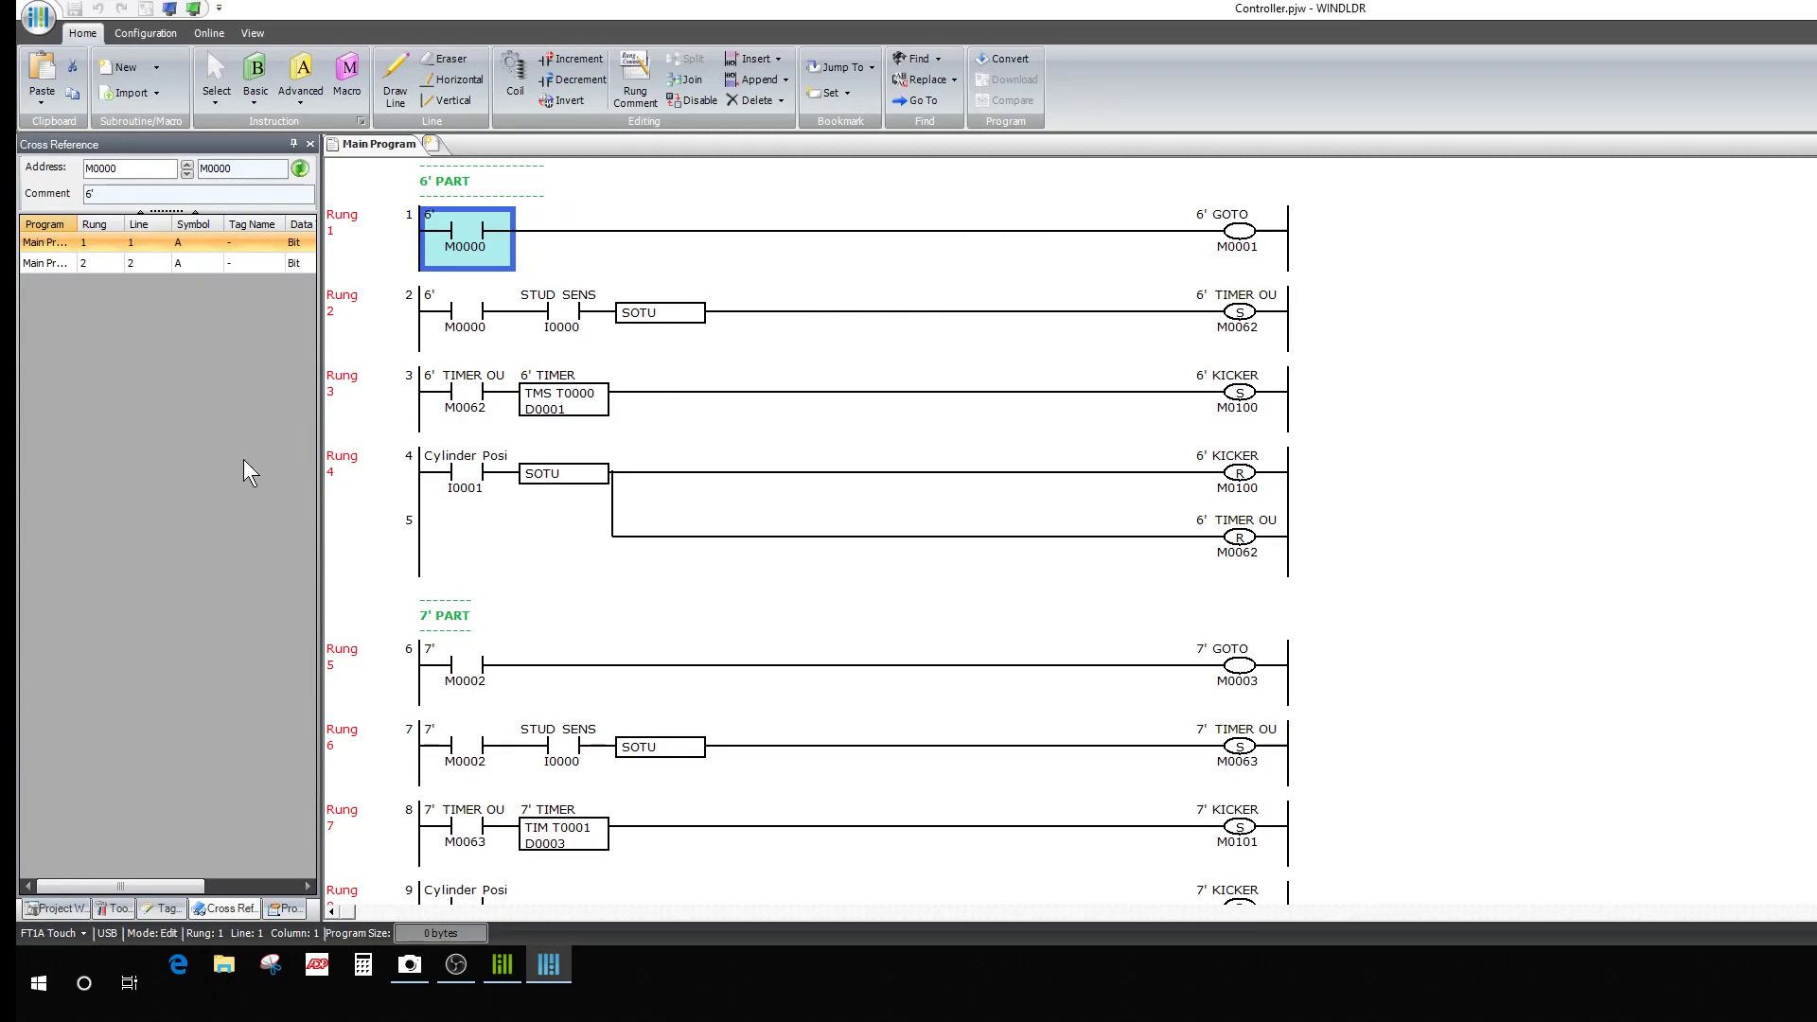
scroll(down, 3)
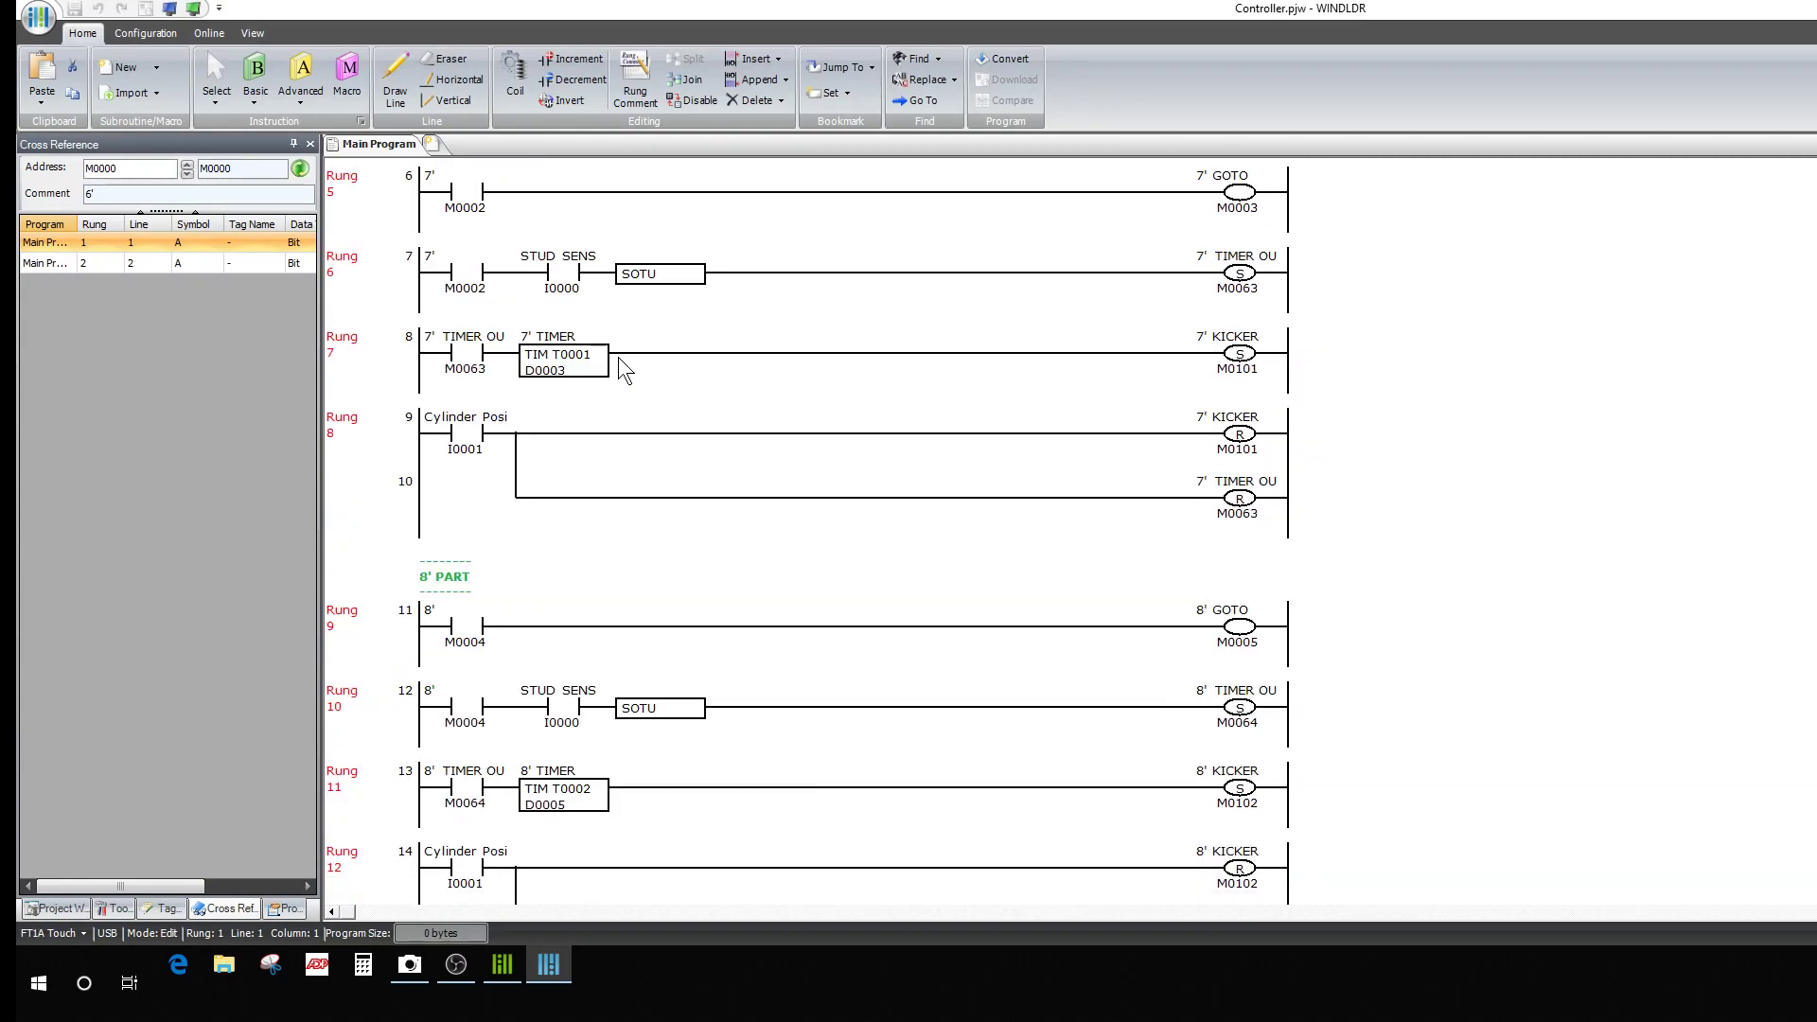
scroll(down, 3)
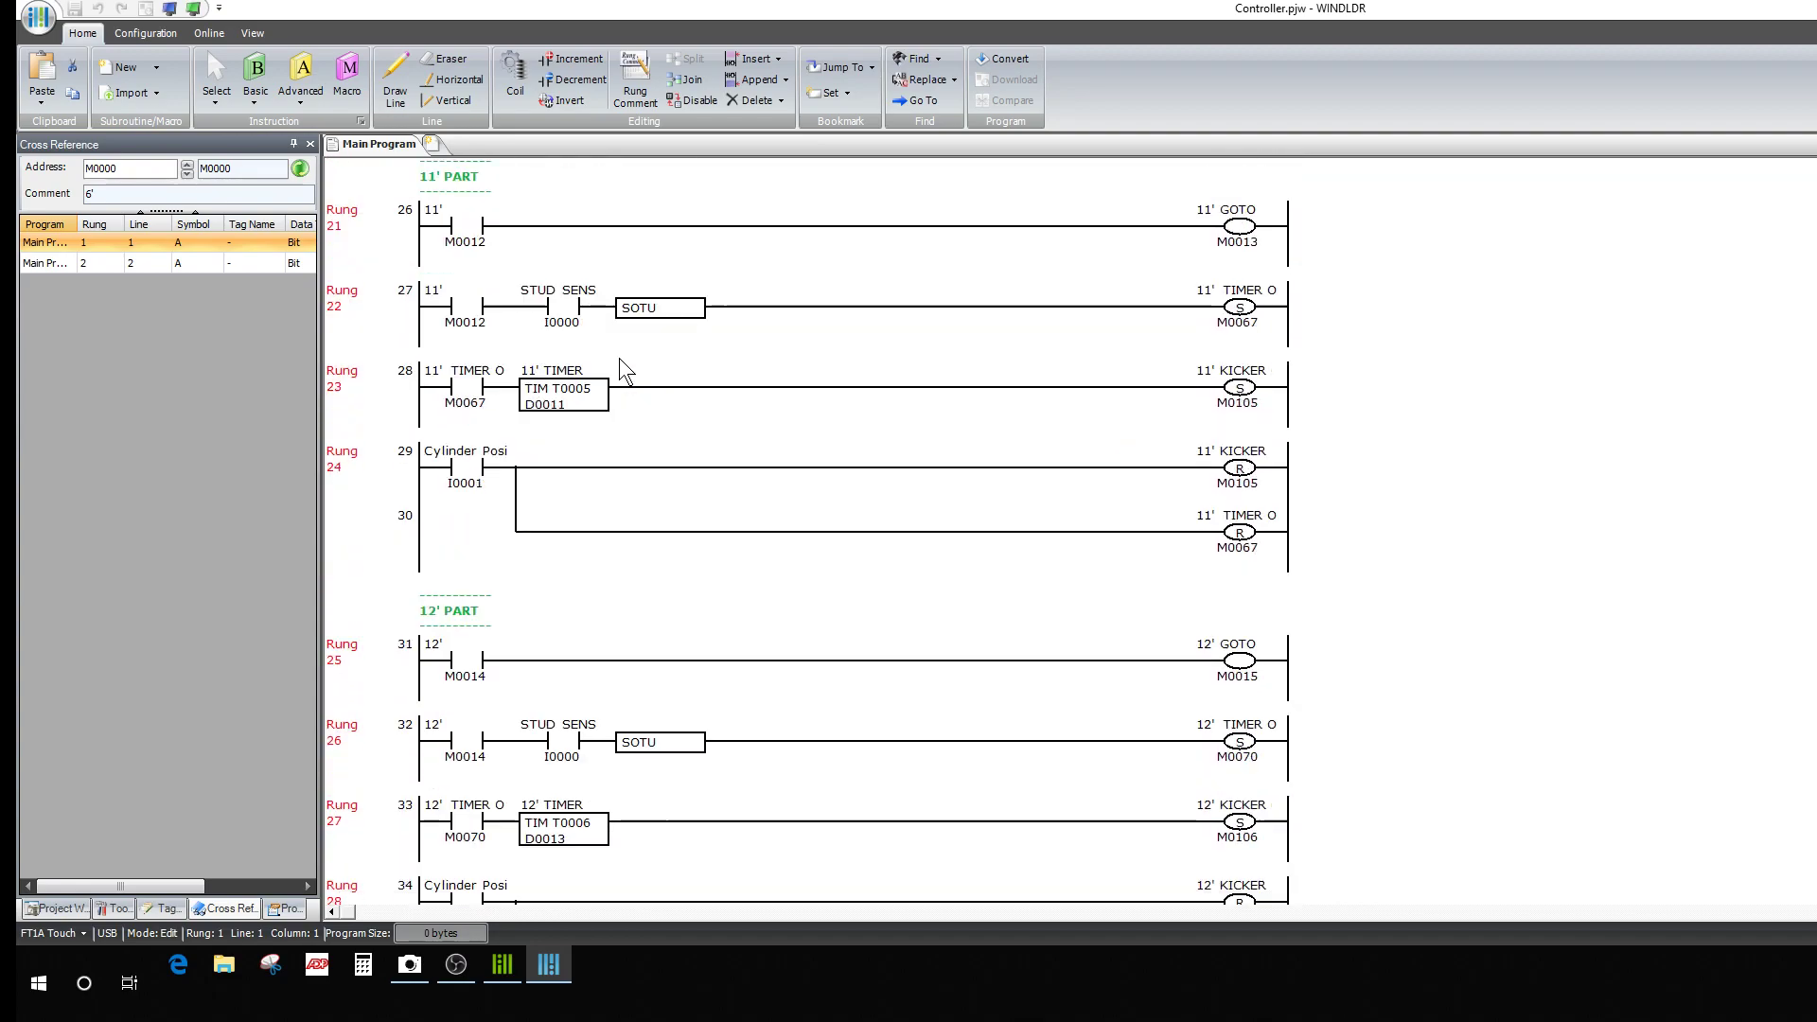
scroll(down, 3)
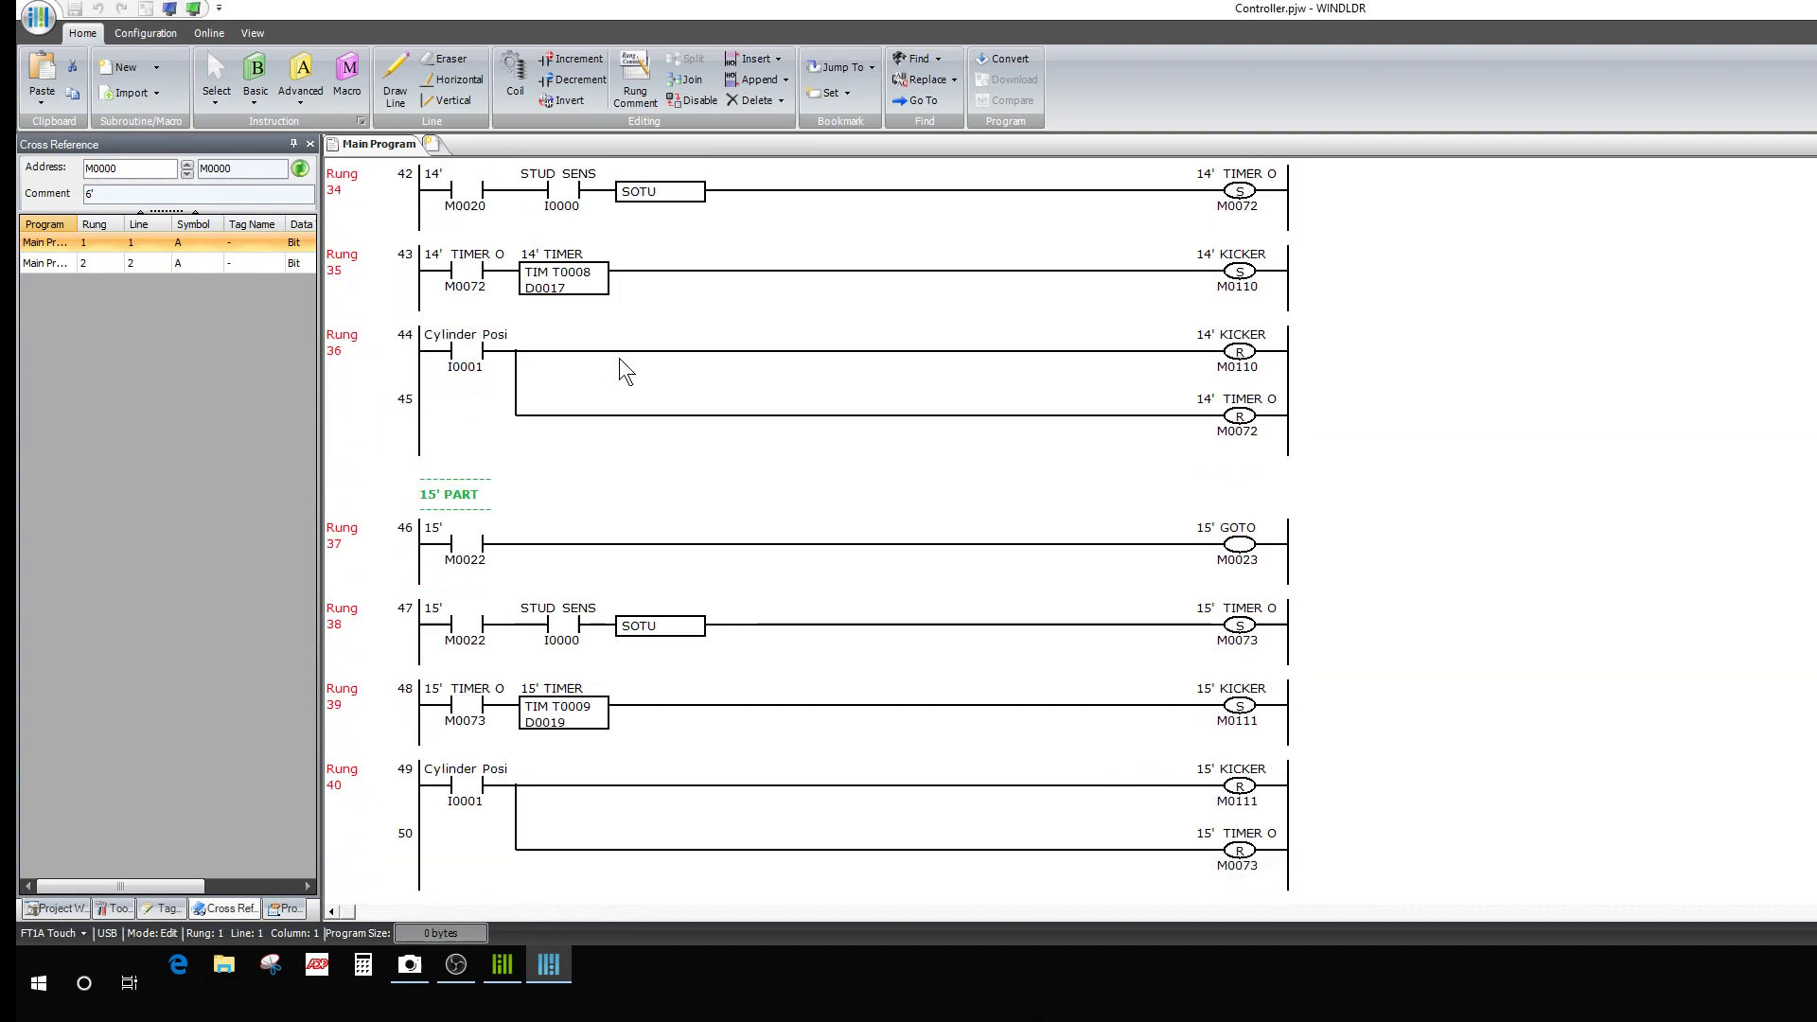
scroll(down, 3)
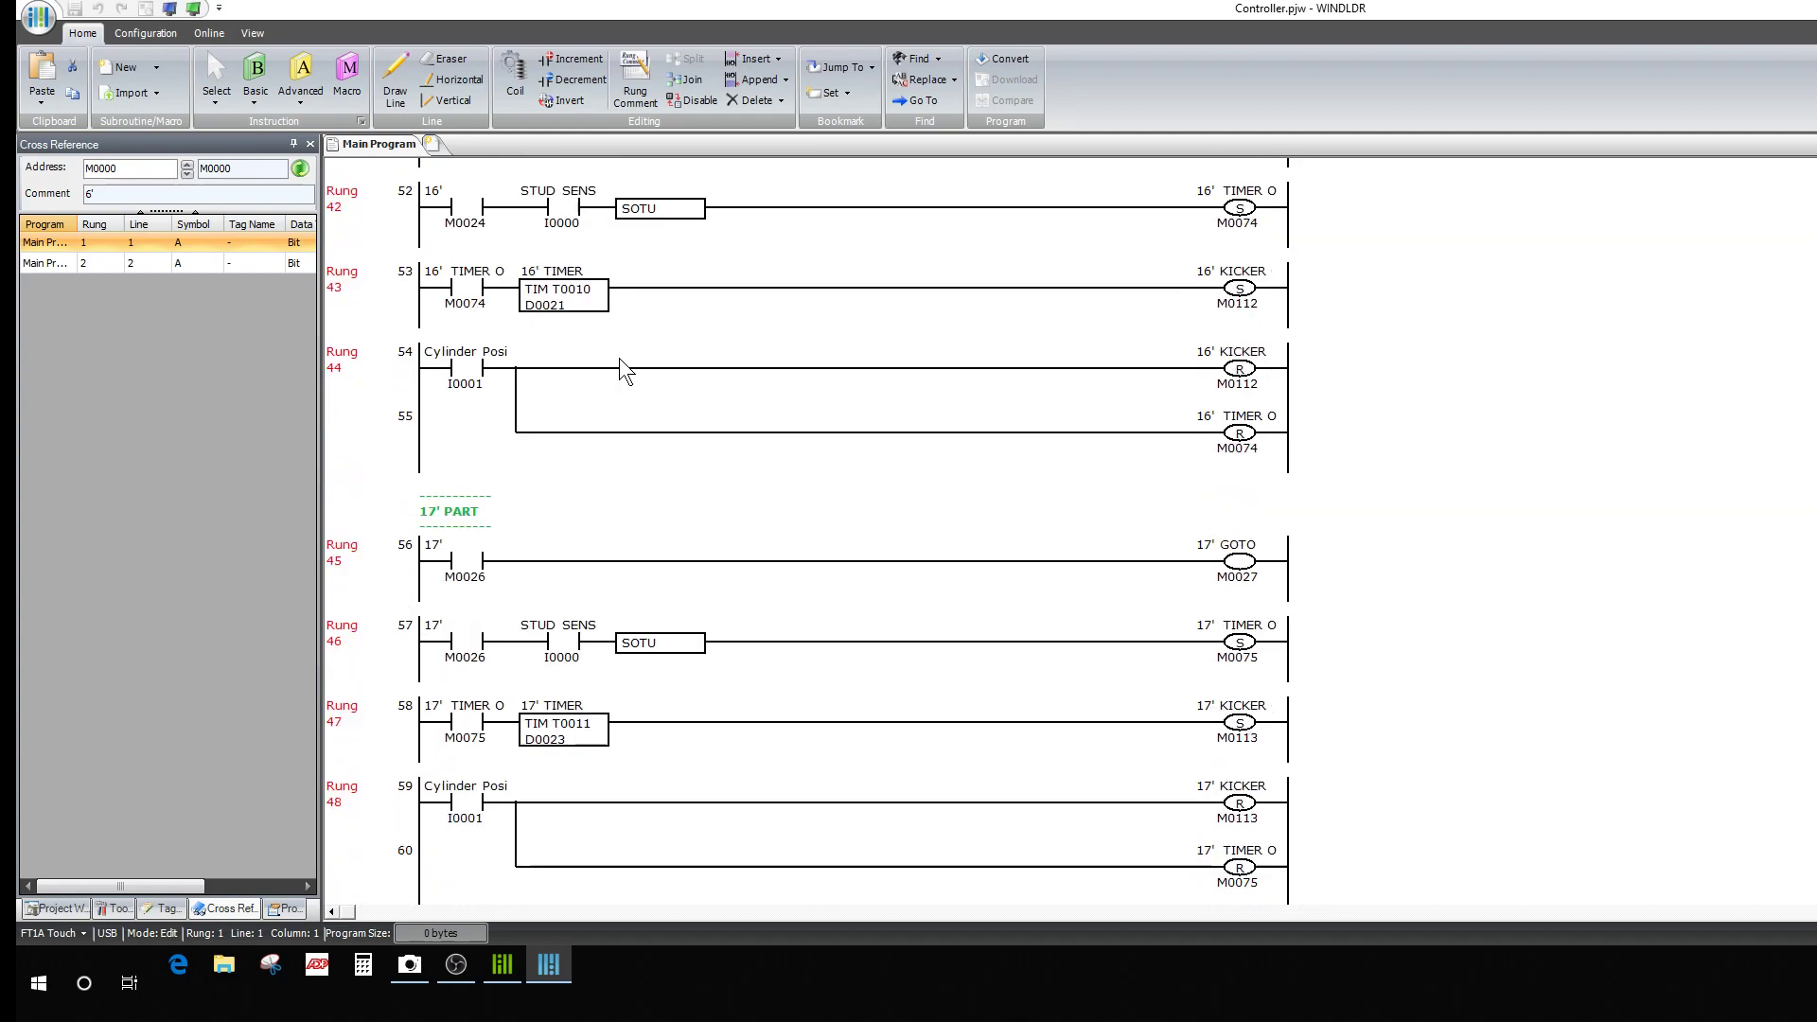
scroll(down, 3)
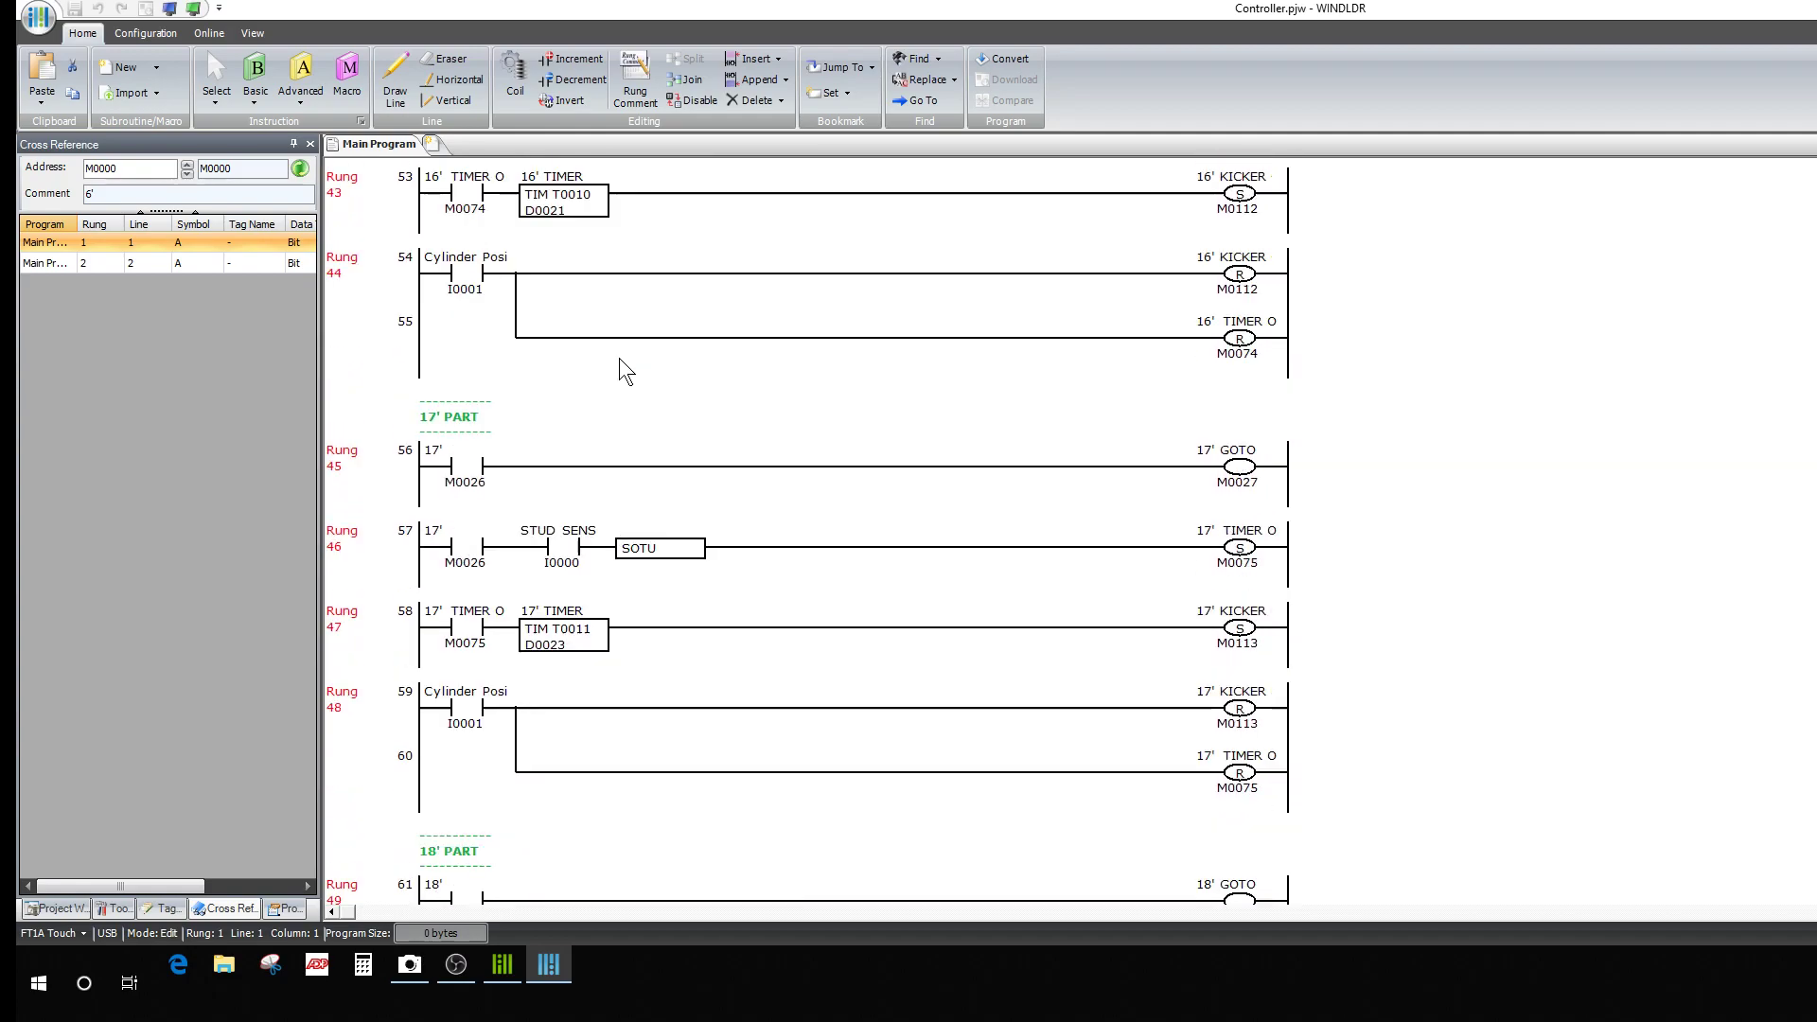
scroll(up, 3)
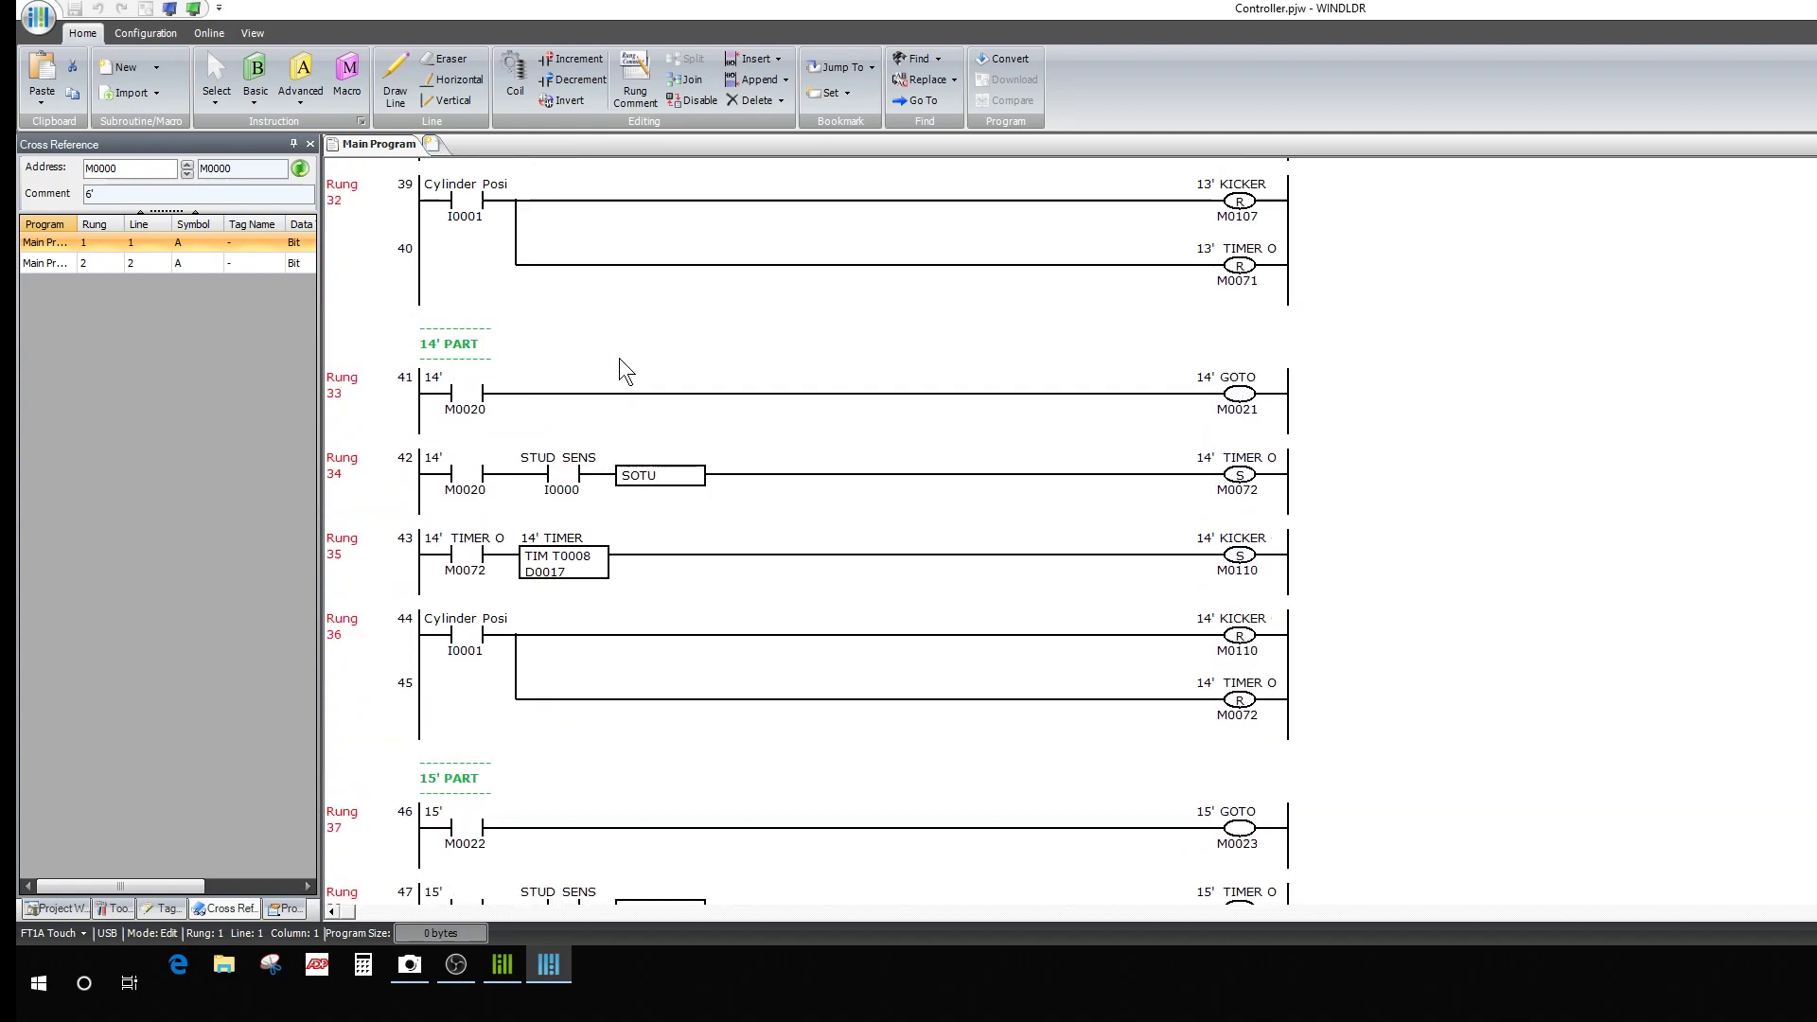
scroll(up, 3)
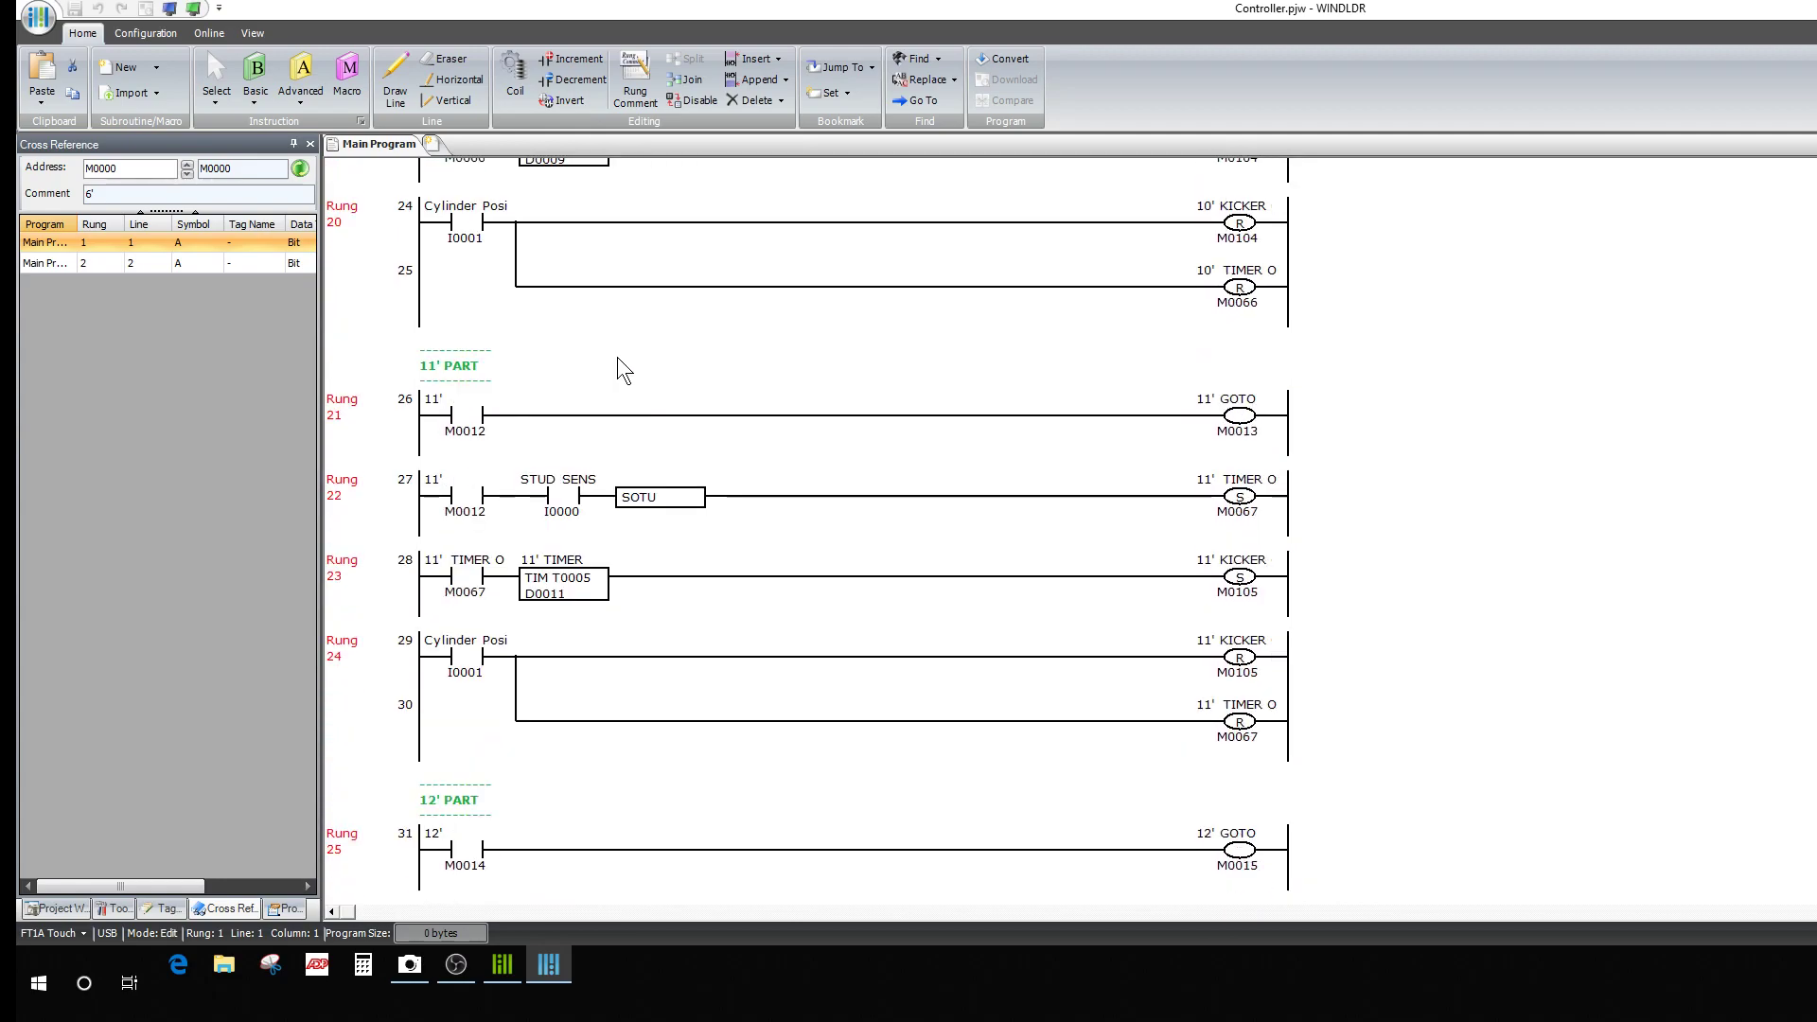
scroll(up, 3)
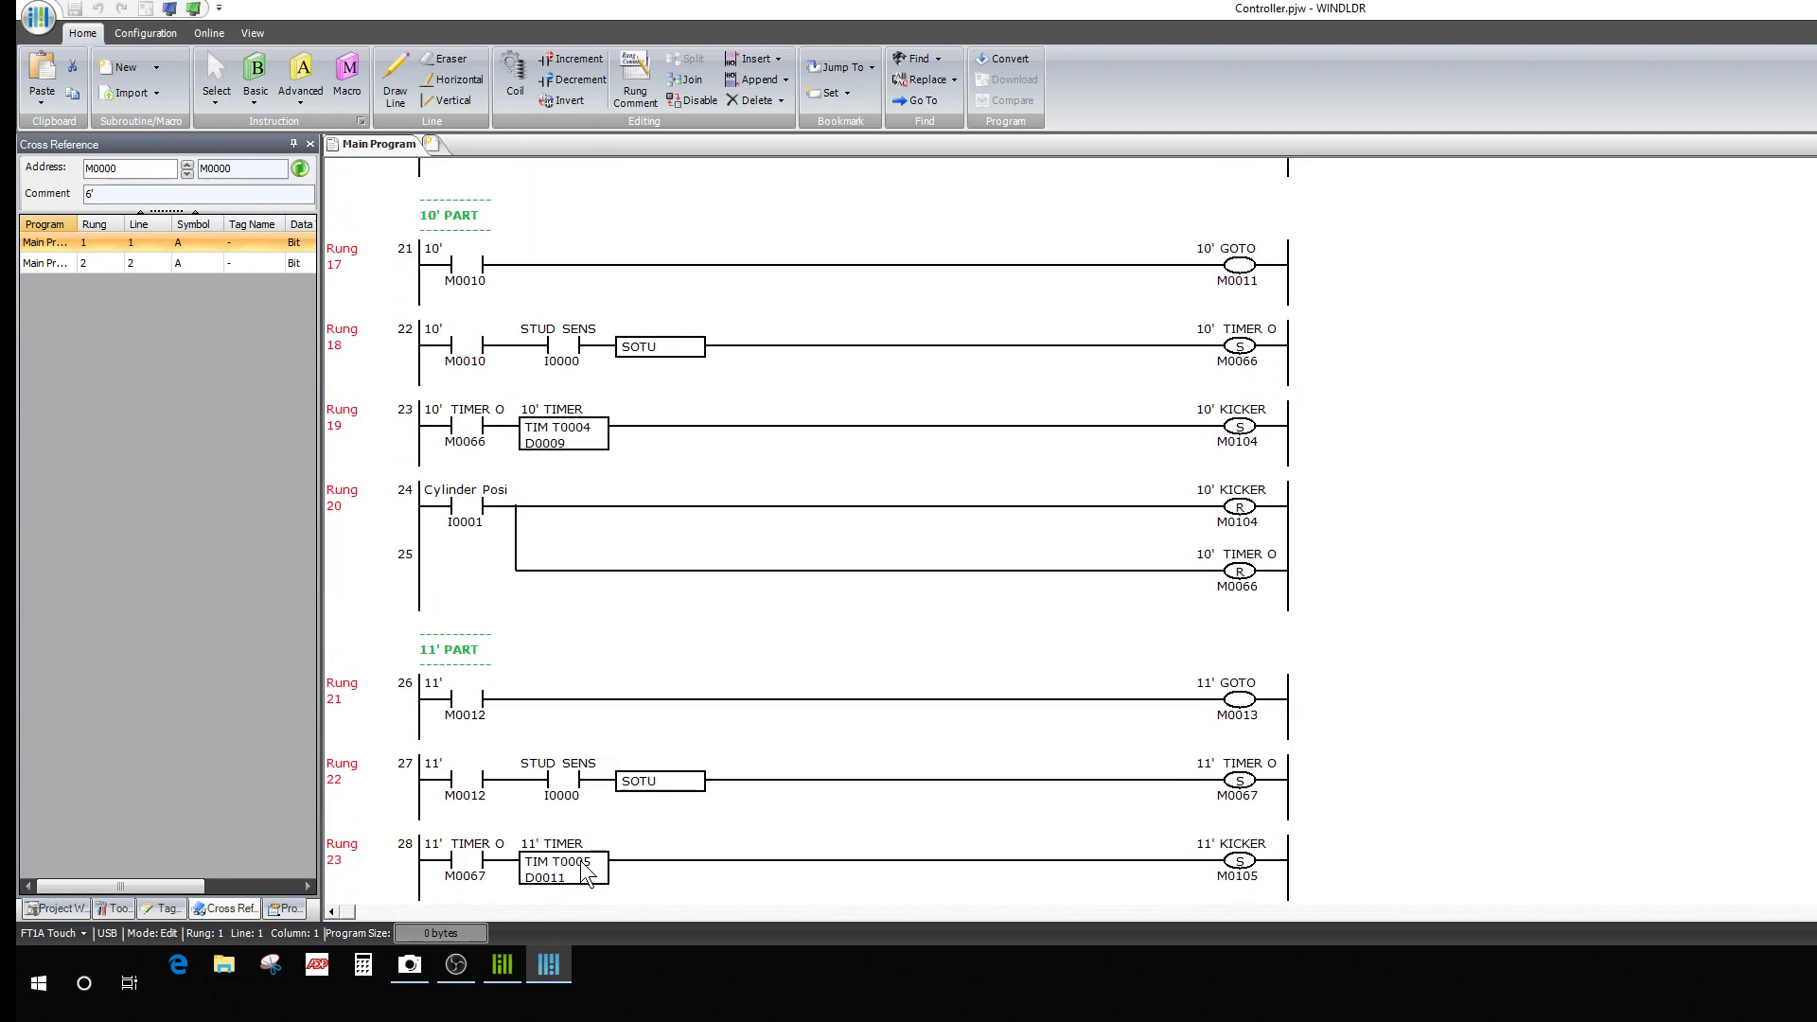
click(548, 964)
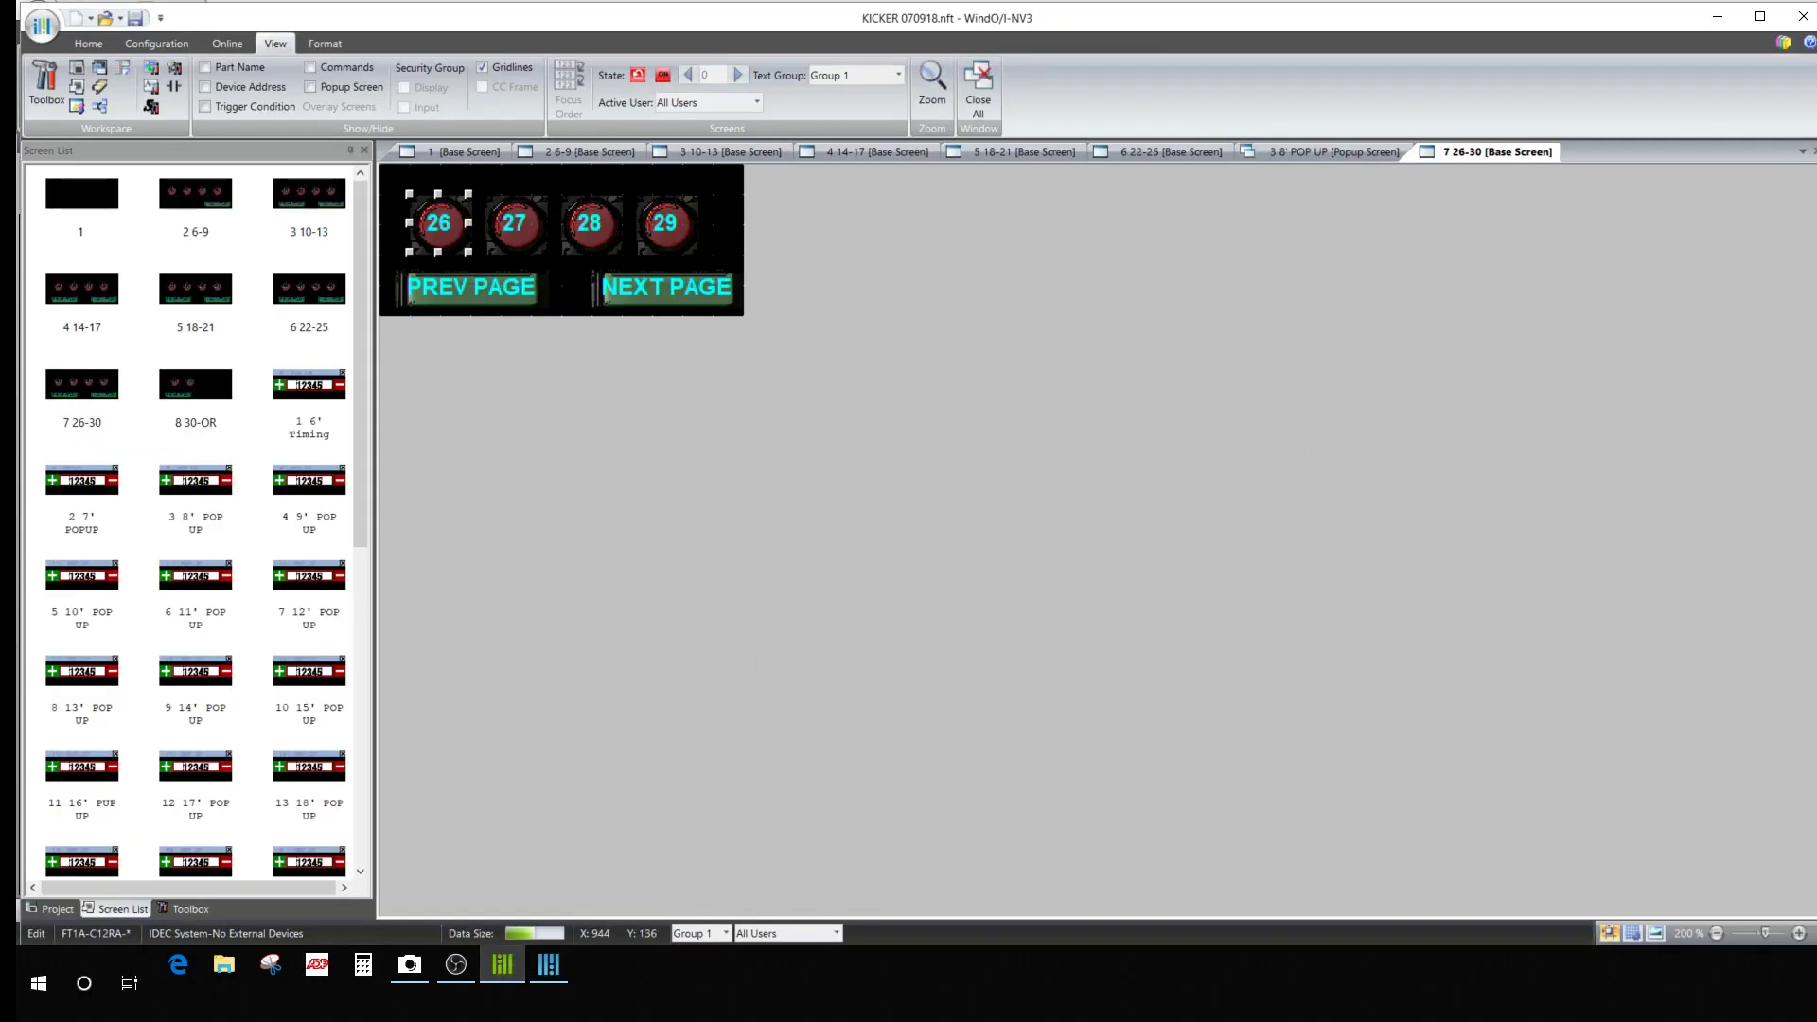
mouse_move(635, 392)
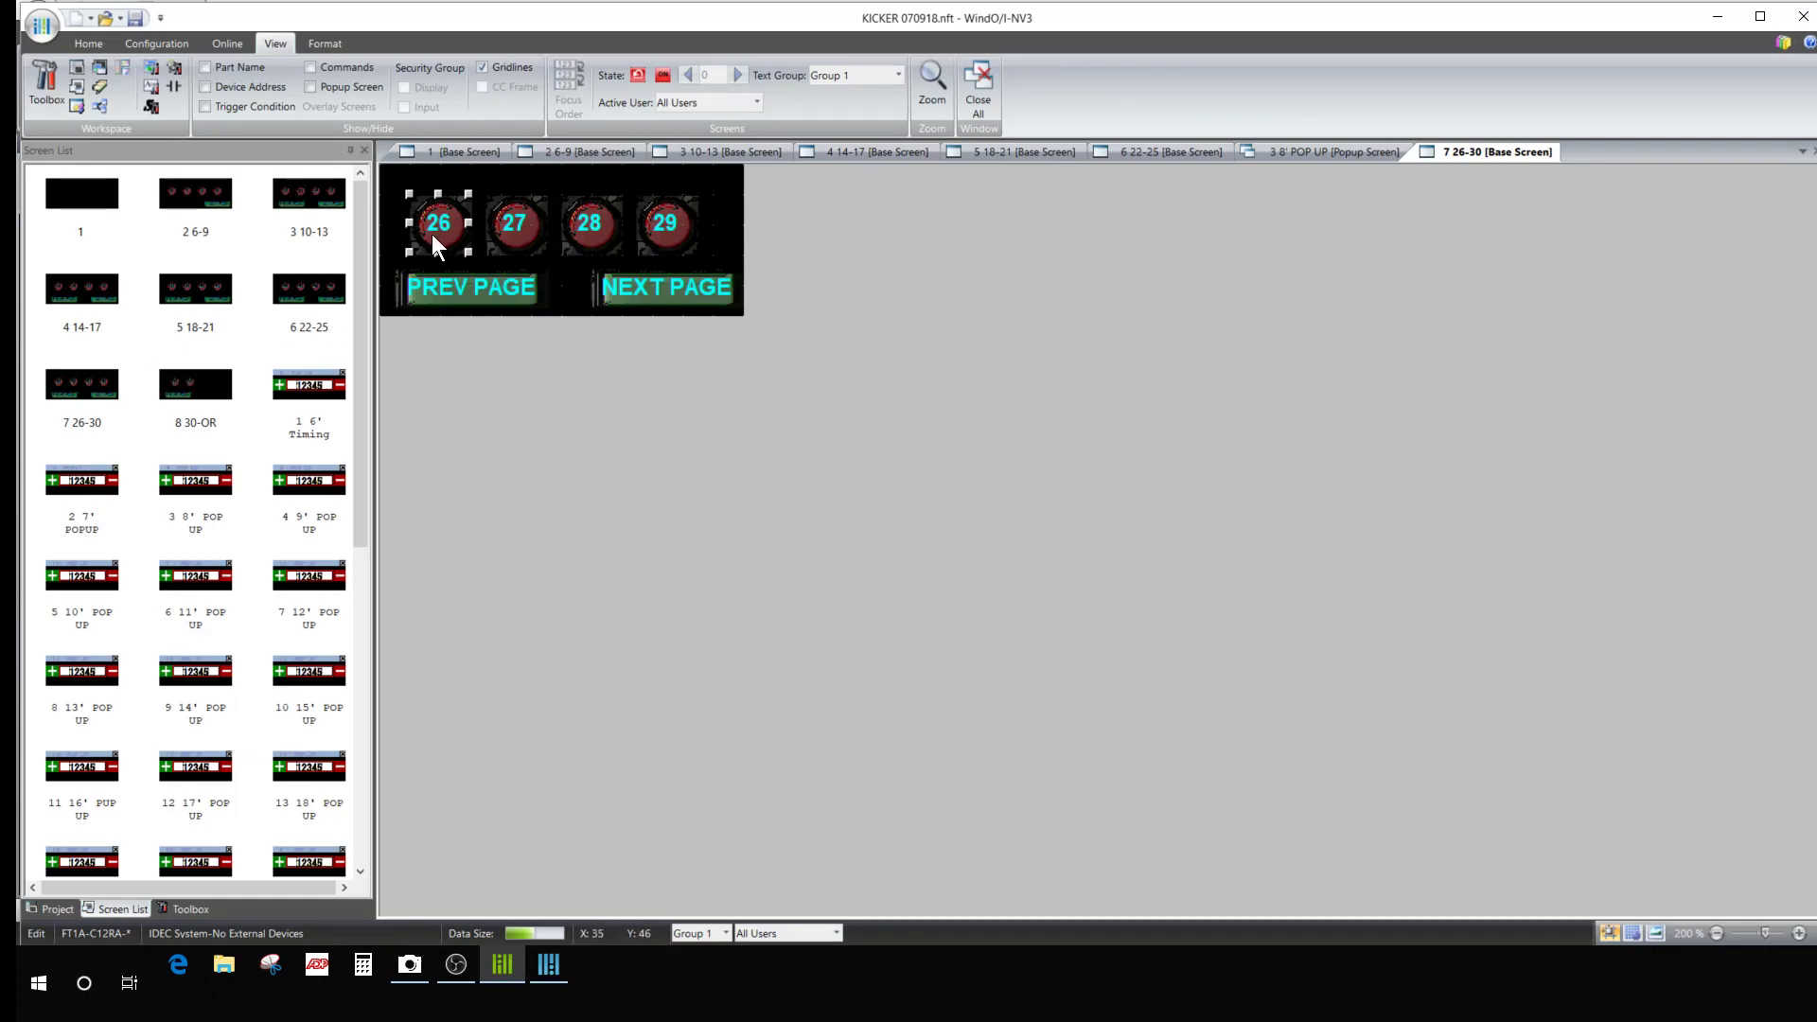
Turn on Device Address display so buttons on screen 7 26-30 show labels like M000.
click(207, 86)
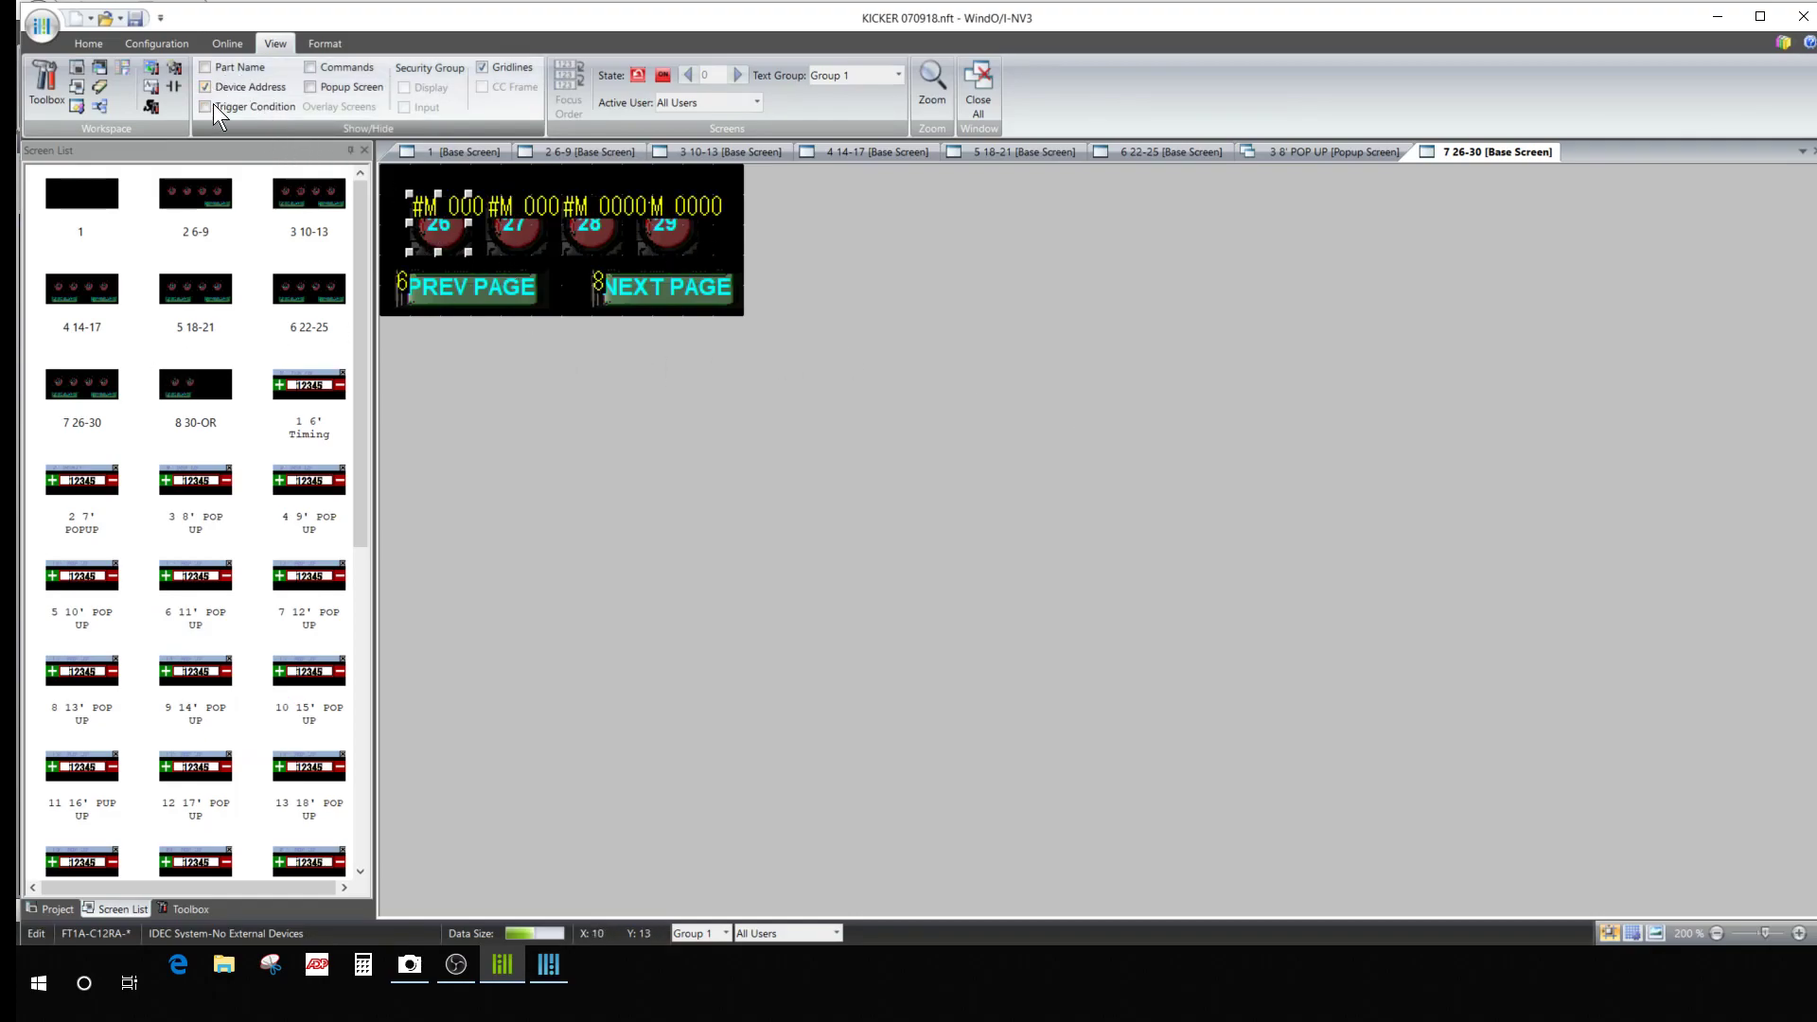
mouse_move(464, 215)
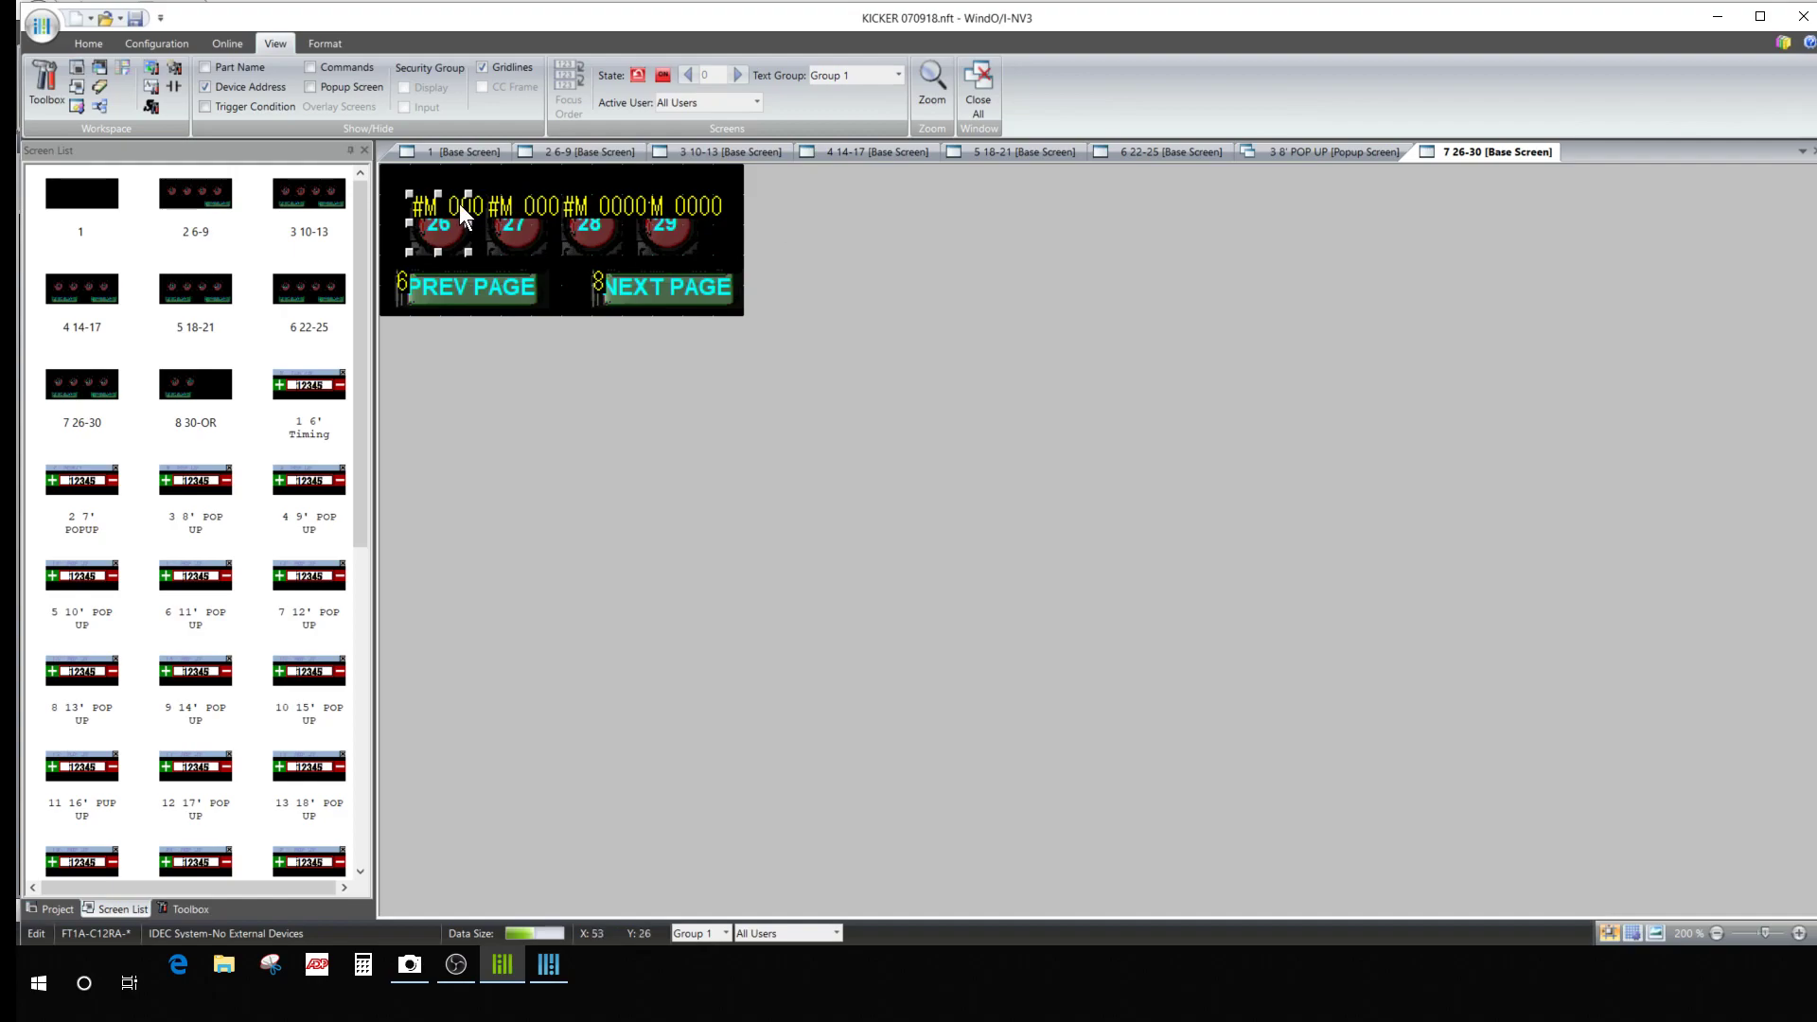
mouse_move(546, 939)
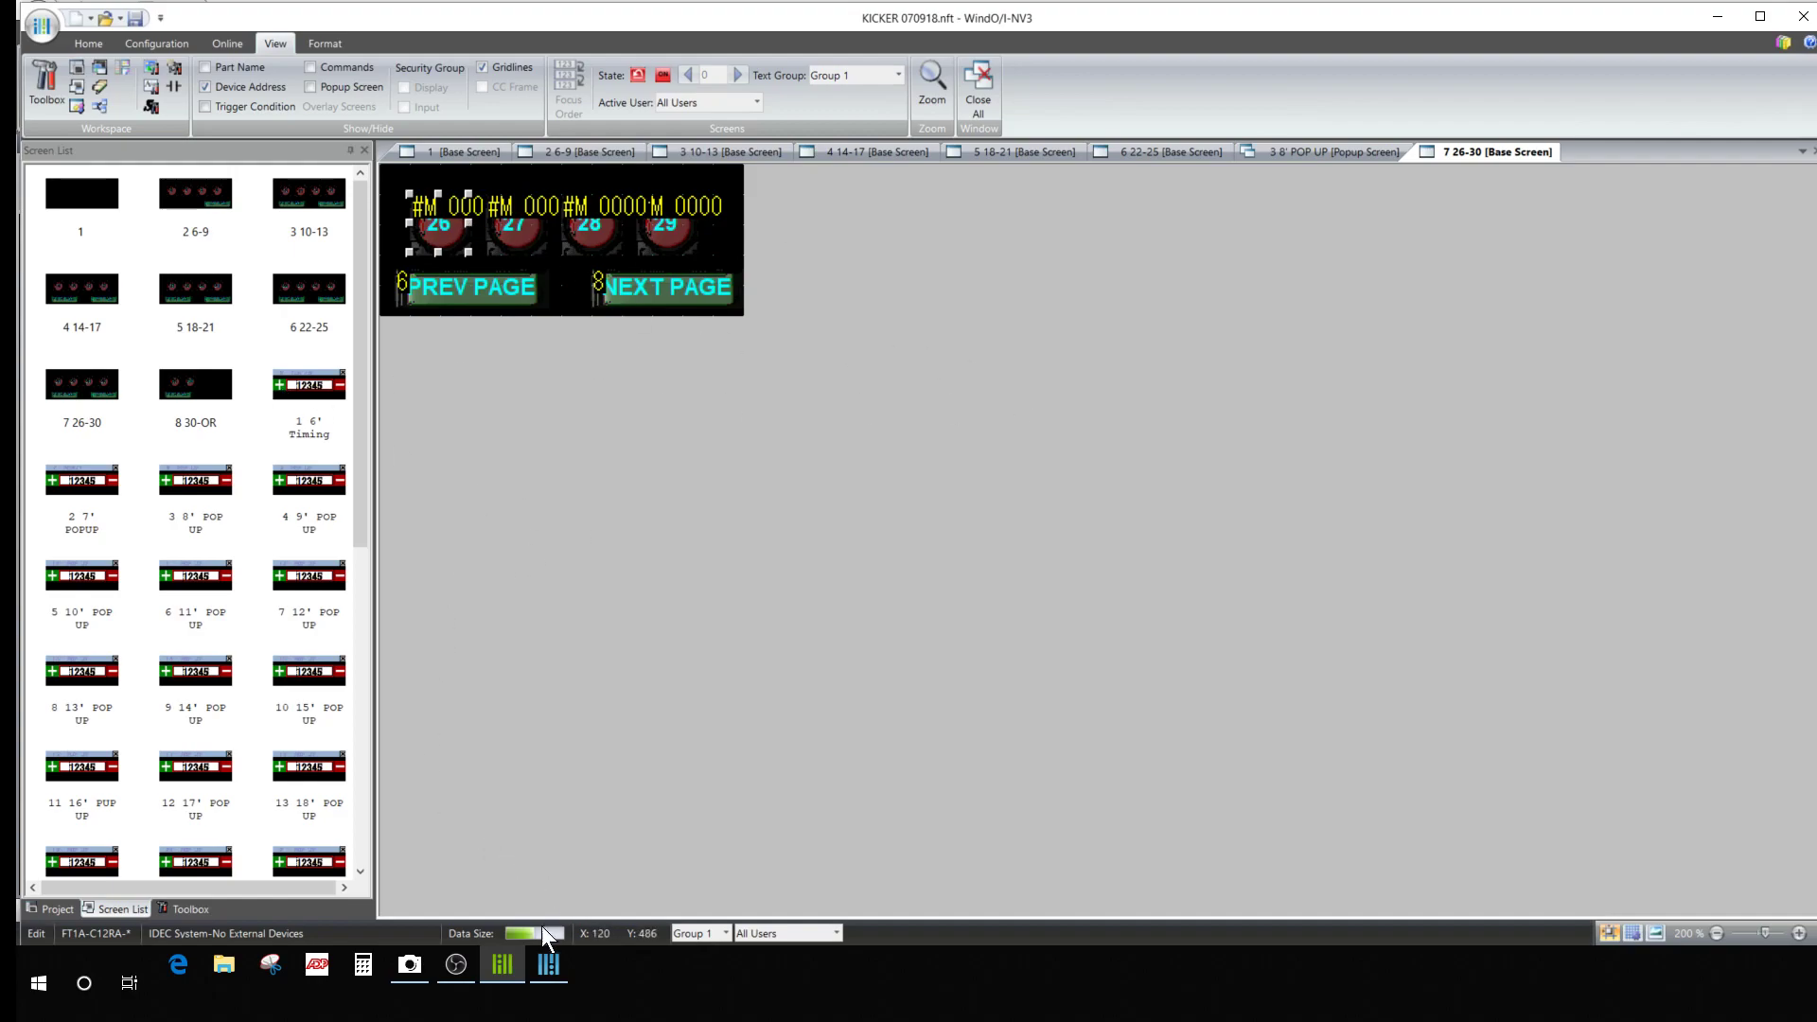
mouse_move(835, 369)
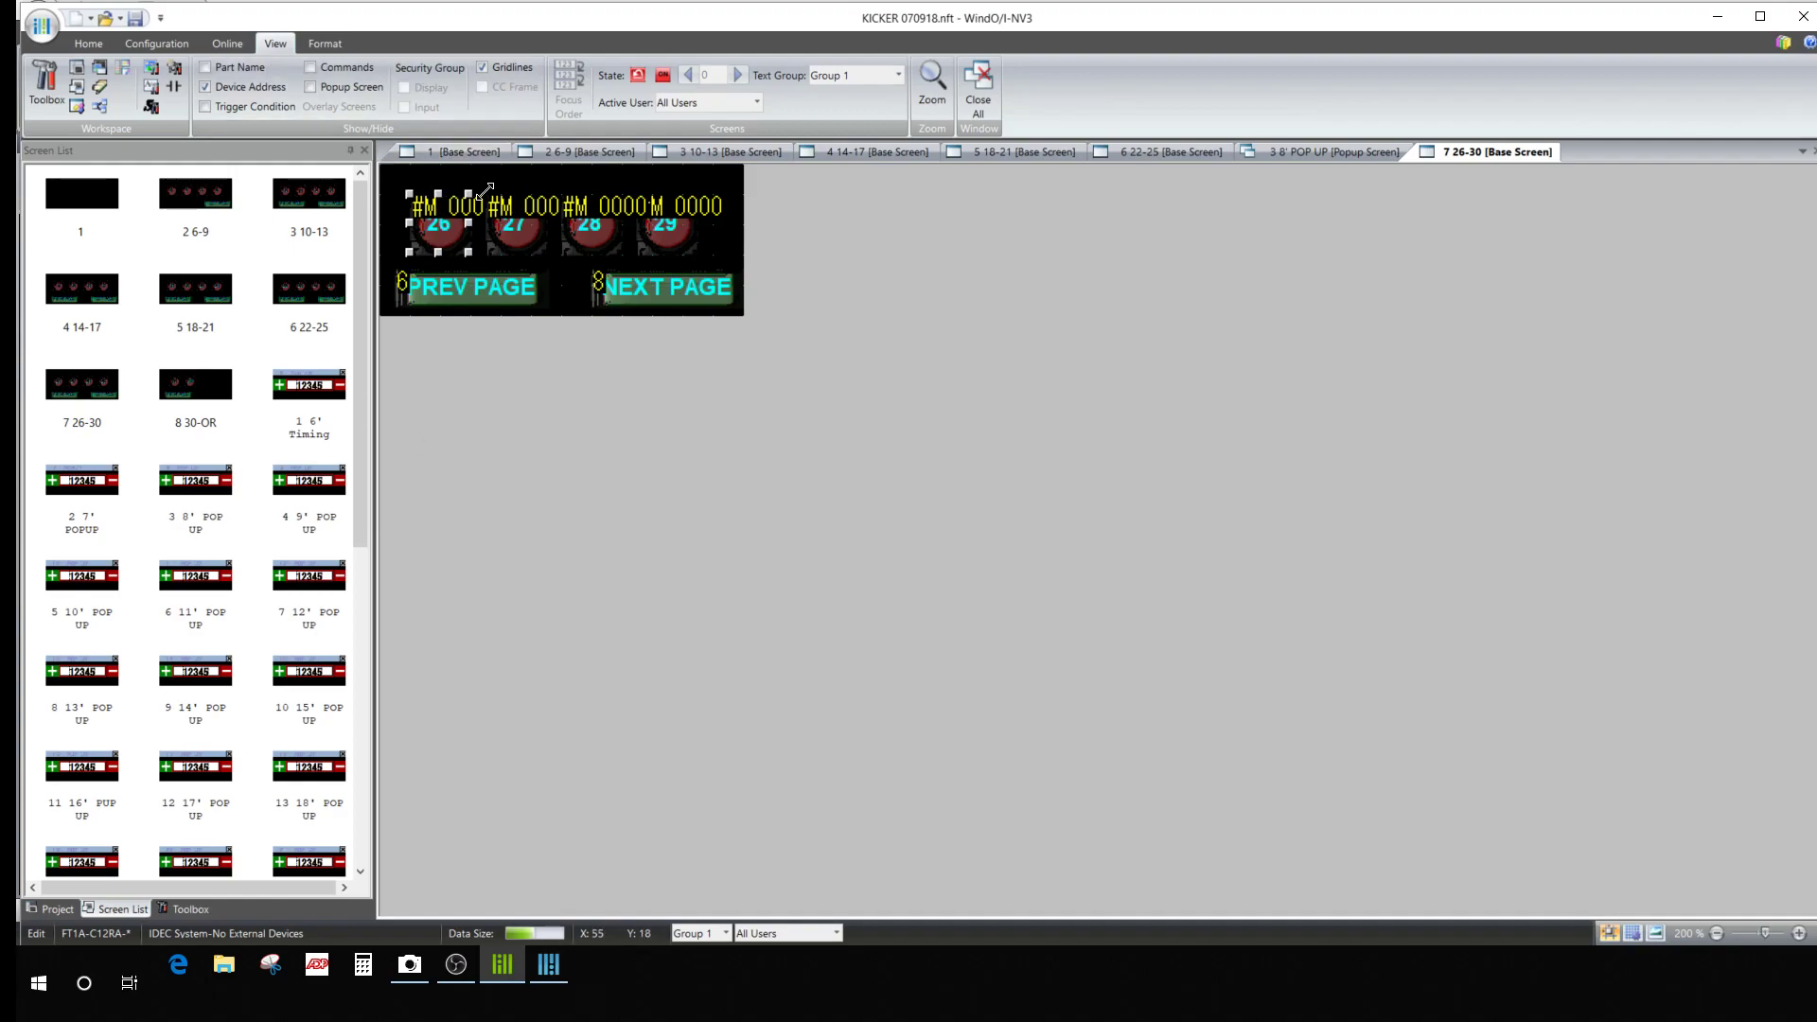
mouse_move(506, 757)
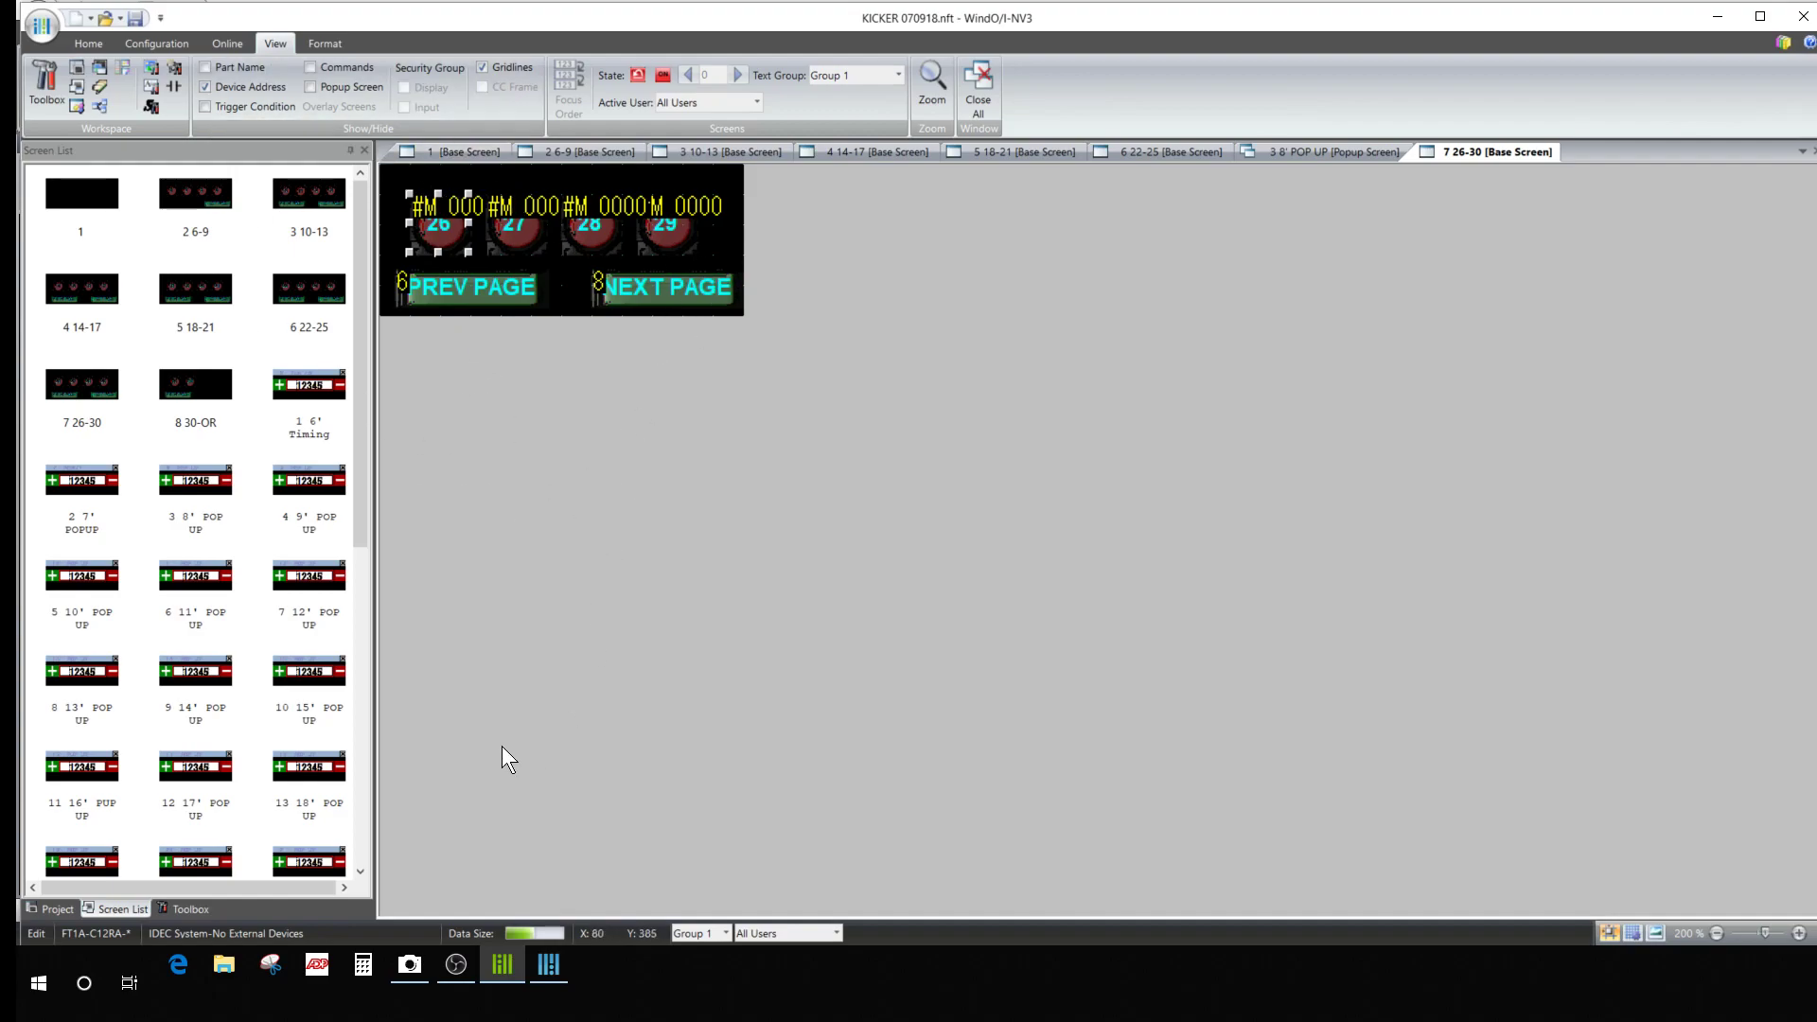
View WindLDR's ladder program and its Online and Configuration tabs, then return to WindO/I-NV3.
click(547, 965)
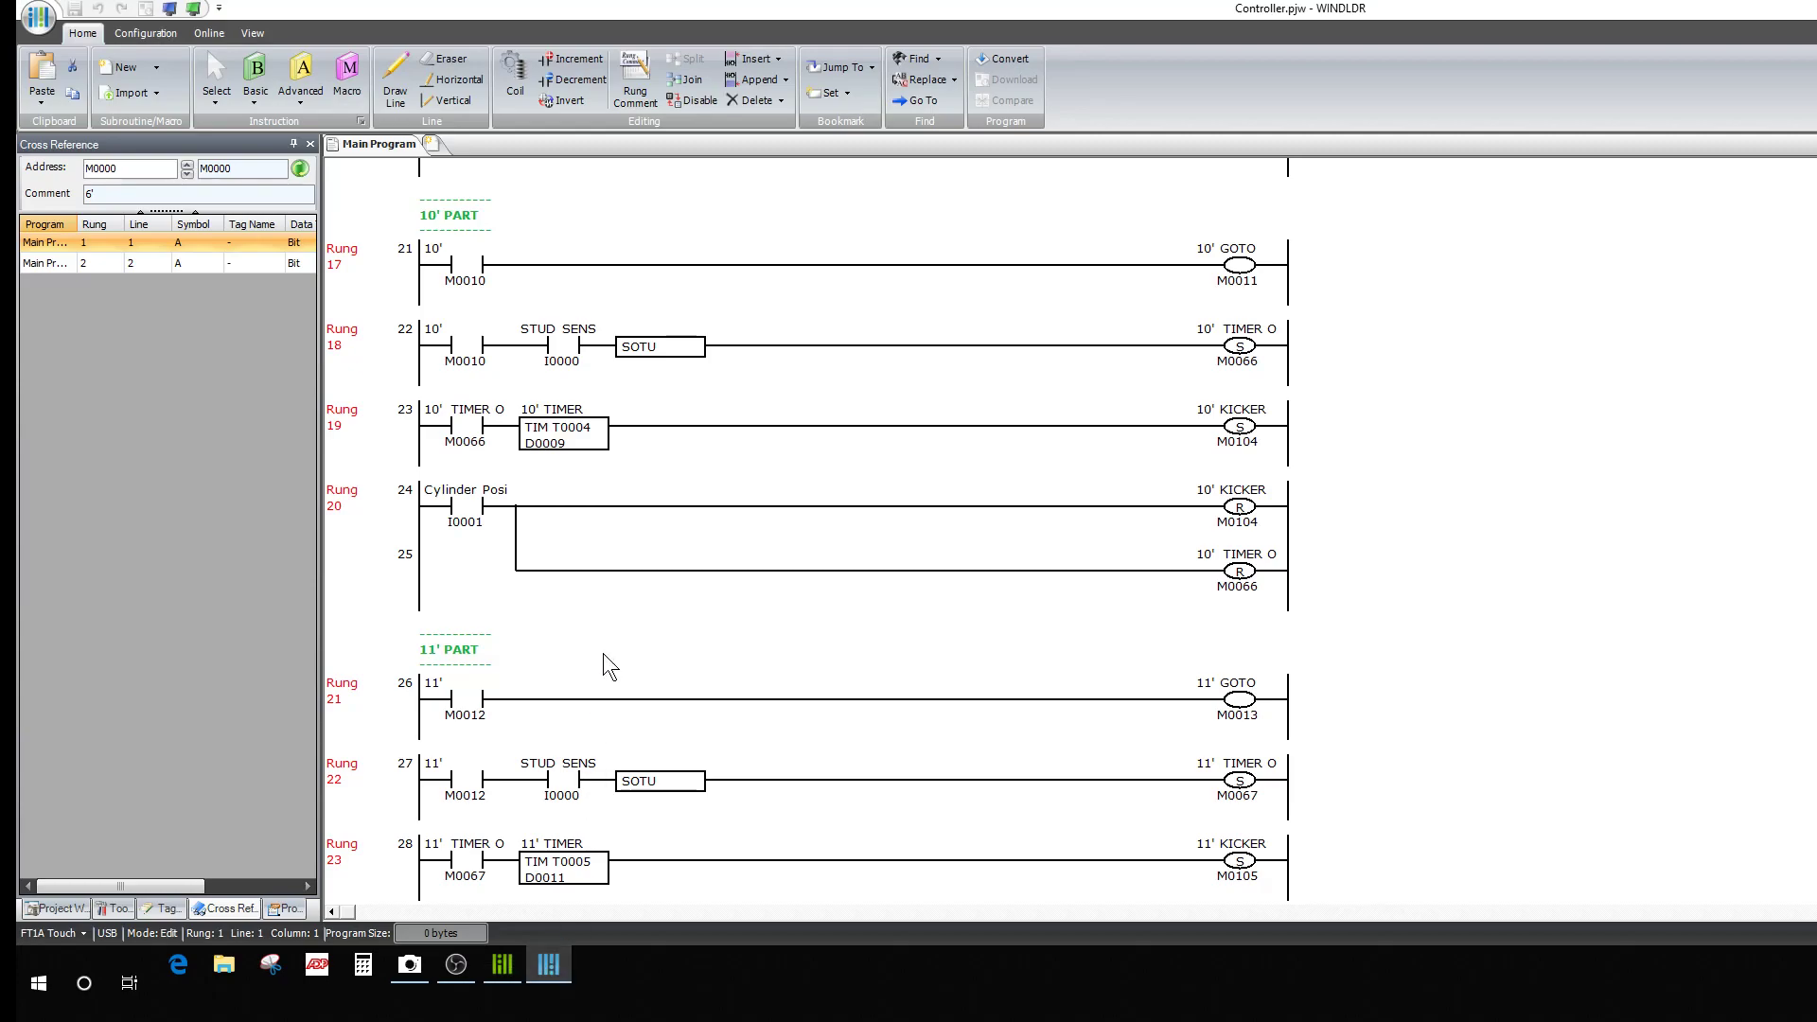
mouse_move(698, 429)
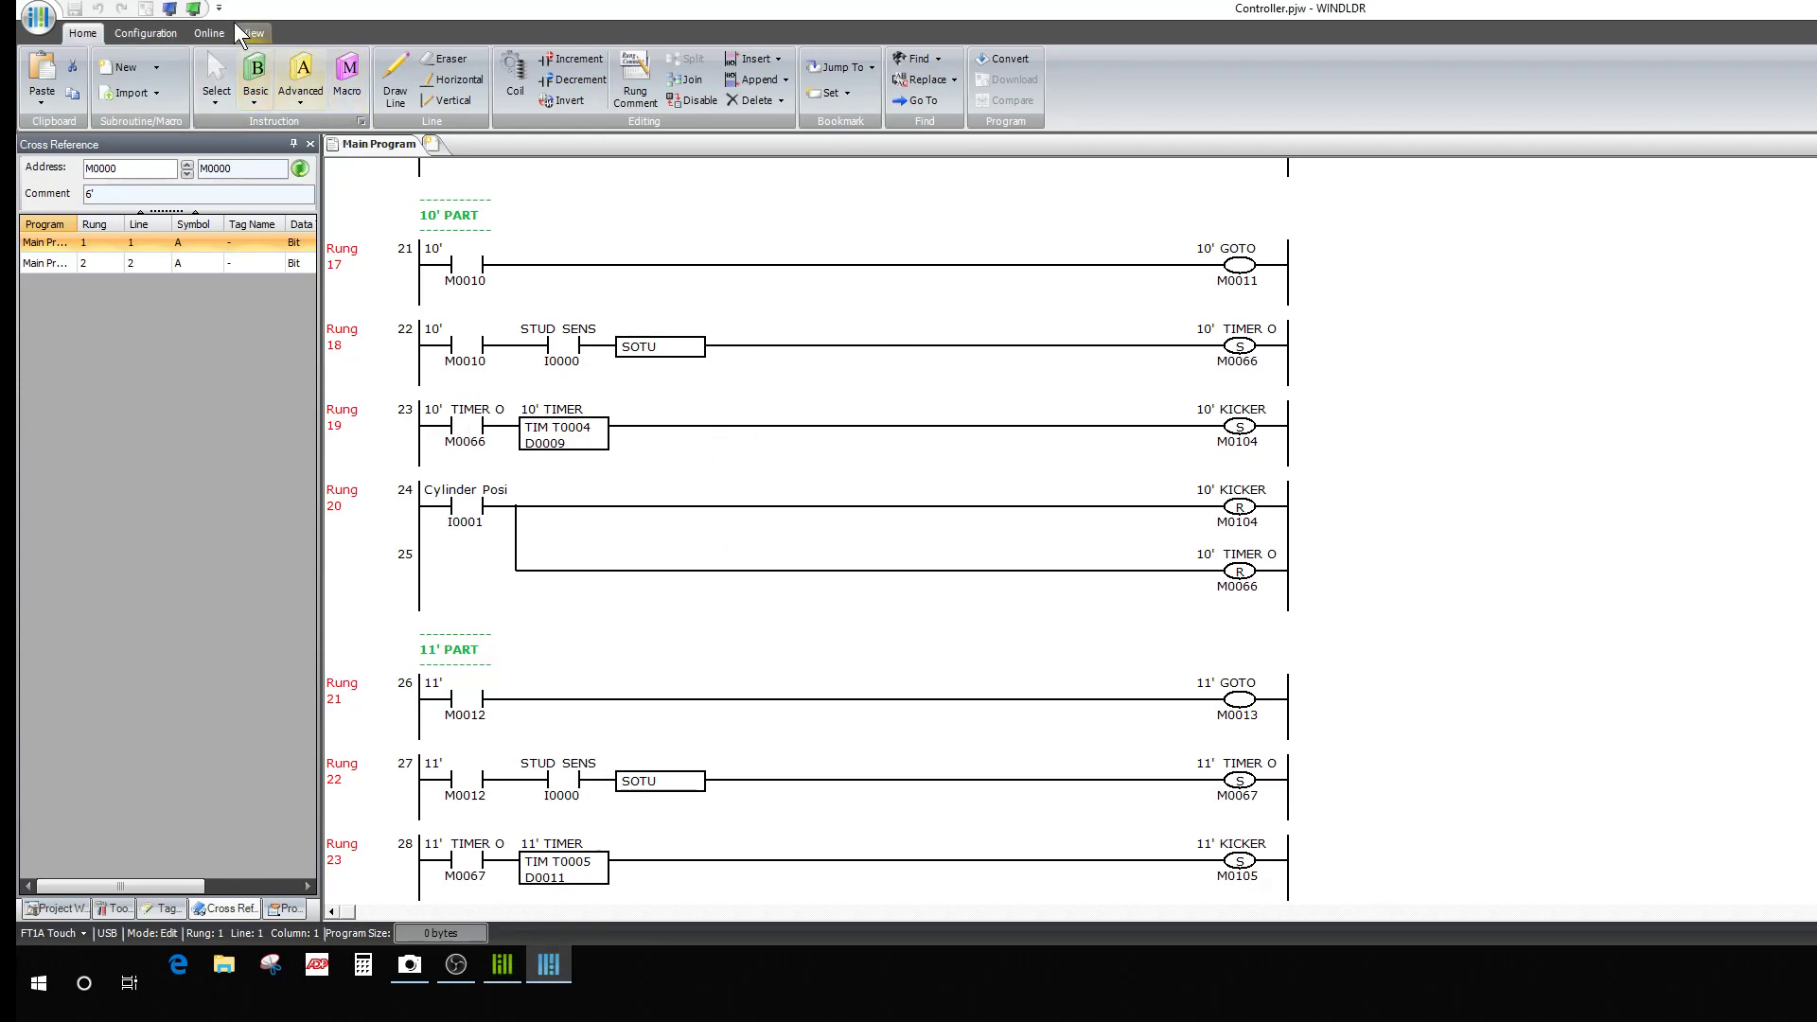
click(208, 32)
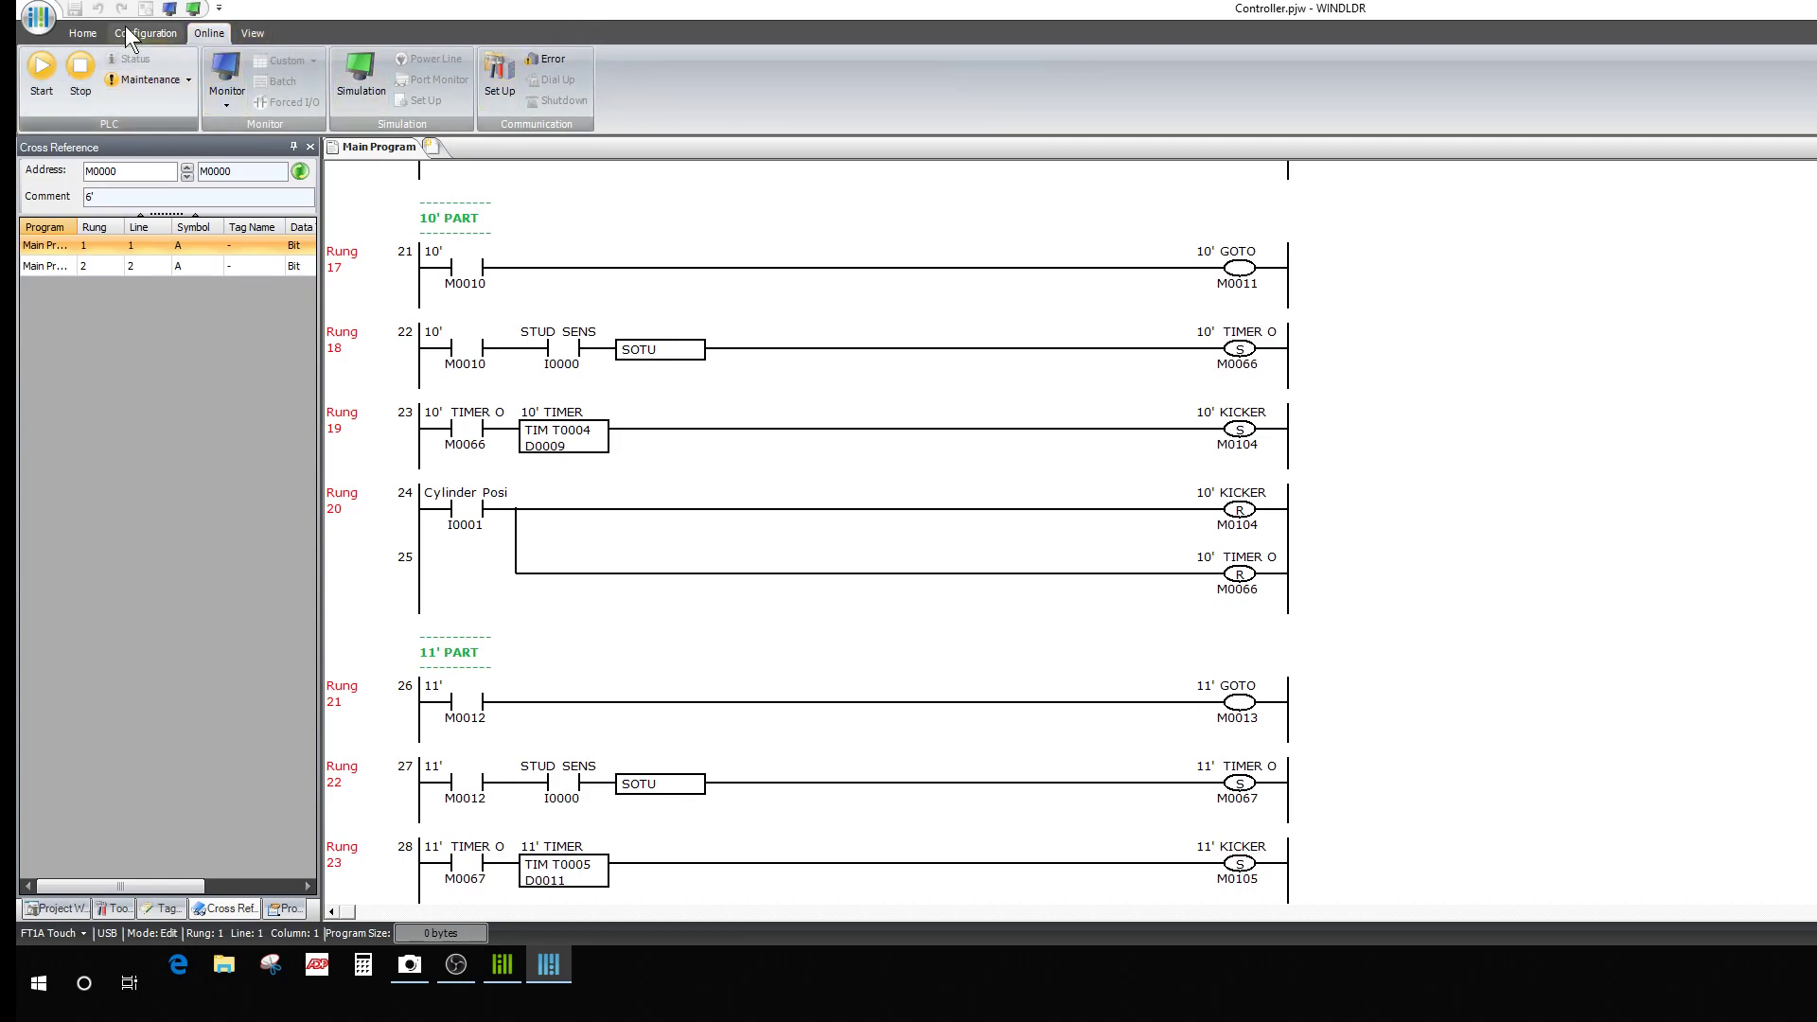
click(145, 32)
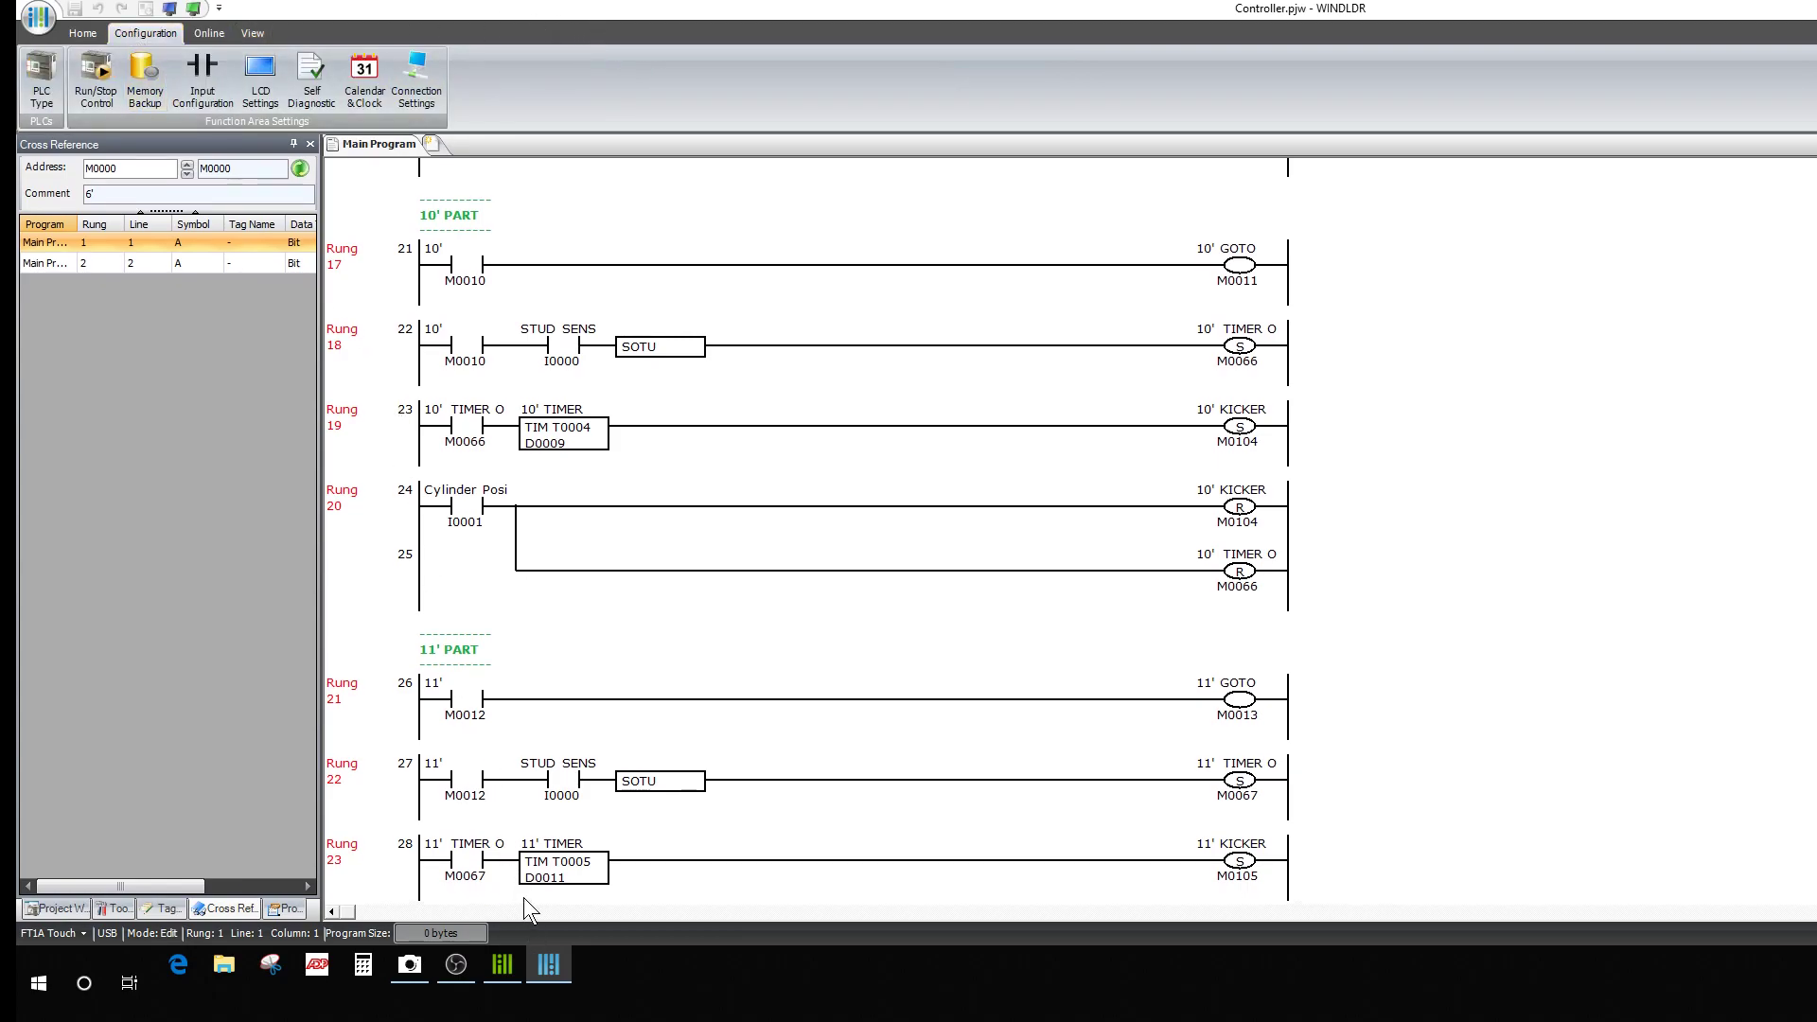
click(546, 965)
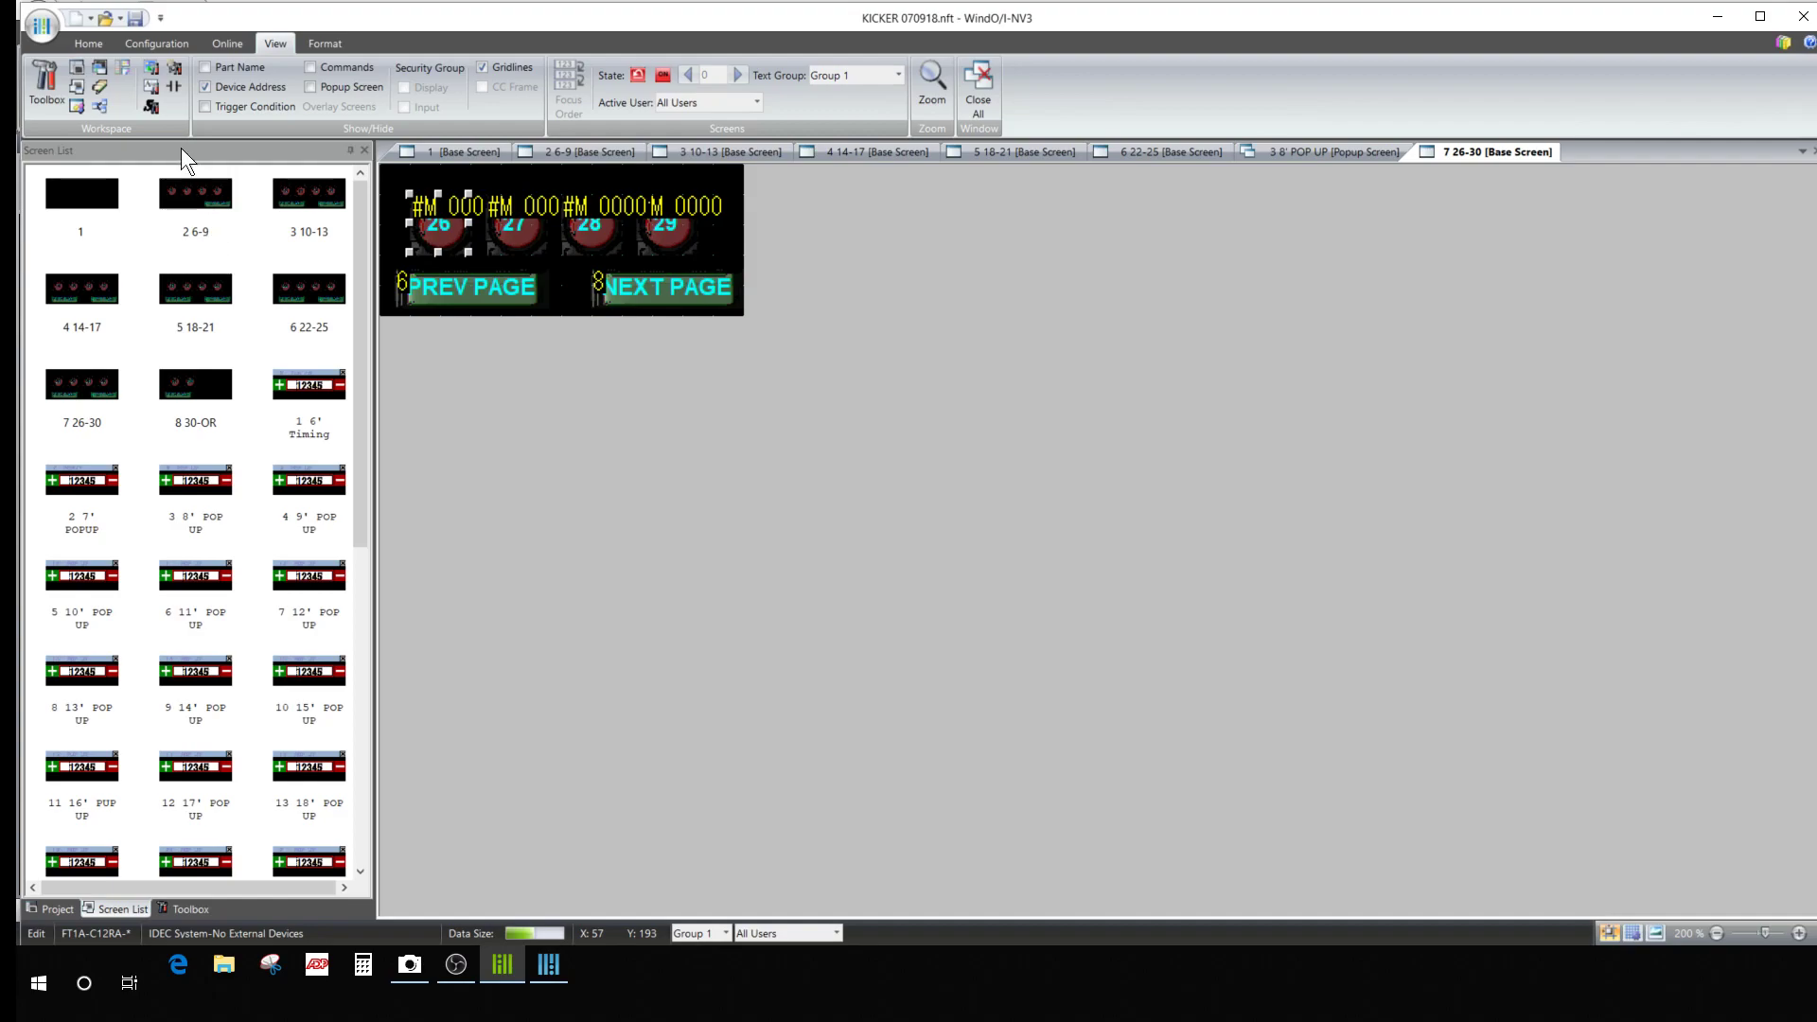
Download all KICKER project data to the touch unit over USB, confirming to continue.
click(228, 43)
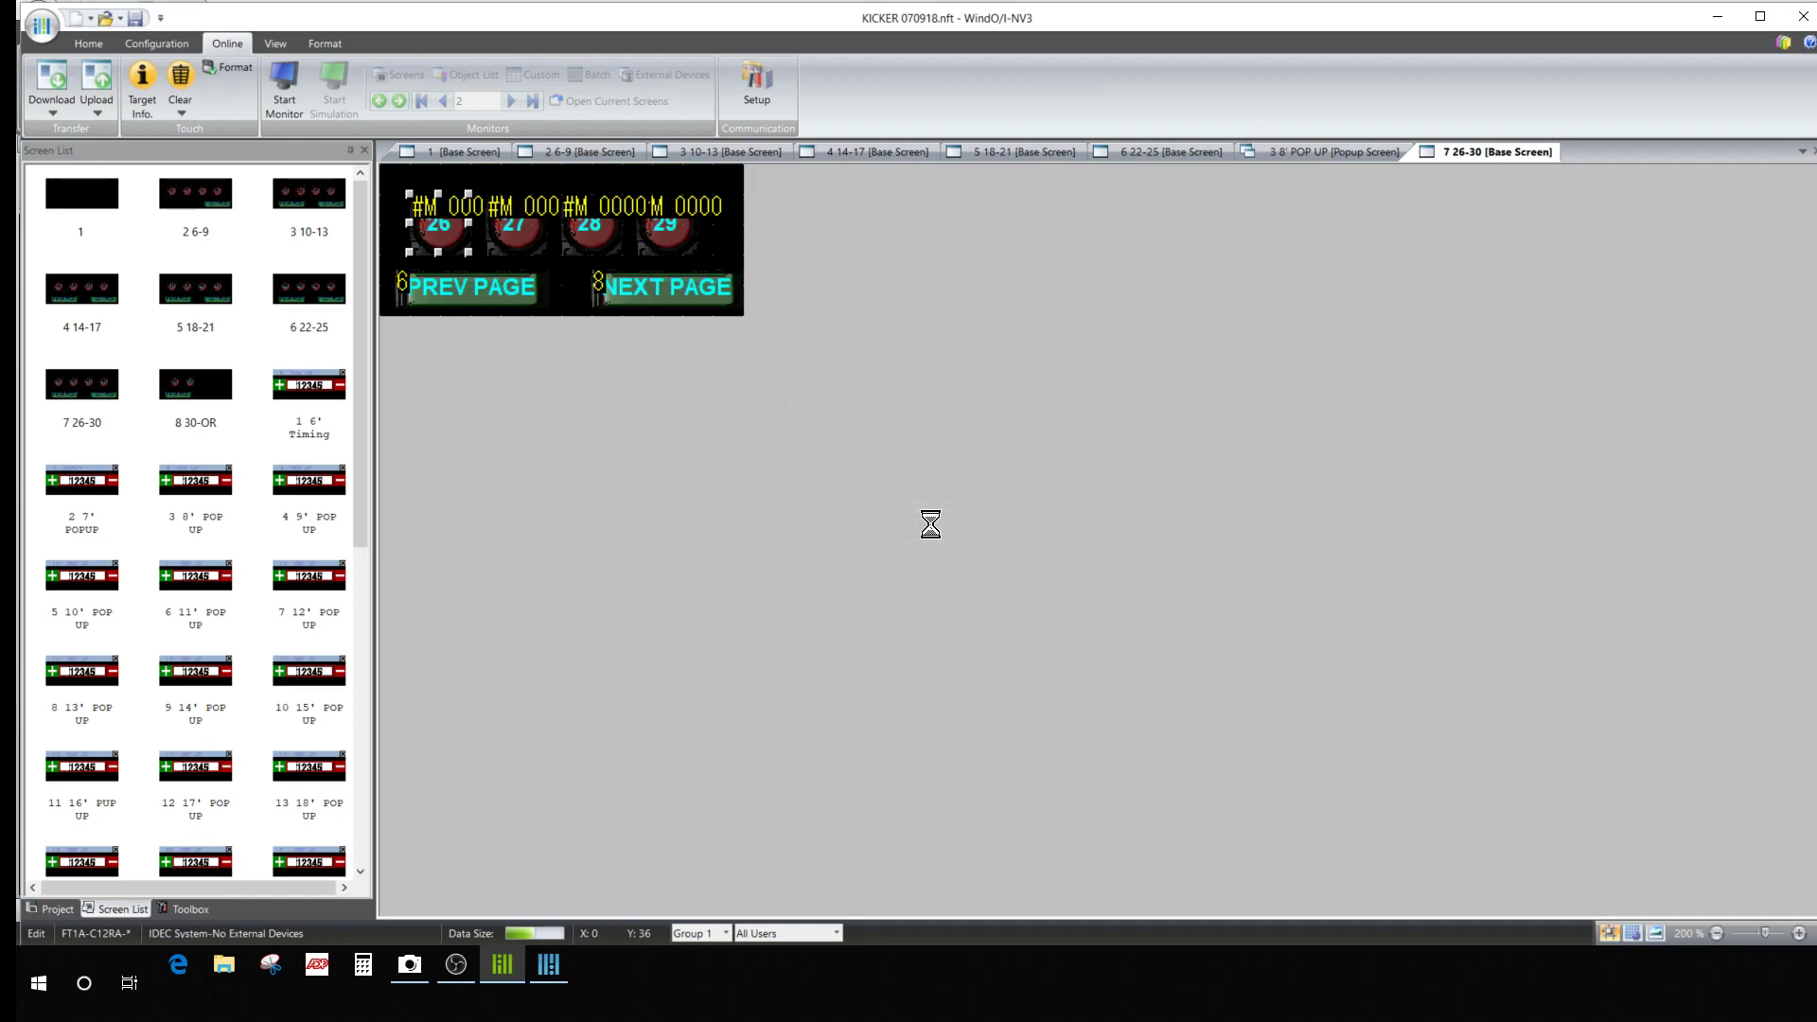
click(51, 87)
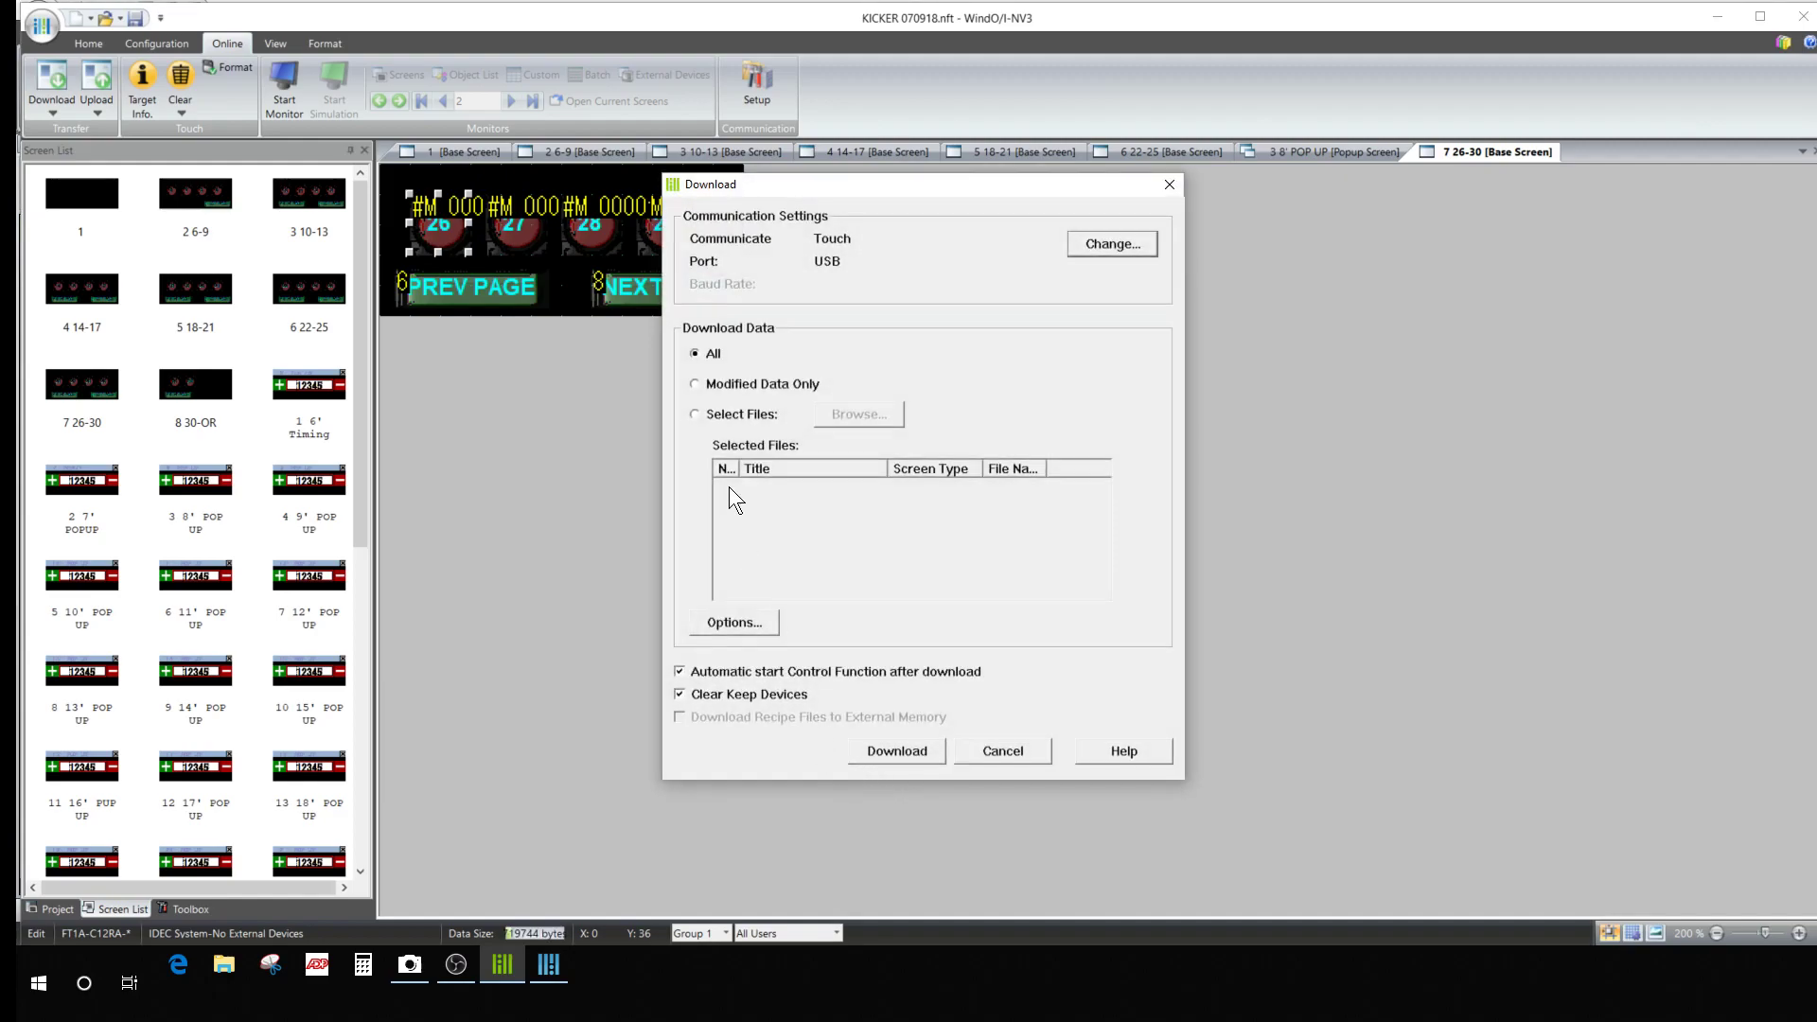
mouse_move(806, 590)
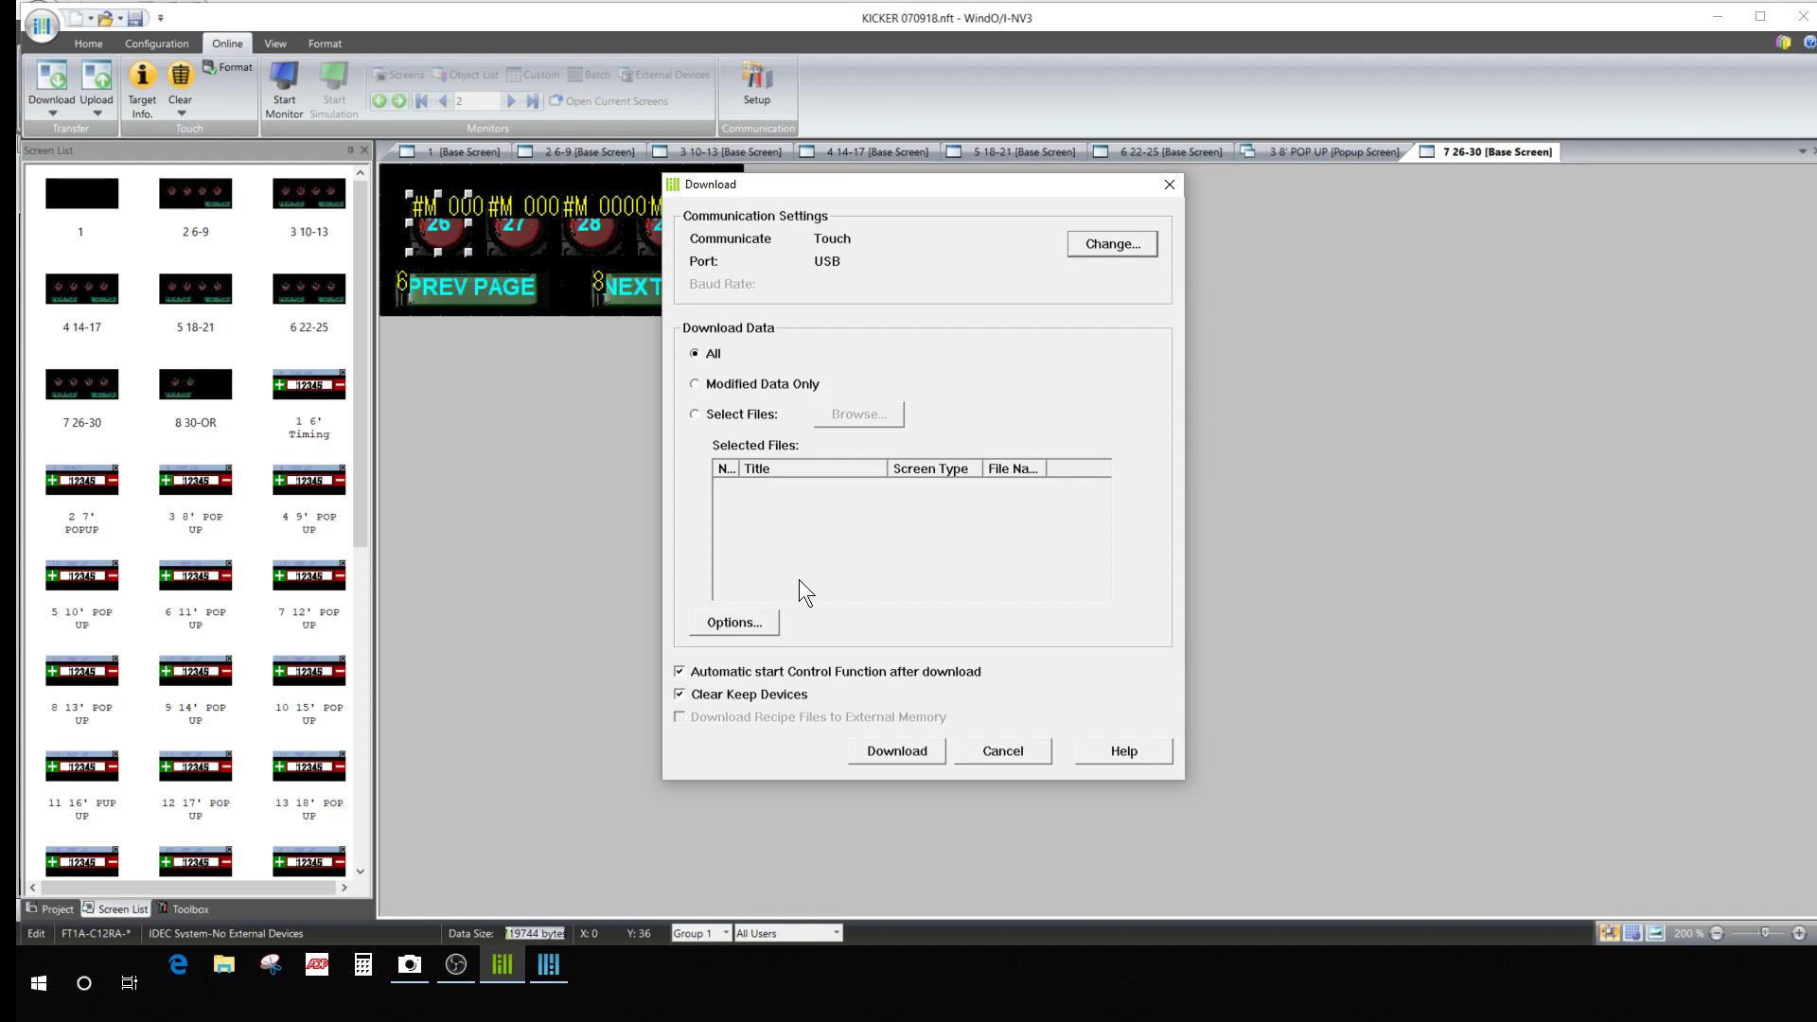
mouse_move(709, 385)
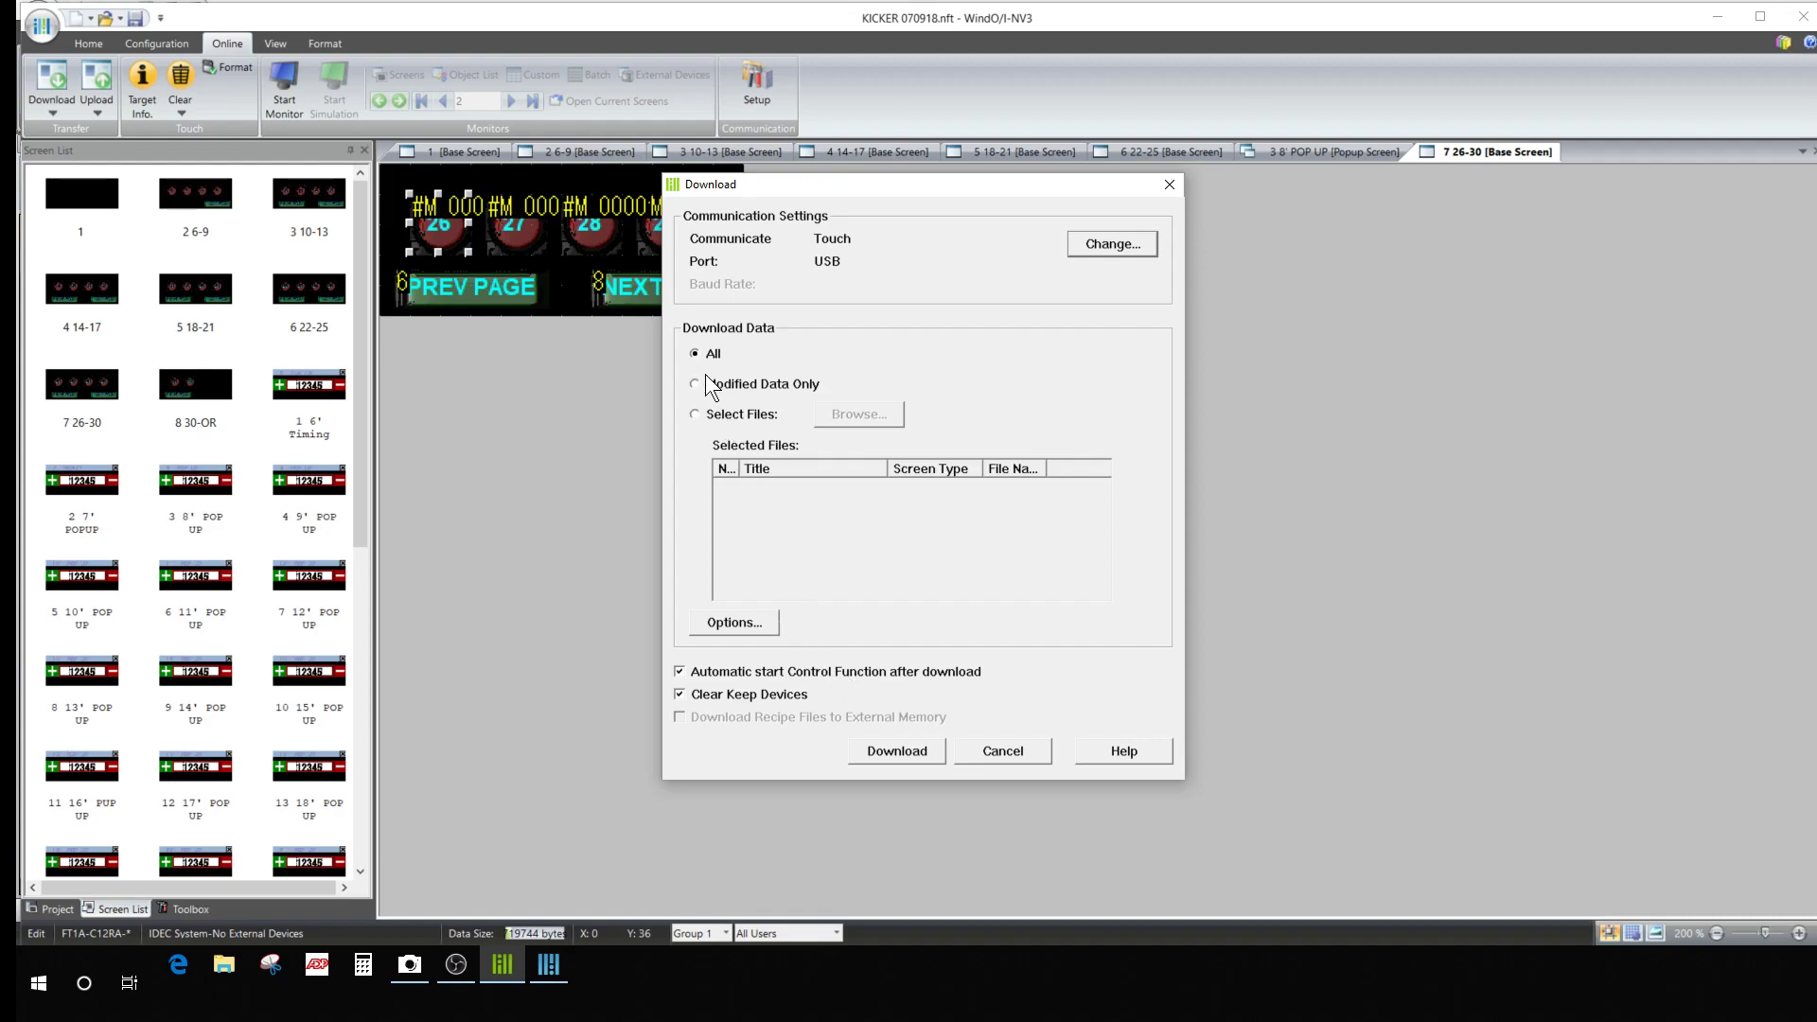
mouse_move(928, 753)
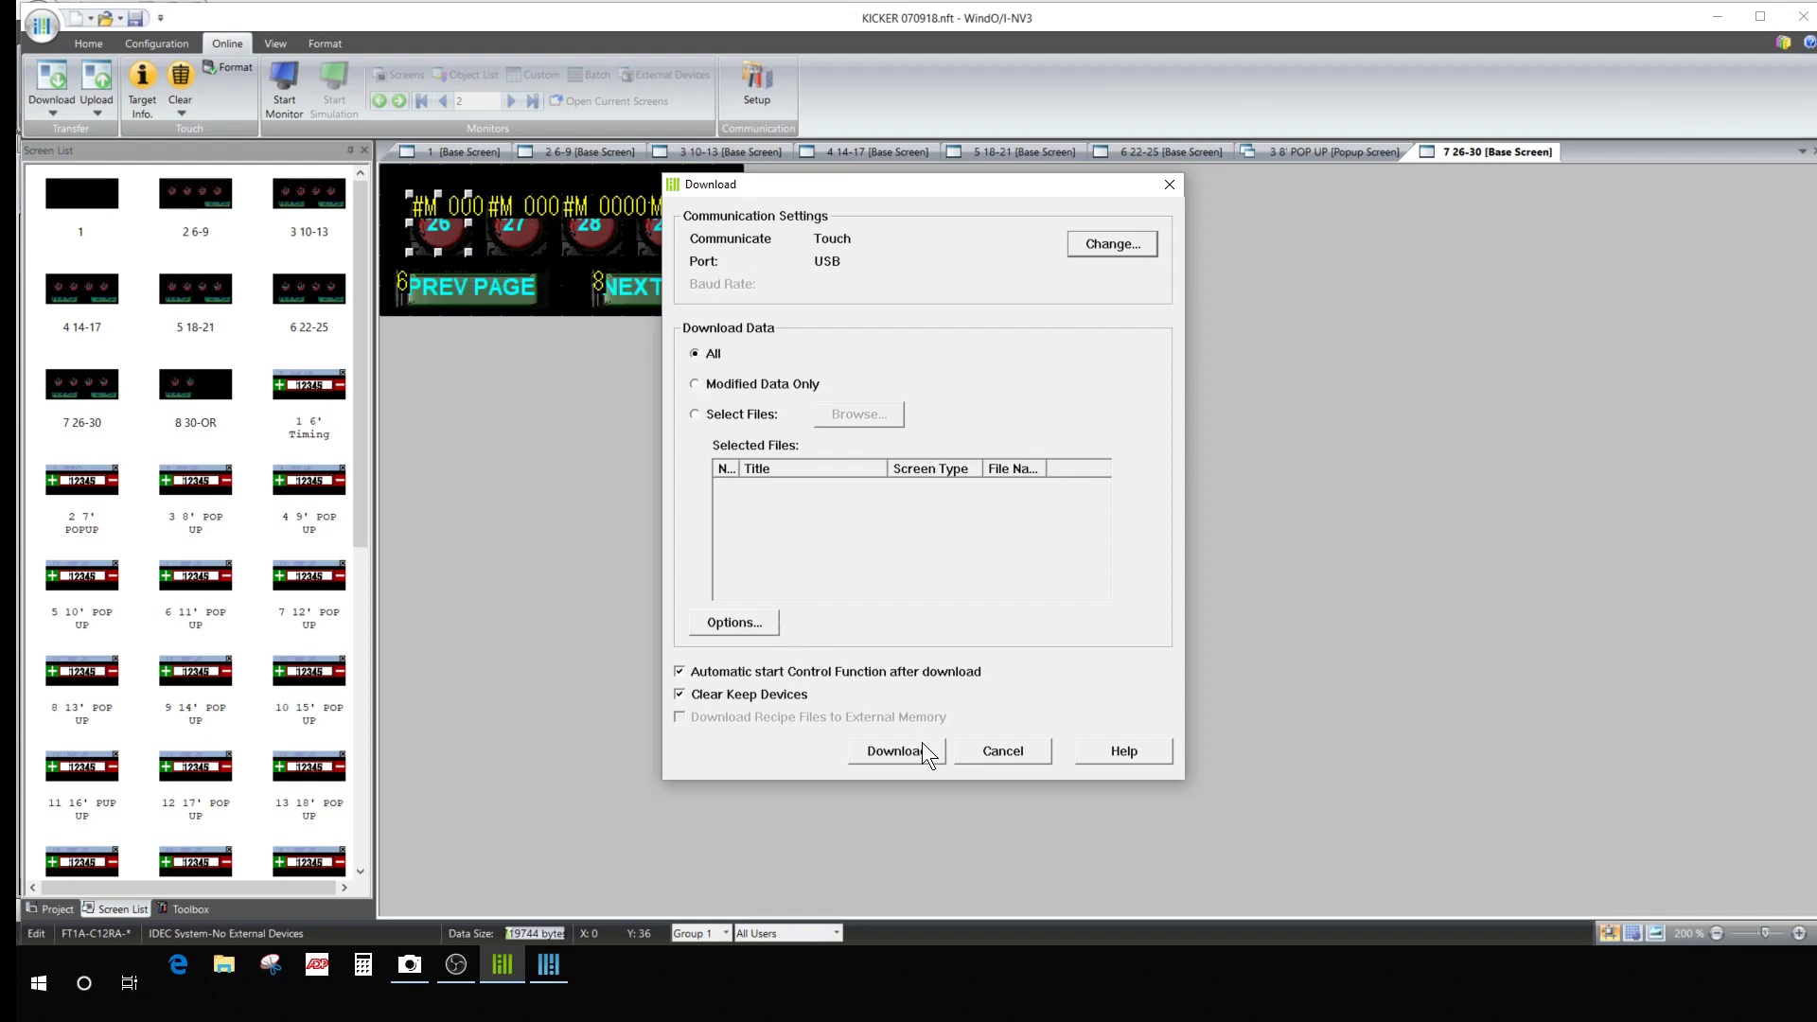
click(896, 751)
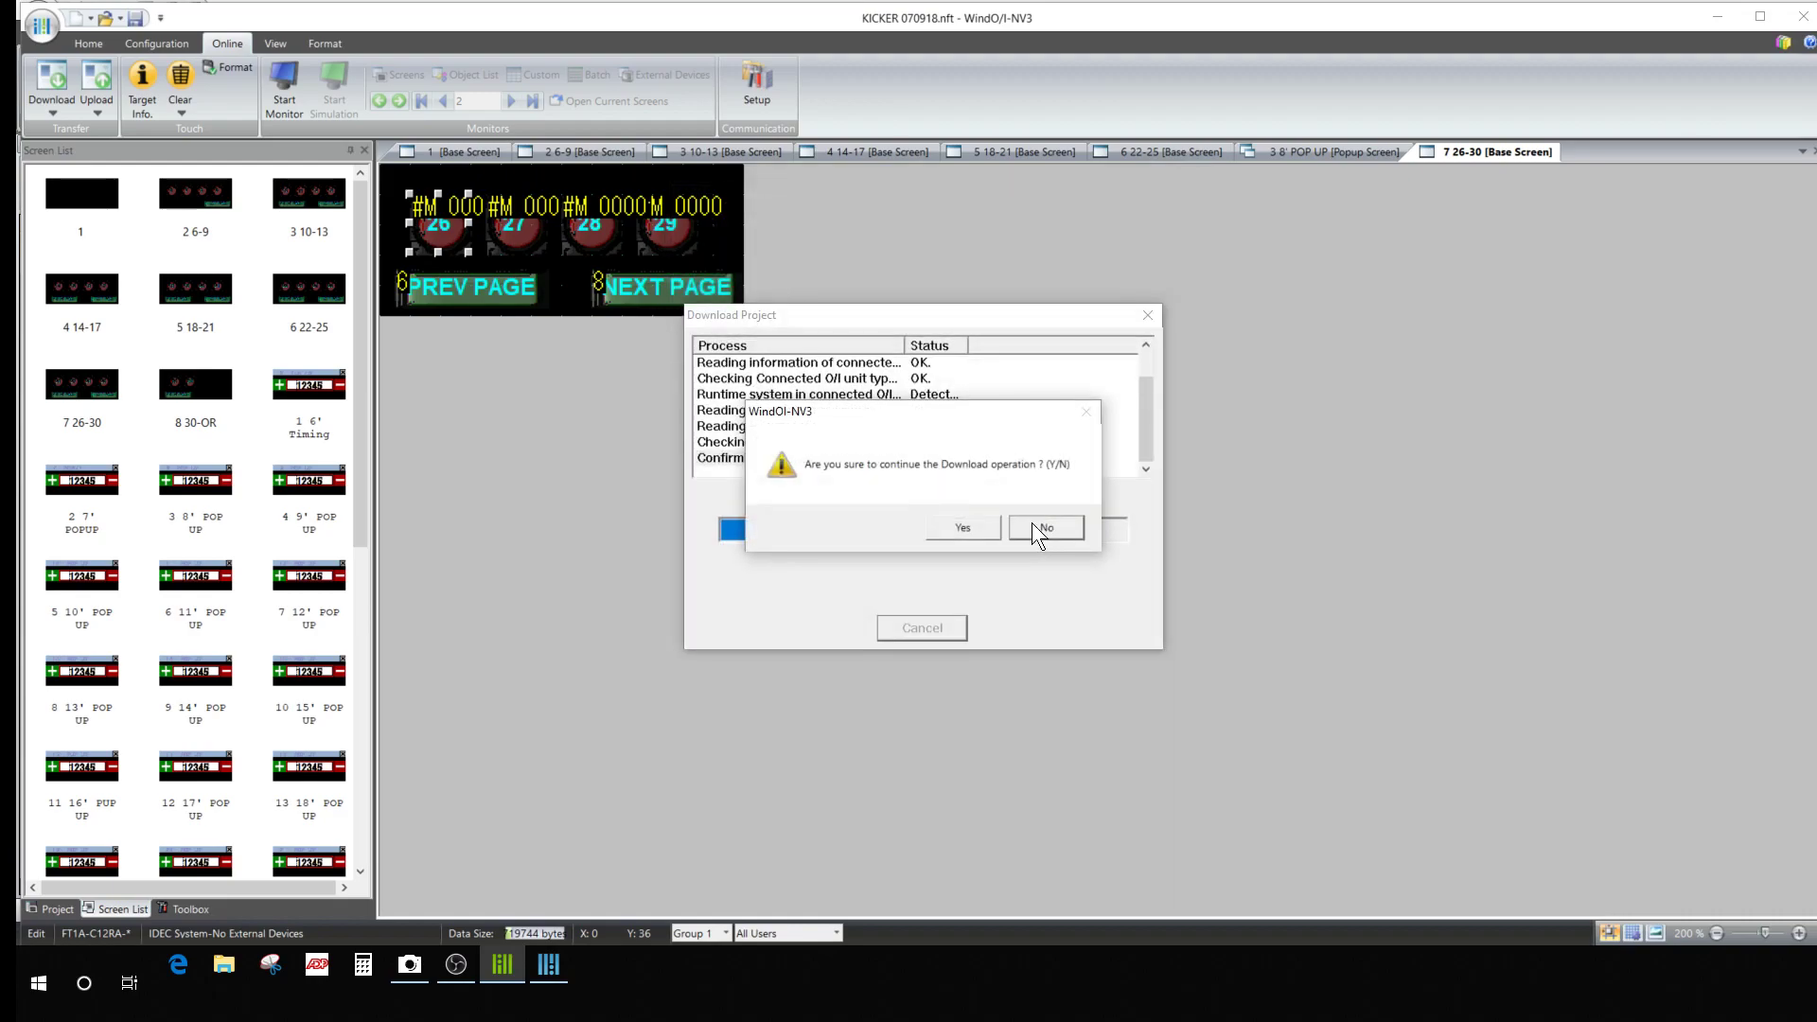
click(962, 528)
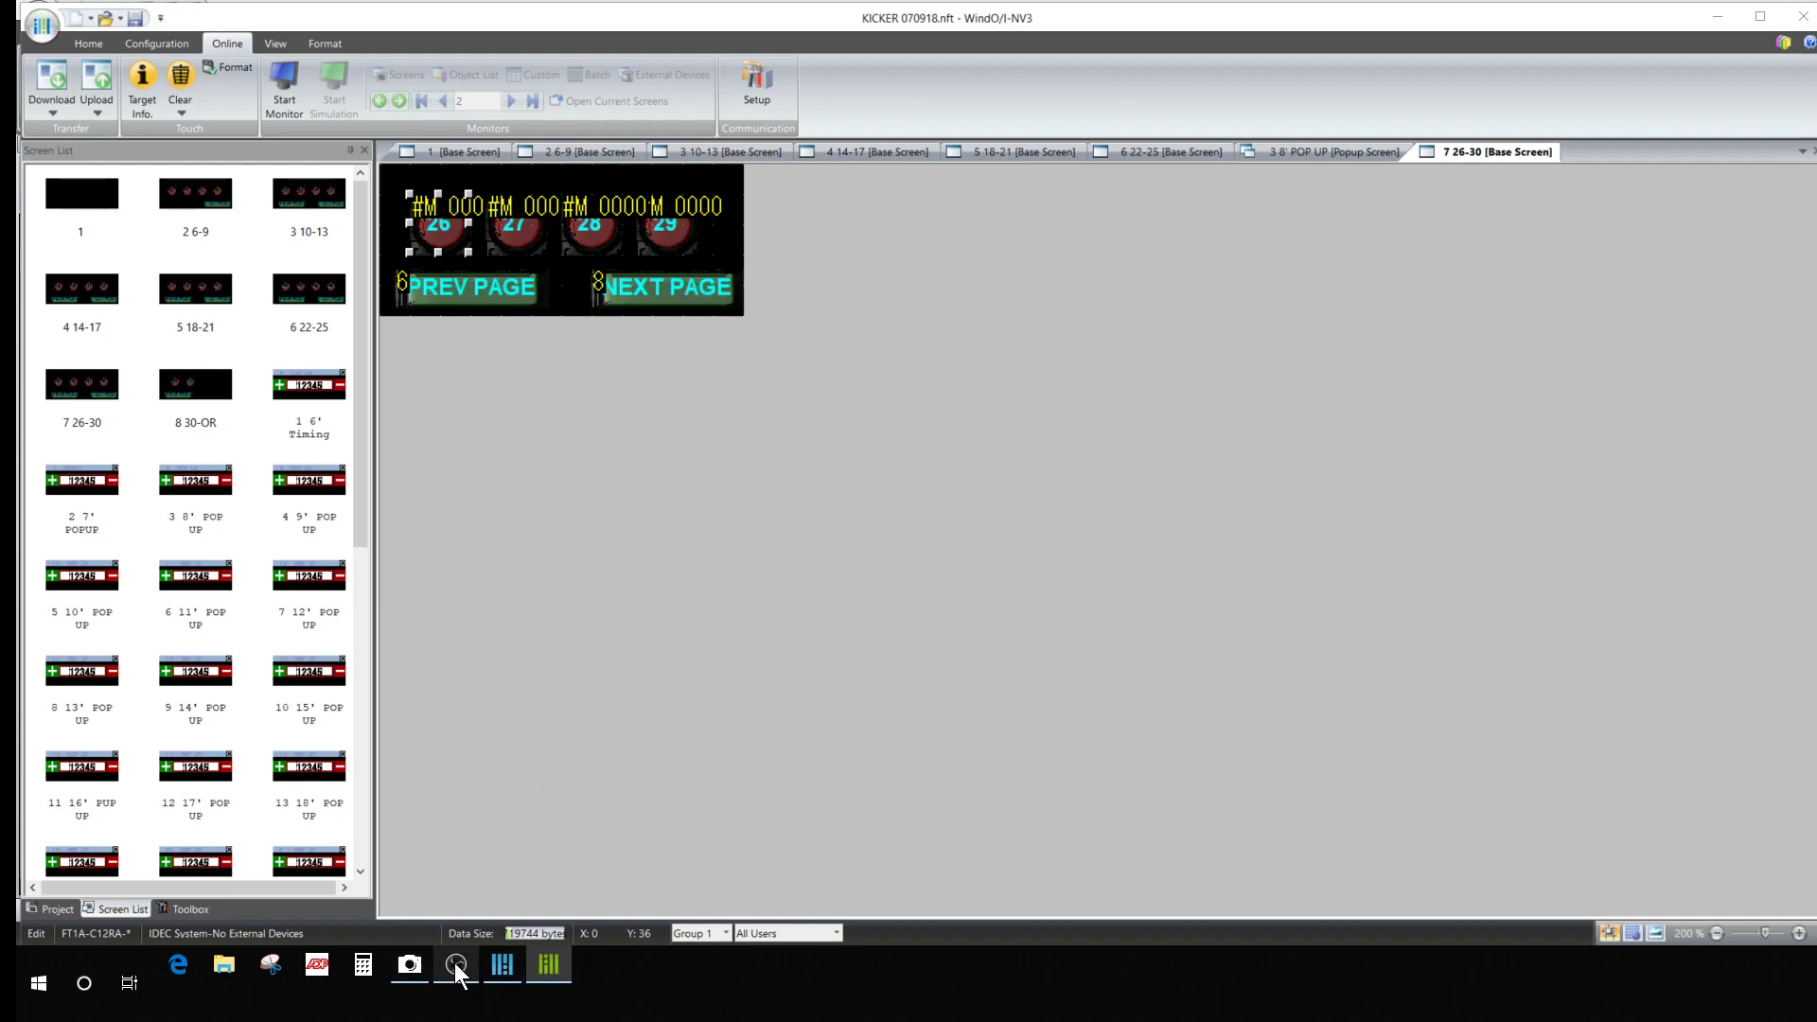
Watch the touch unit in Camera until the download completes, then dismiss the report.
click(409, 964)
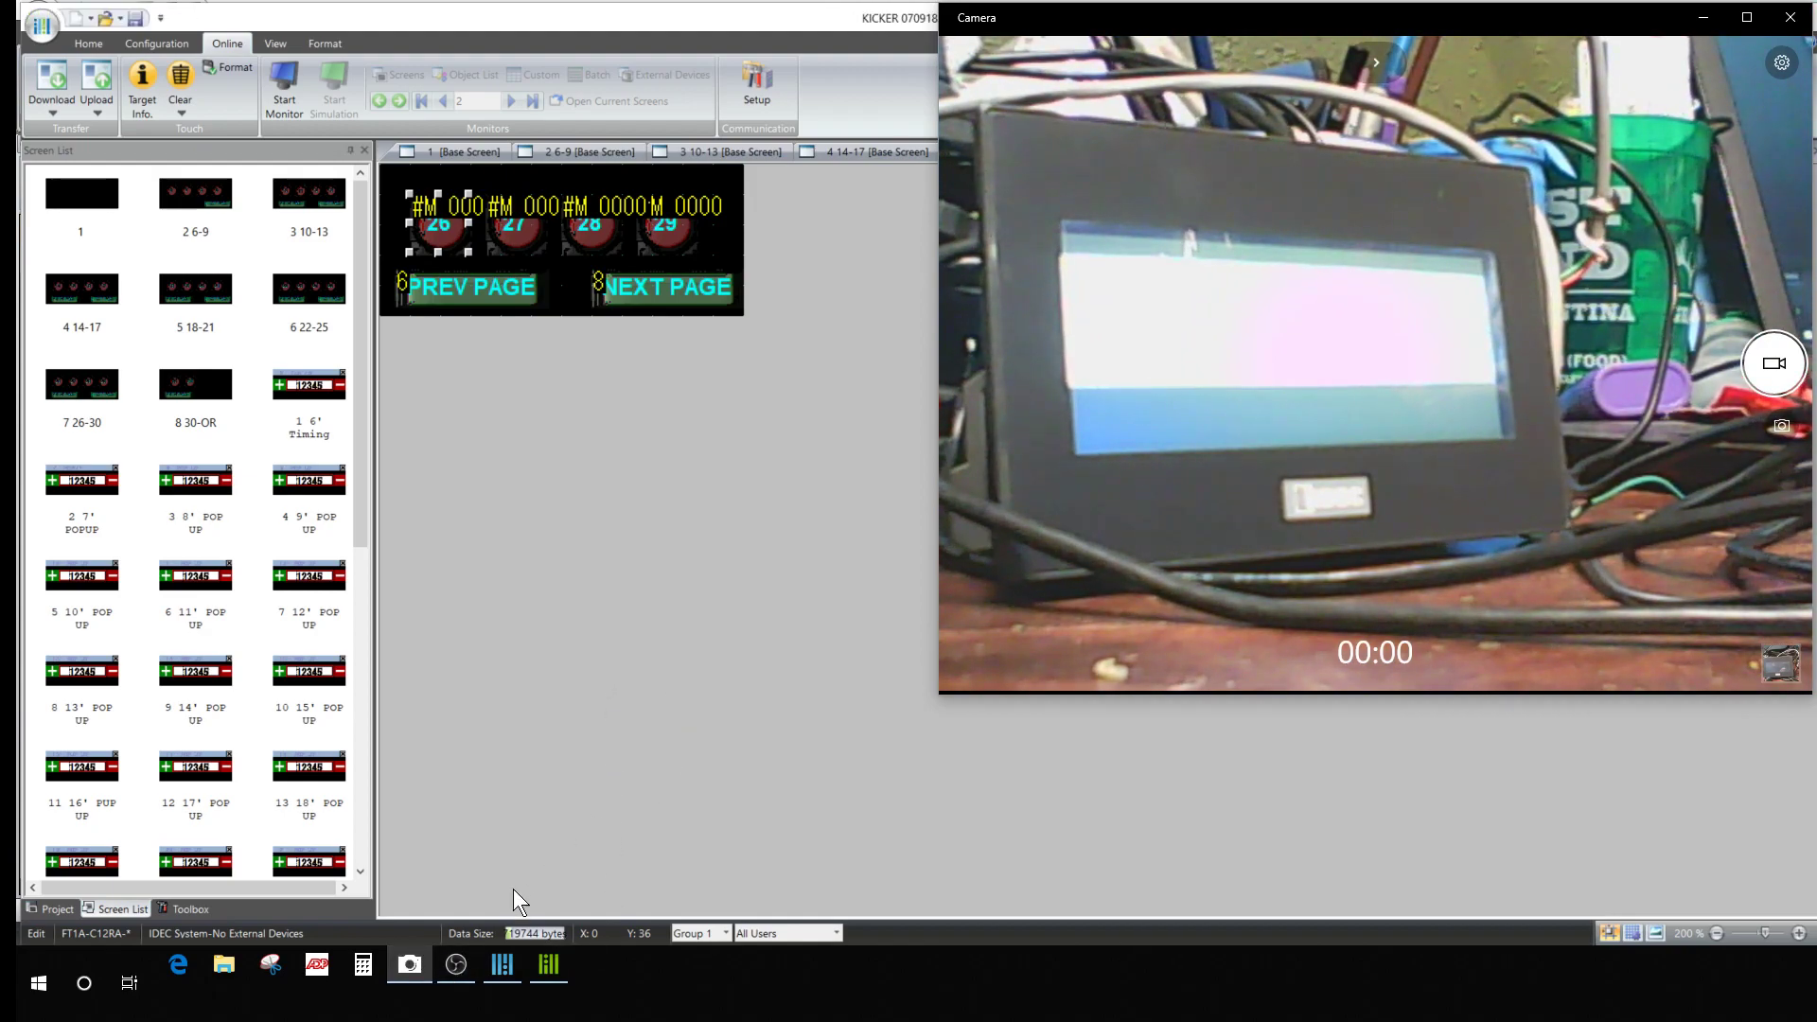
click(50, 87)
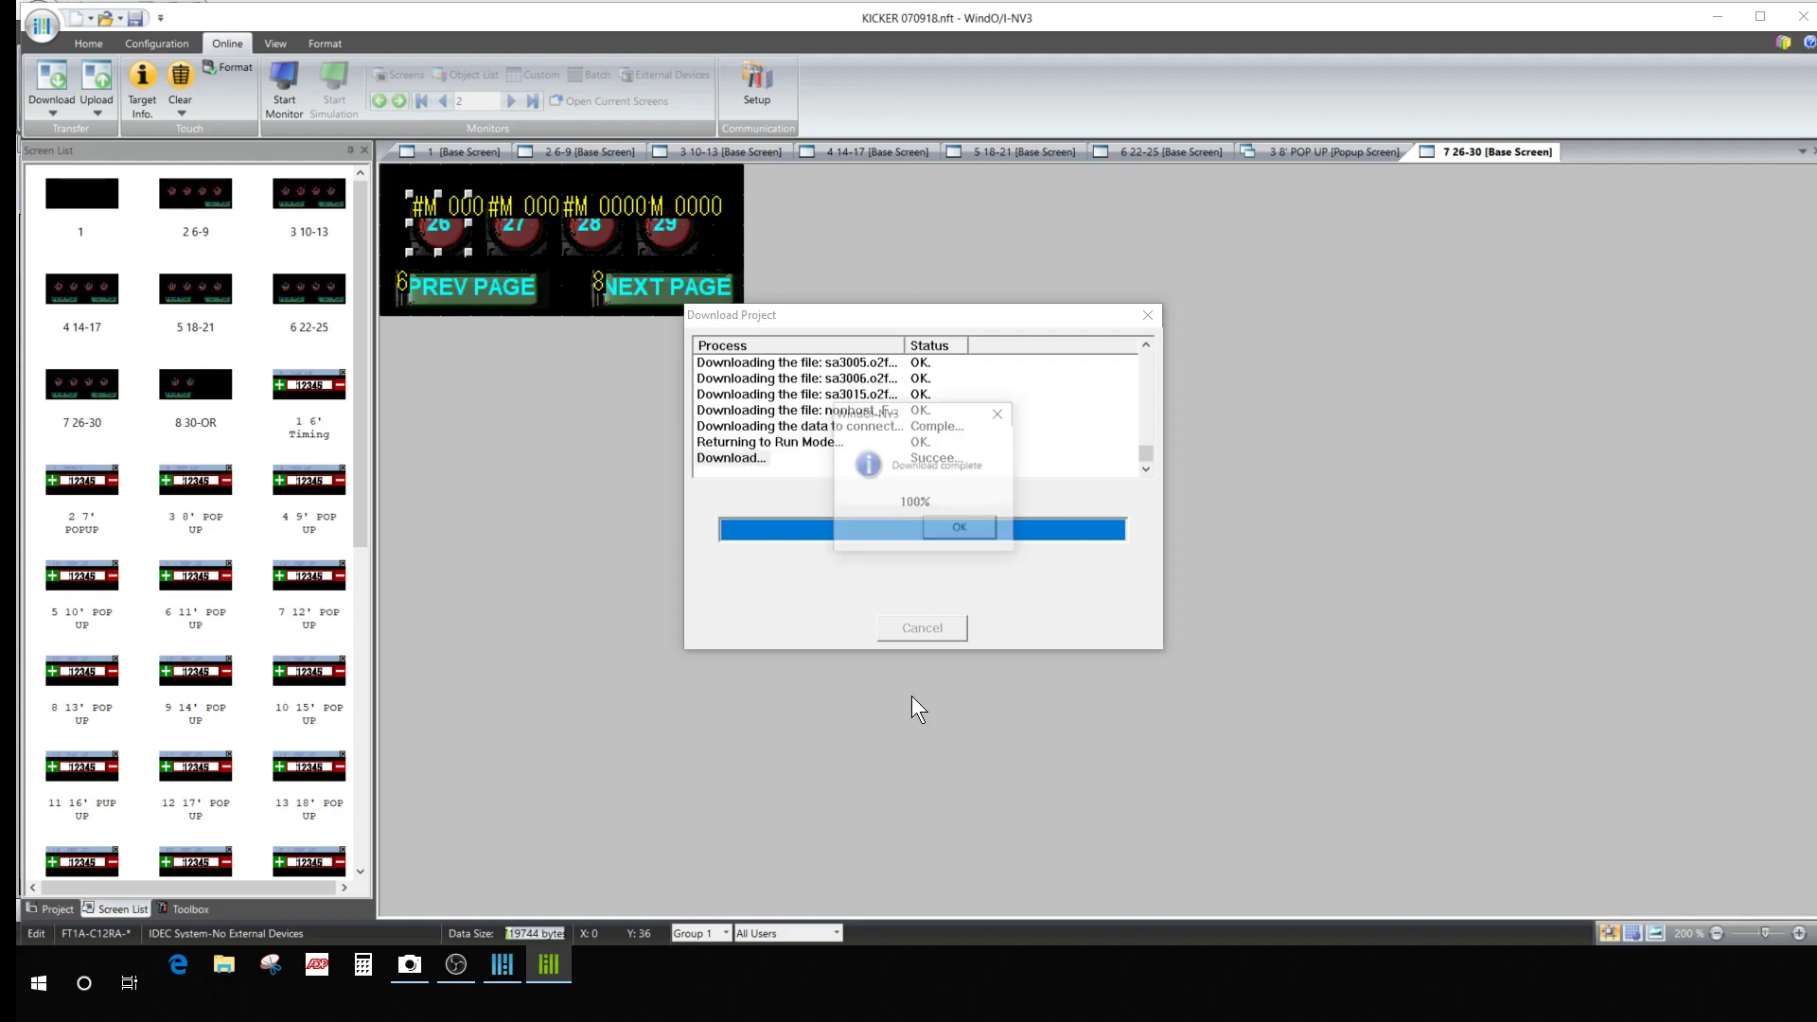
click(959, 527)
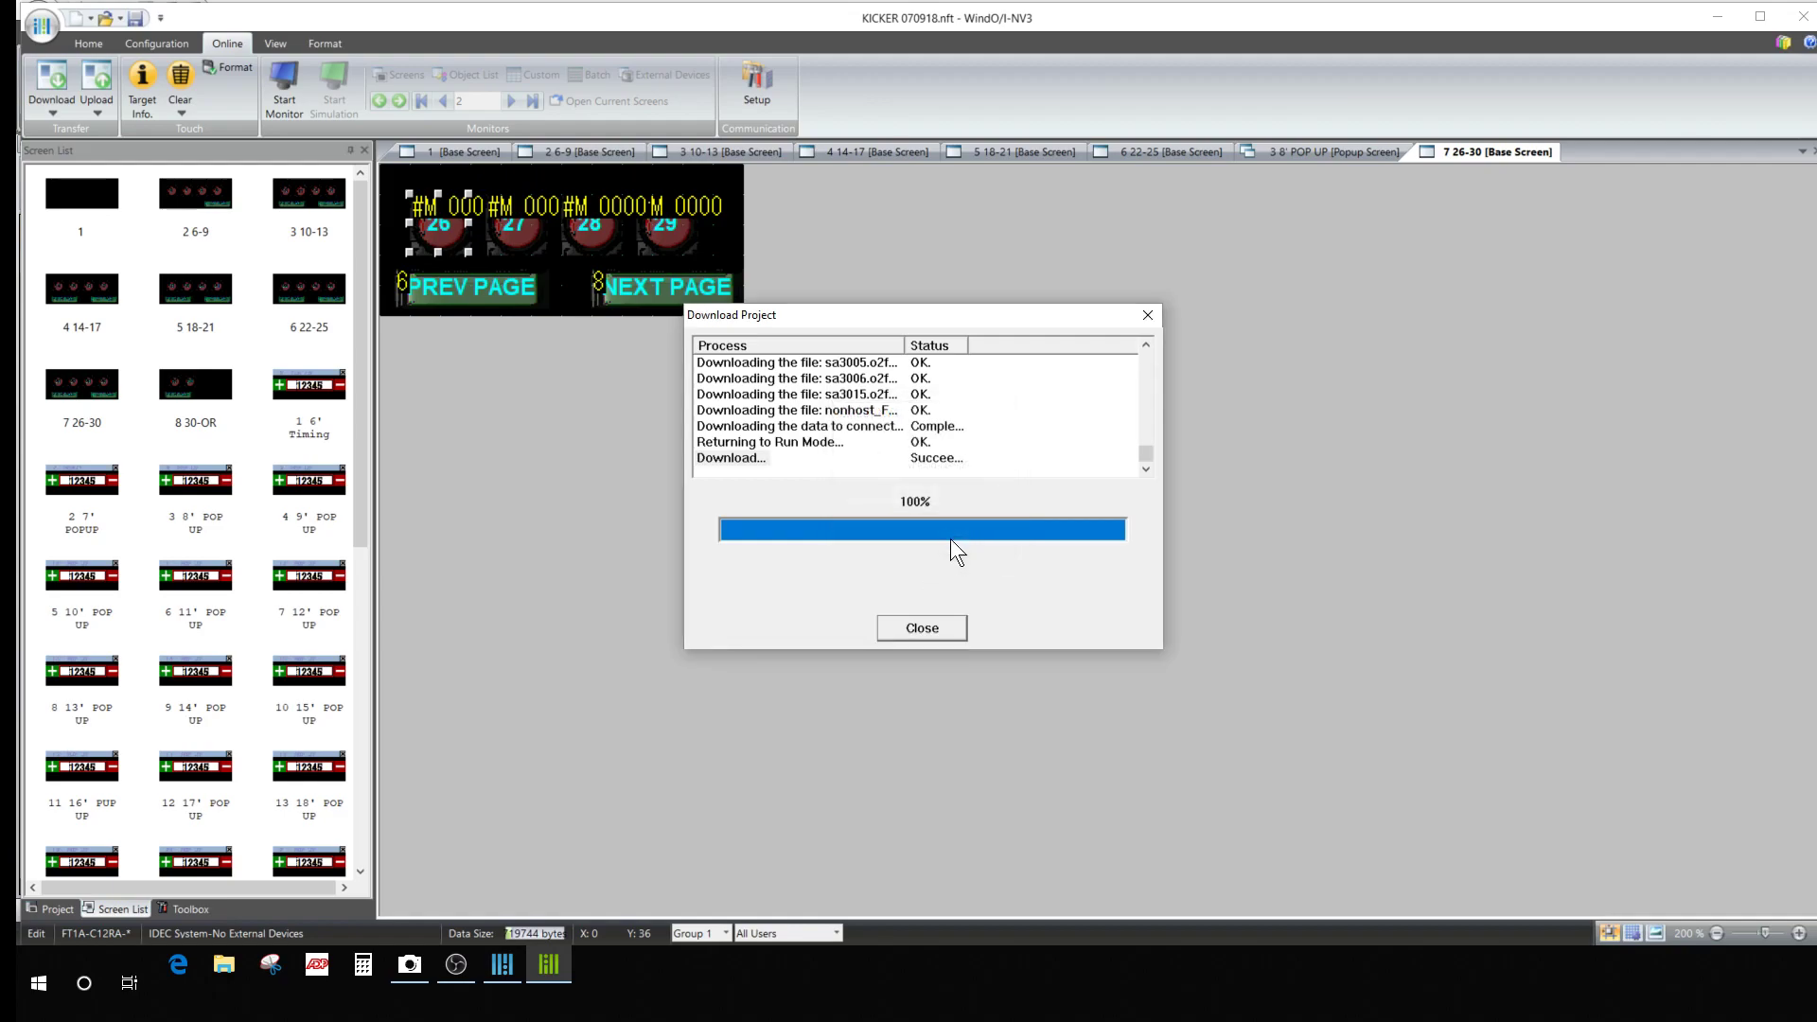
click(920, 626)
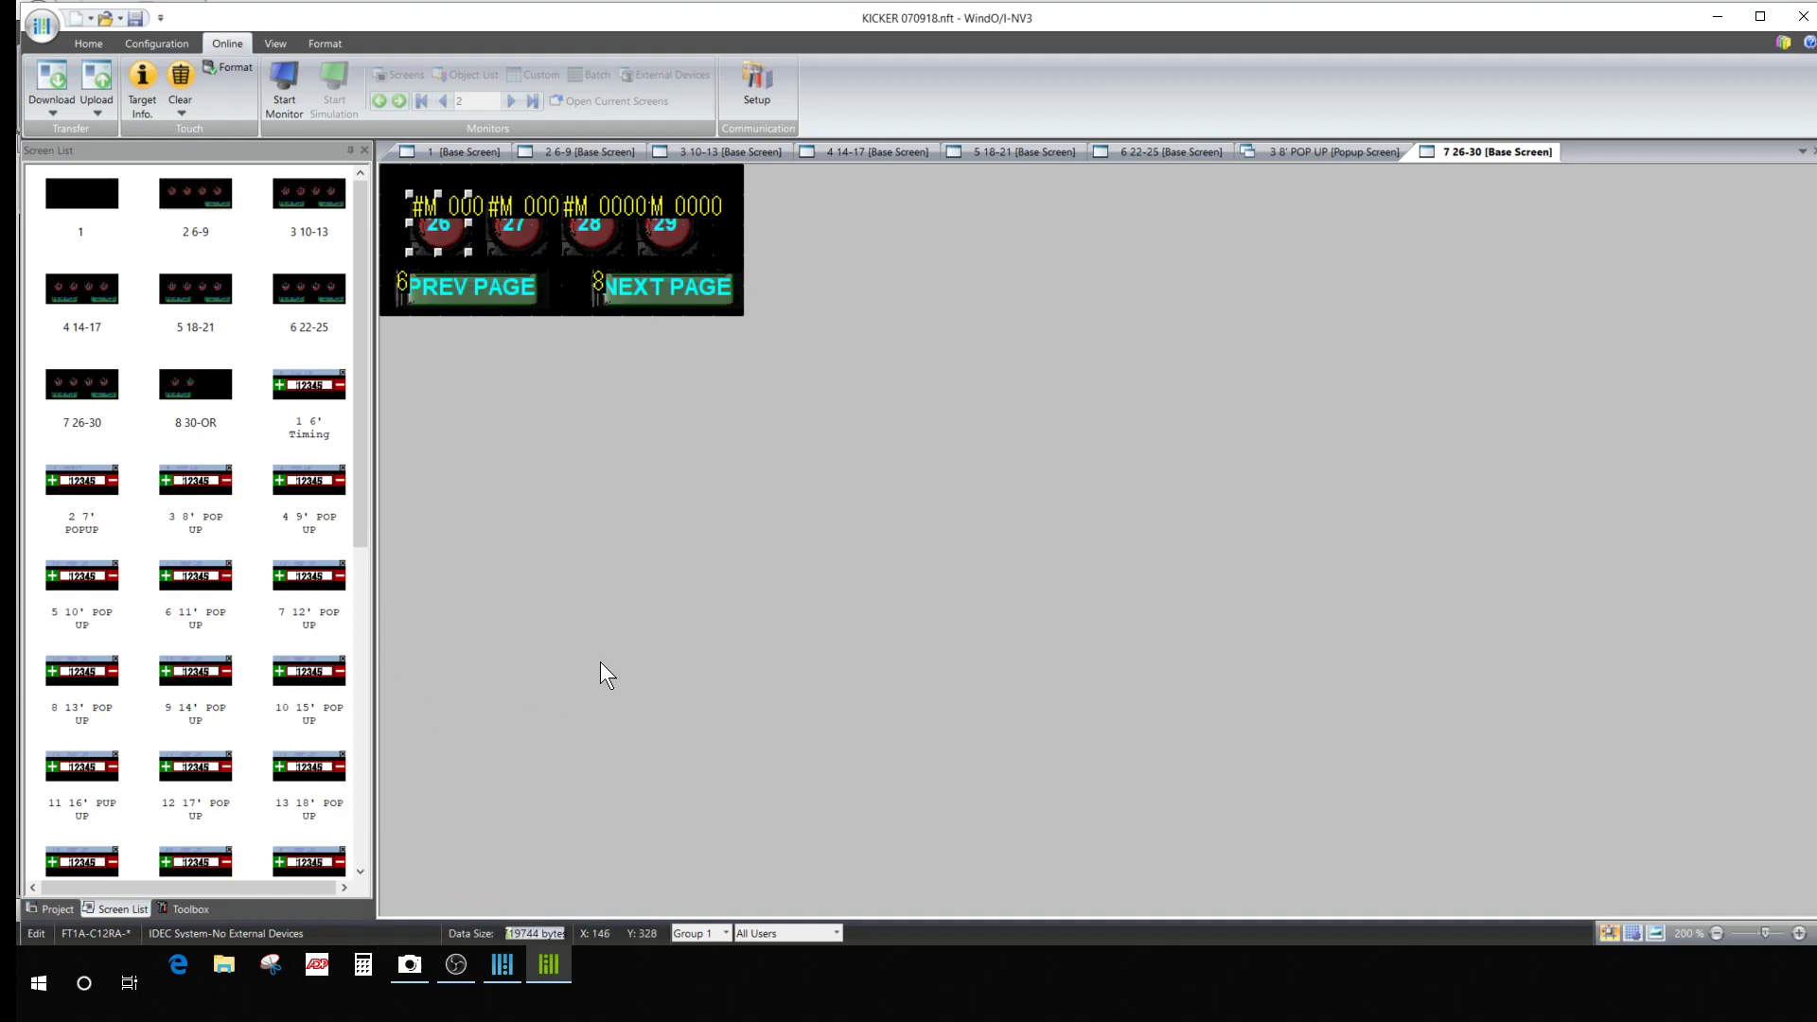
mouse_move(820, 620)
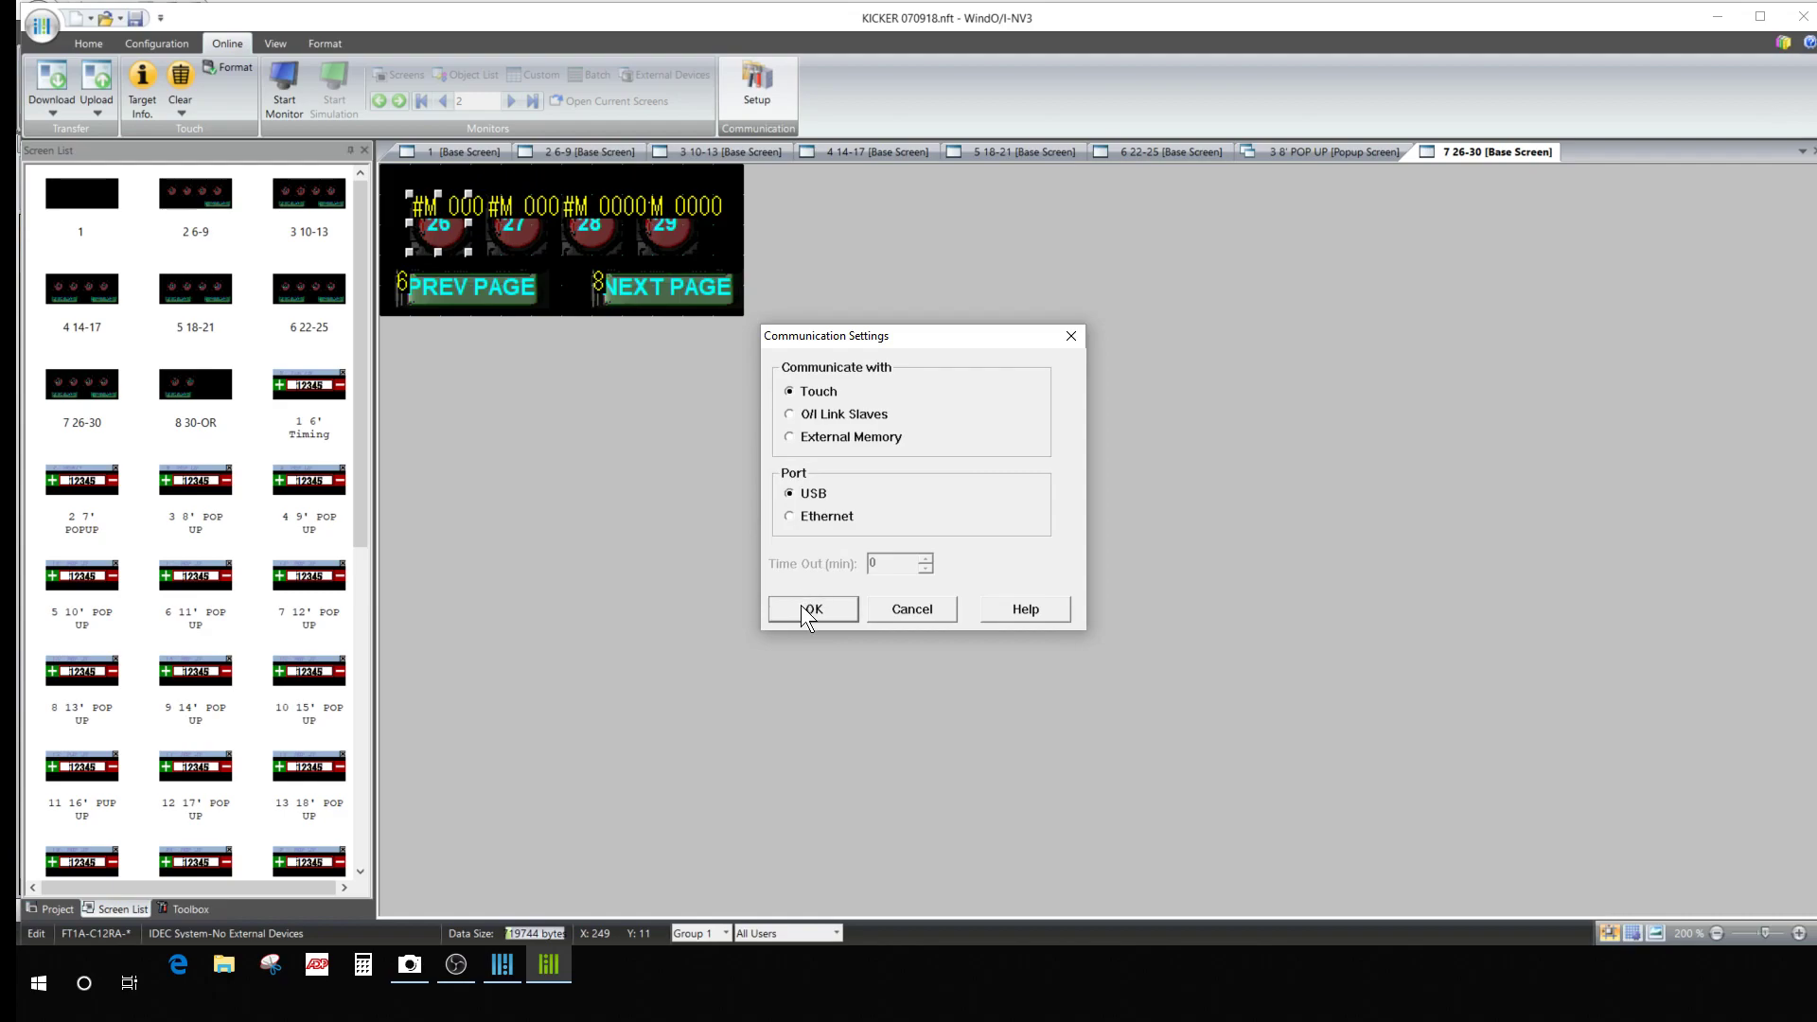
click(812, 609)
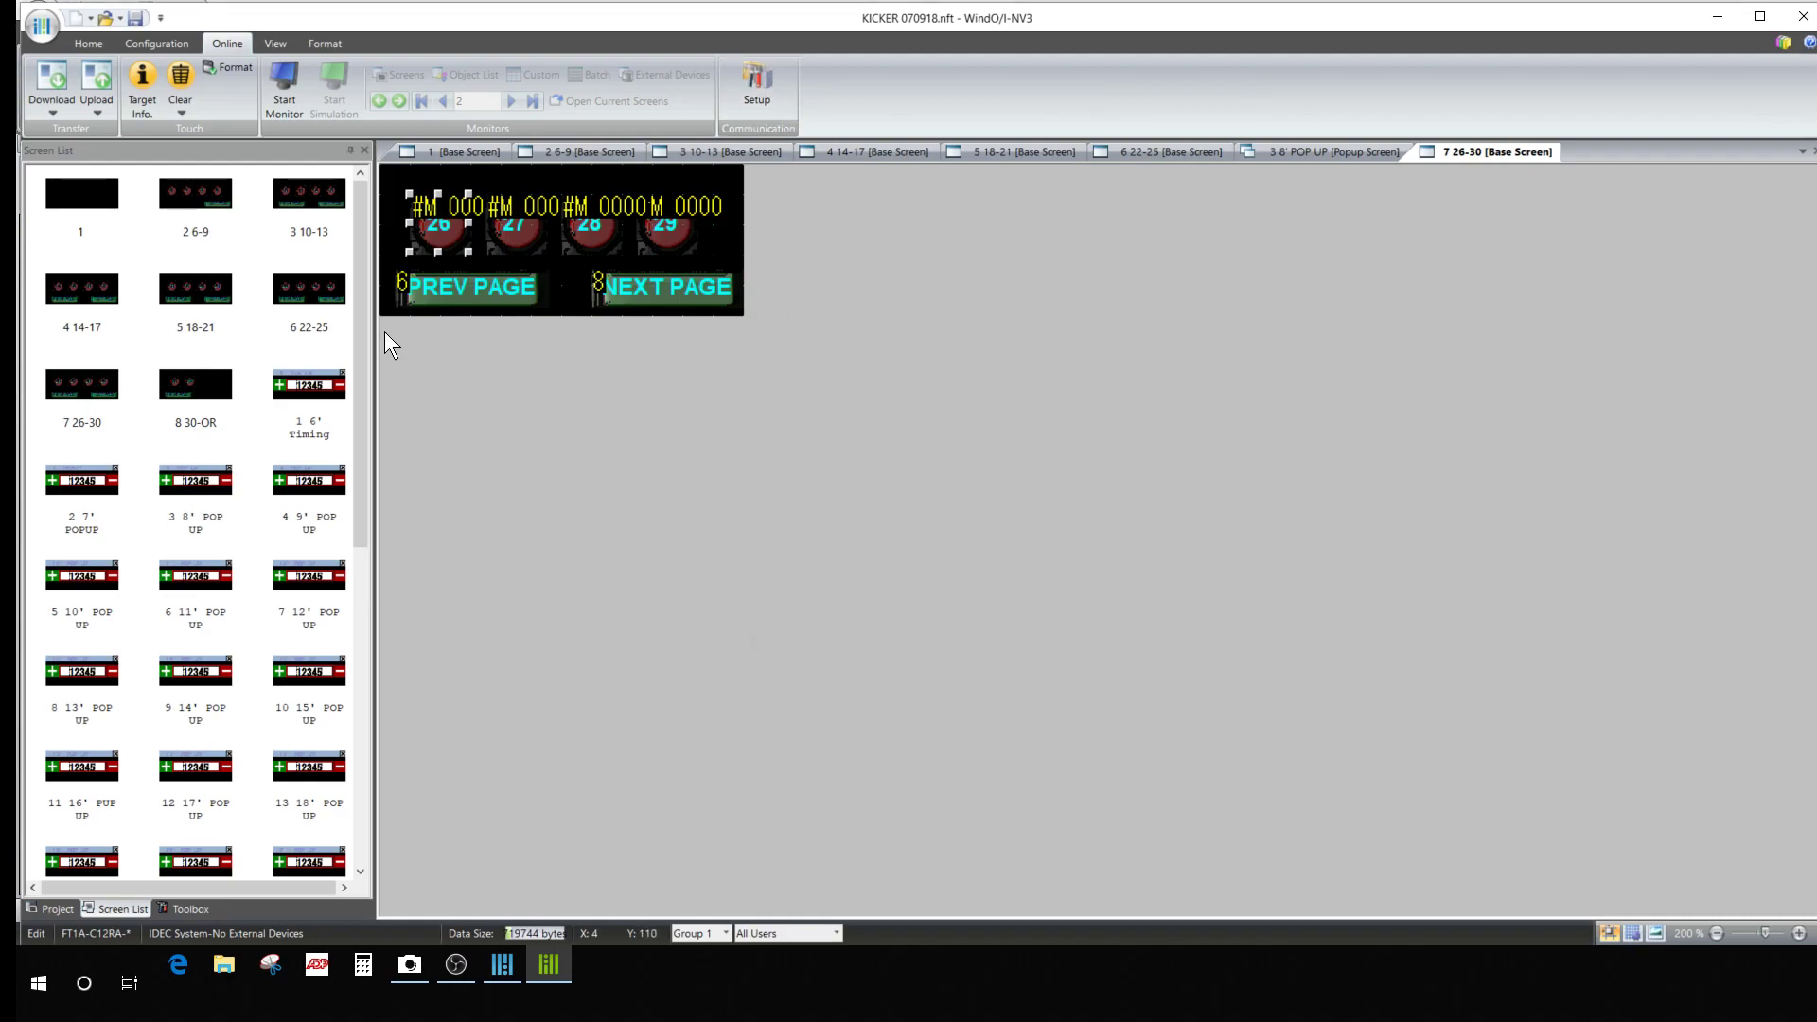
mouse_move(203, 336)
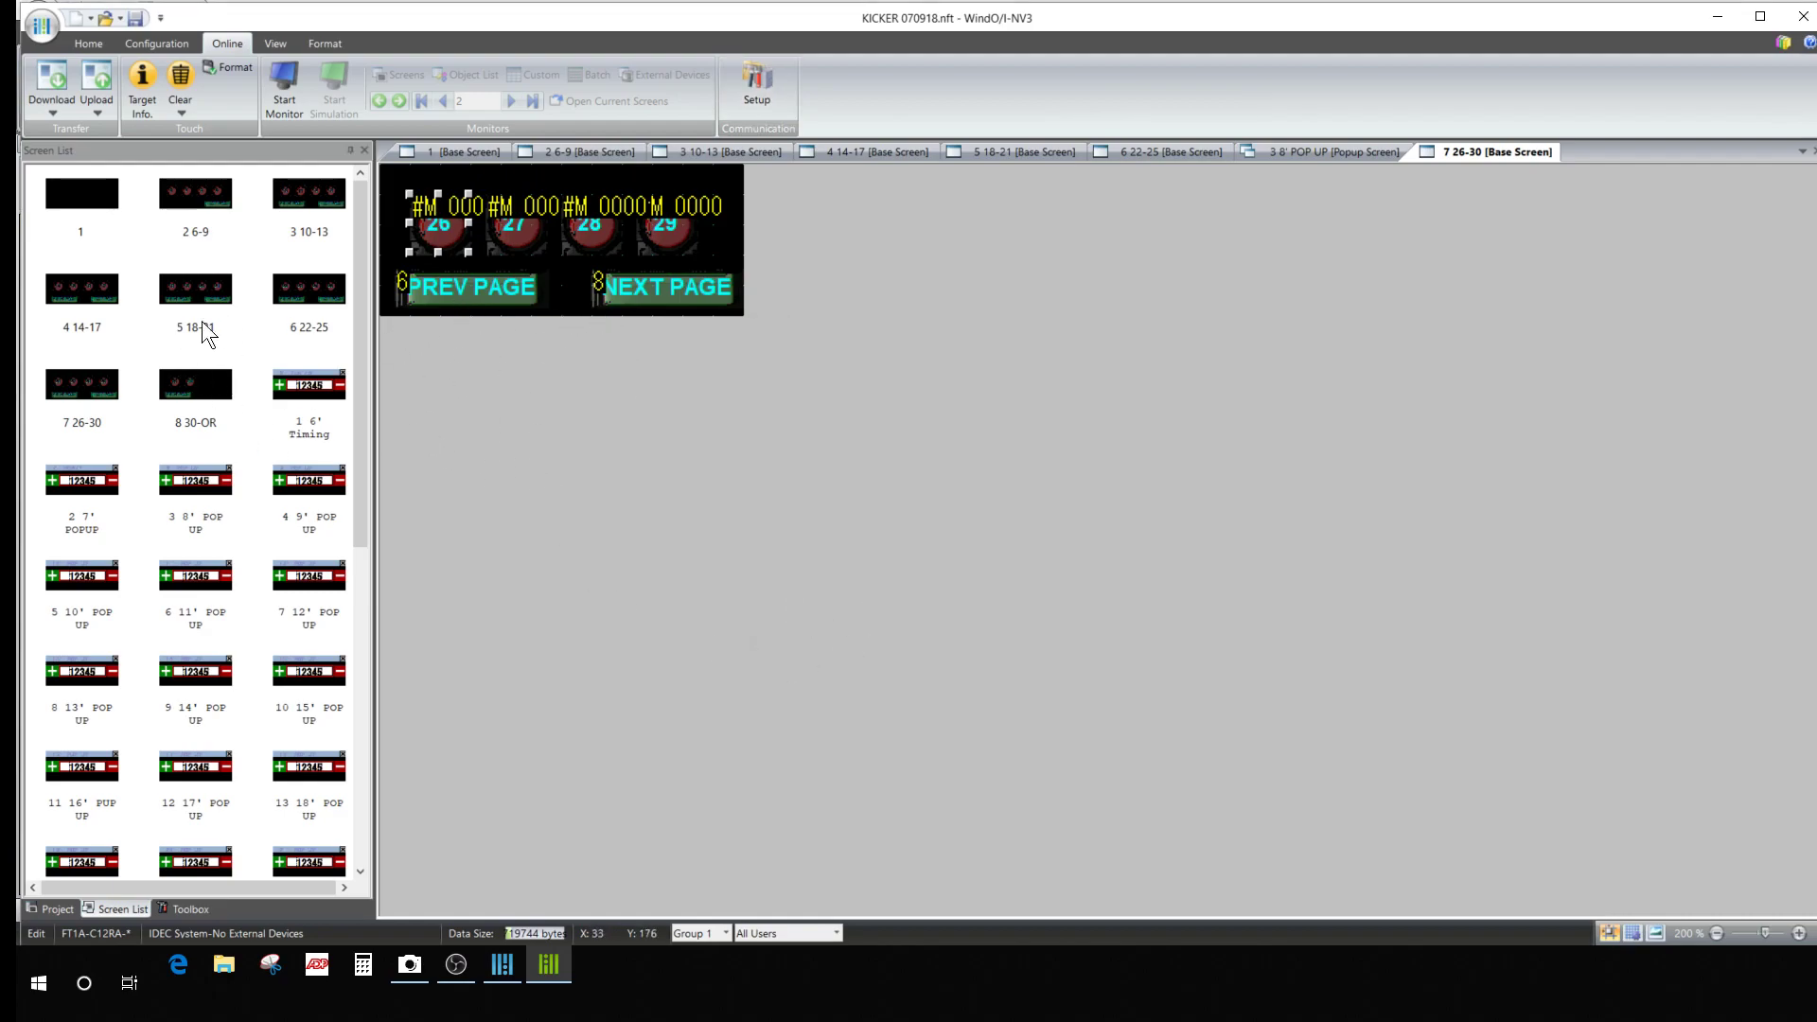
mouse_move(345, 301)
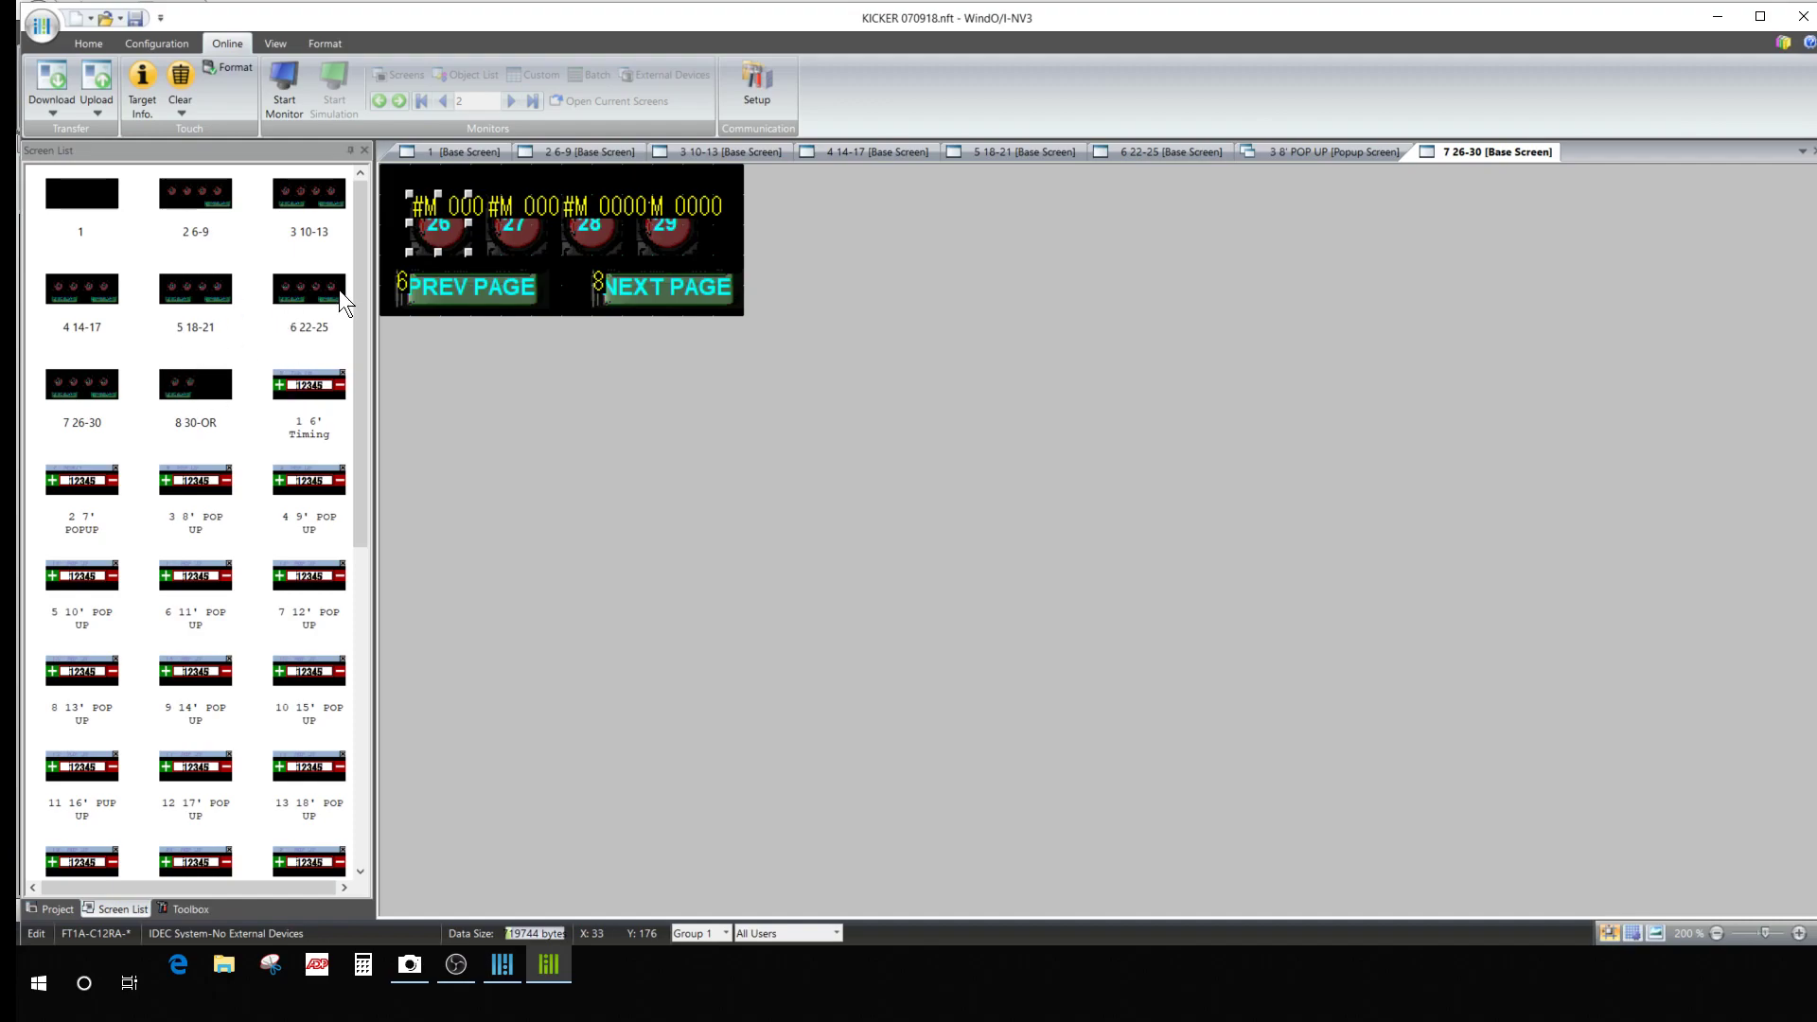
mouse_move(188, 342)
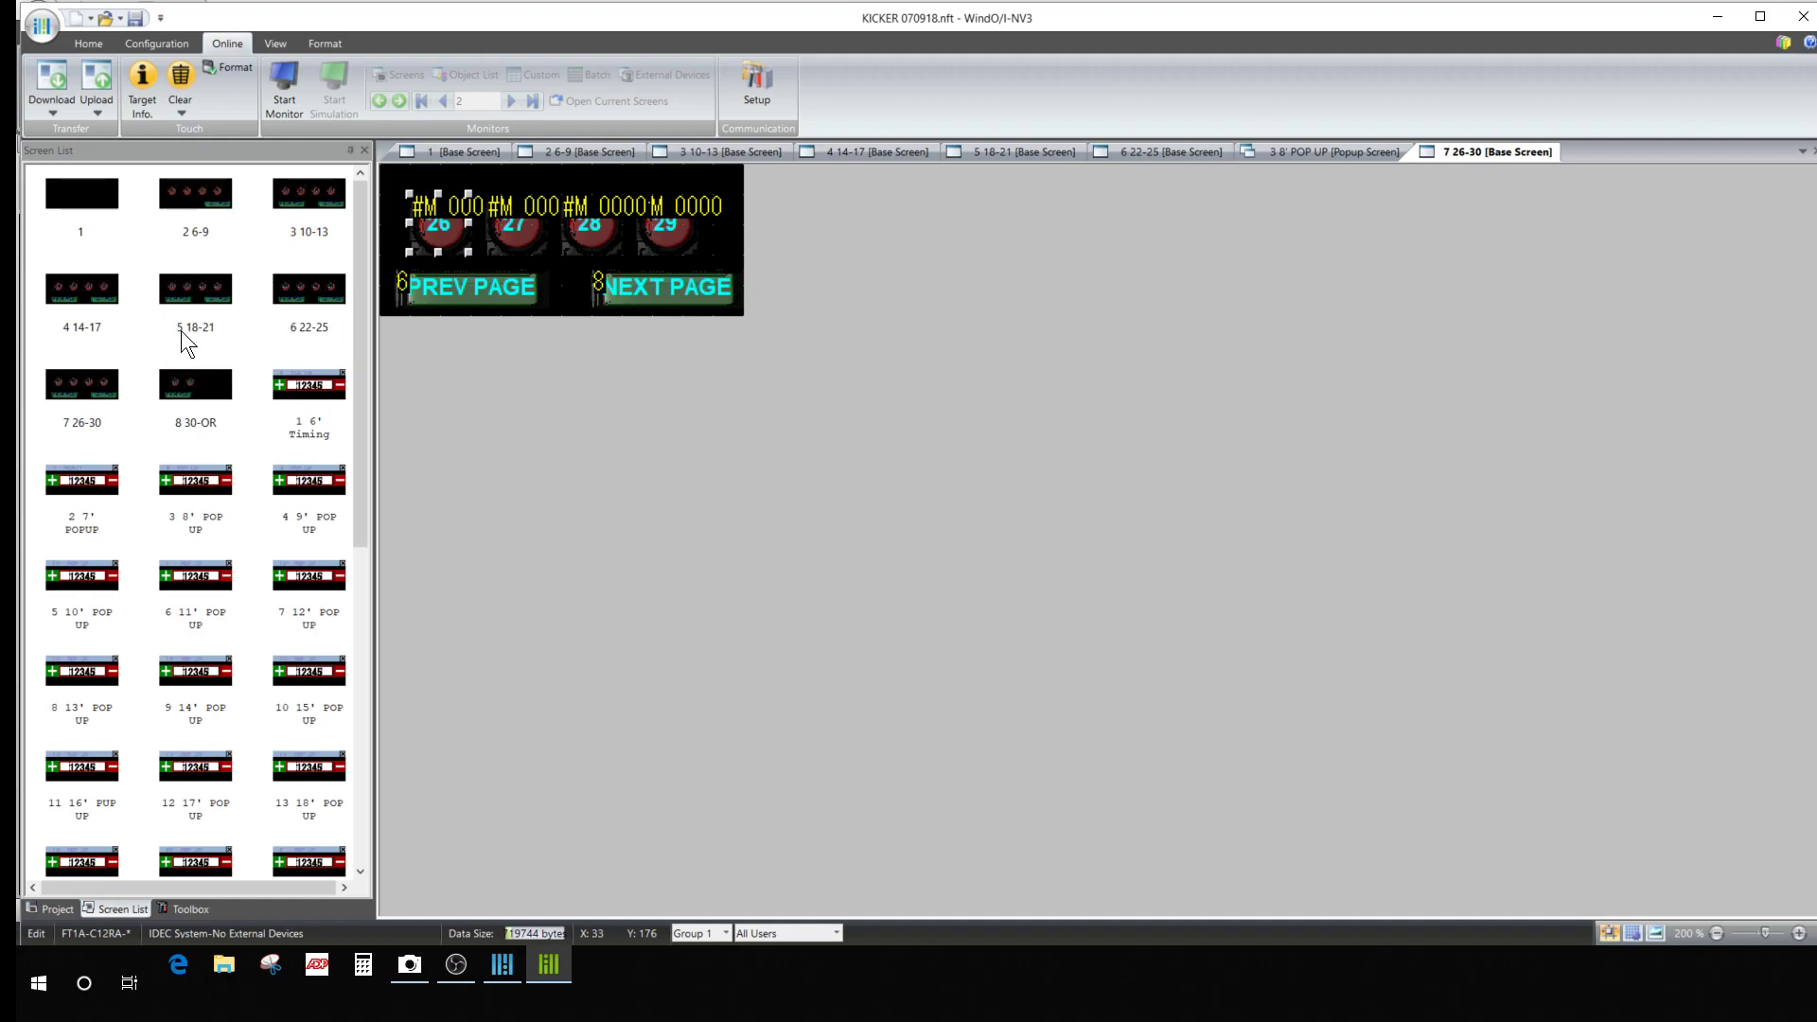
mouse_move(195, 356)
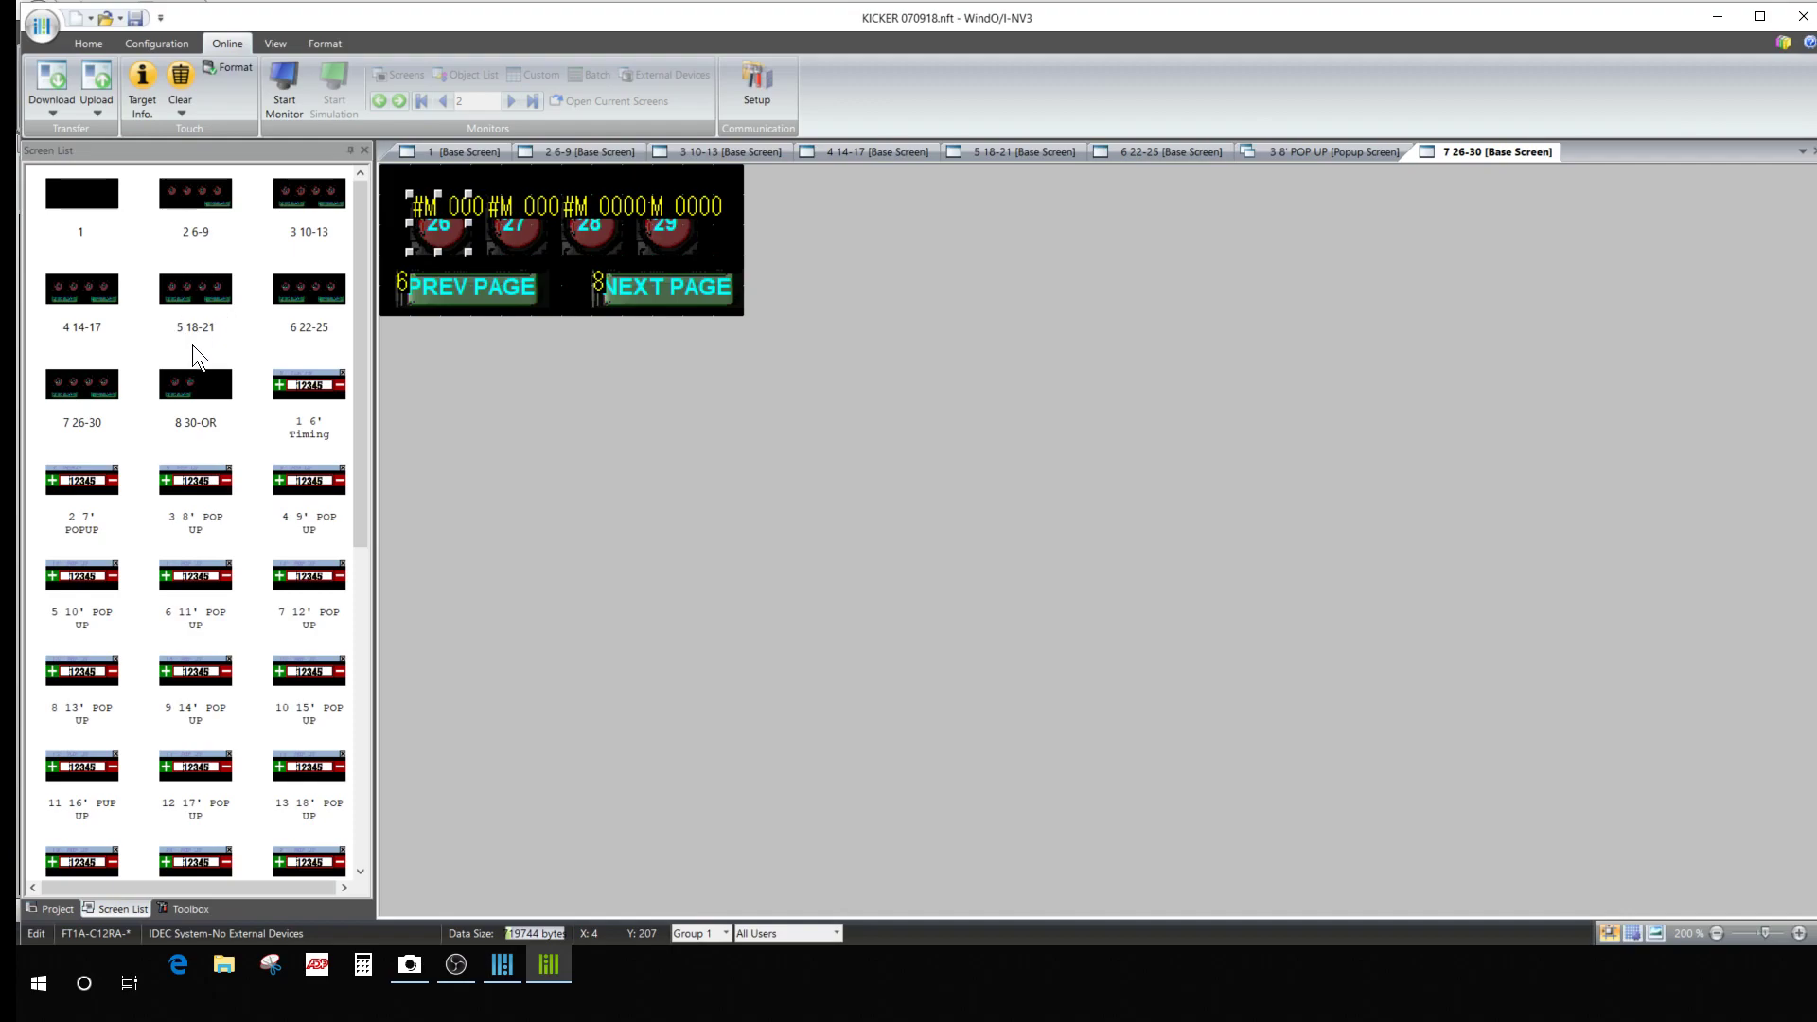
mouse_move(261, 414)
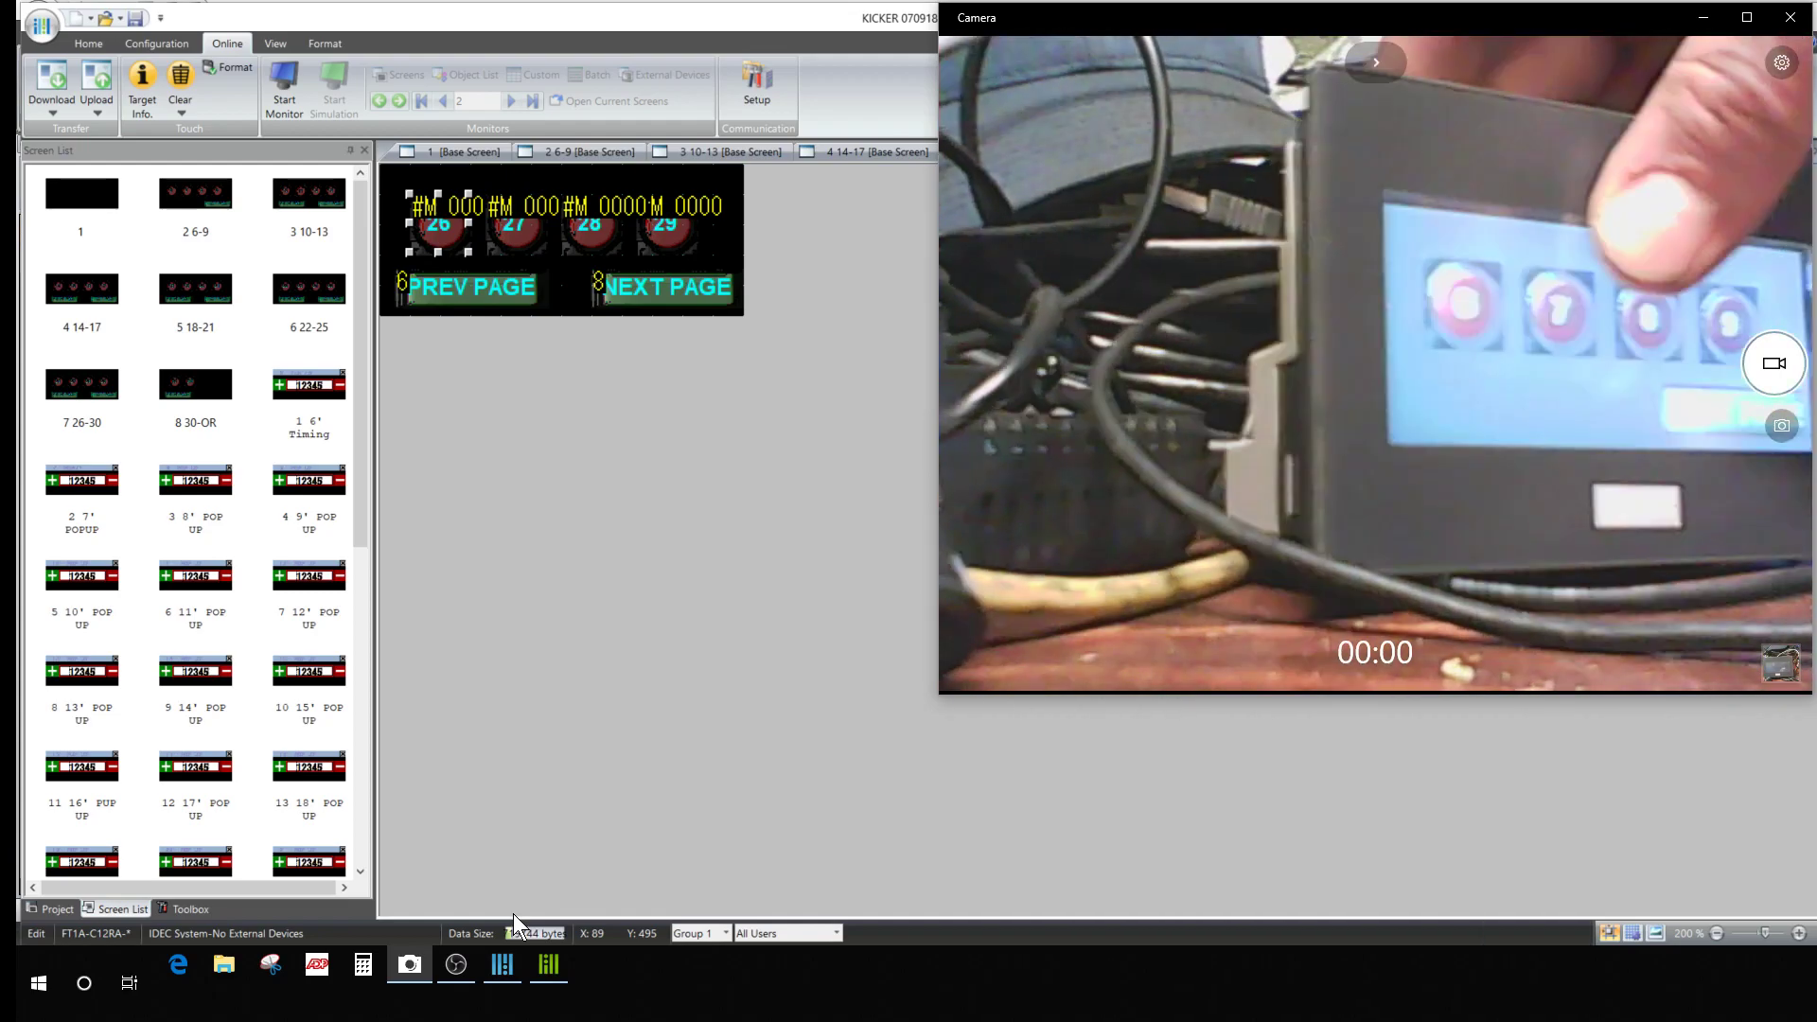
mouse_move(1006, 400)
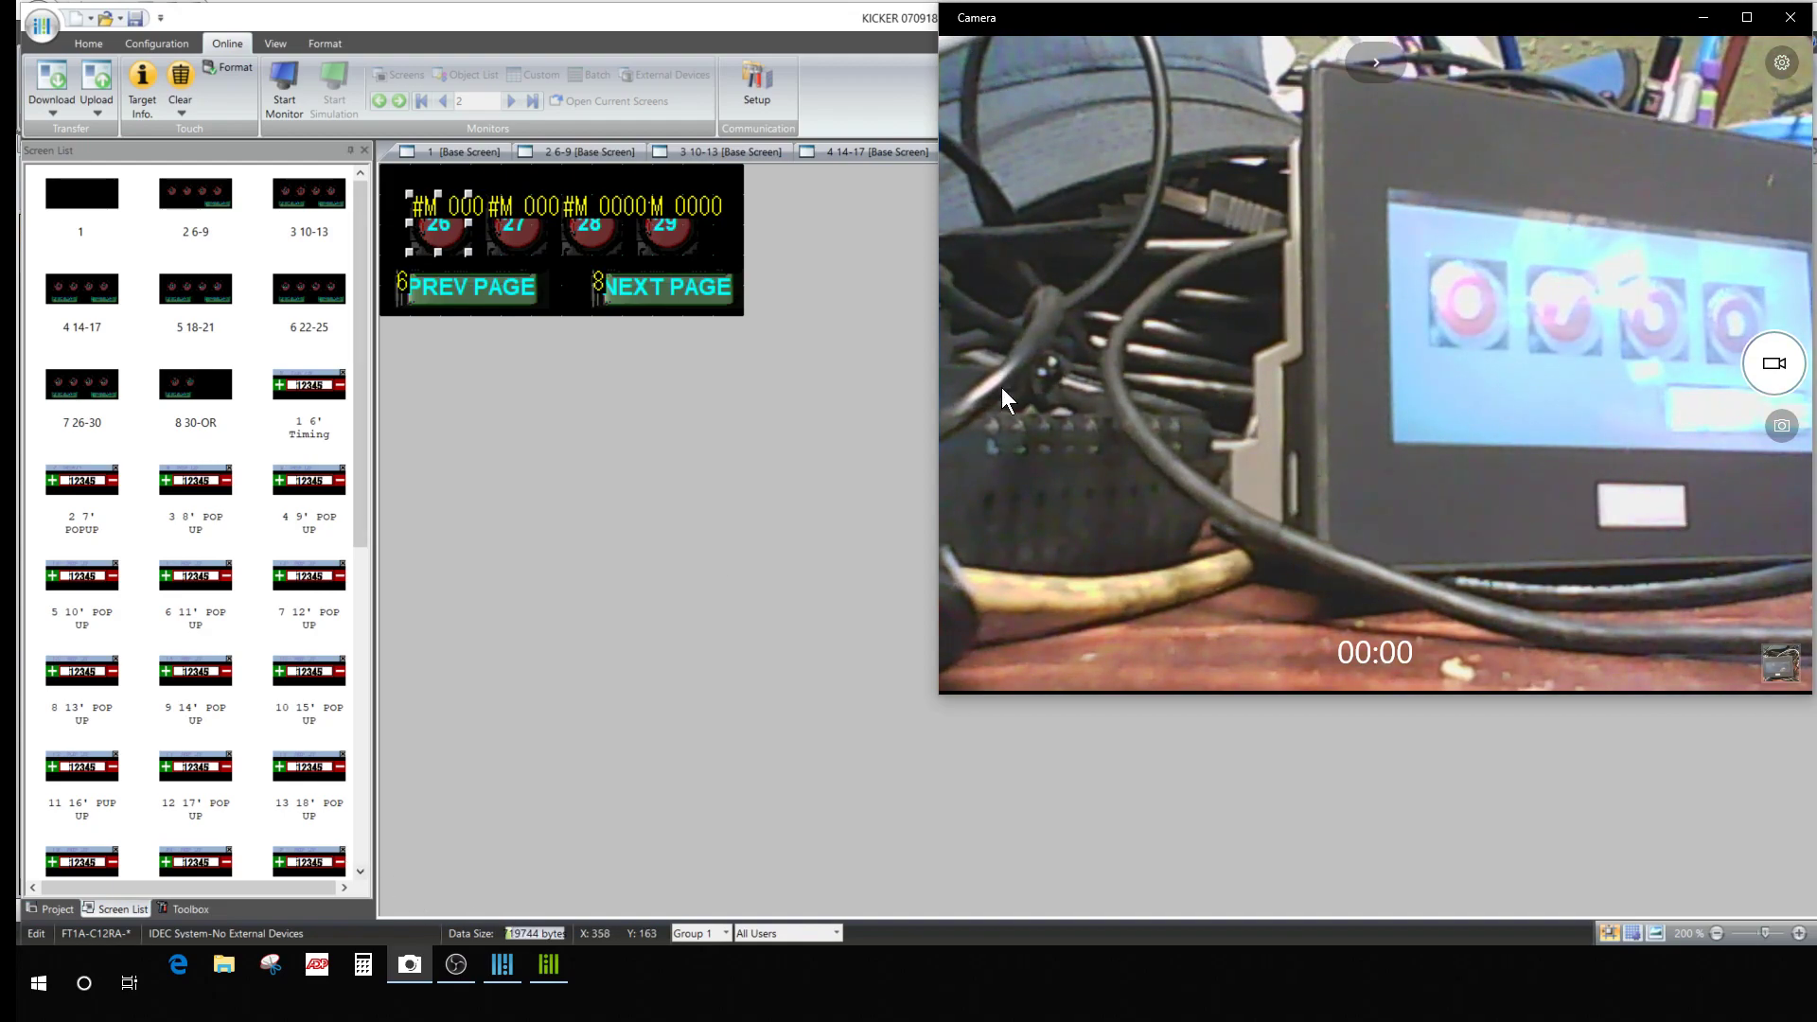
mouse_move(773, 583)
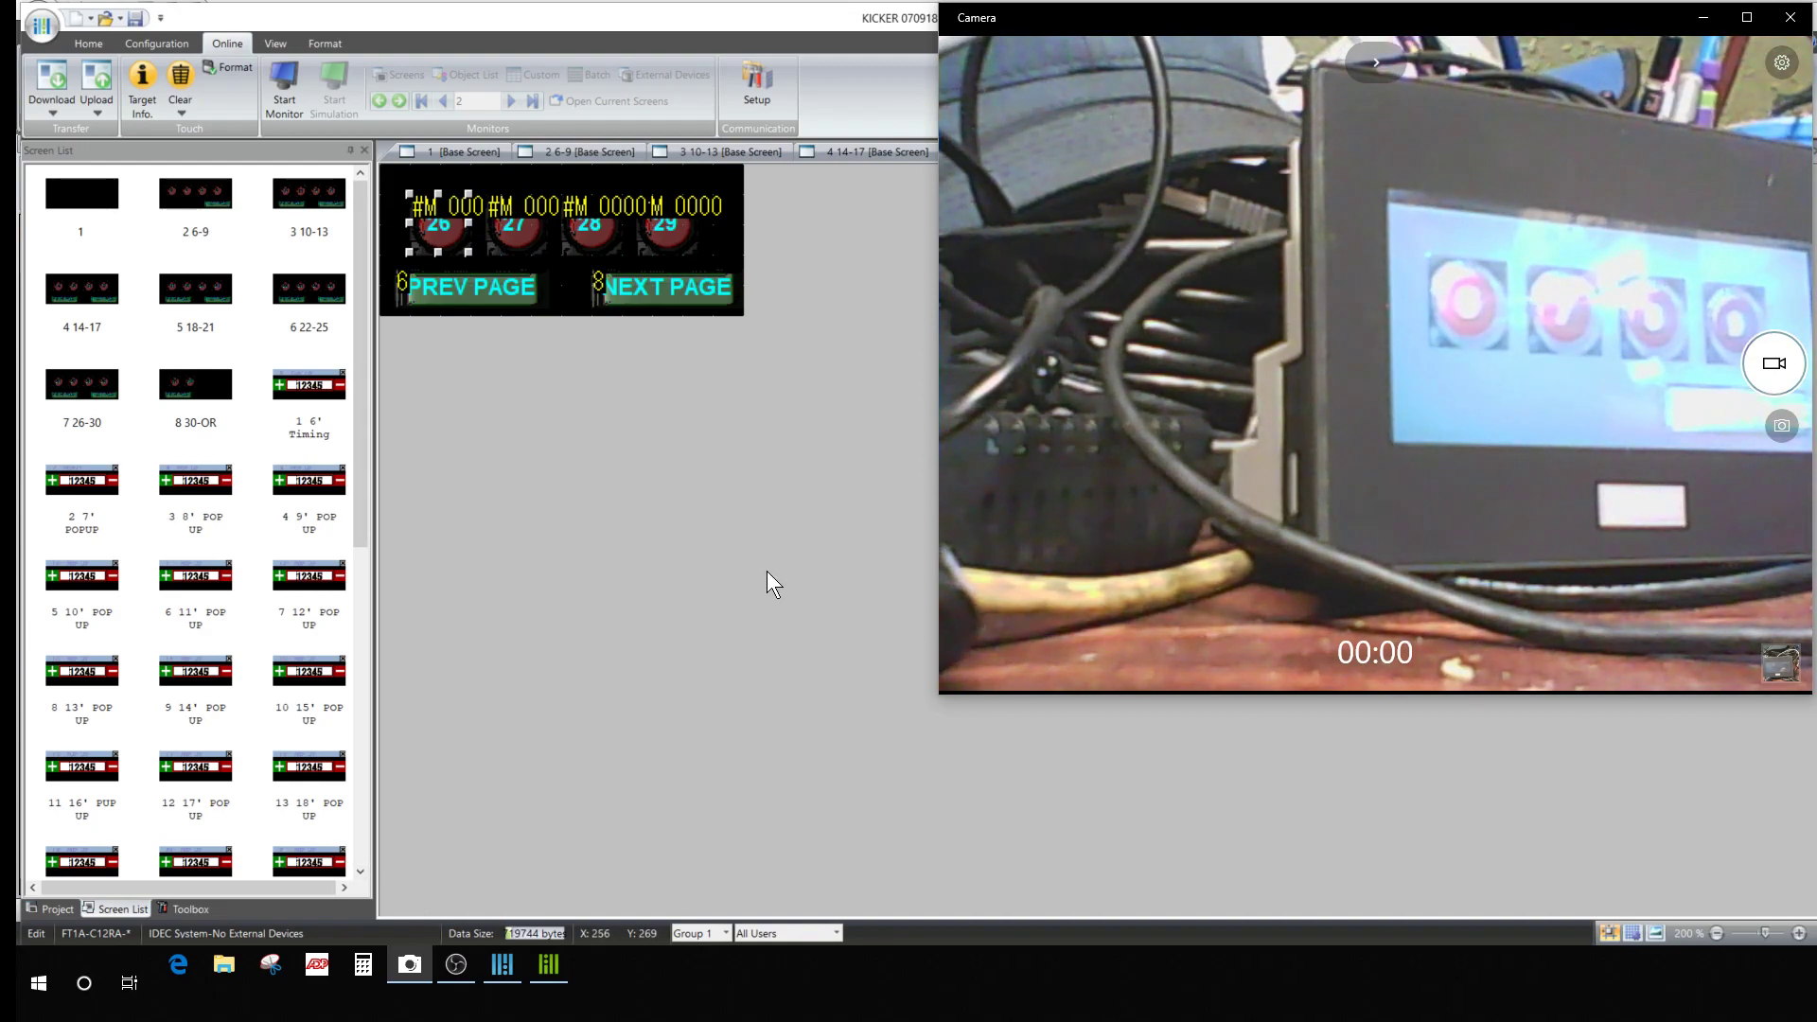
Check the Camera feed showing the round buttons, then bring WindO/I-NV3 forward.
click(1788, 17)
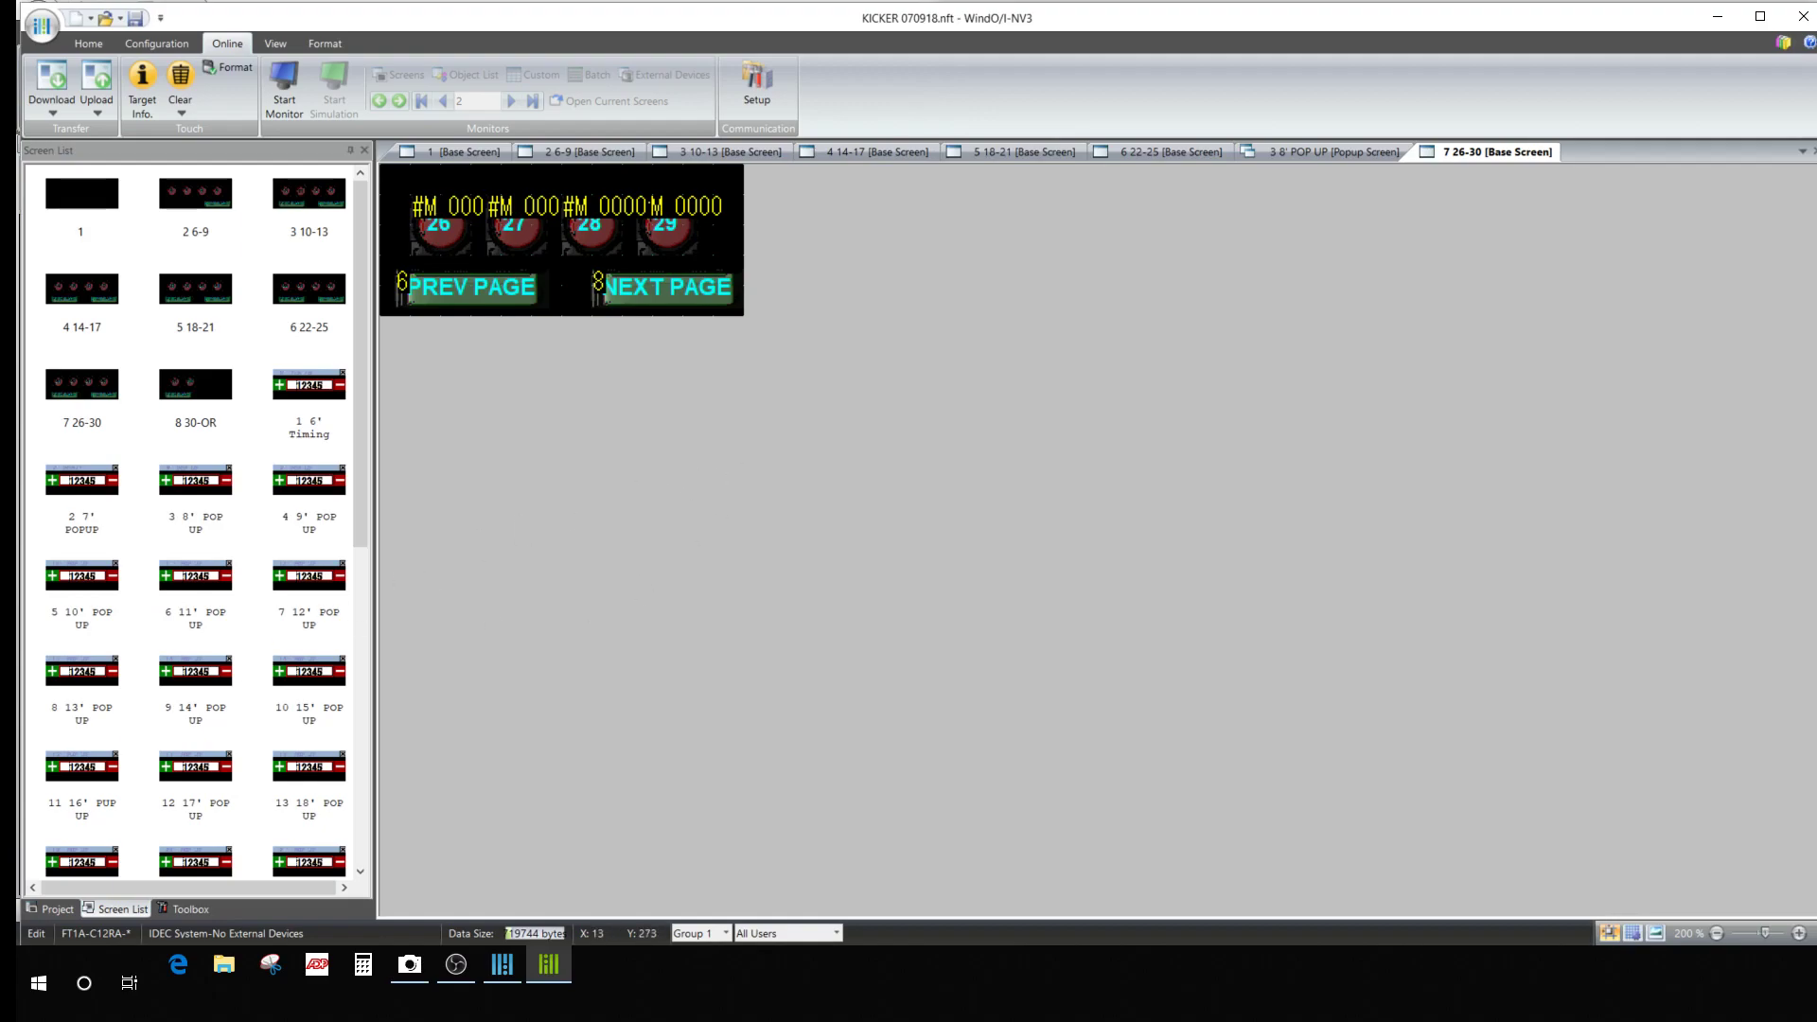
mouse_move(557, 516)
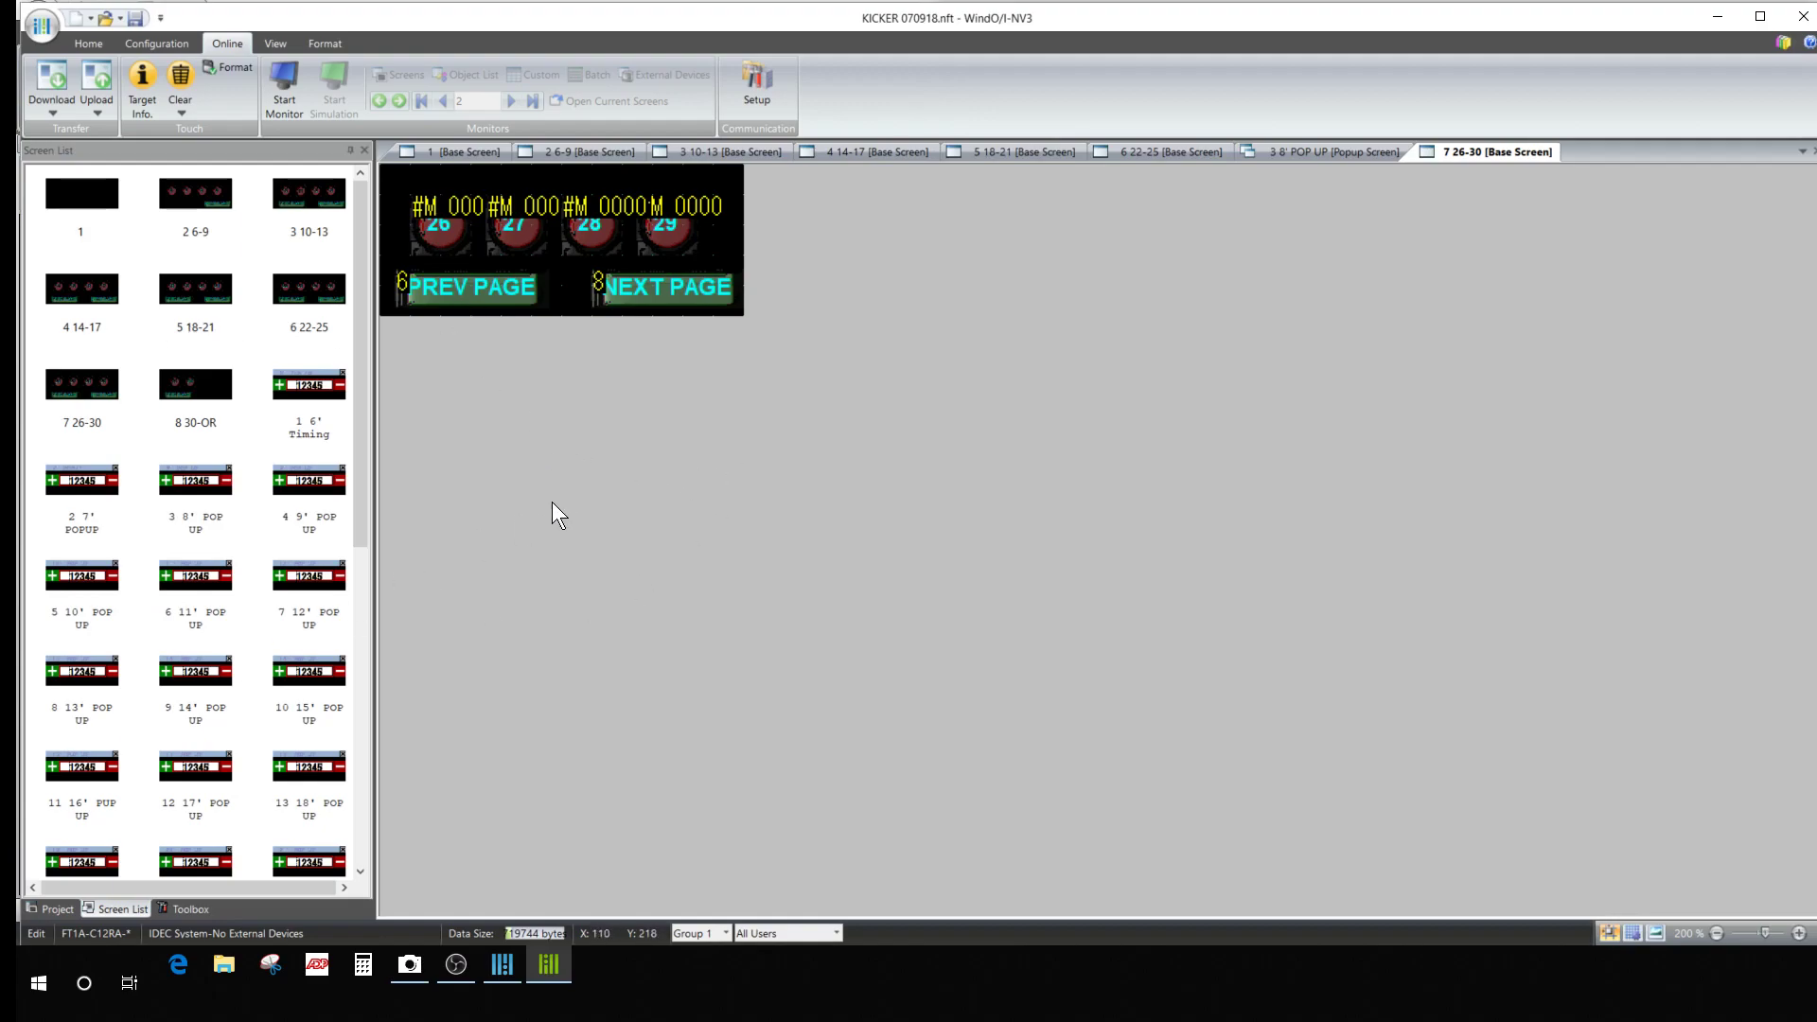